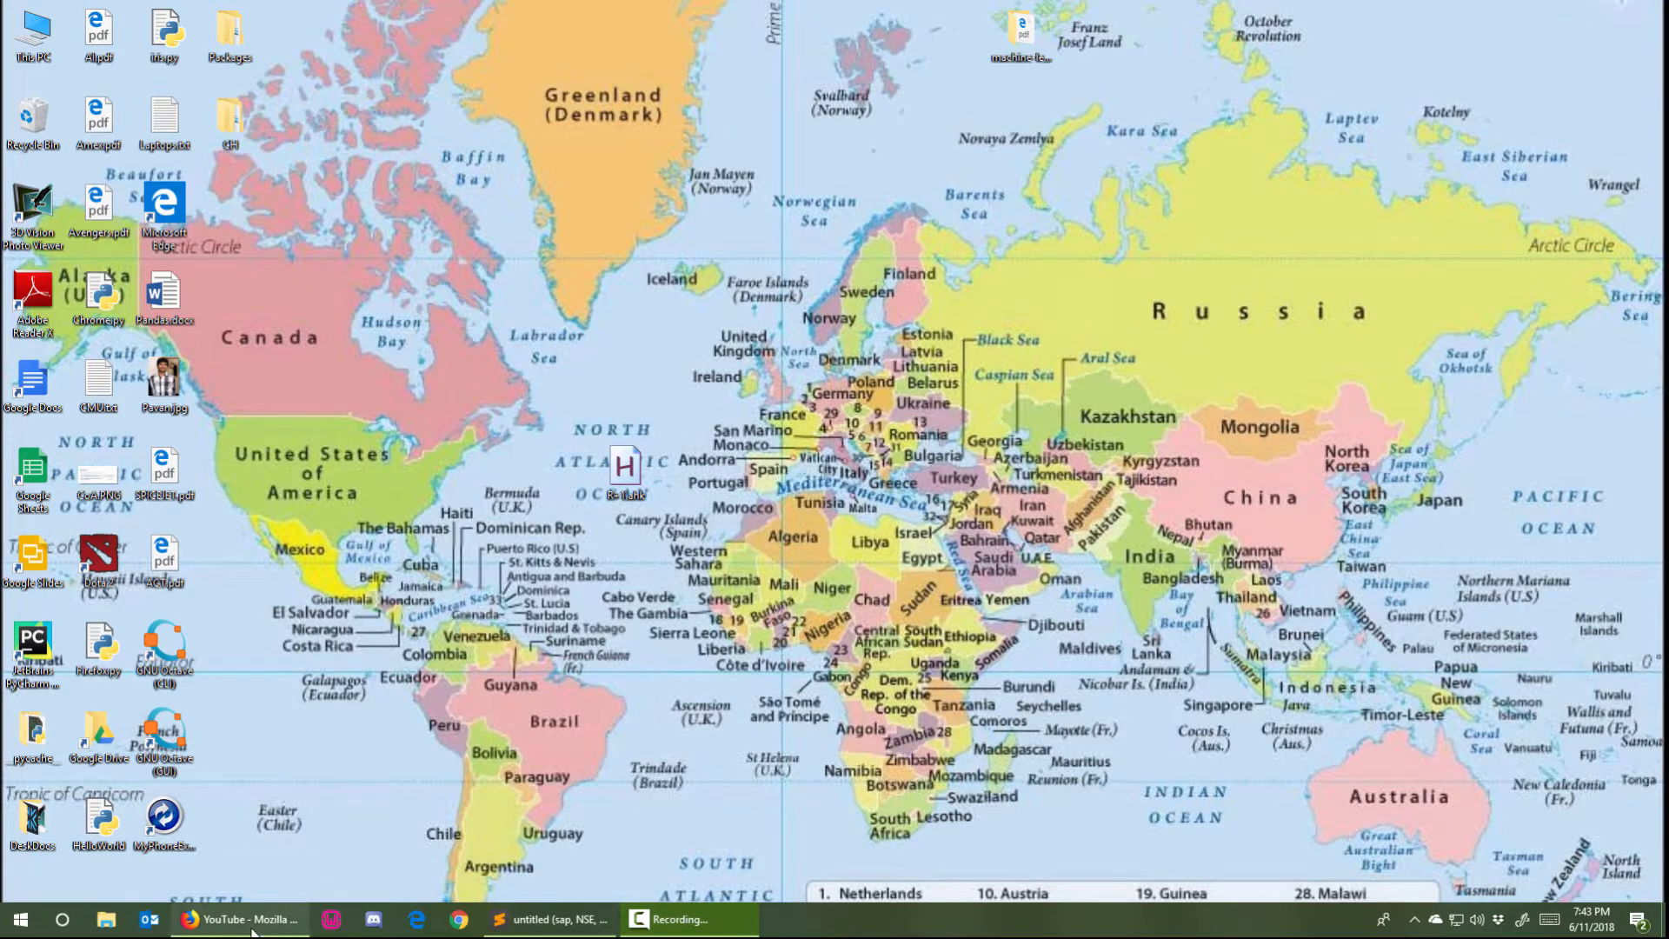
Review the technophileshub/chatbot_v1 GitHub README, then open the Dialogflow homepage in a new tab.
{"action": "left_click", "coordinate": [192, 918]}
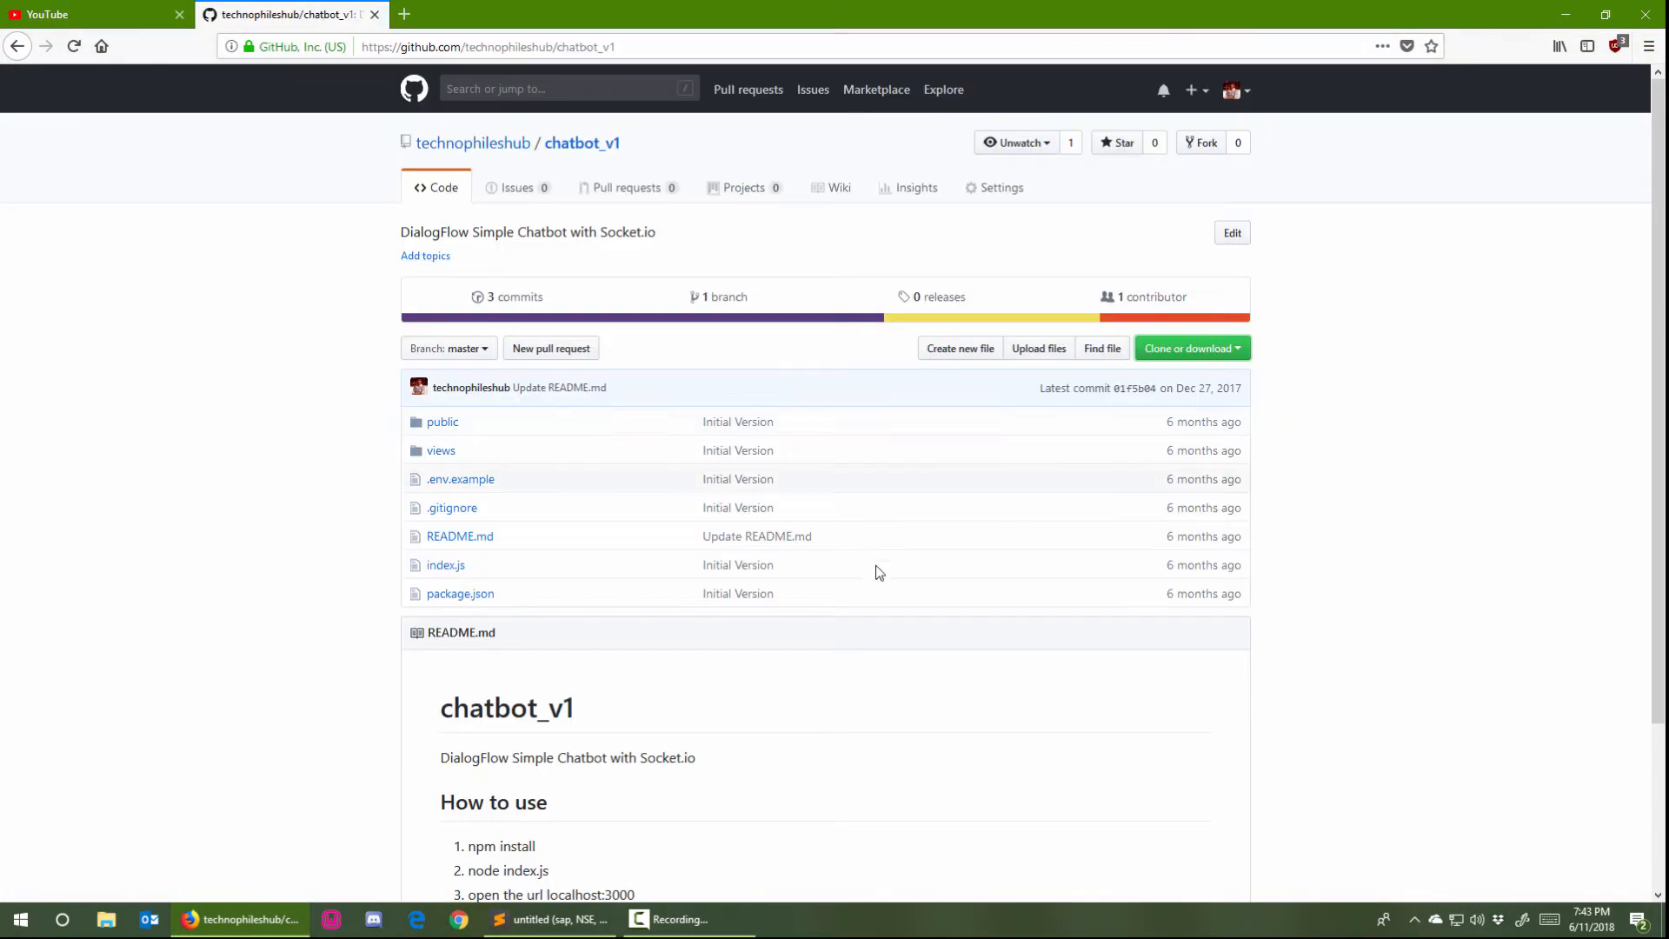
{"action": "mouse_move", "coordinate": [696, 788]}
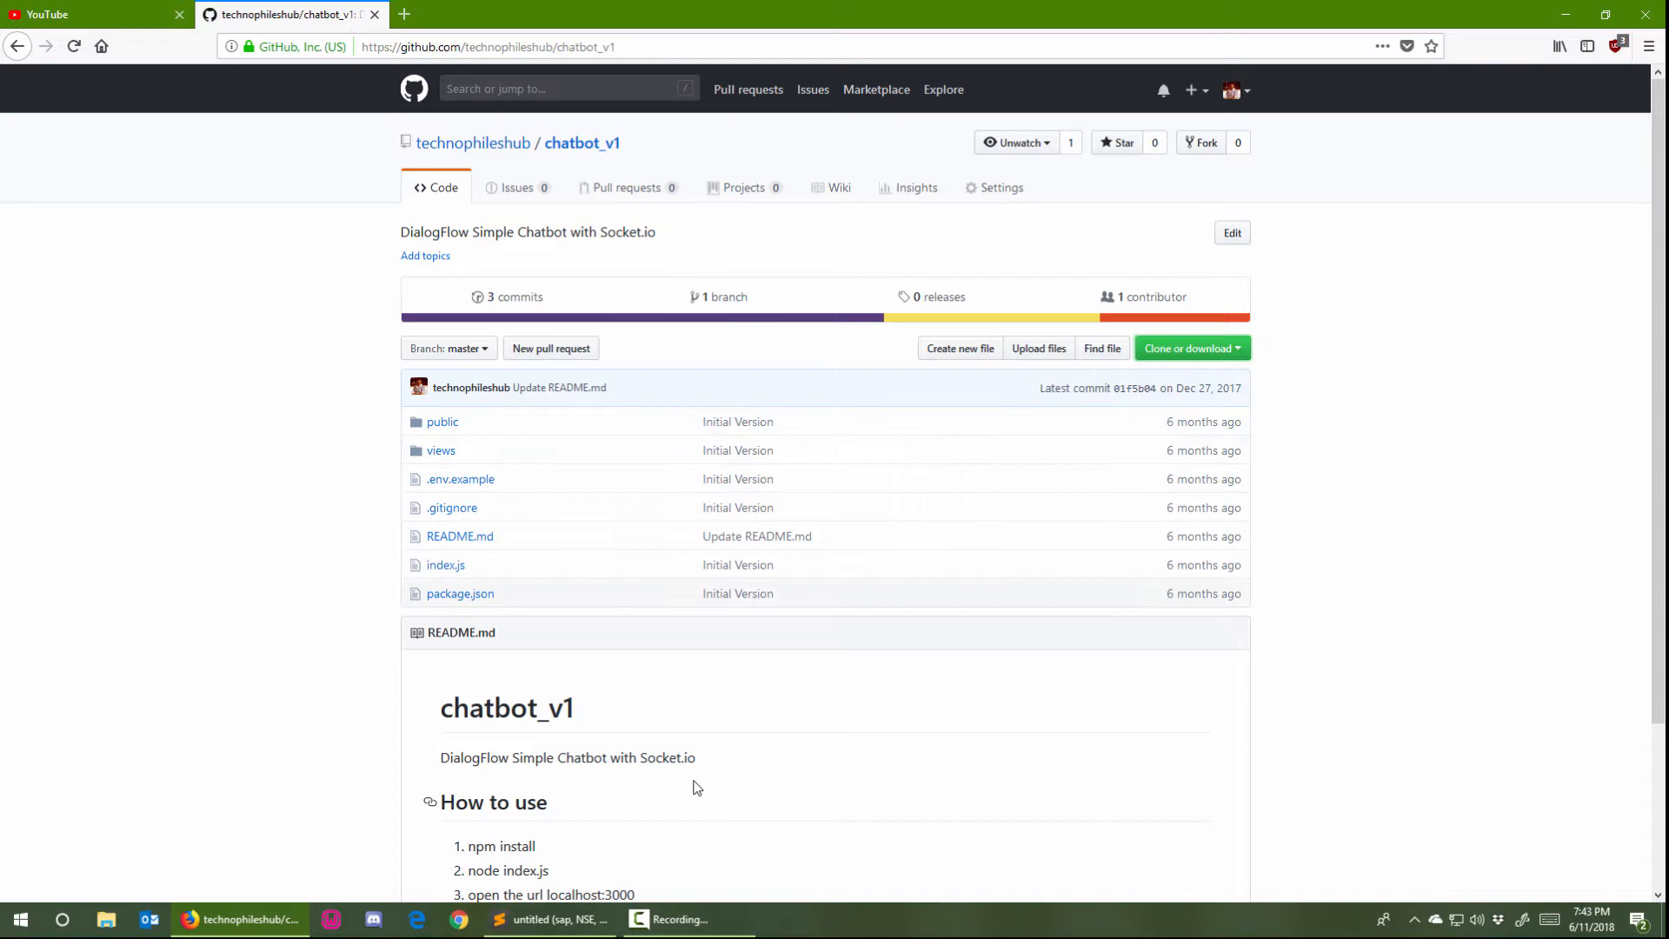
{"action": "mouse_move", "coordinate": [588, 745]}
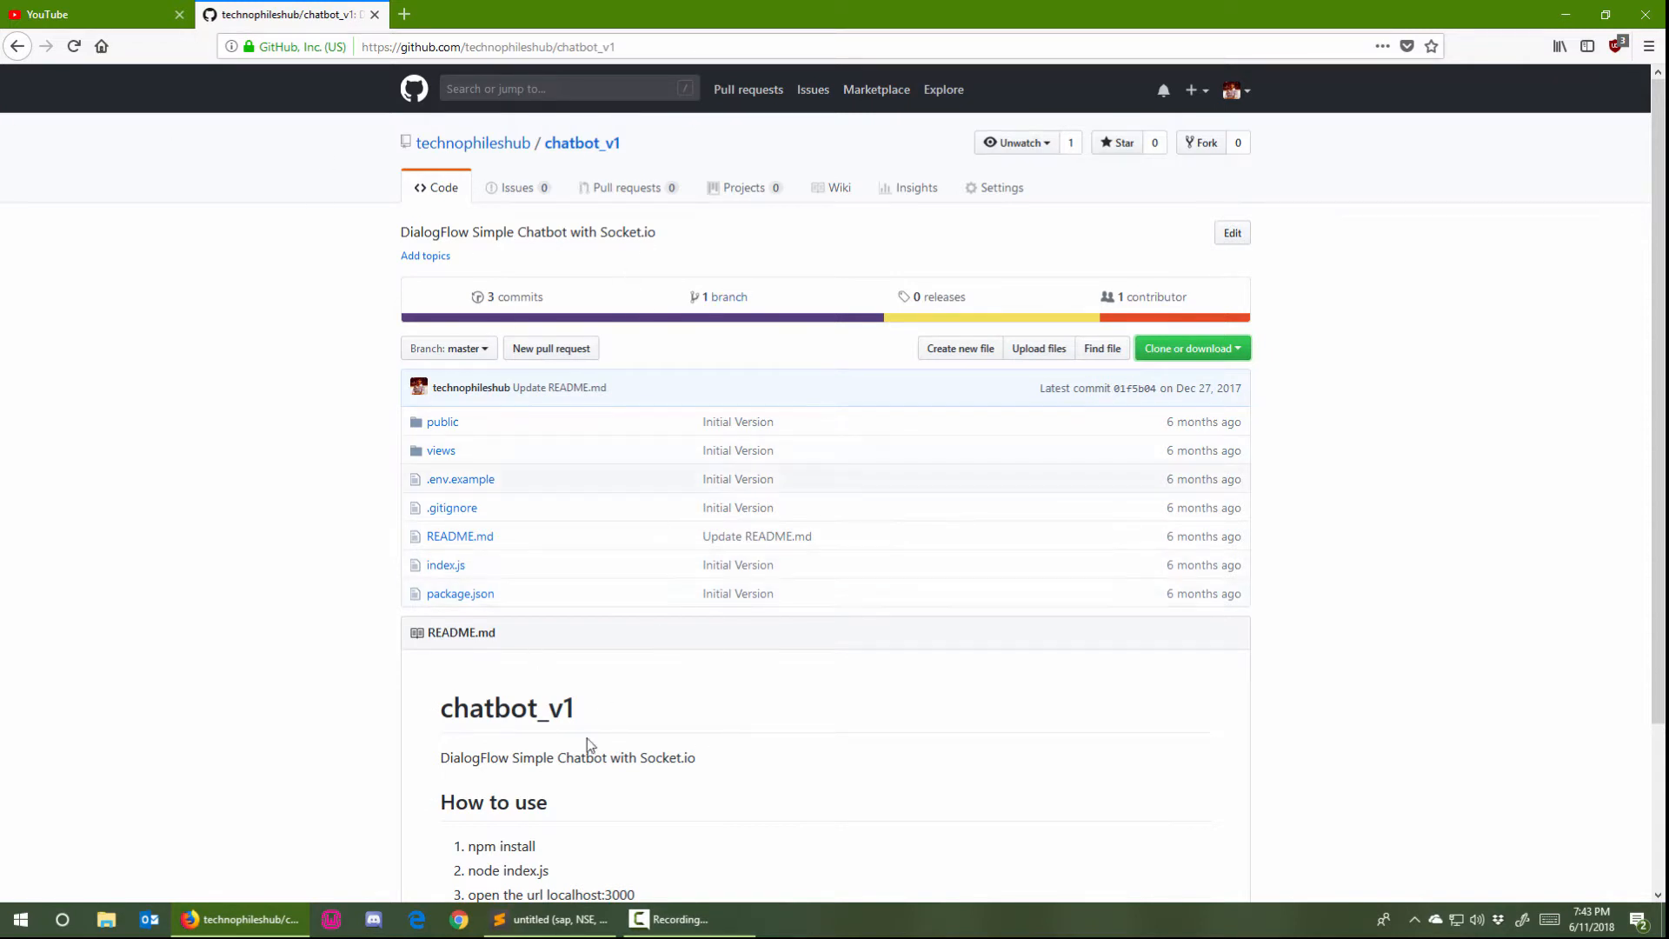
{"action": "mouse_move", "coordinate": [319, 611]}
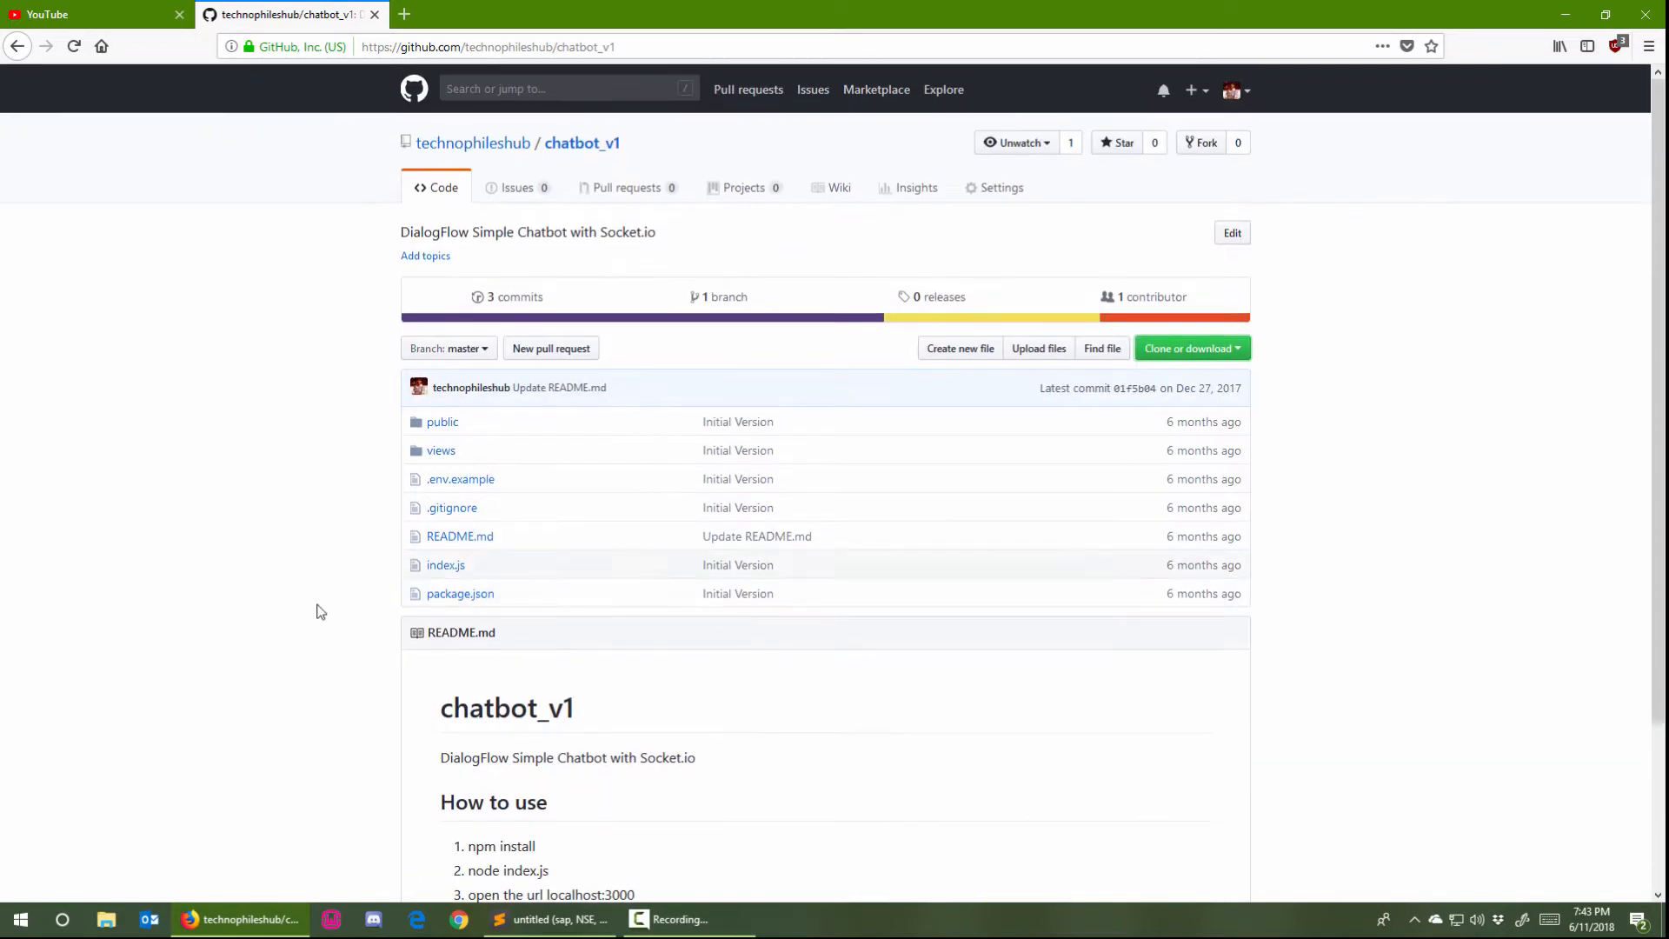
{"action": "mouse_move", "coordinate": [231, 540]}
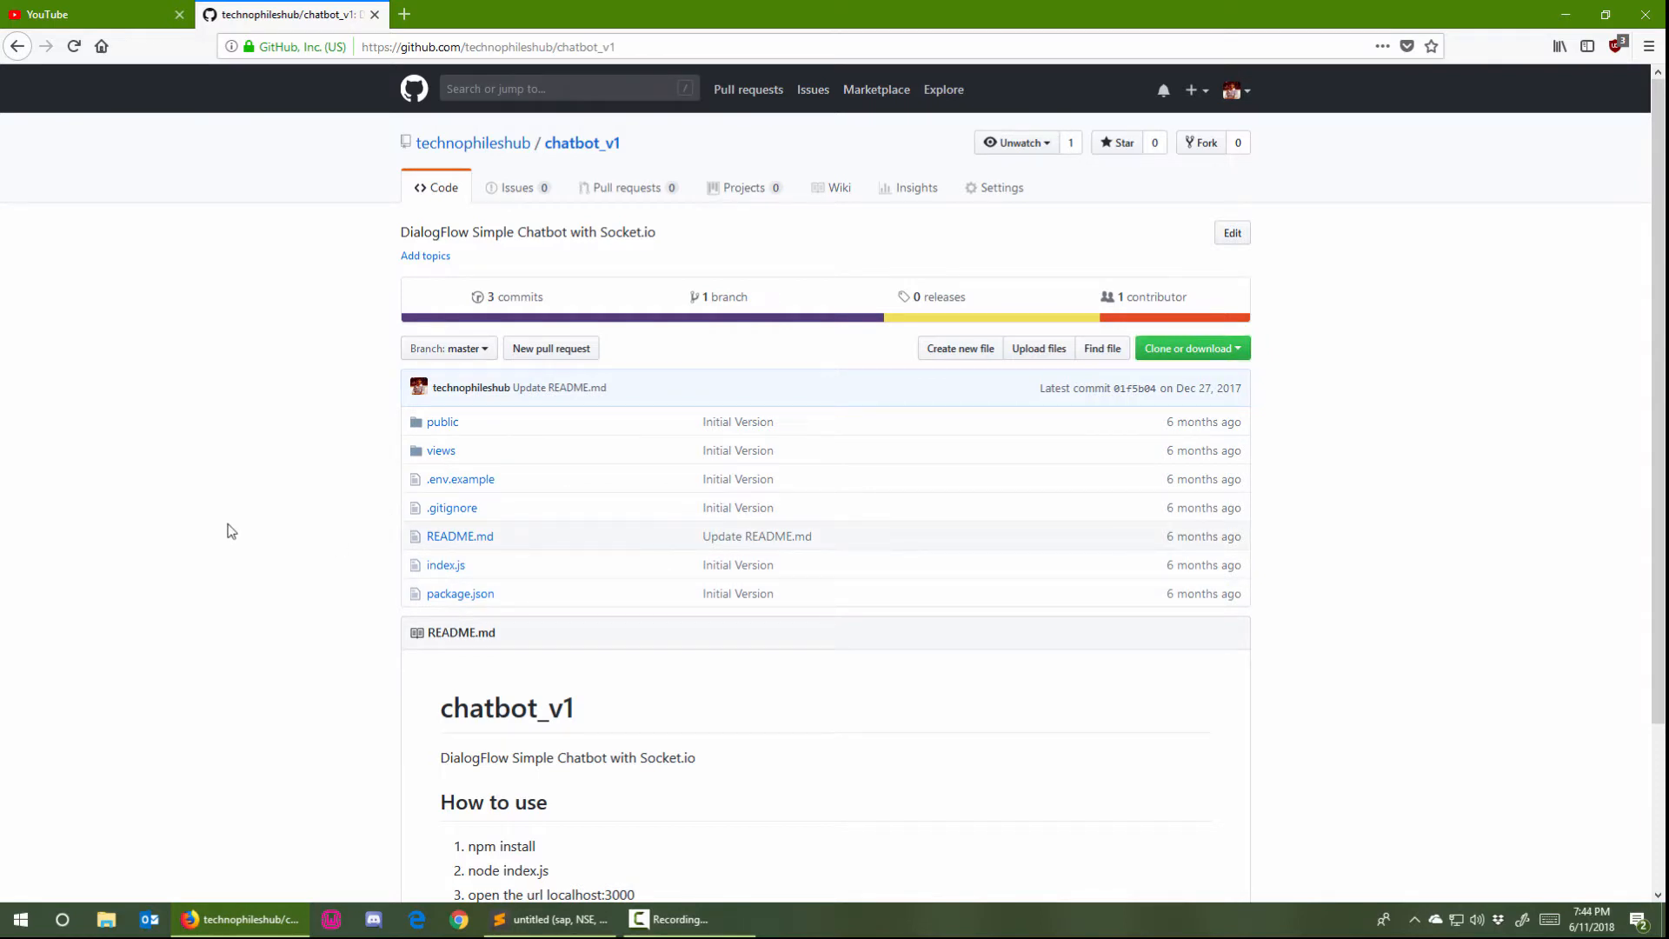
{"action": "left_click", "coordinate": [598, 14]}
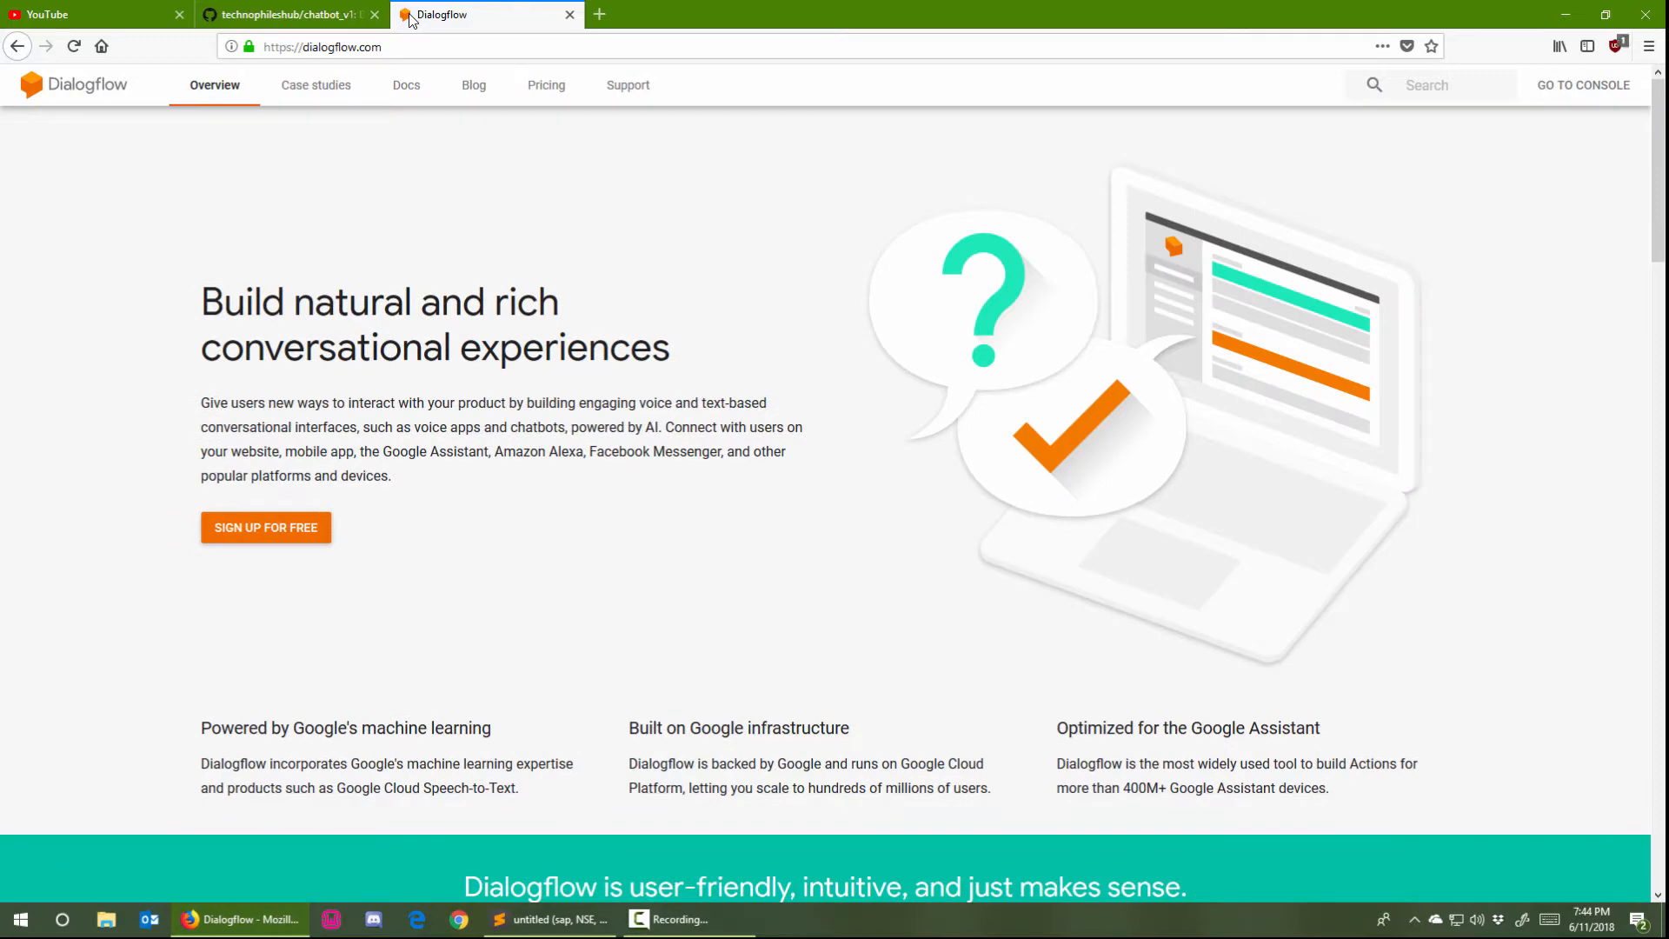
{"action": "mouse_move", "coordinate": [1584, 85]}
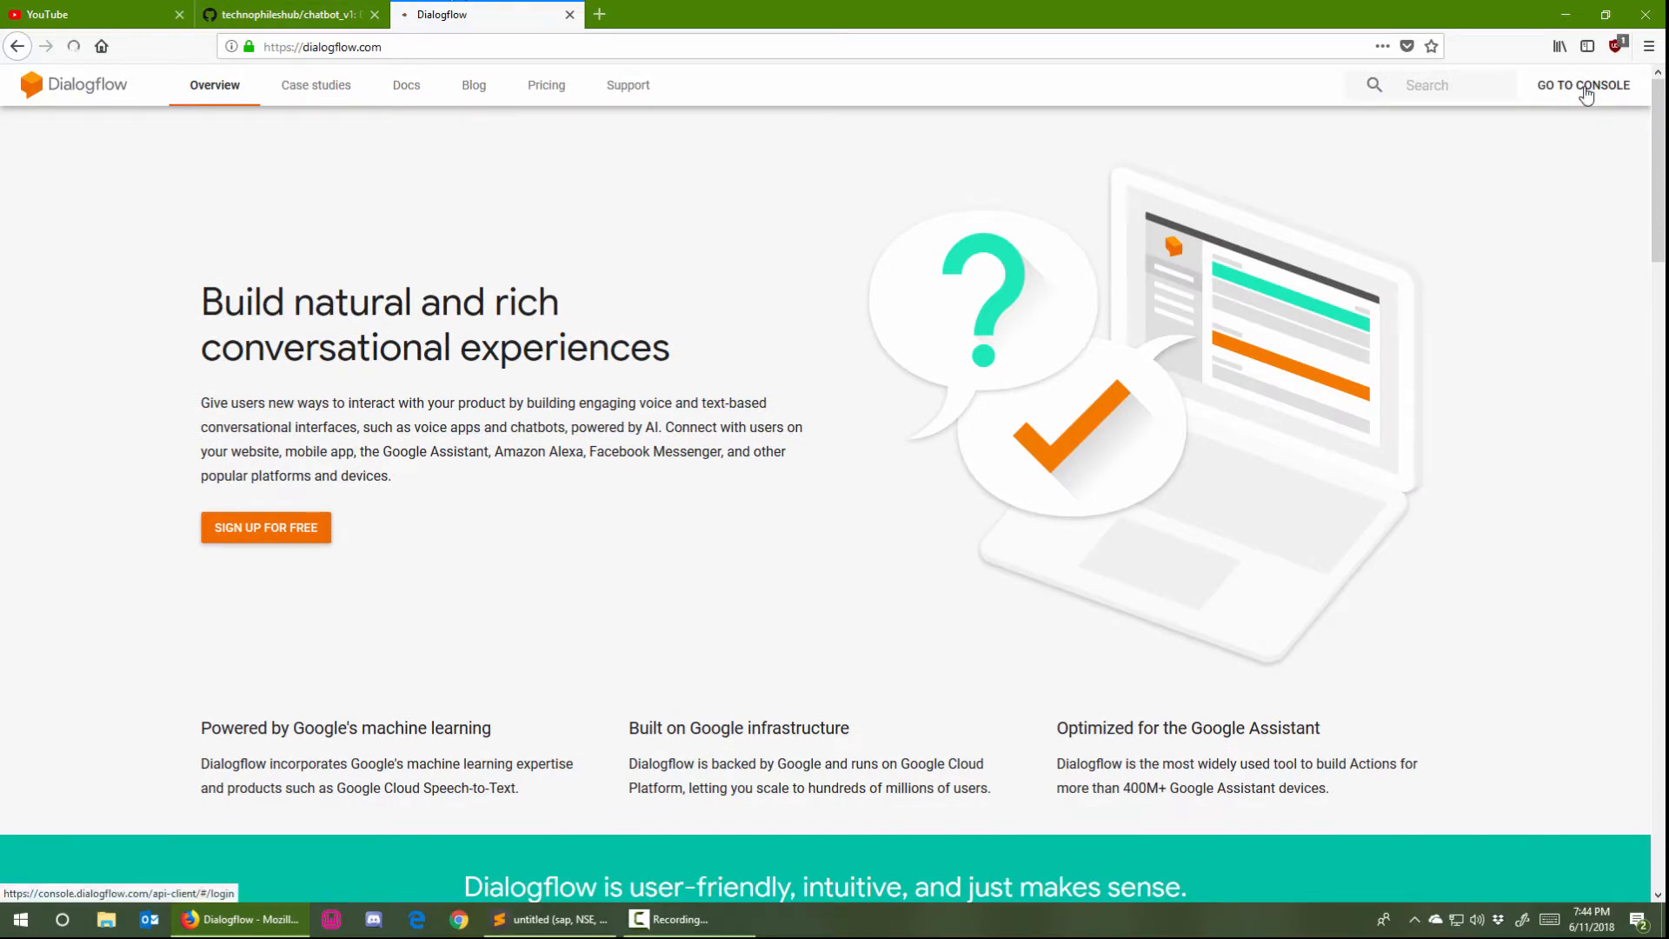
Go to the Dialogflow console listing ITSupportAgent's UserDetails, UserProblem, UserProblemDetails and Welcome intents.
{"action": "left_click", "coordinate": [1583, 85]}
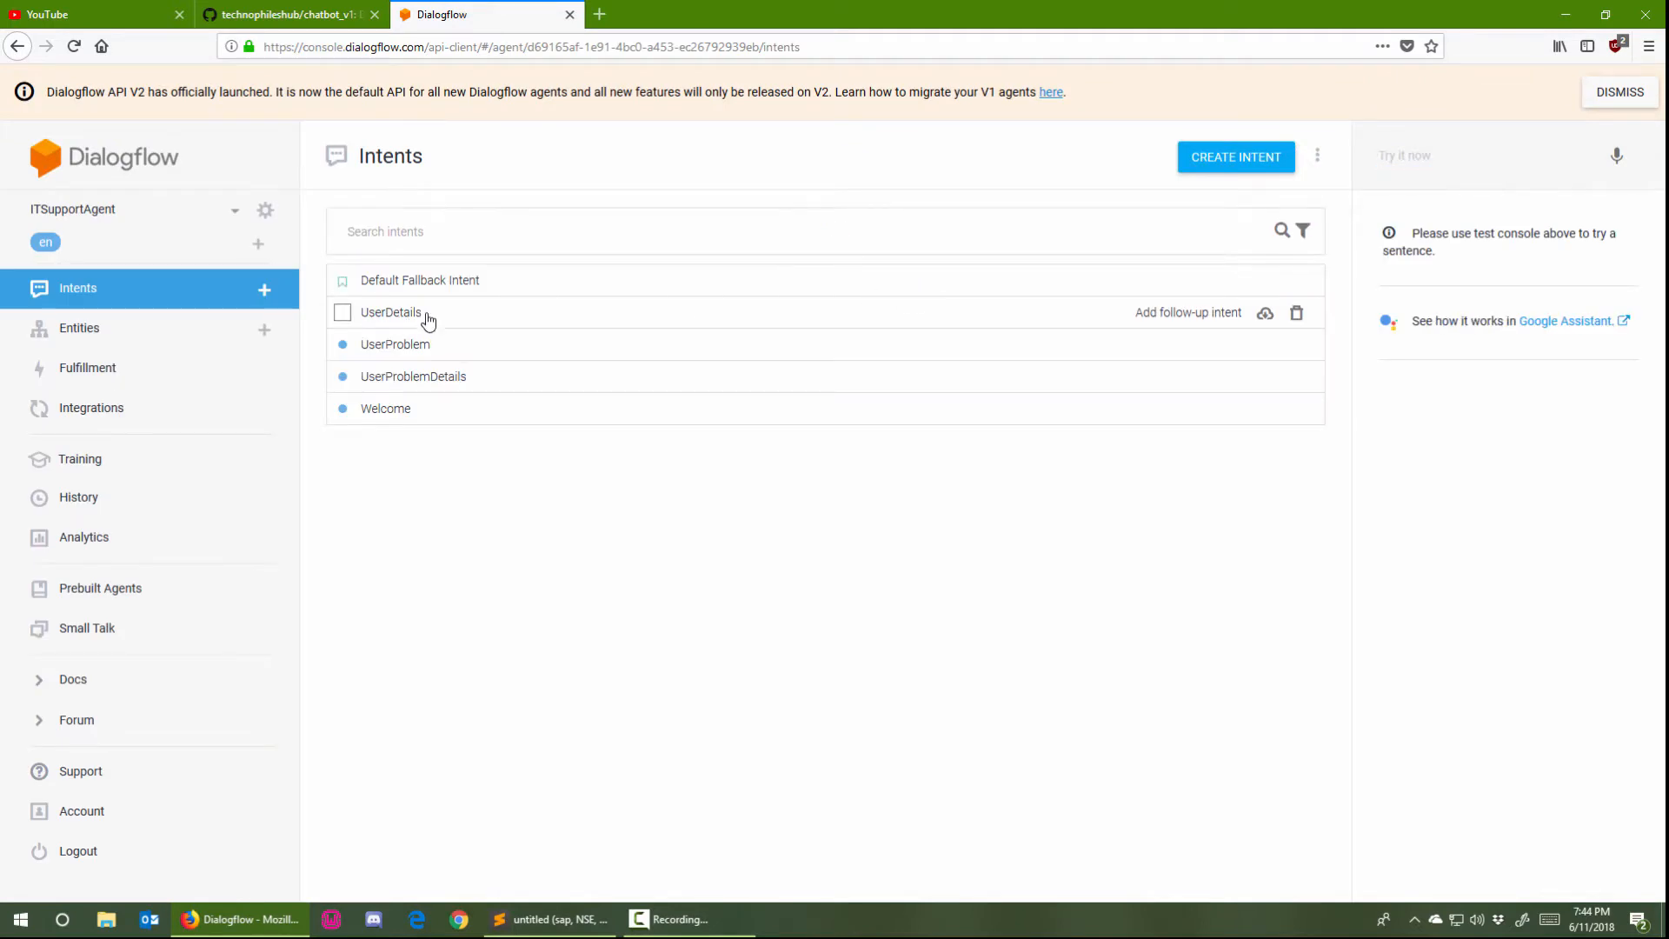
Open the UserDetails intent to see its output context and email/location training phrases.
{"action": "left_click", "coordinate": [390, 312]}
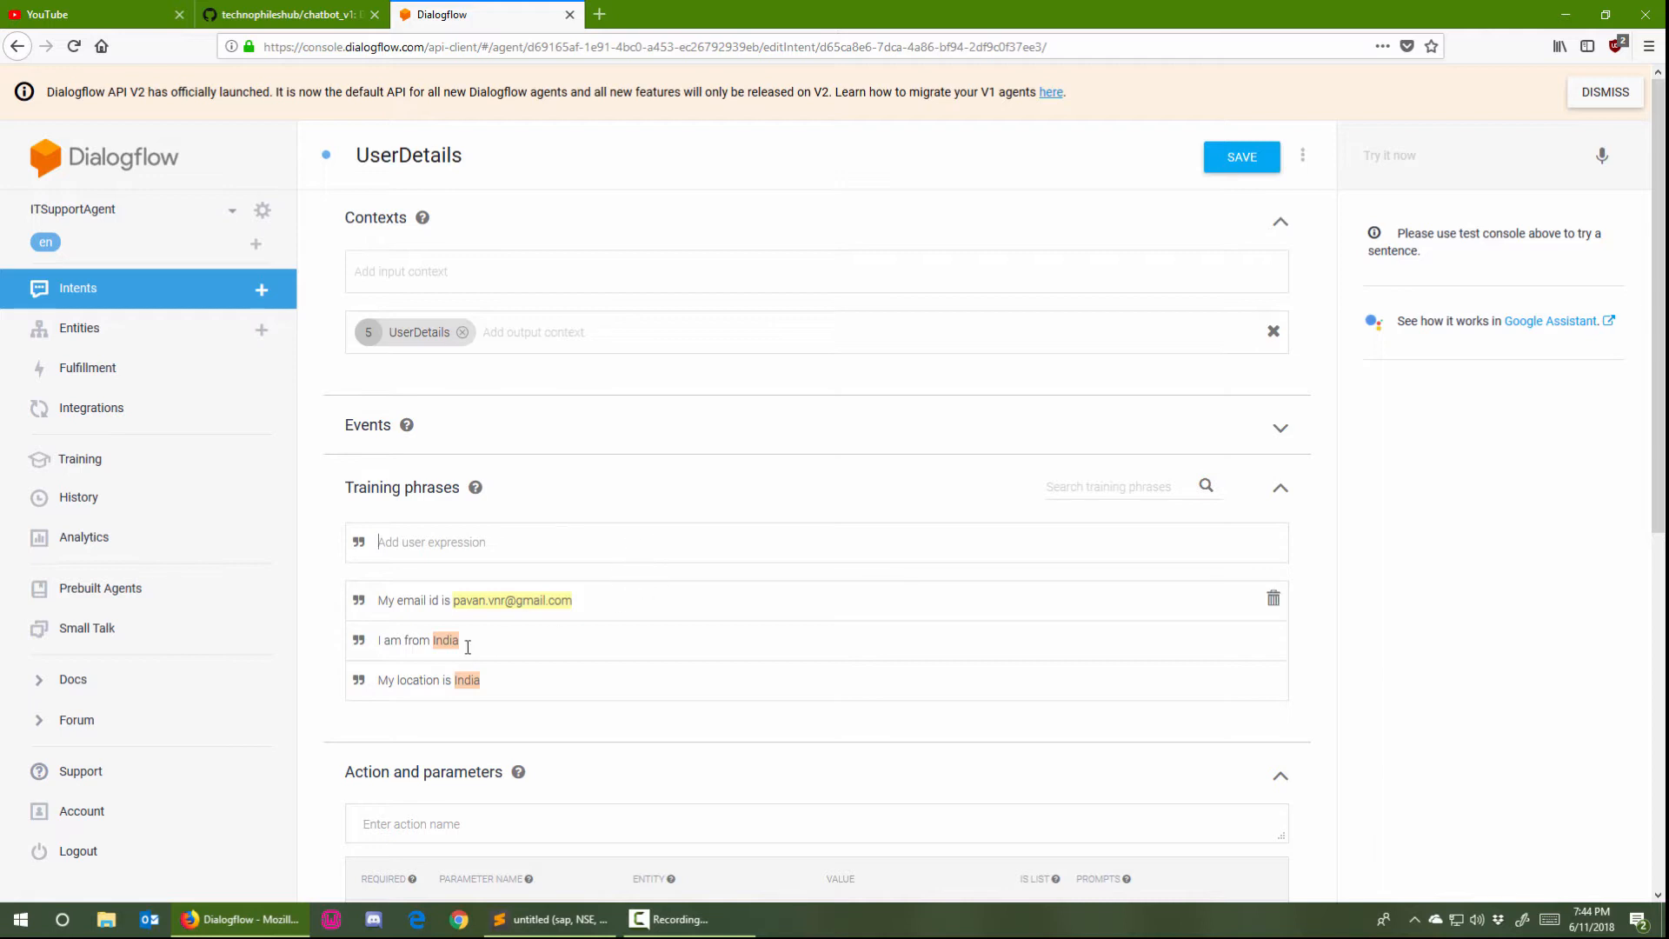
{"action": "mouse_move", "coordinate": [588, 601]}
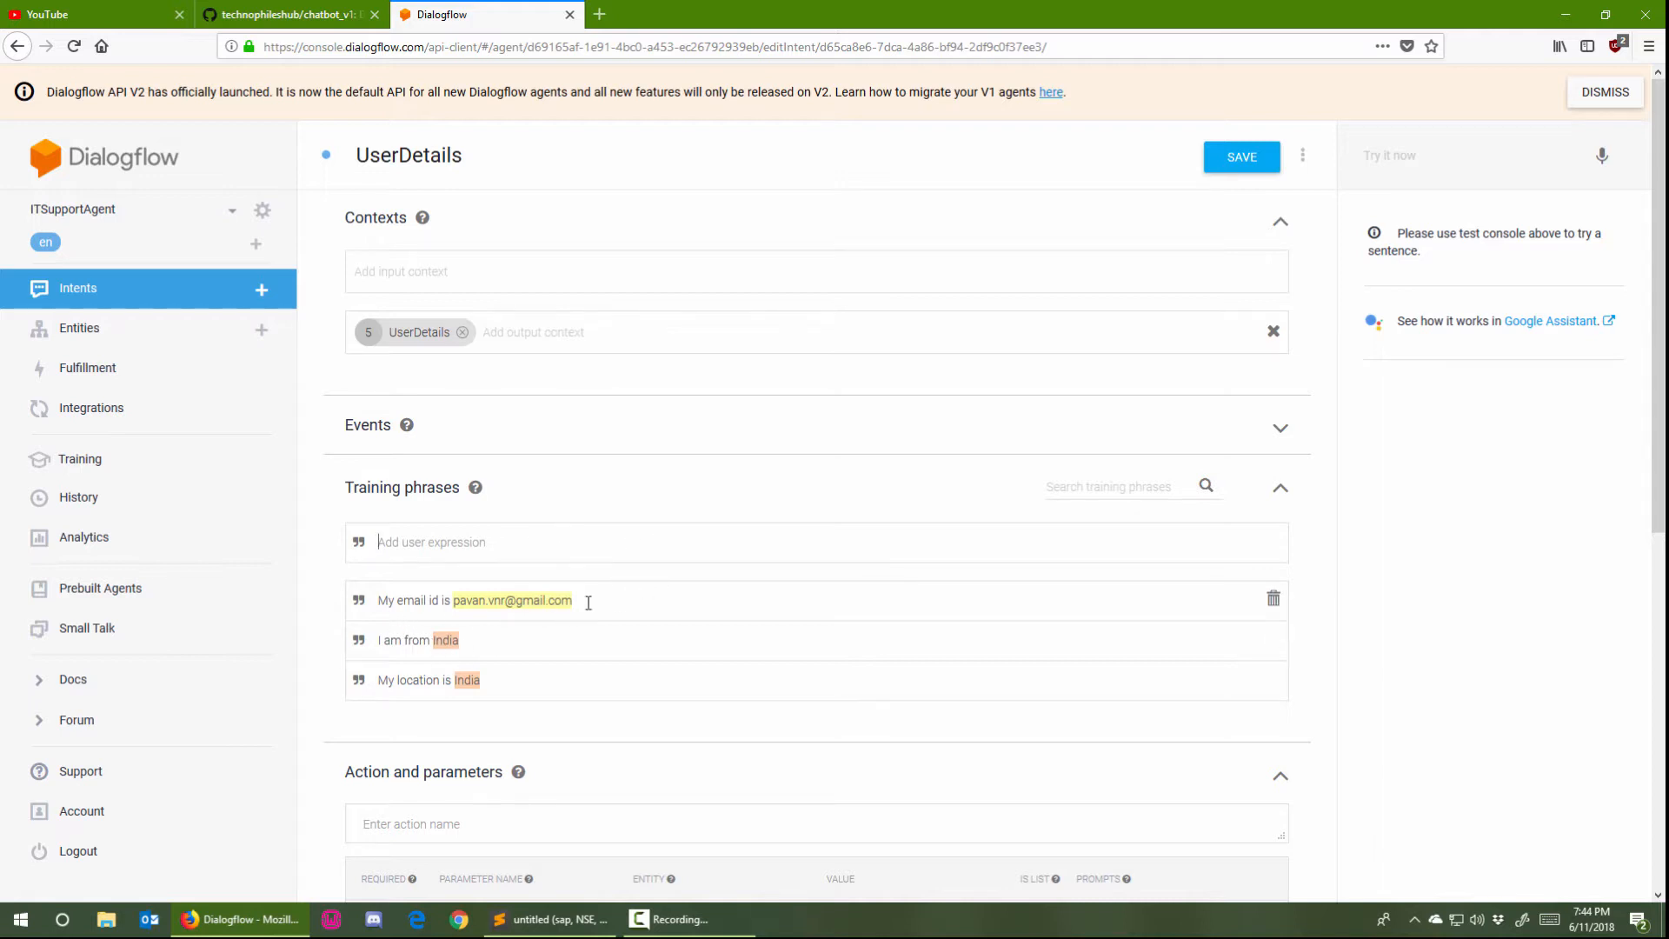
{"action": "mouse_move", "coordinate": [498, 673]}
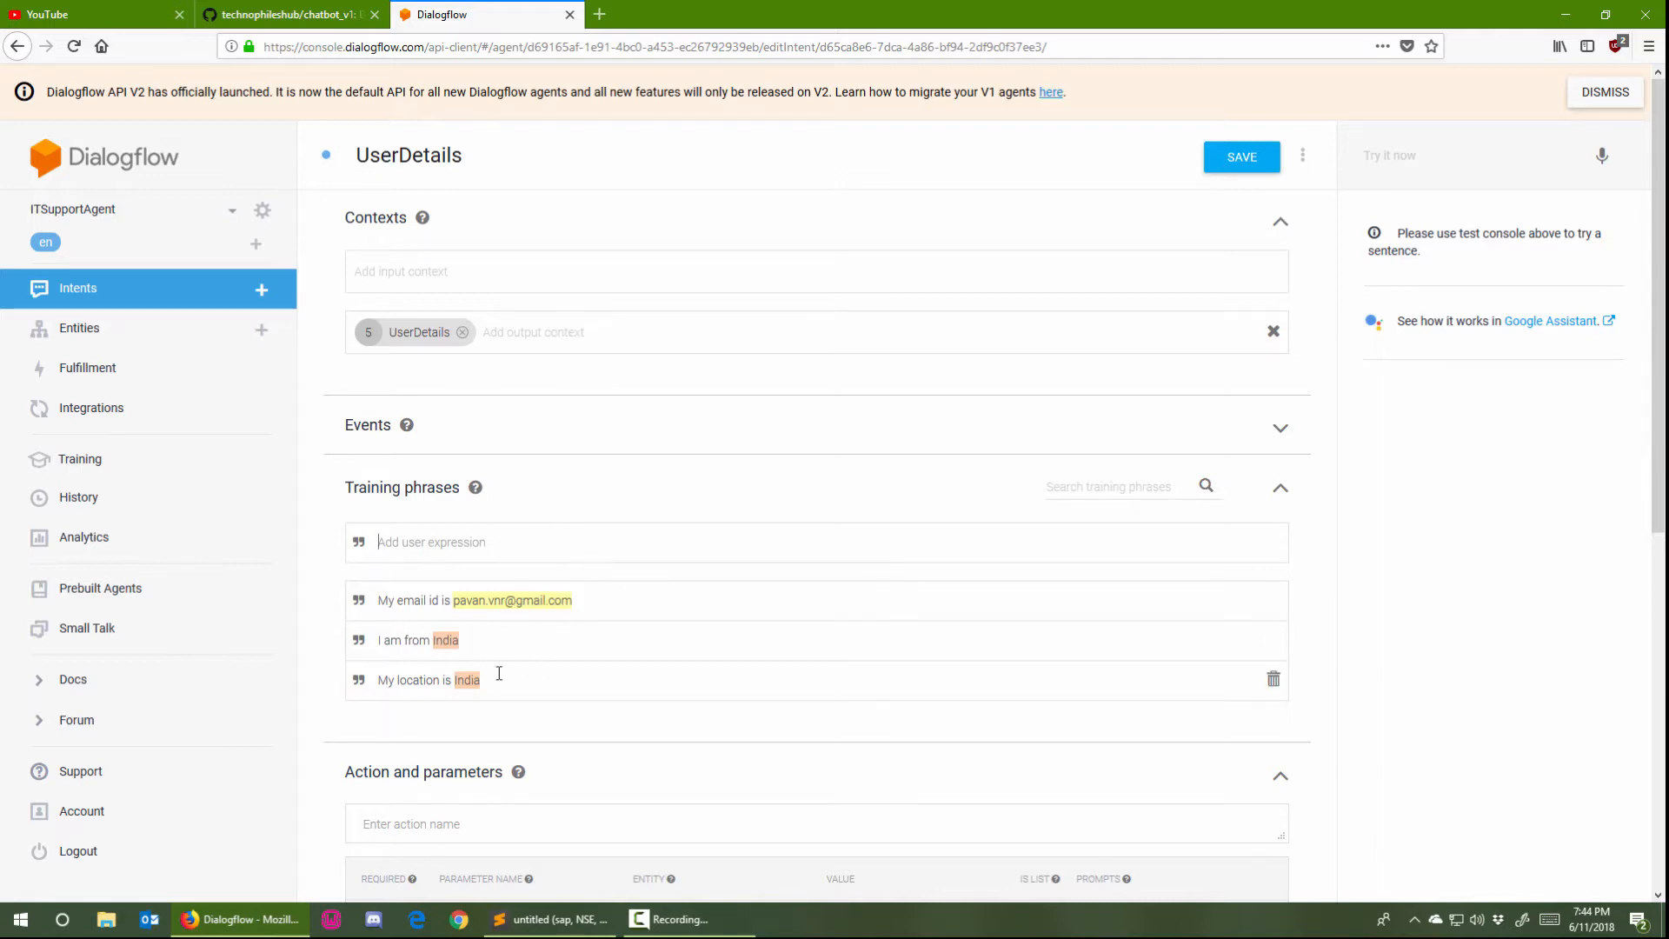
{"action": "mouse_move", "coordinate": [342, 759]}
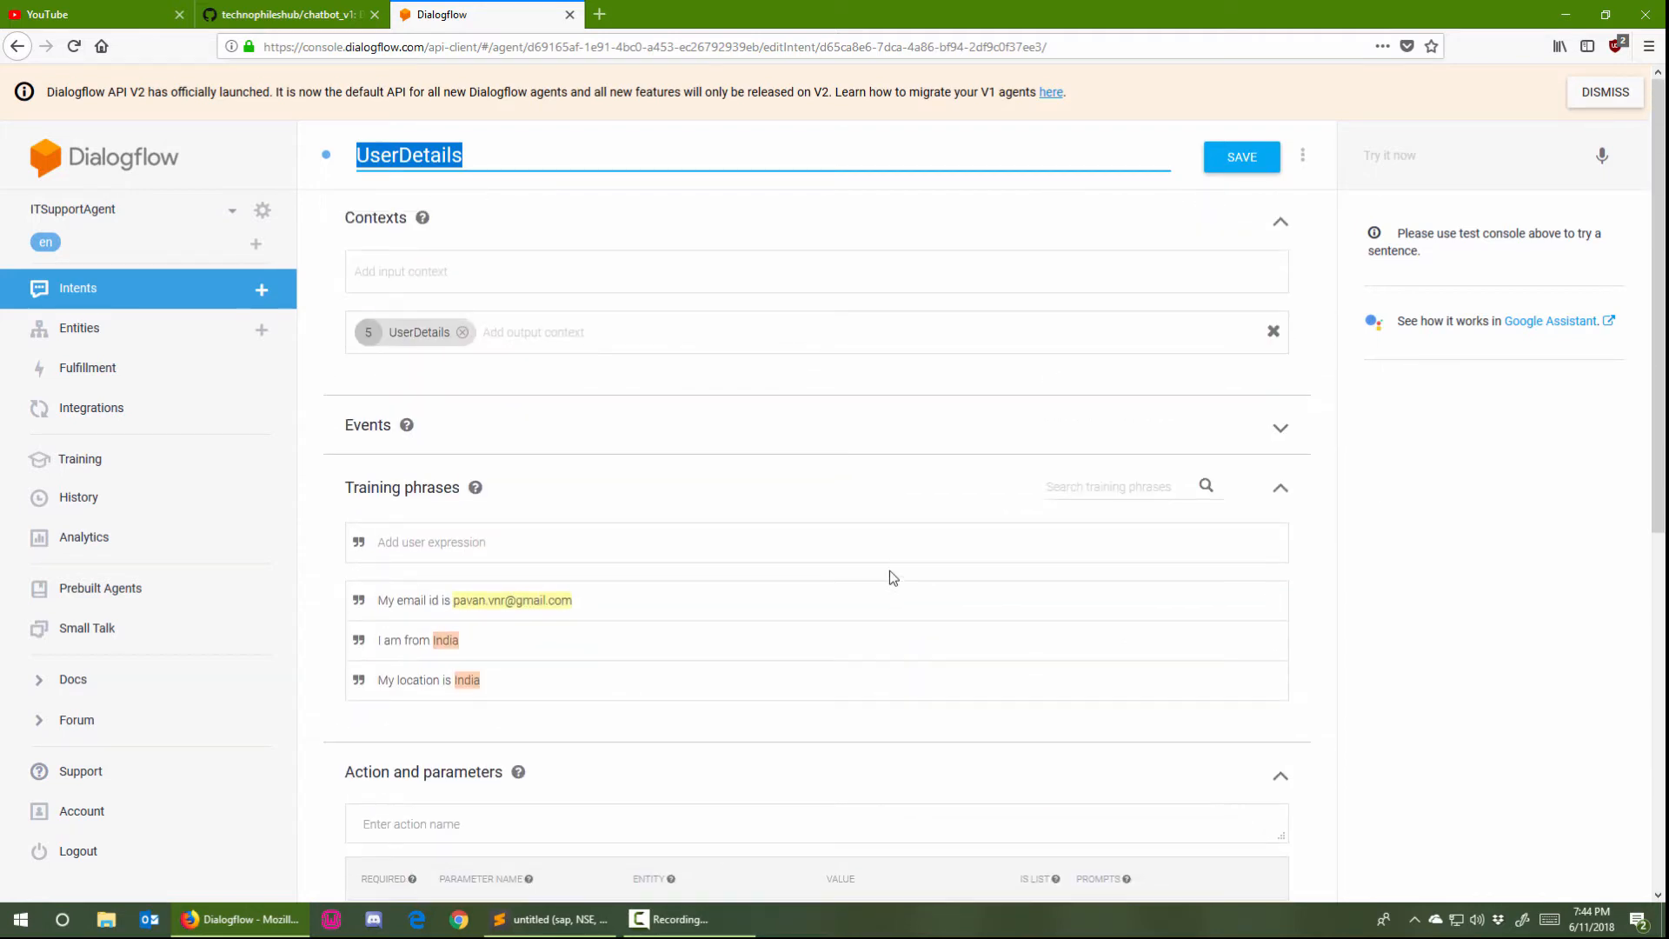
{"action": "mouse_move", "coordinate": [615, 569]}
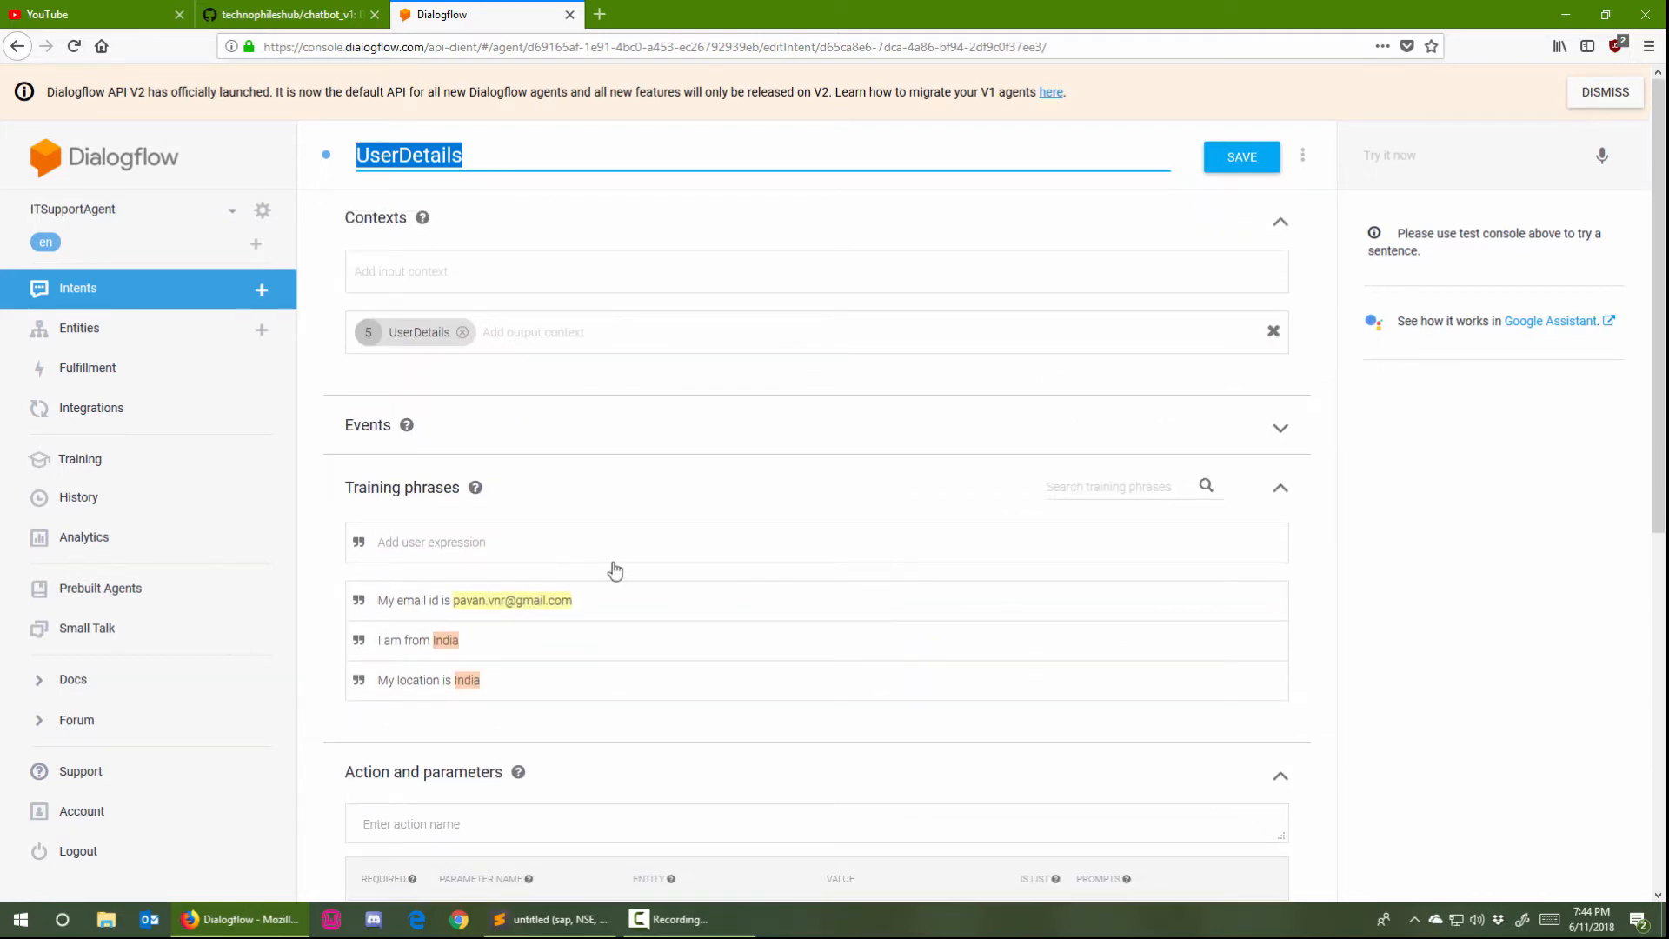
{"action": "mouse_move", "coordinate": [661, 646]}
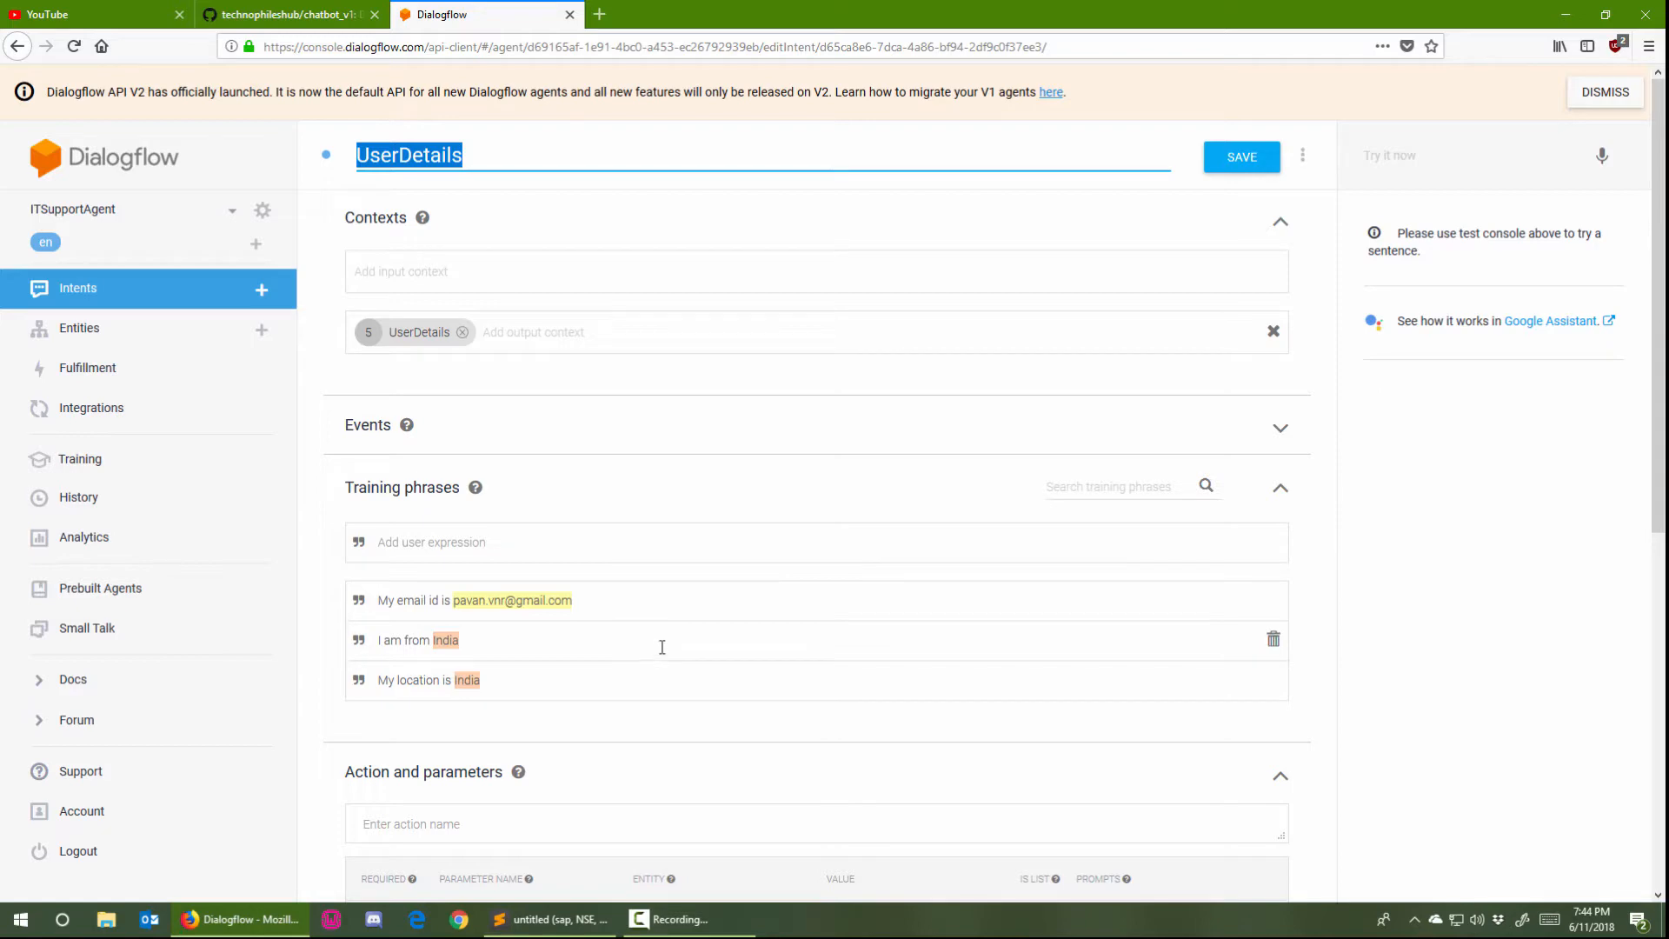
Scroll UserDetails to view required geo-country and email parameters and the thank-you response.
{"action": "scroll", "scroll_direction": "down", "scroll_amount": 3}
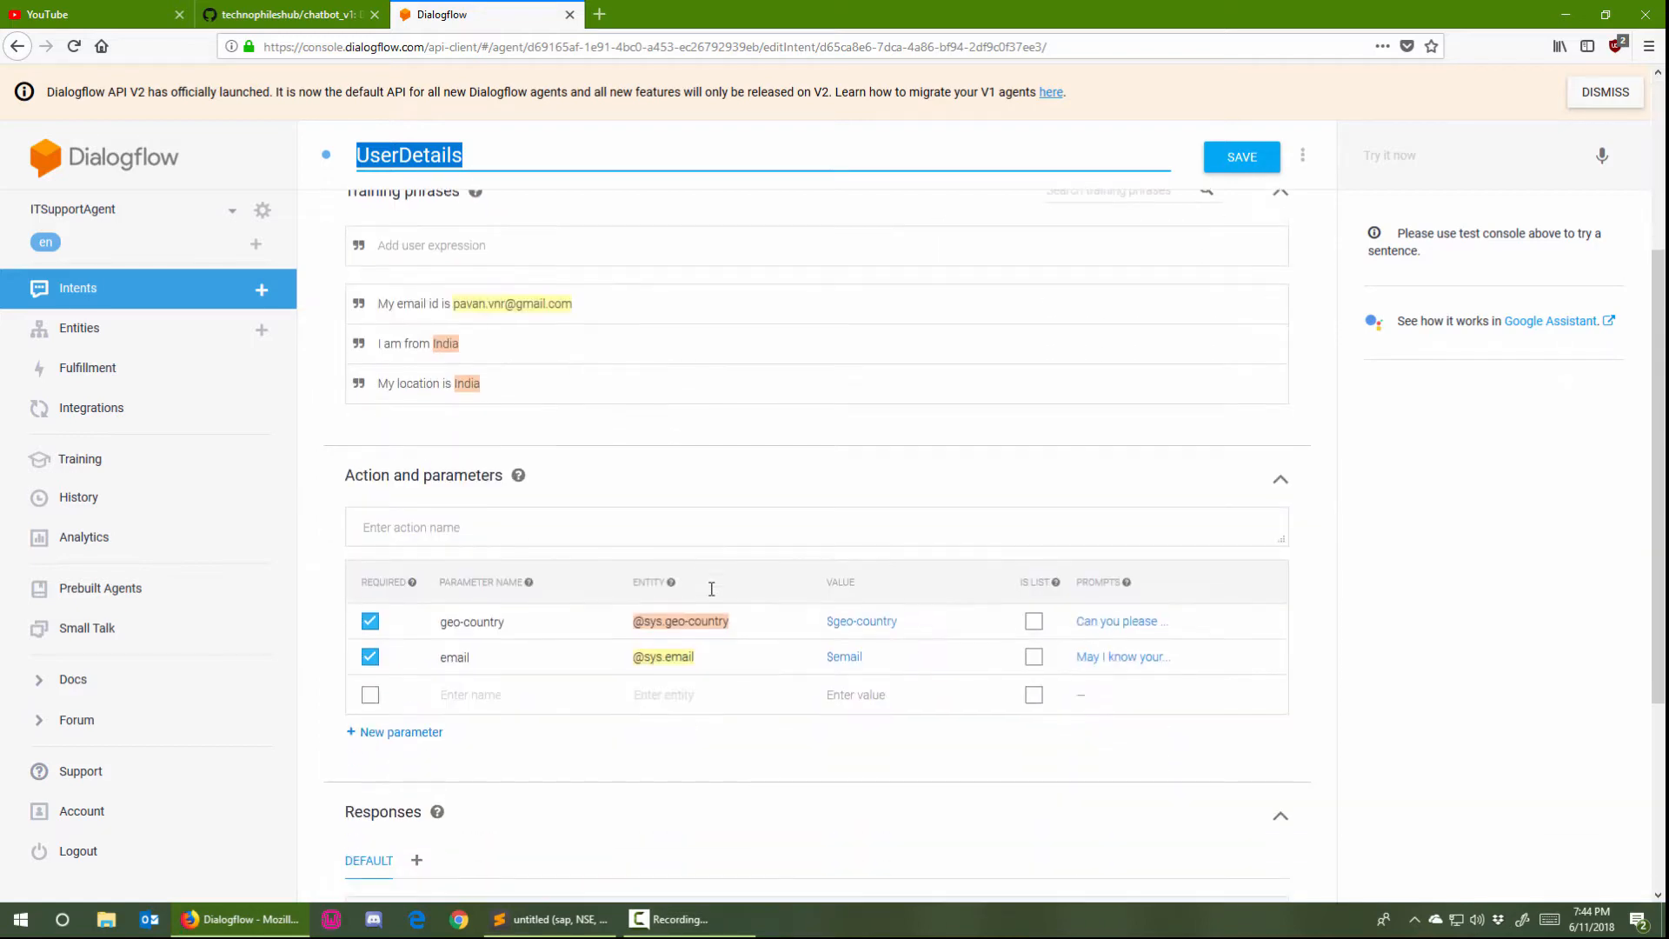
{"action": "scroll", "scroll_direction": "up", "scroll_amount": 3}
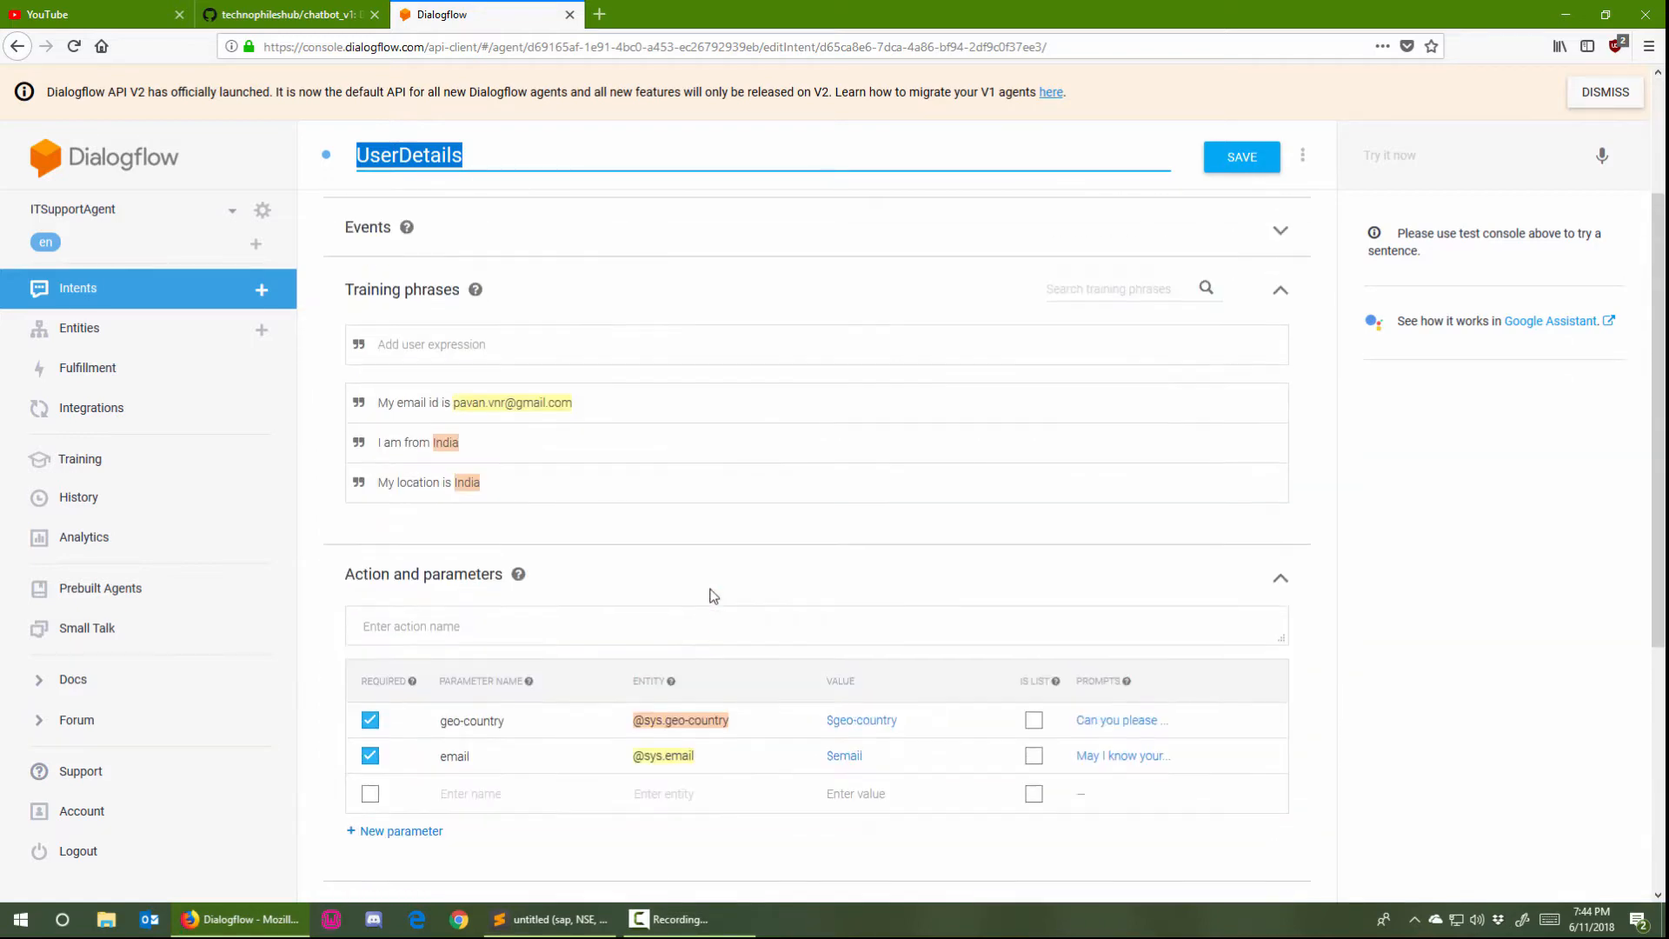
{"action": "mouse_move", "coordinate": [684, 579]}
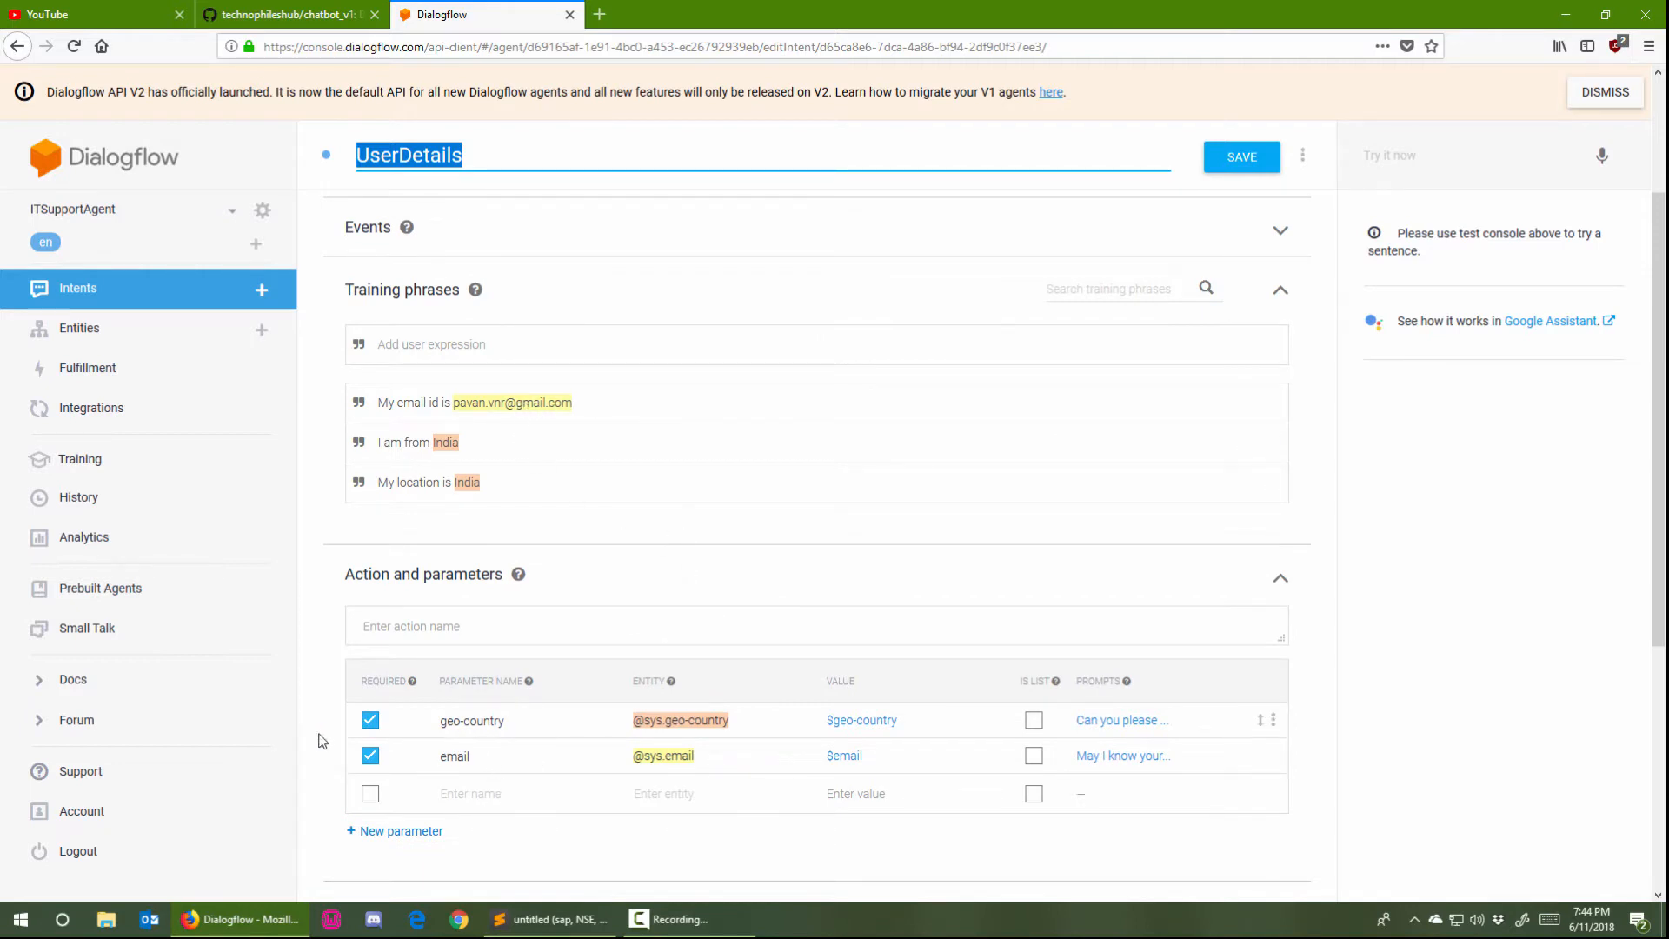
{"action": "scroll", "scroll_direction": "down", "scroll_amount": 3}
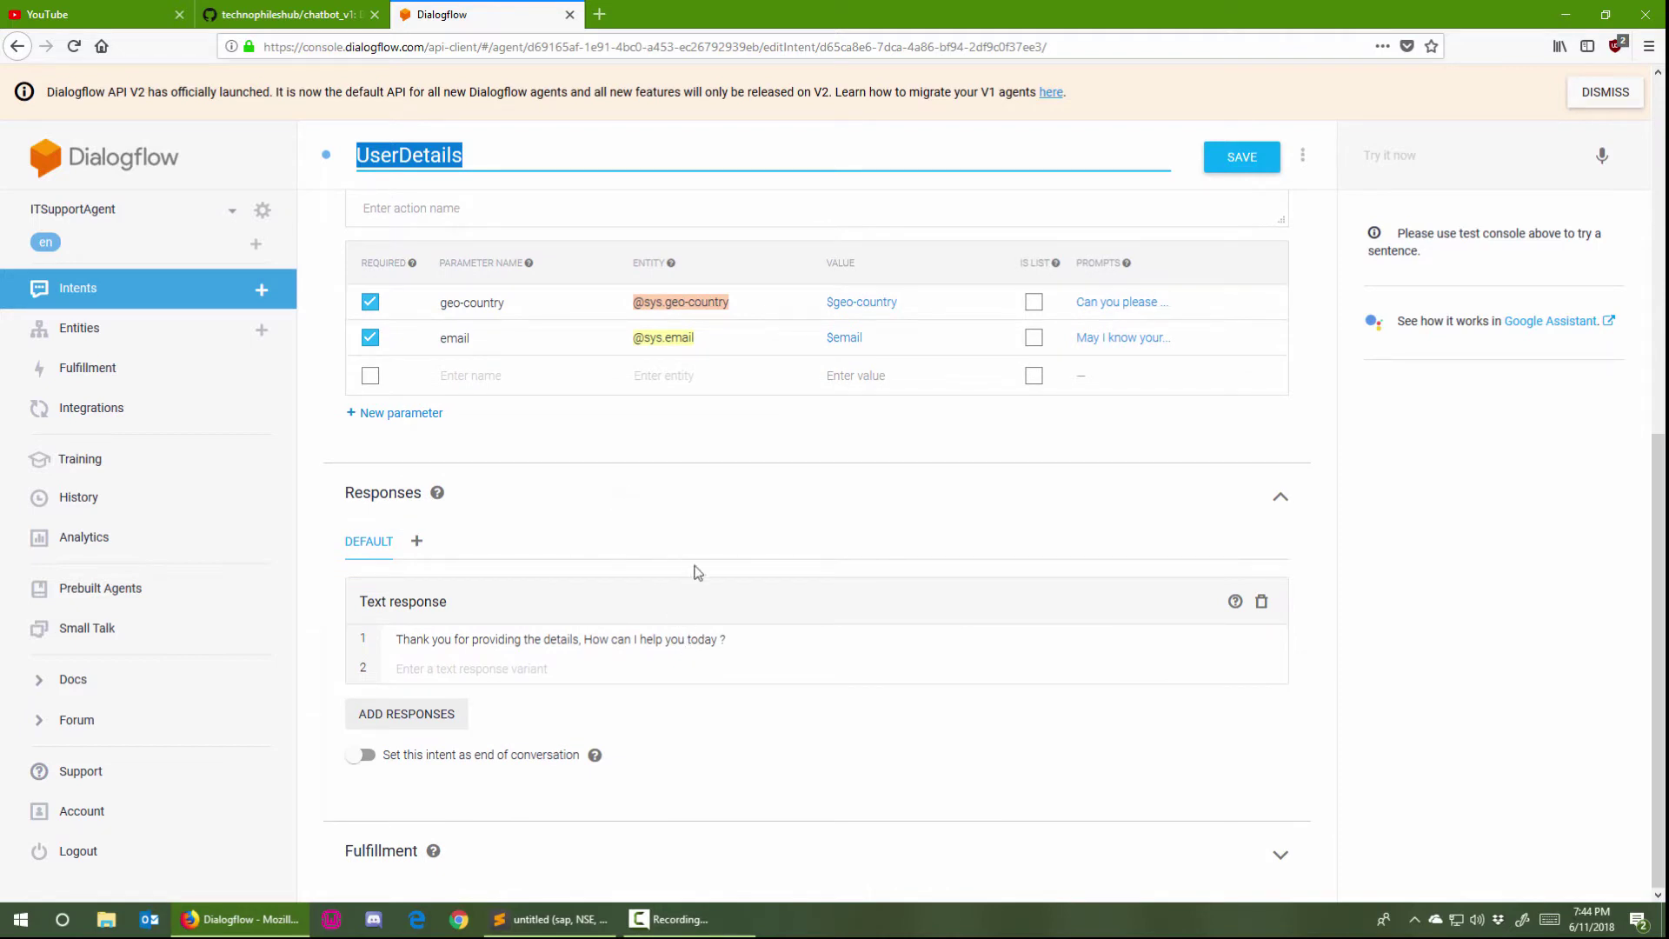
{"action": "mouse_move", "coordinate": [738, 583]}
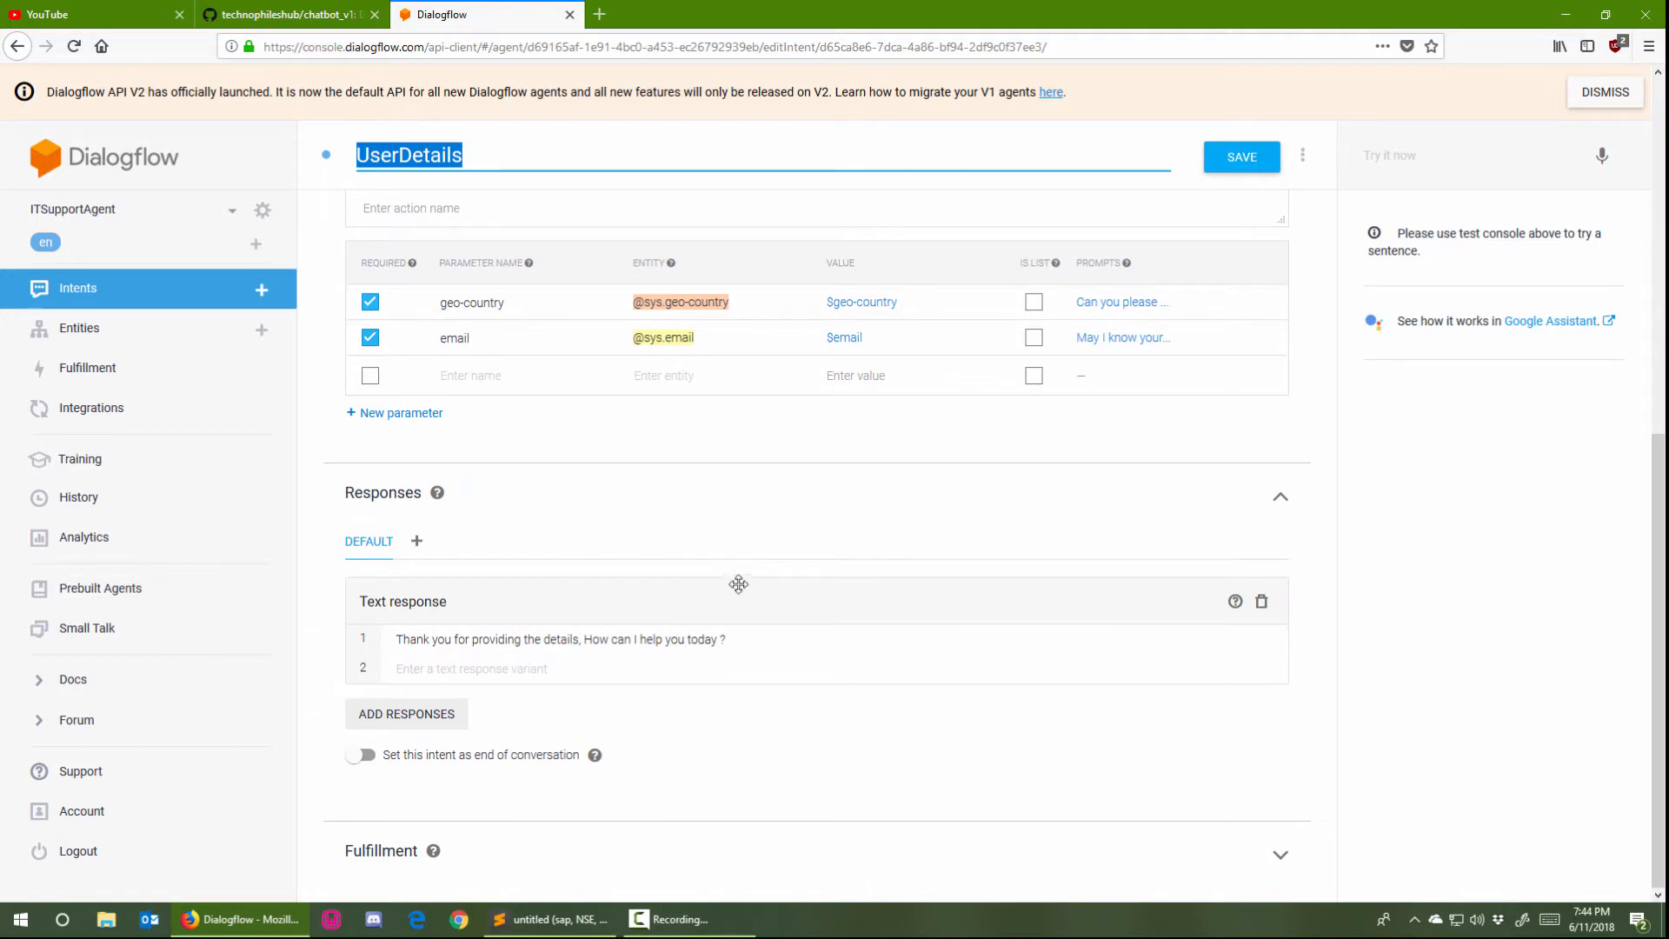
{"action": "mouse_move", "coordinate": [743, 582]}
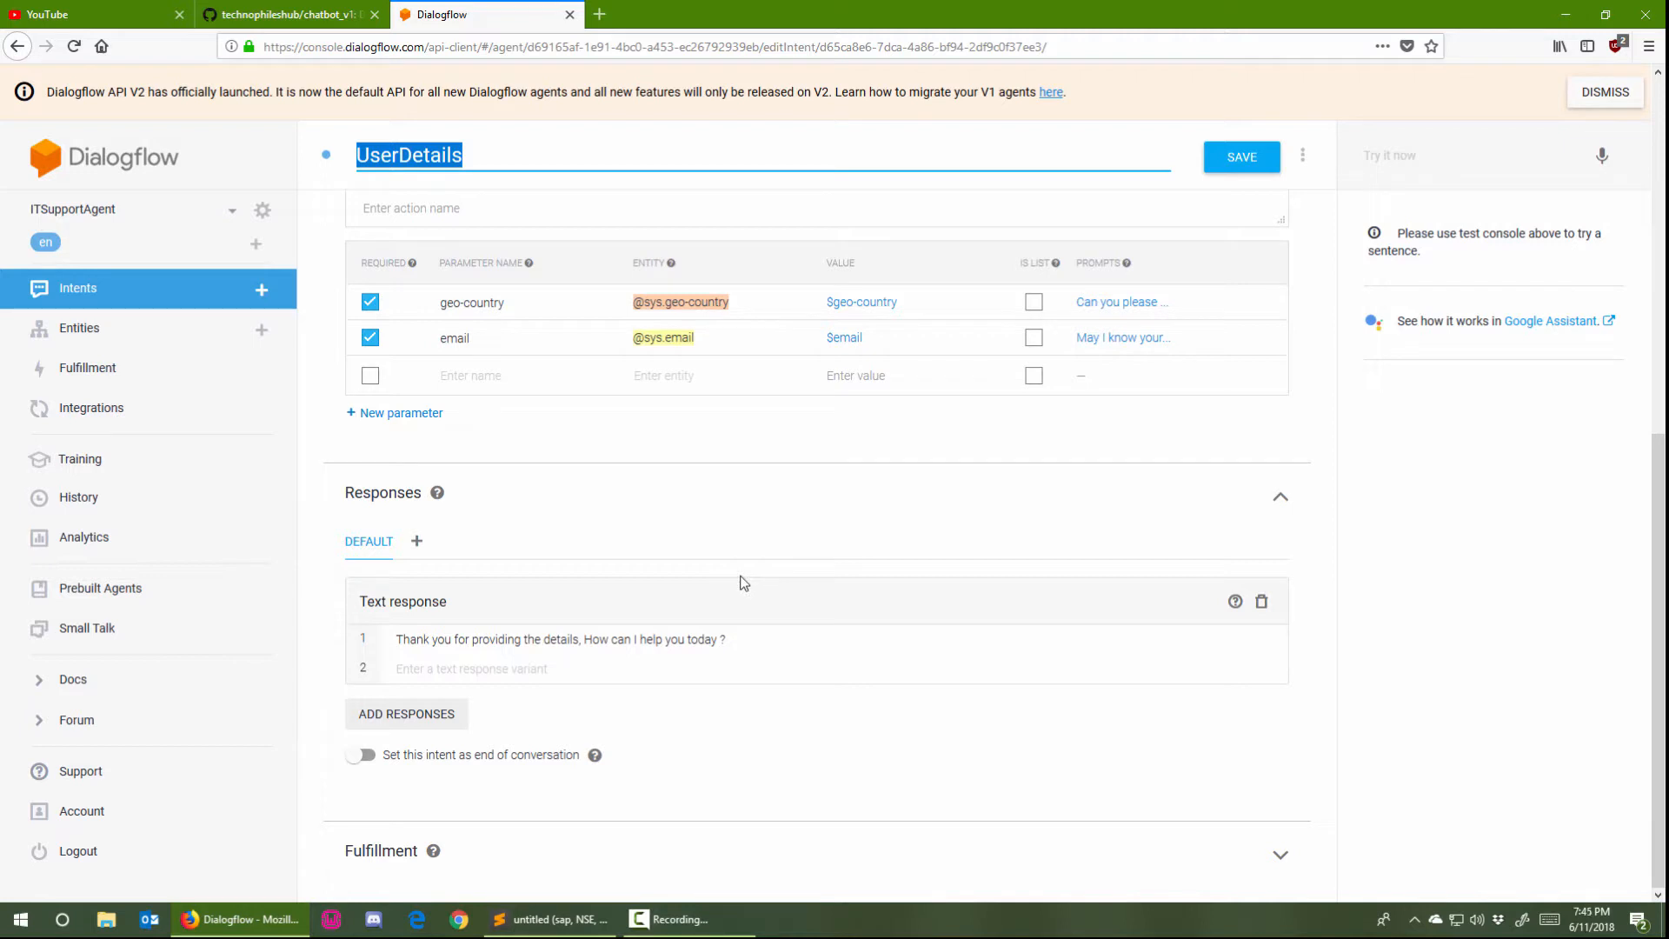
{"action": "mouse_move", "coordinate": [761, 605]}
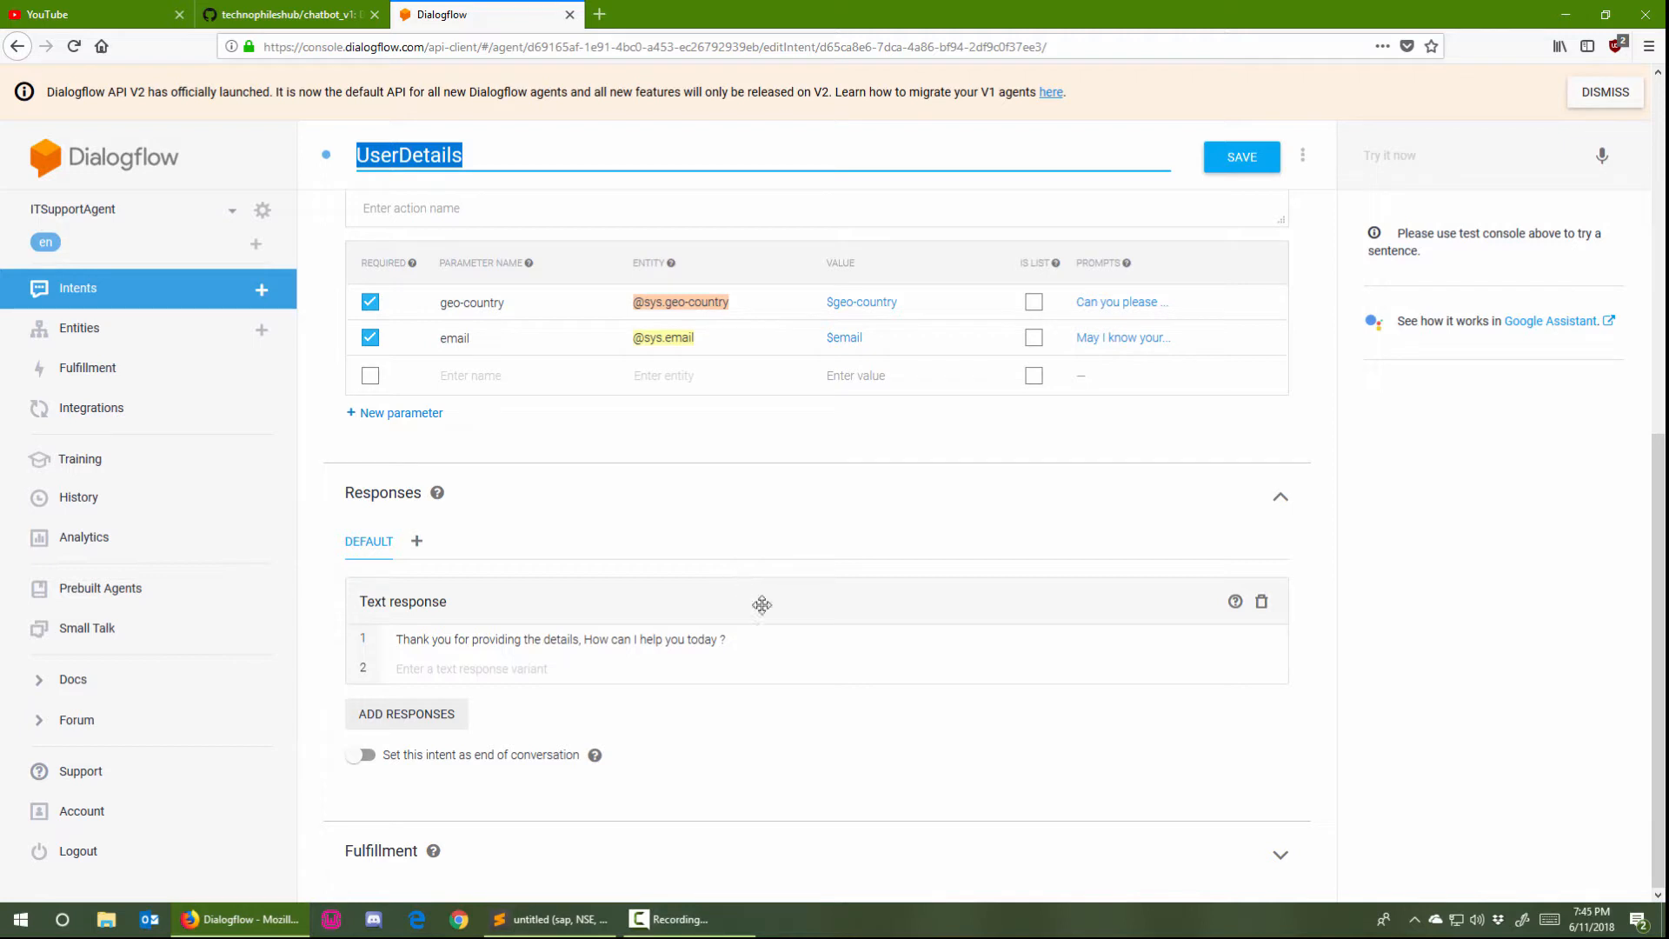
{"action": "mouse_move", "coordinate": [949, 631]}
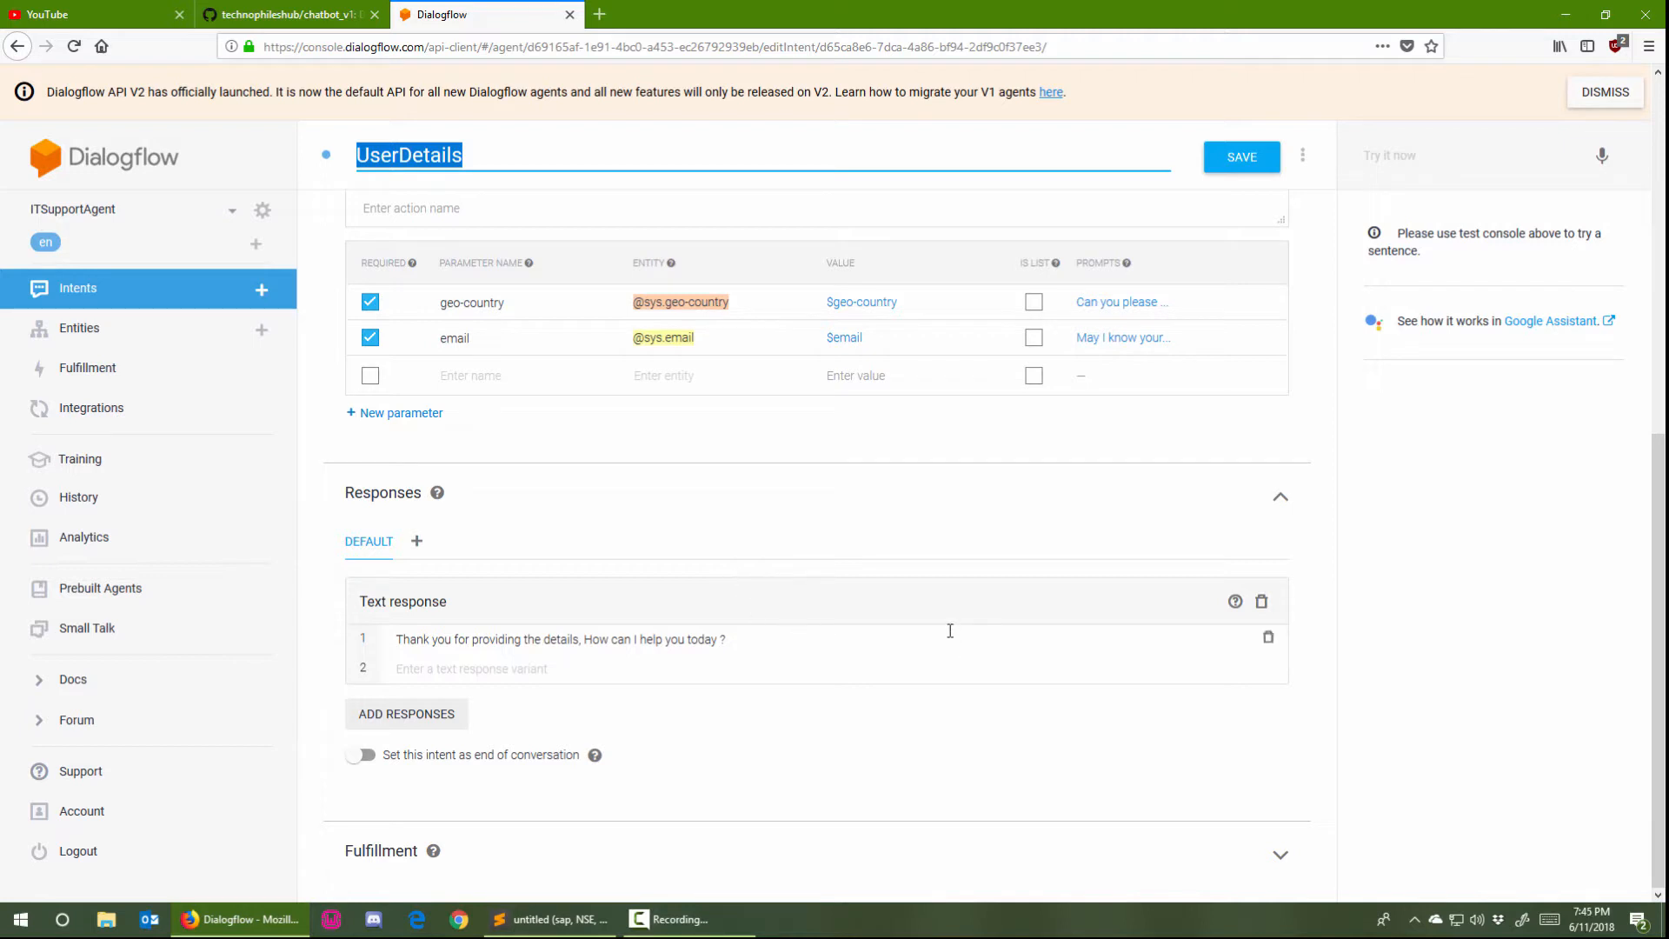
{"action": "mouse_move", "coordinate": [934, 725]}
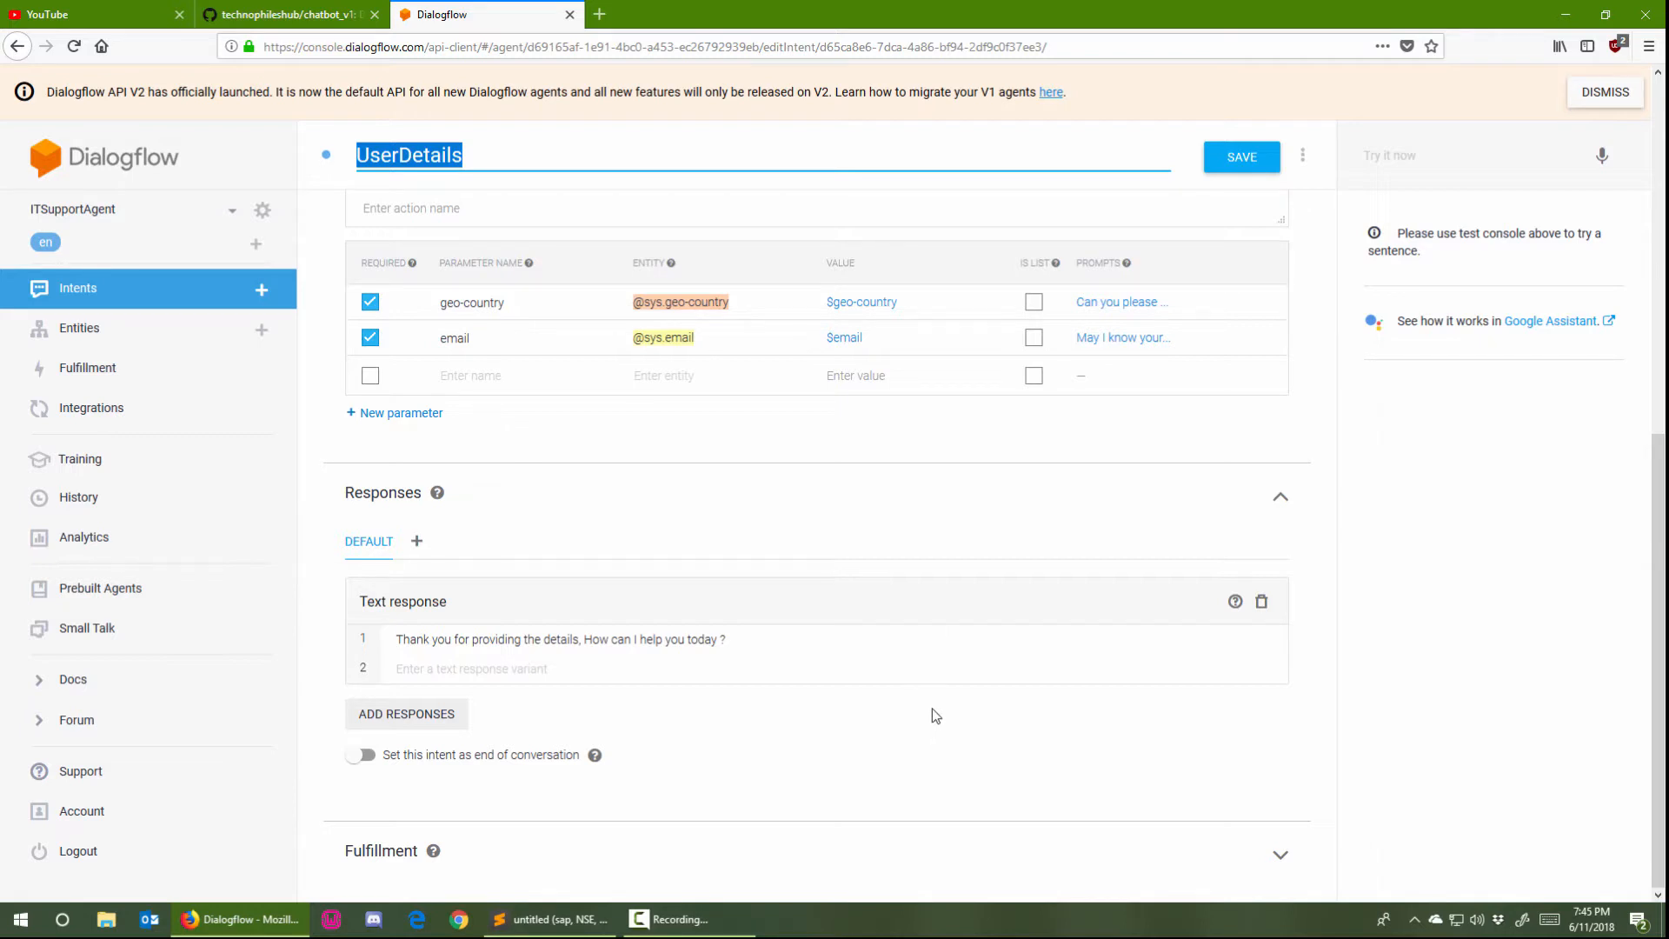
{"action": "mouse_move", "coordinate": [950, 754]}
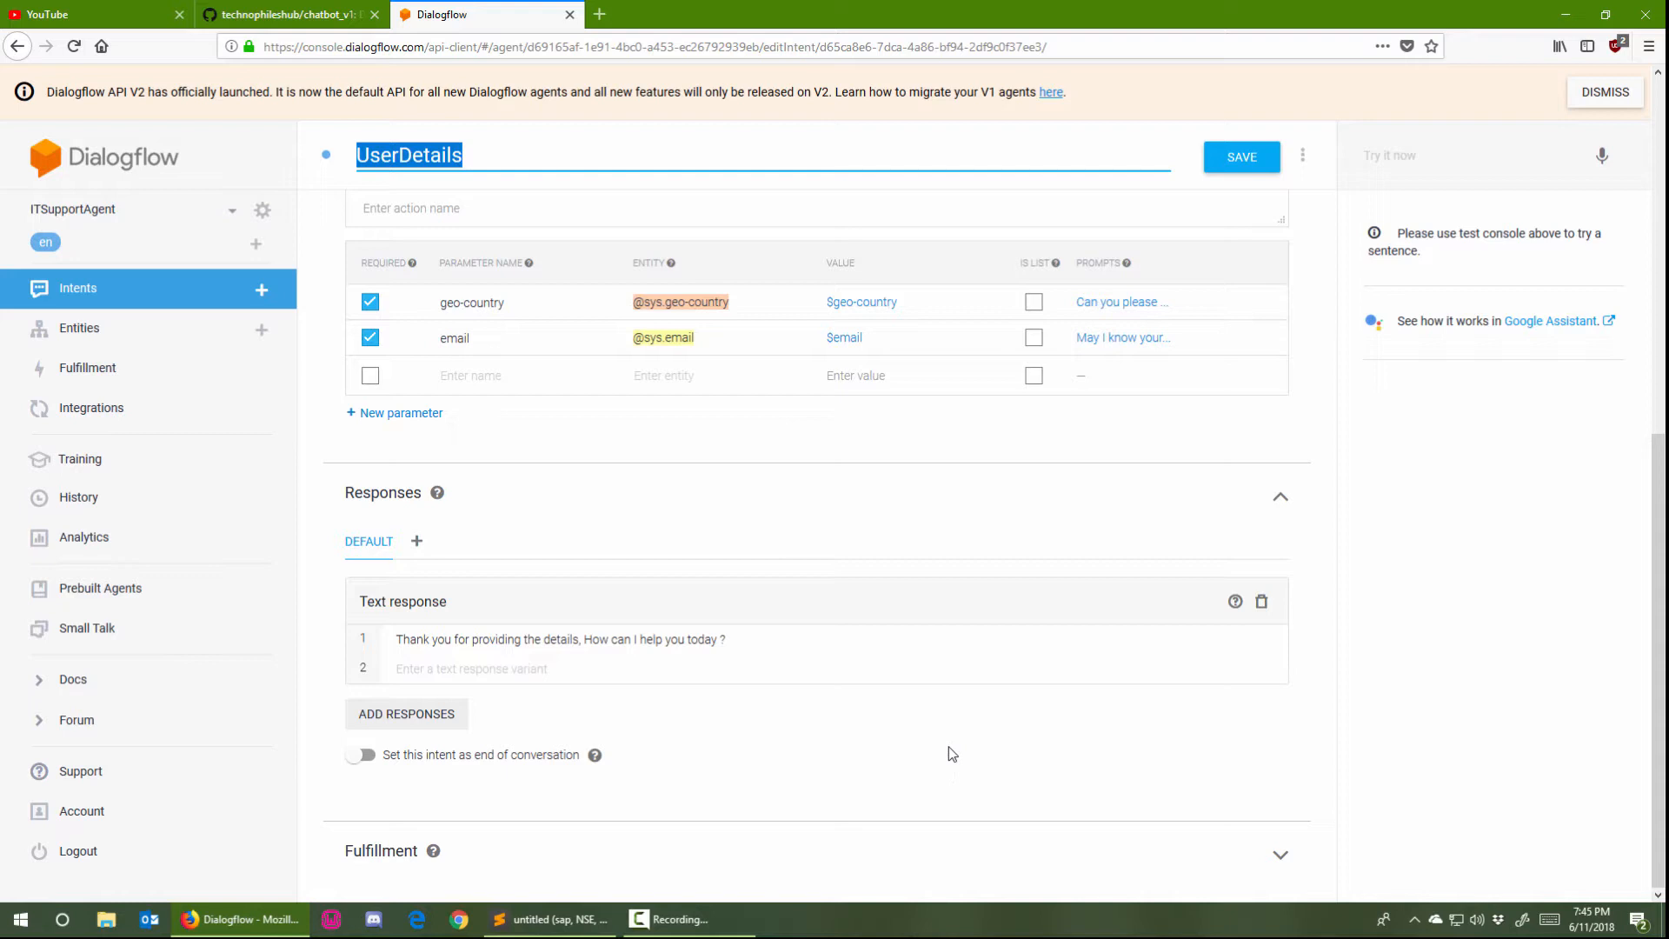
{"action": "mouse_move", "coordinate": [999, 782]}
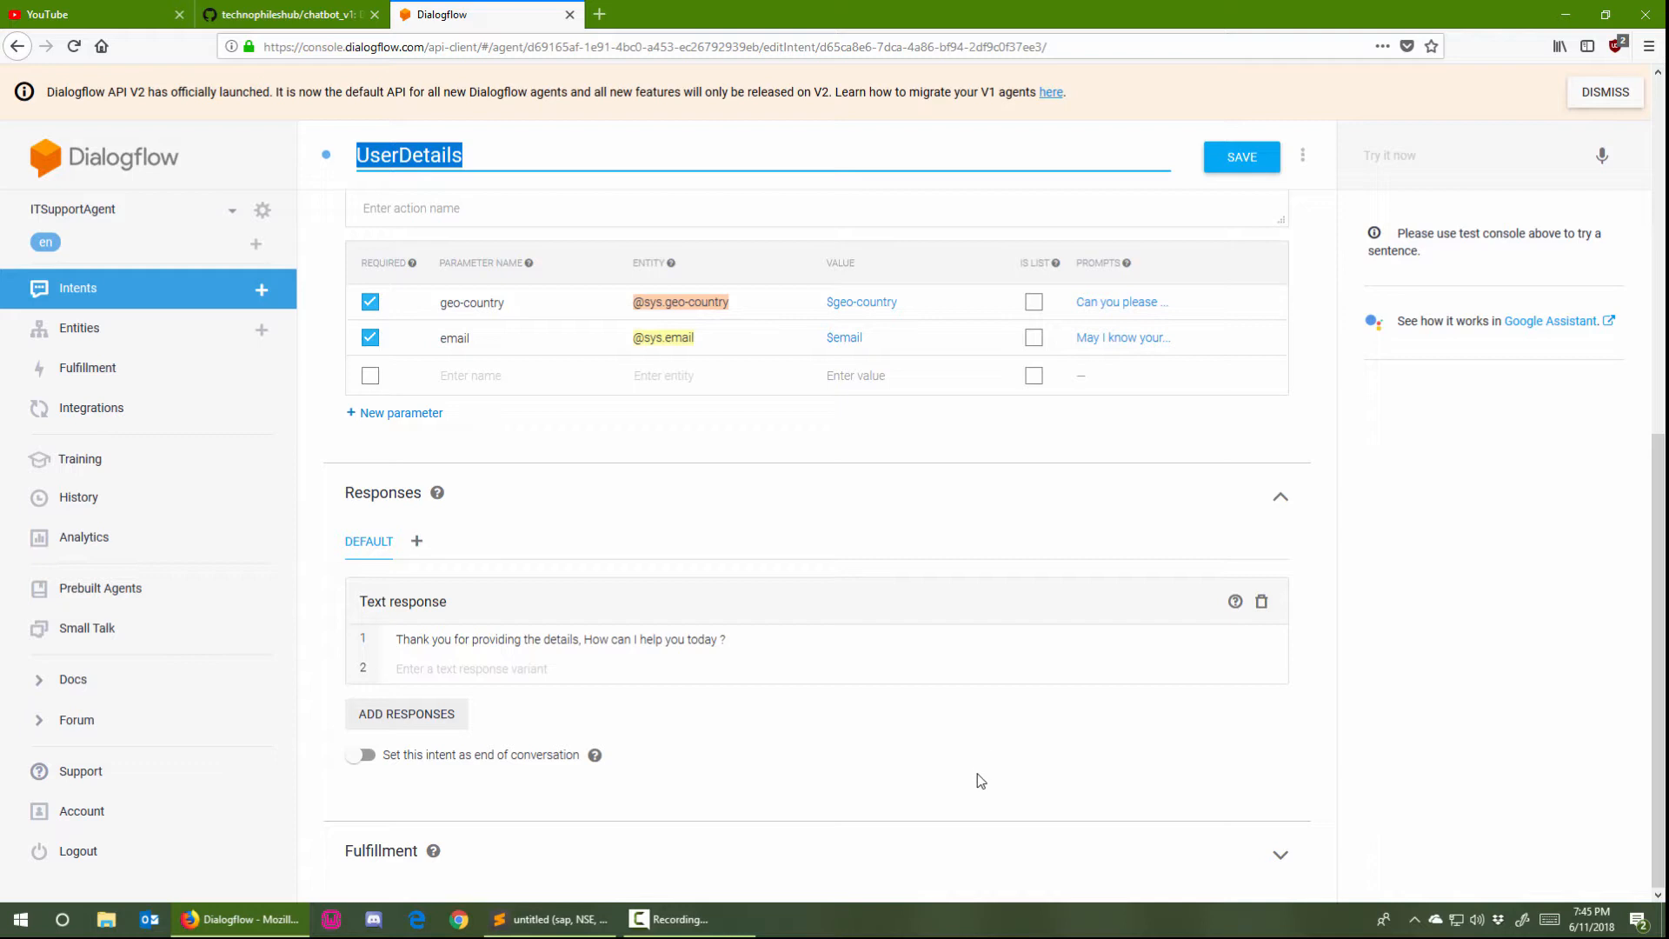
{"action": "mouse_move", "coordinate": [947, 802]}
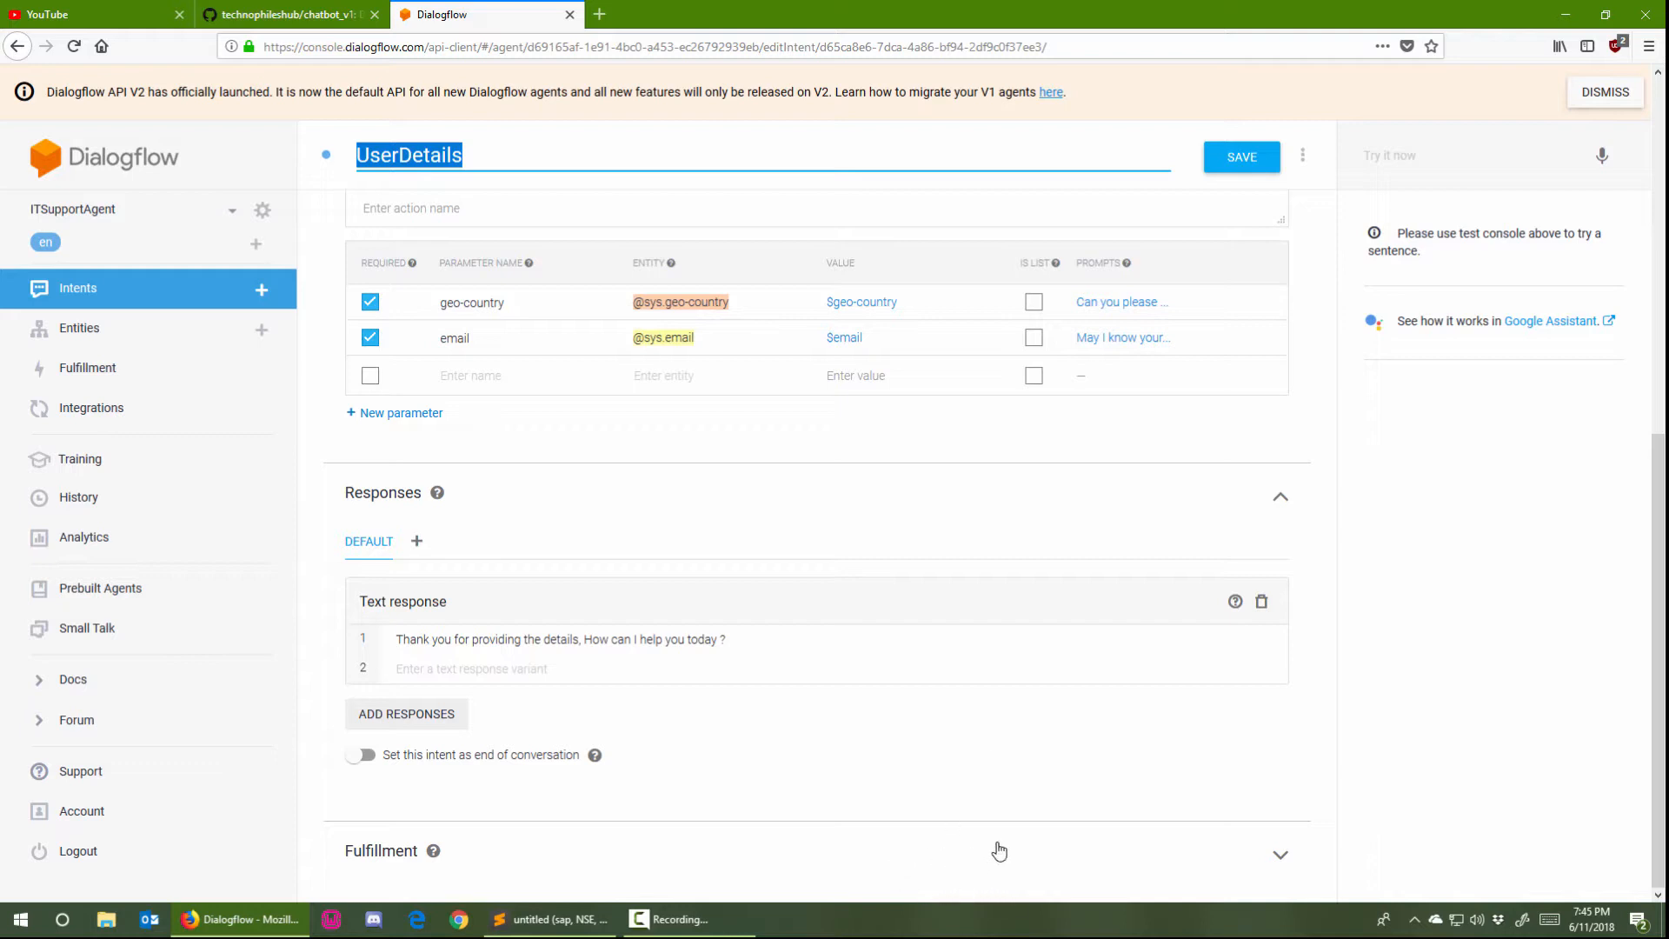
{"action": "mouse_move", "coordinate": [861, 697]}
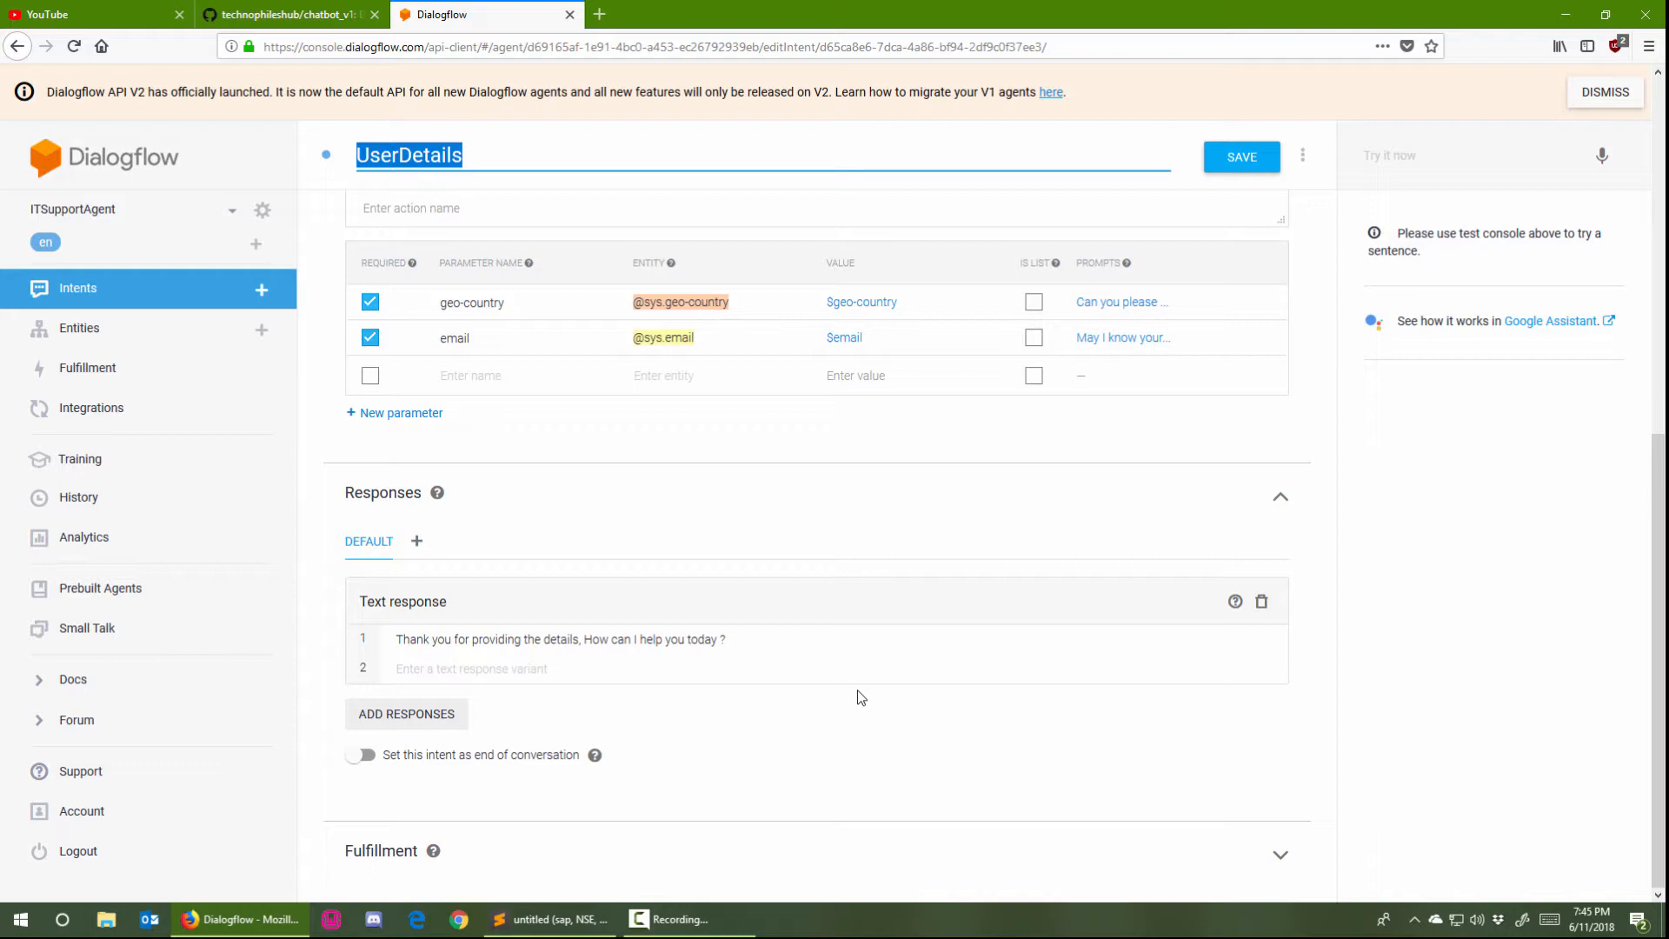
{"action": "mouse_move", "coordinate": [800, 575]}
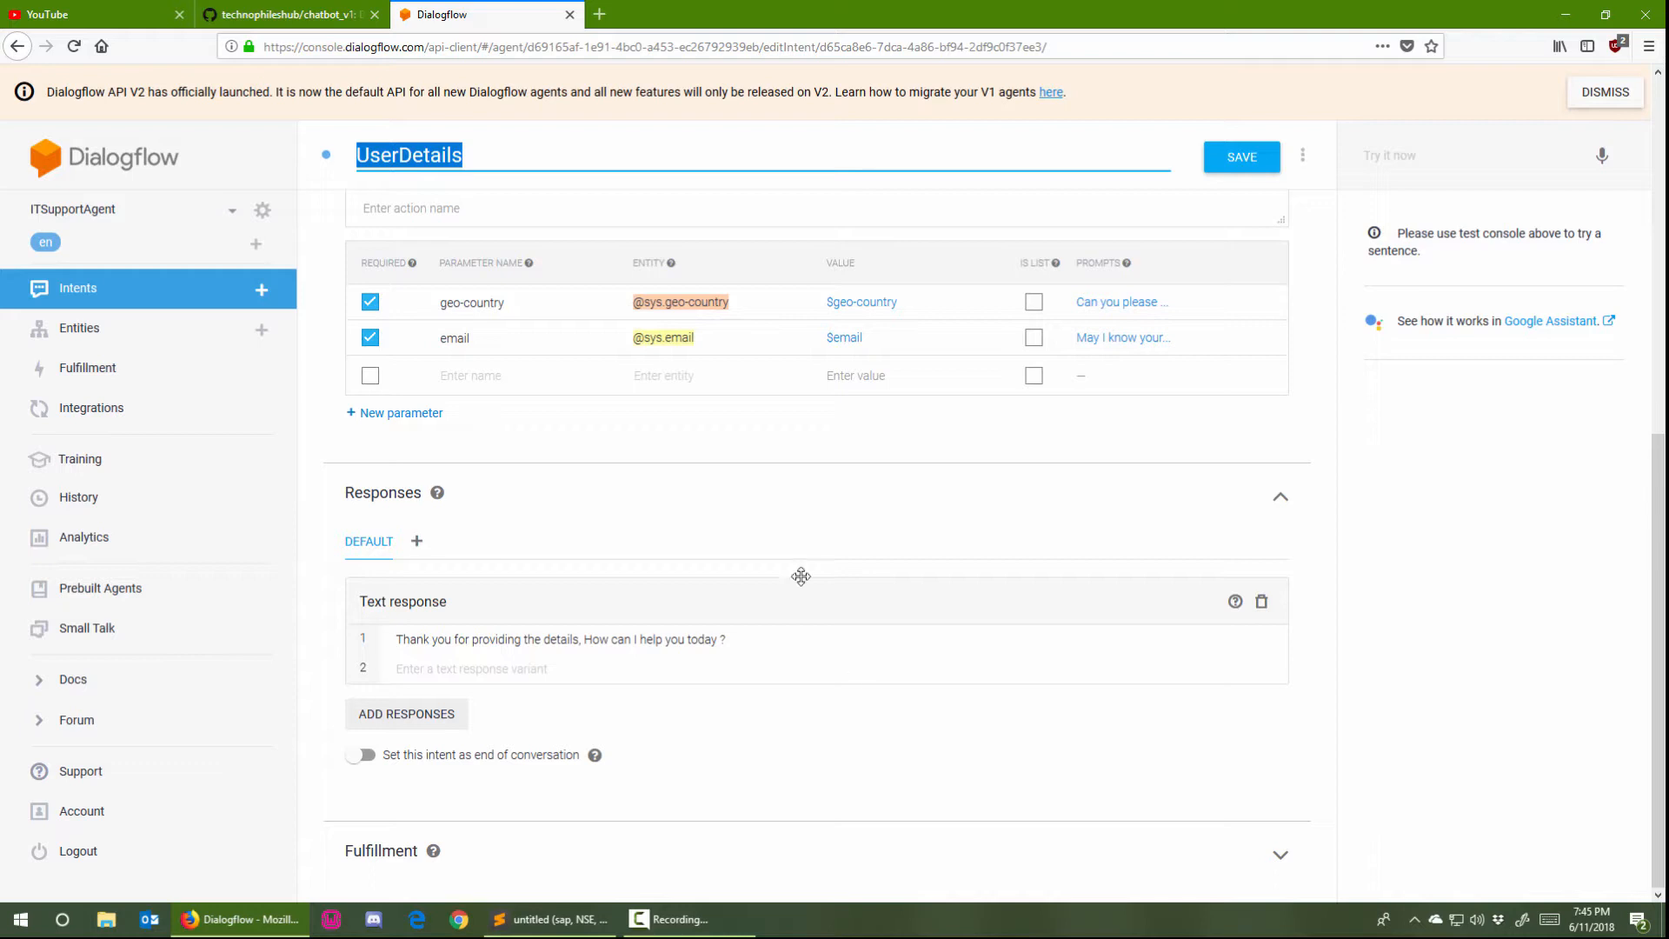
{"action": "mouse_move", "coordinate": [1072, 446]}
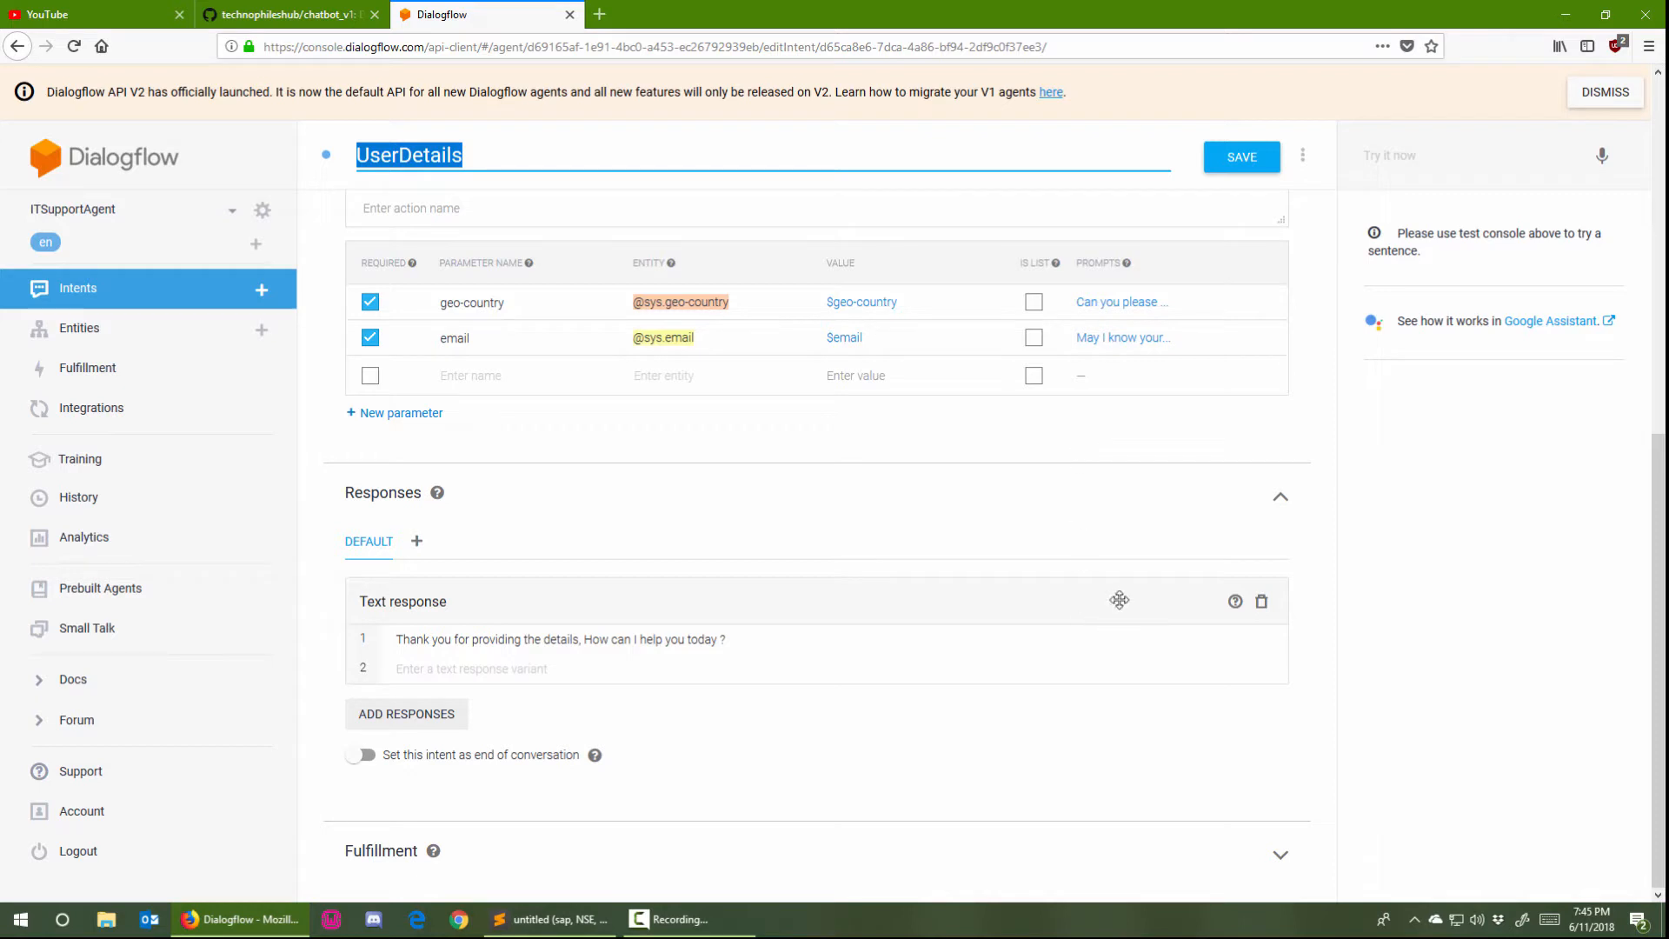
{"action": "mouse_move", "coordinate": [910, 548]}
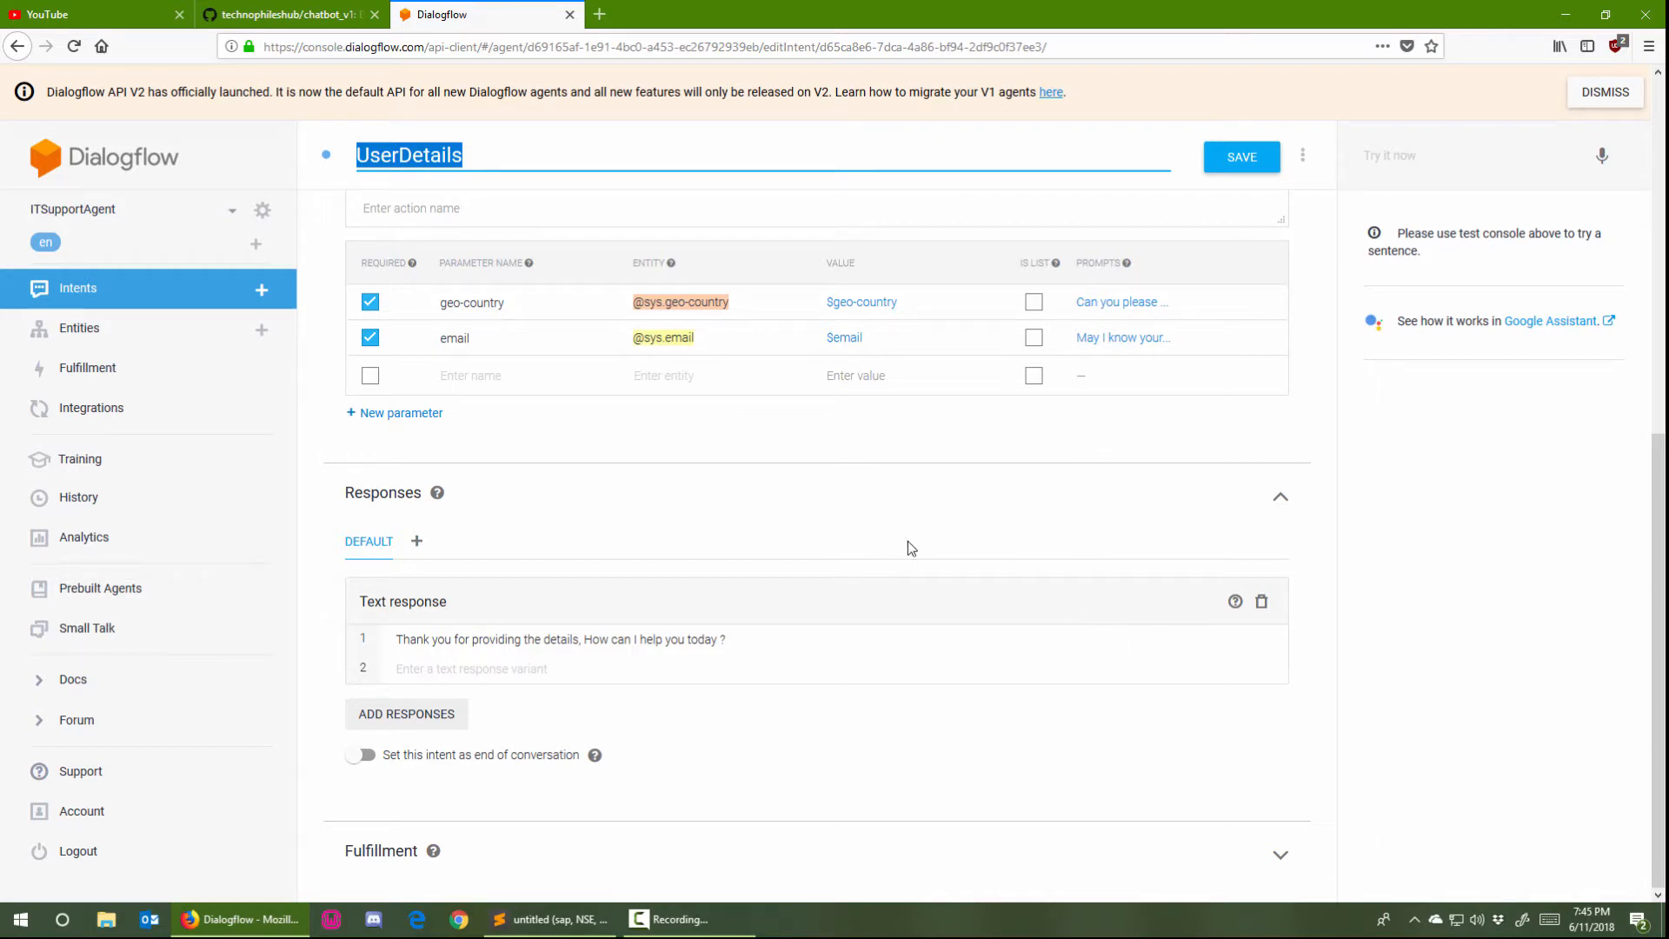
{"action": "mouse_move", "coordinate": [904, 815]}
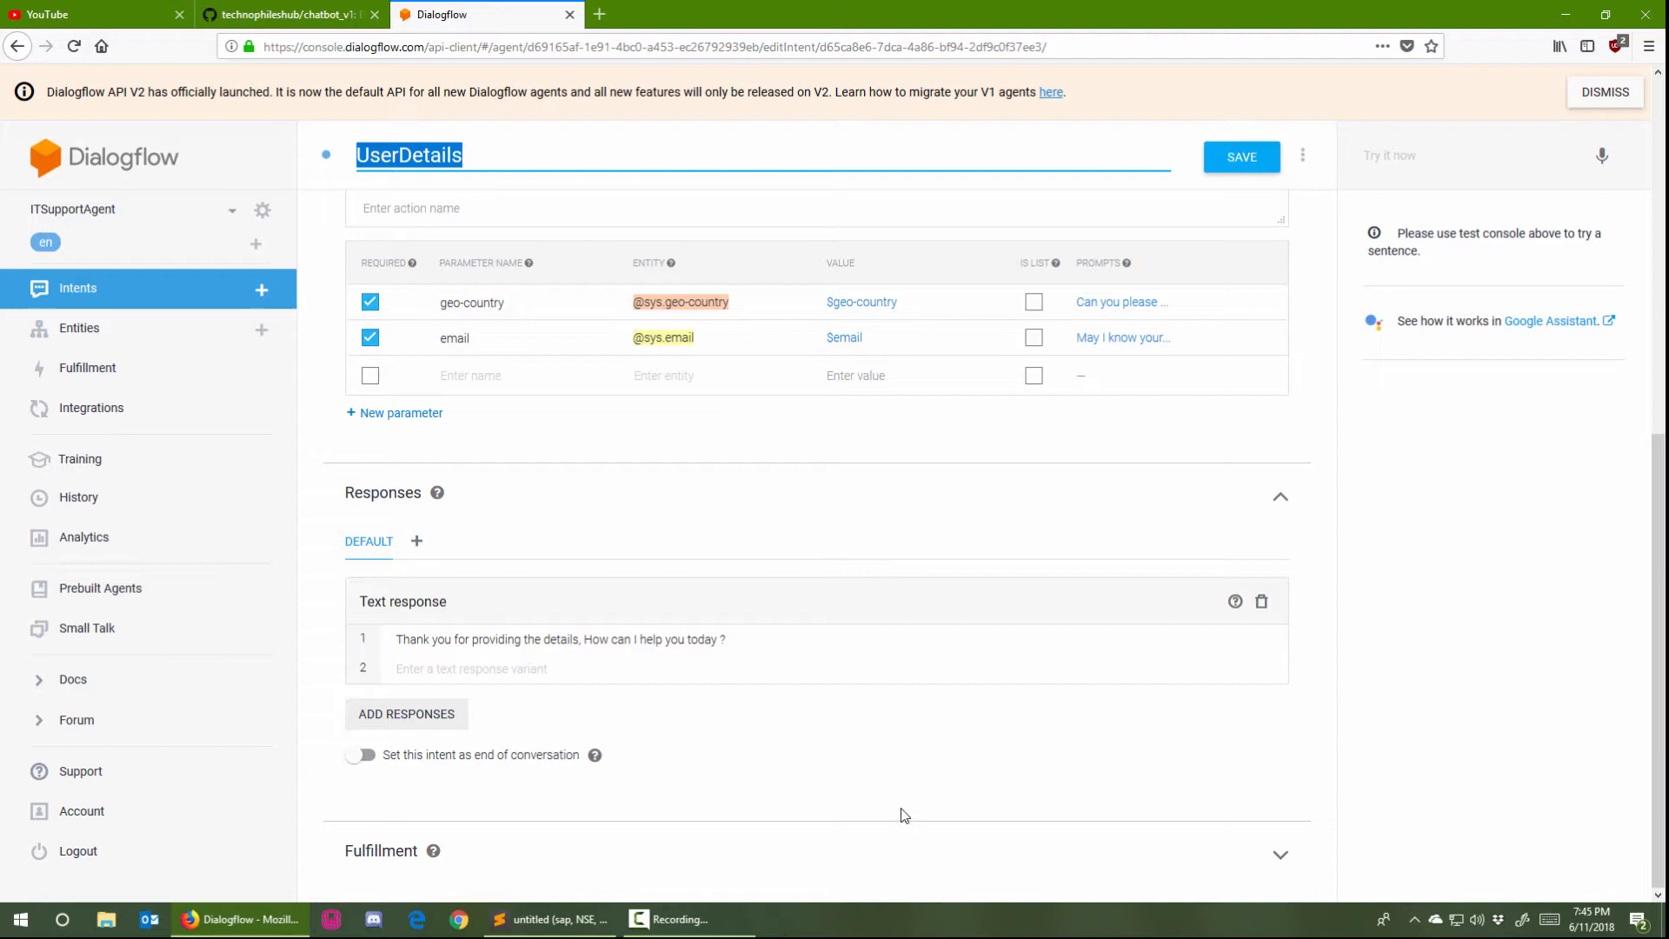
{"action": "mouse_move", "coordinate": [929, 771]}
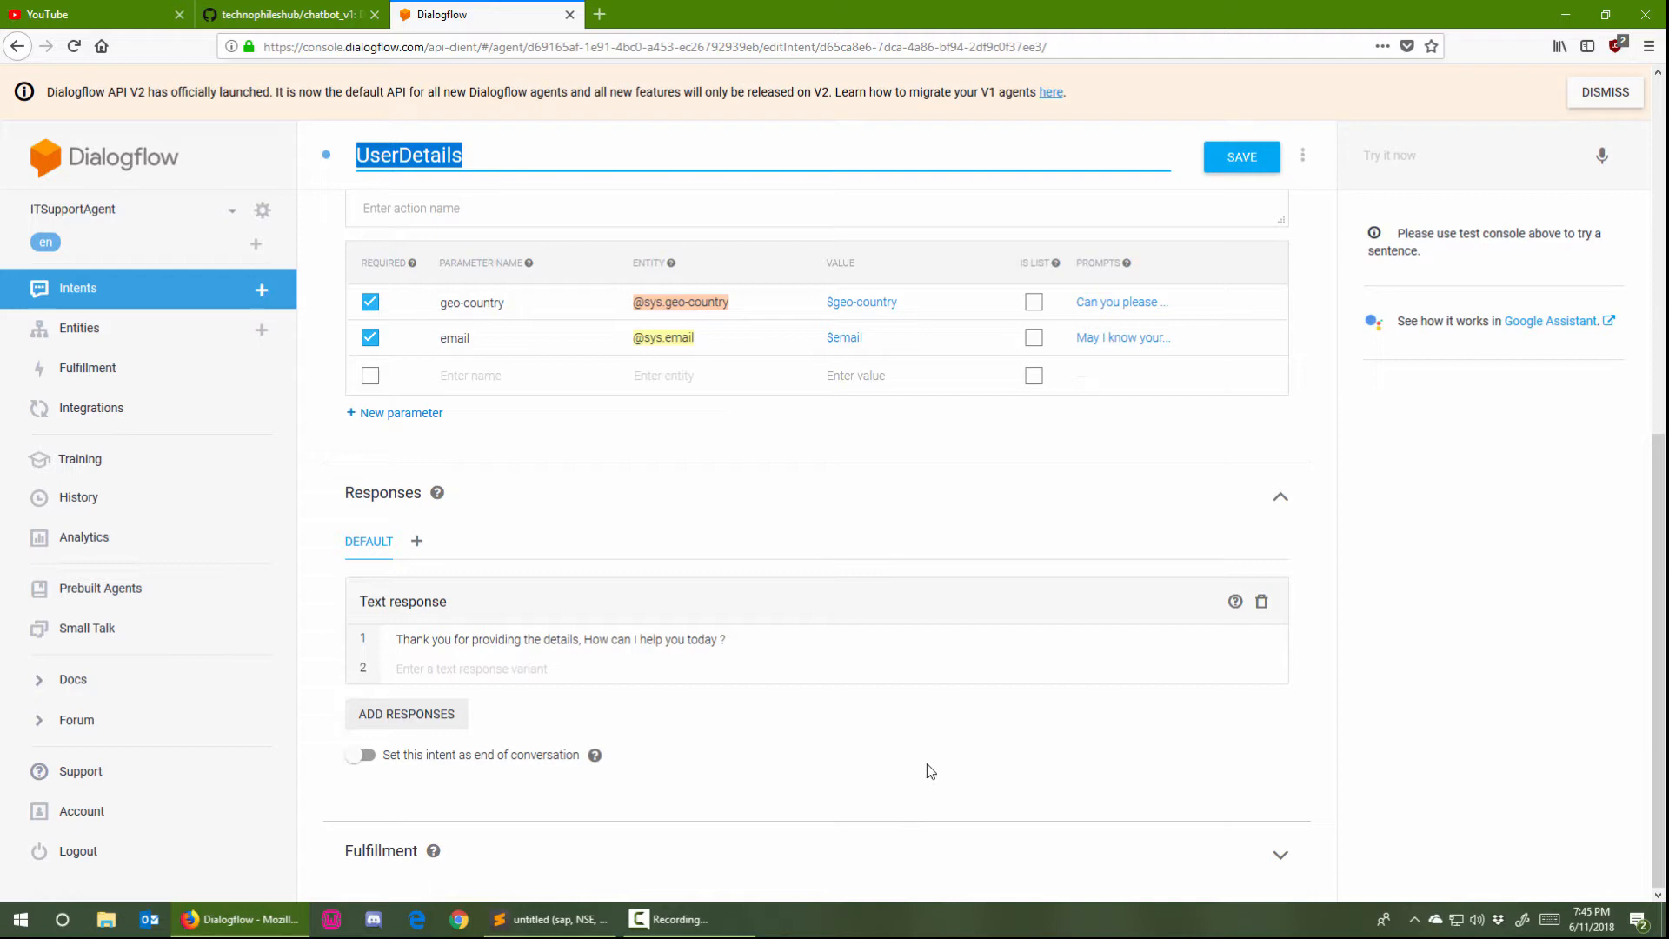
{"action": "mouse_move", "coordinate": [646, 522]}
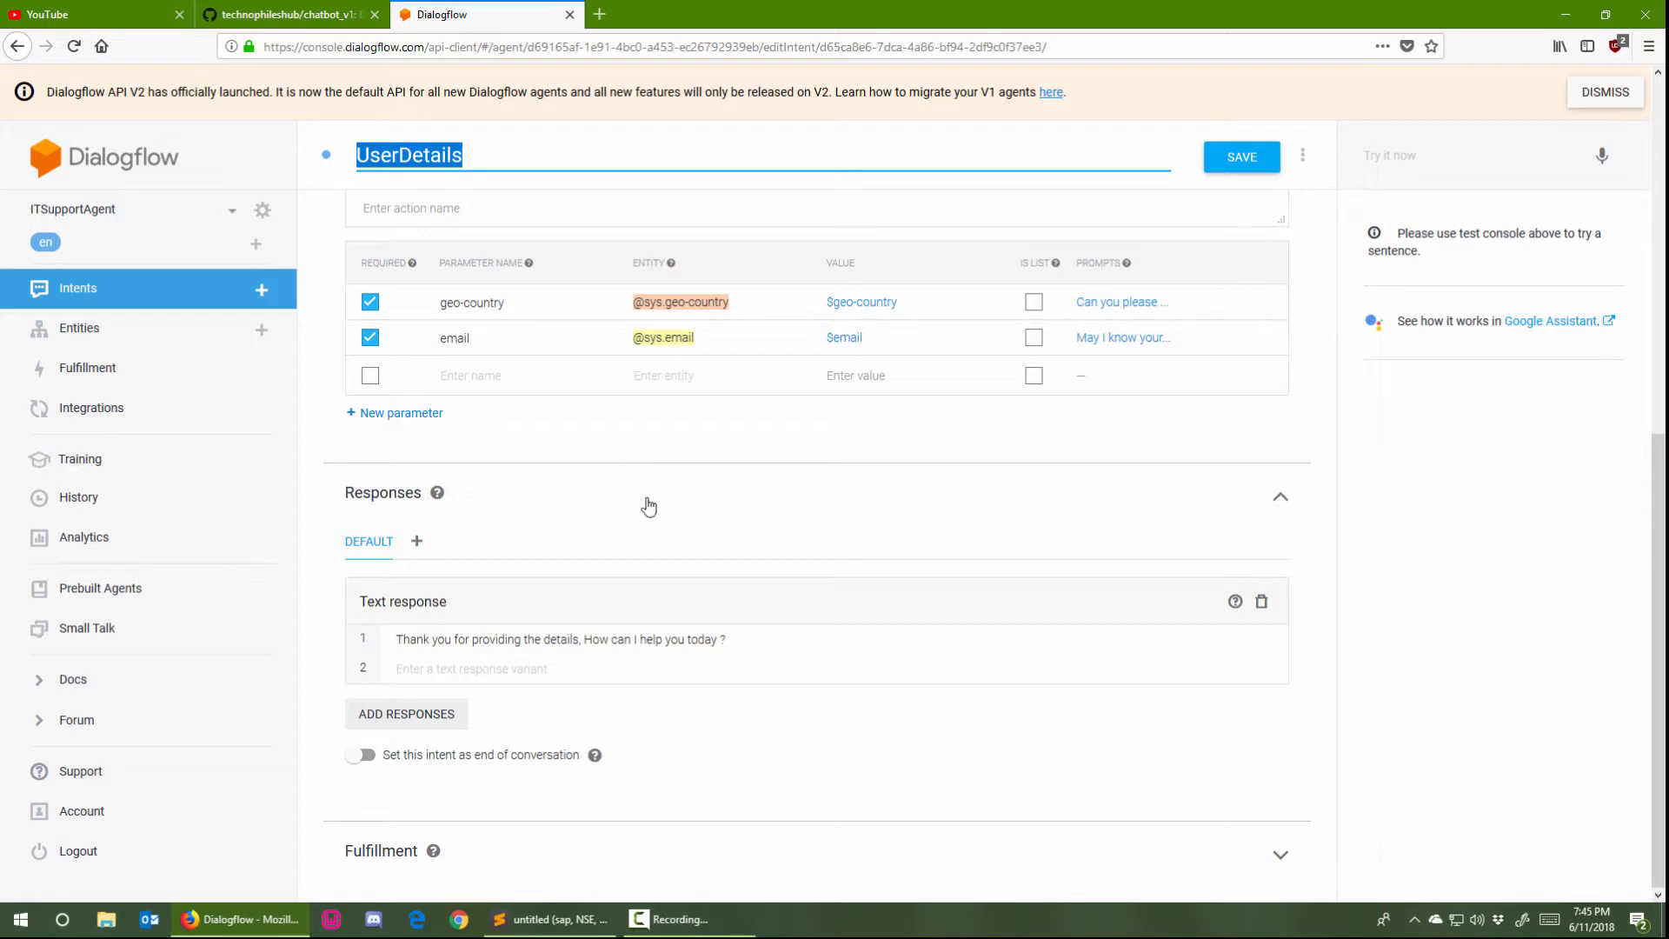
{"action": "mouse_move", "coordinate": [612, 840]}
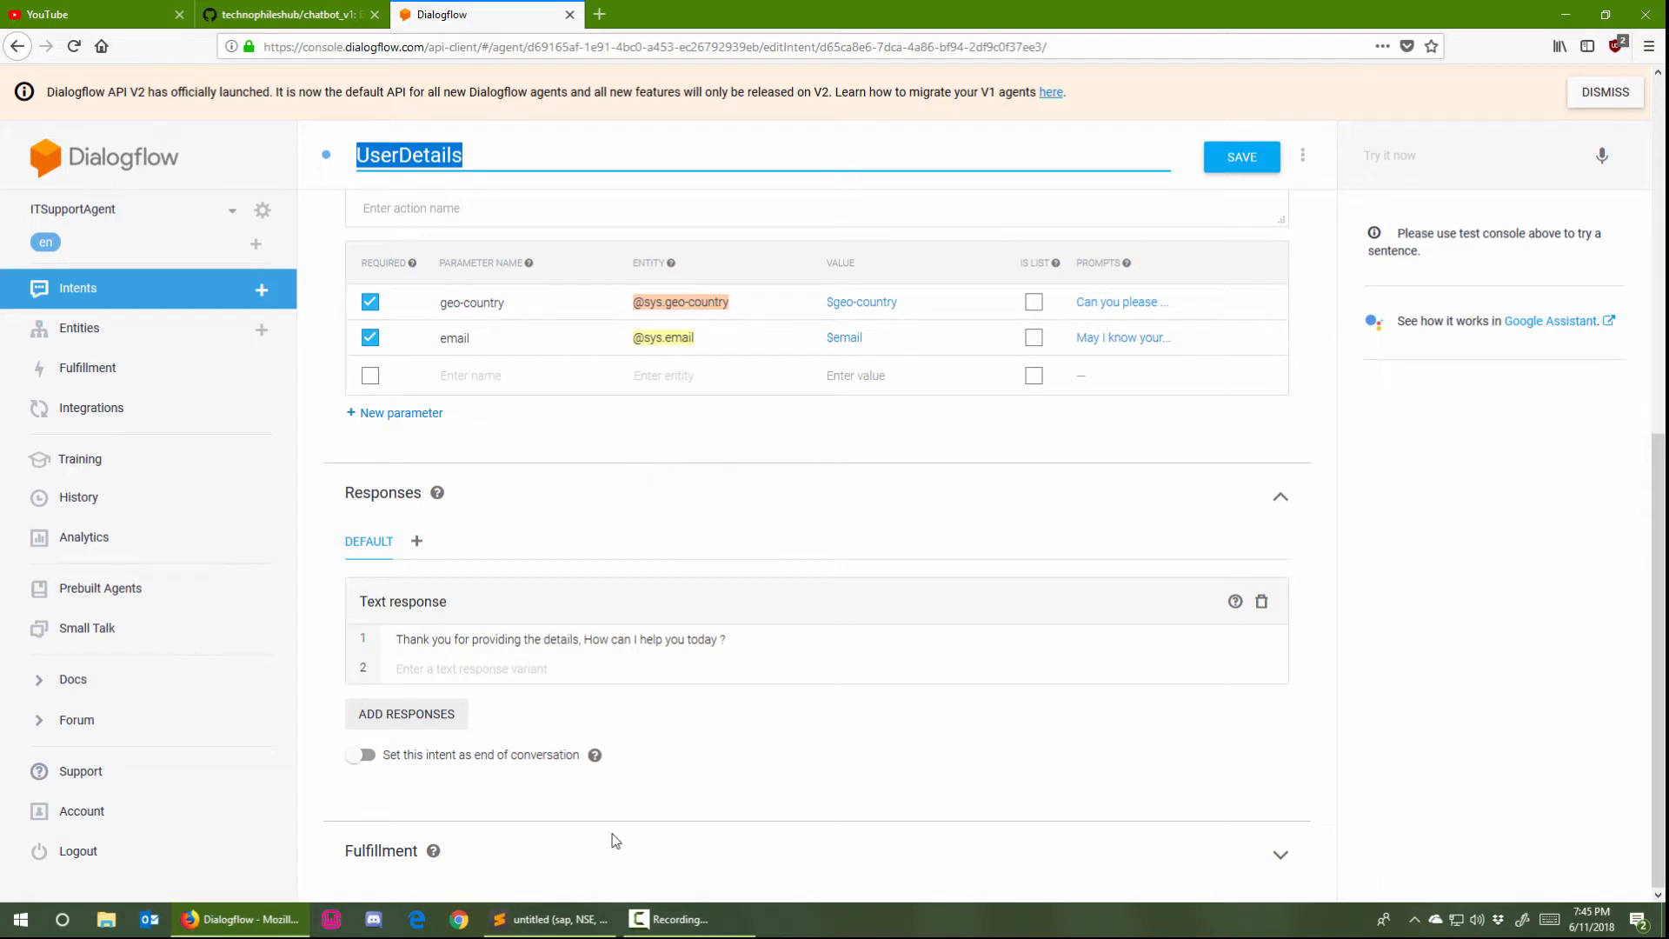
{"action": "mouse_move", "coordinate": [550, 918]}
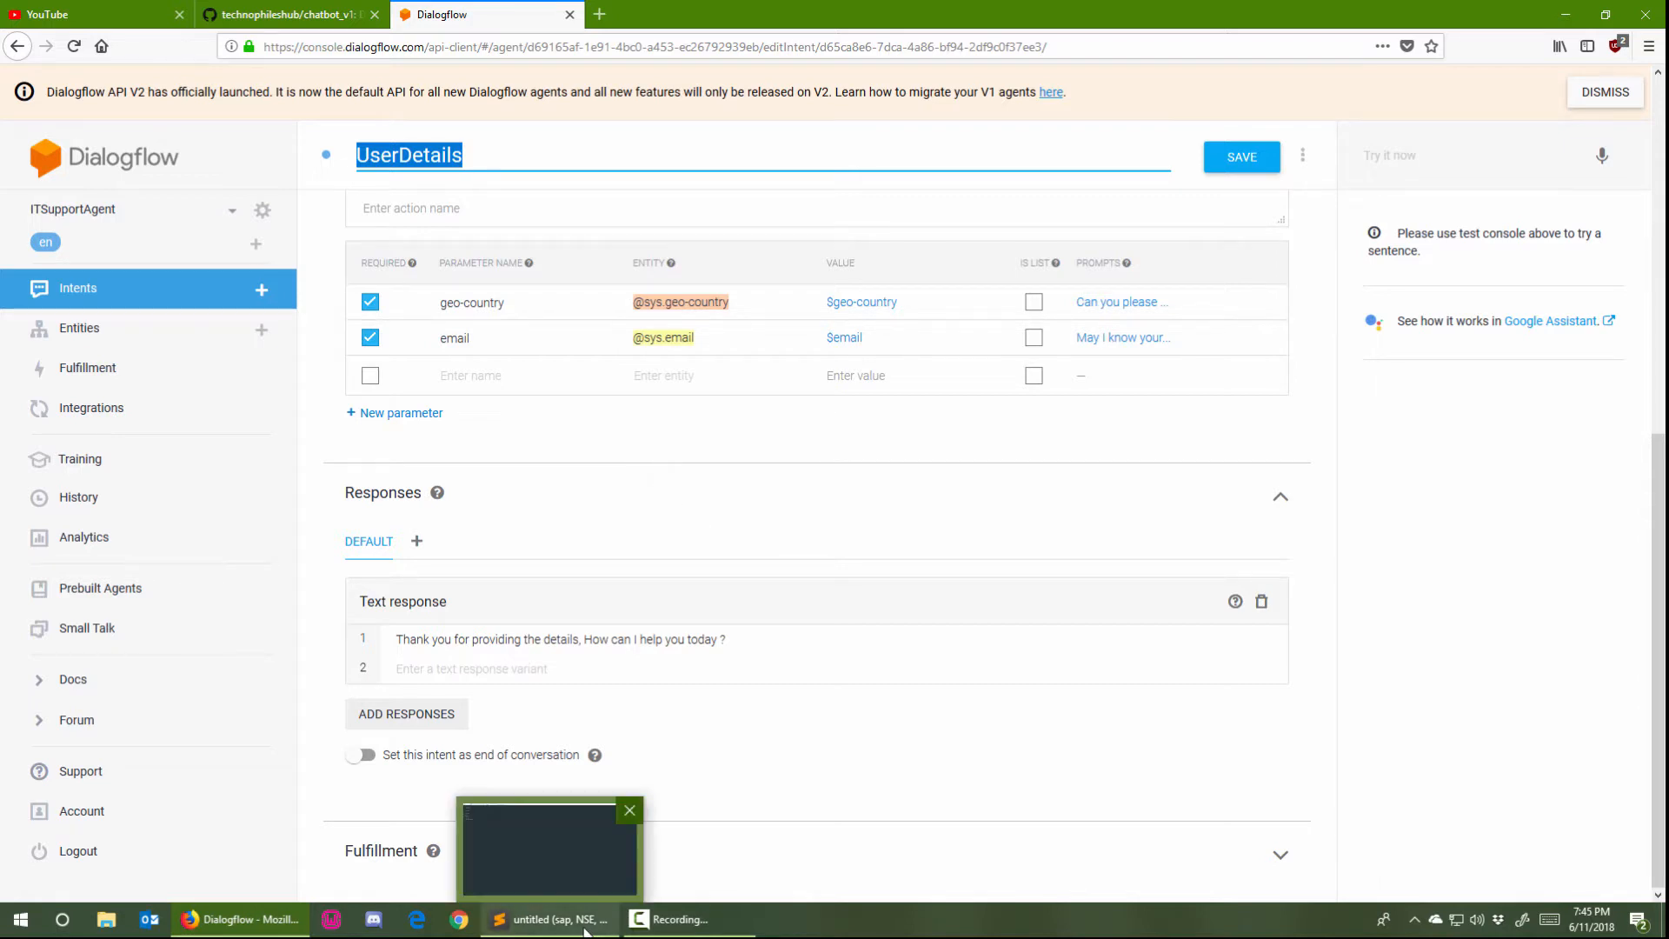
Launch Git Bash Here from the desktop's right-click menu.
{"action": "left_click", "coordinate": [628, 810]}
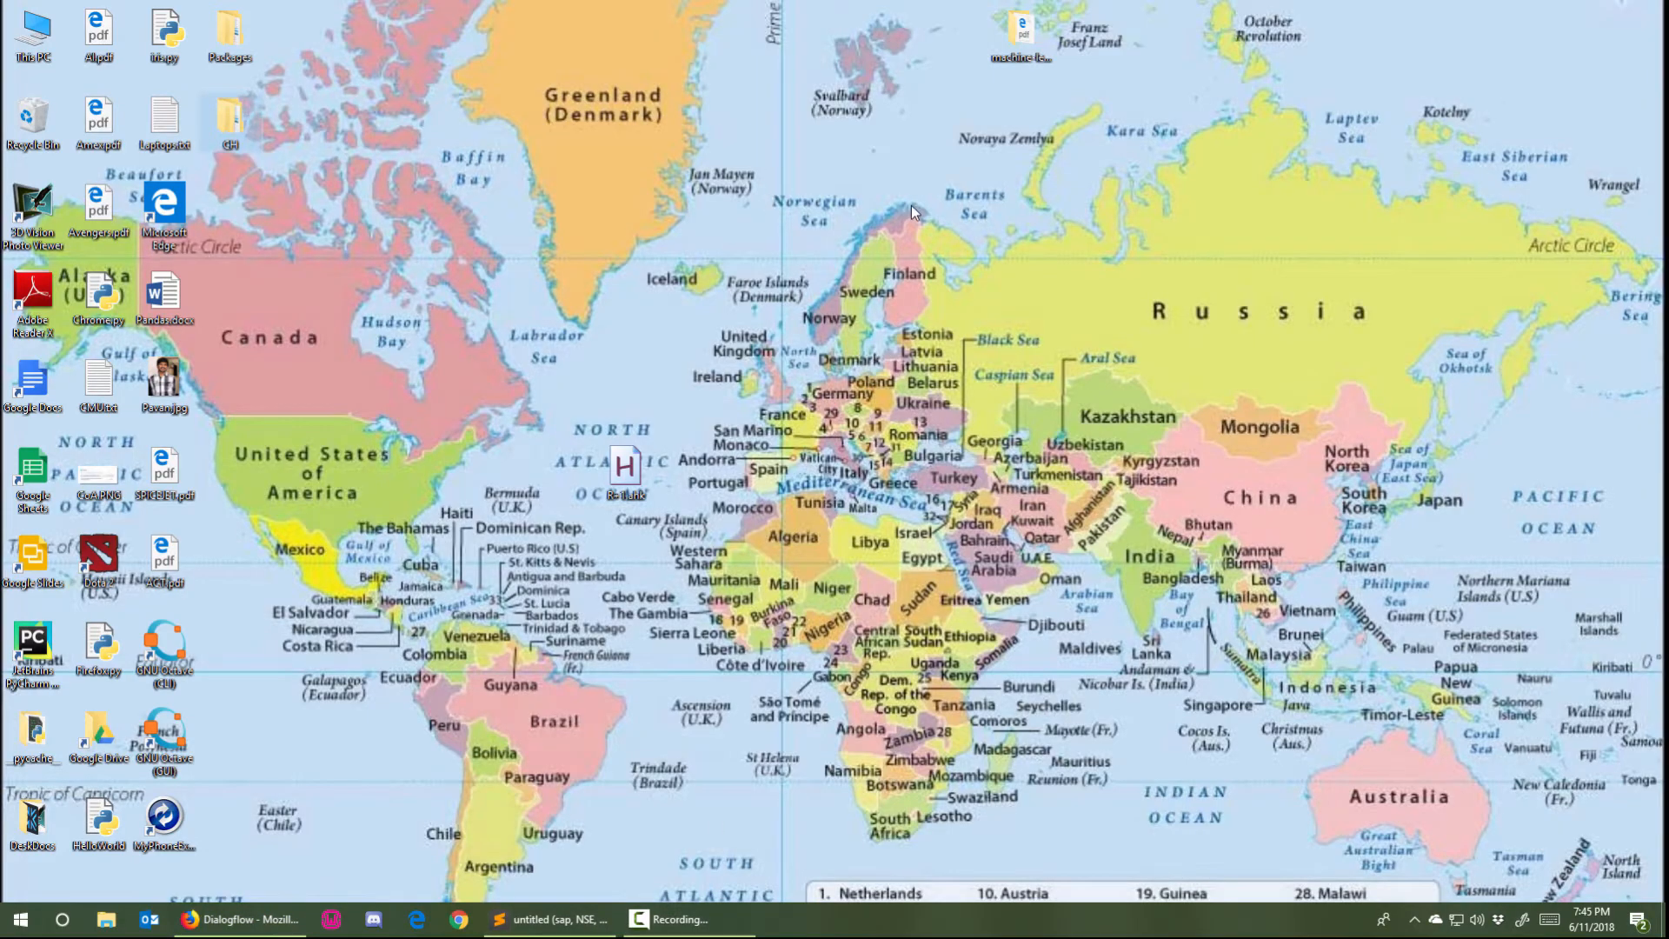
{"action": "right_click", "coordinate": [914, 210]}
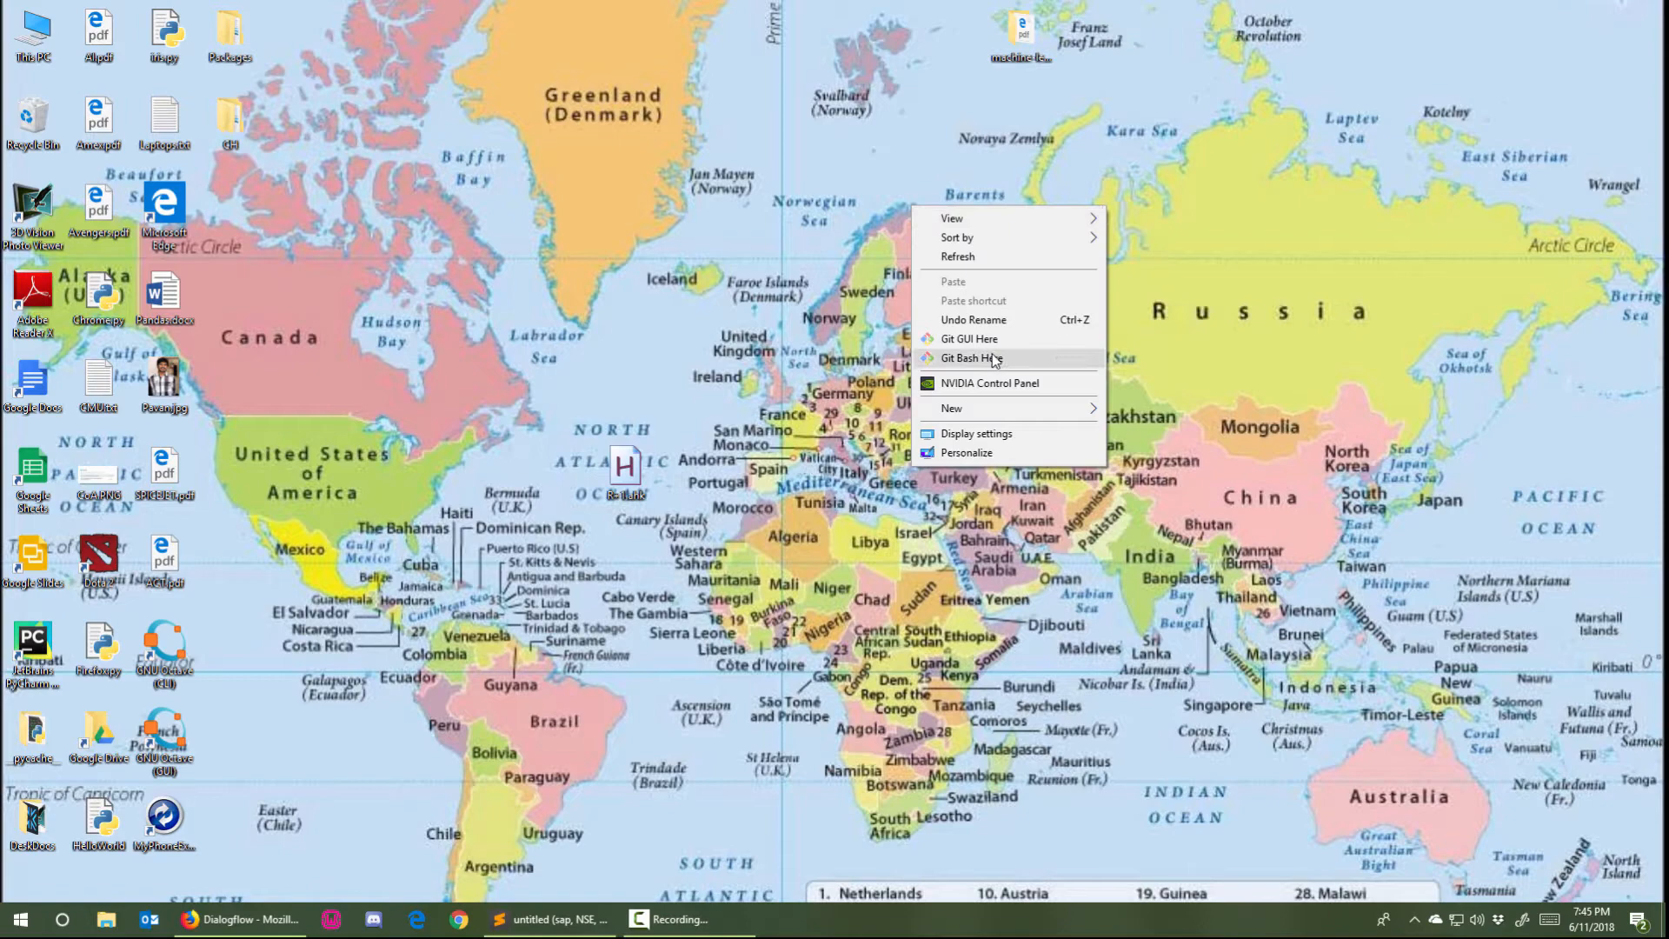
{"action": "left_click", "coordinate": [969, 358]}
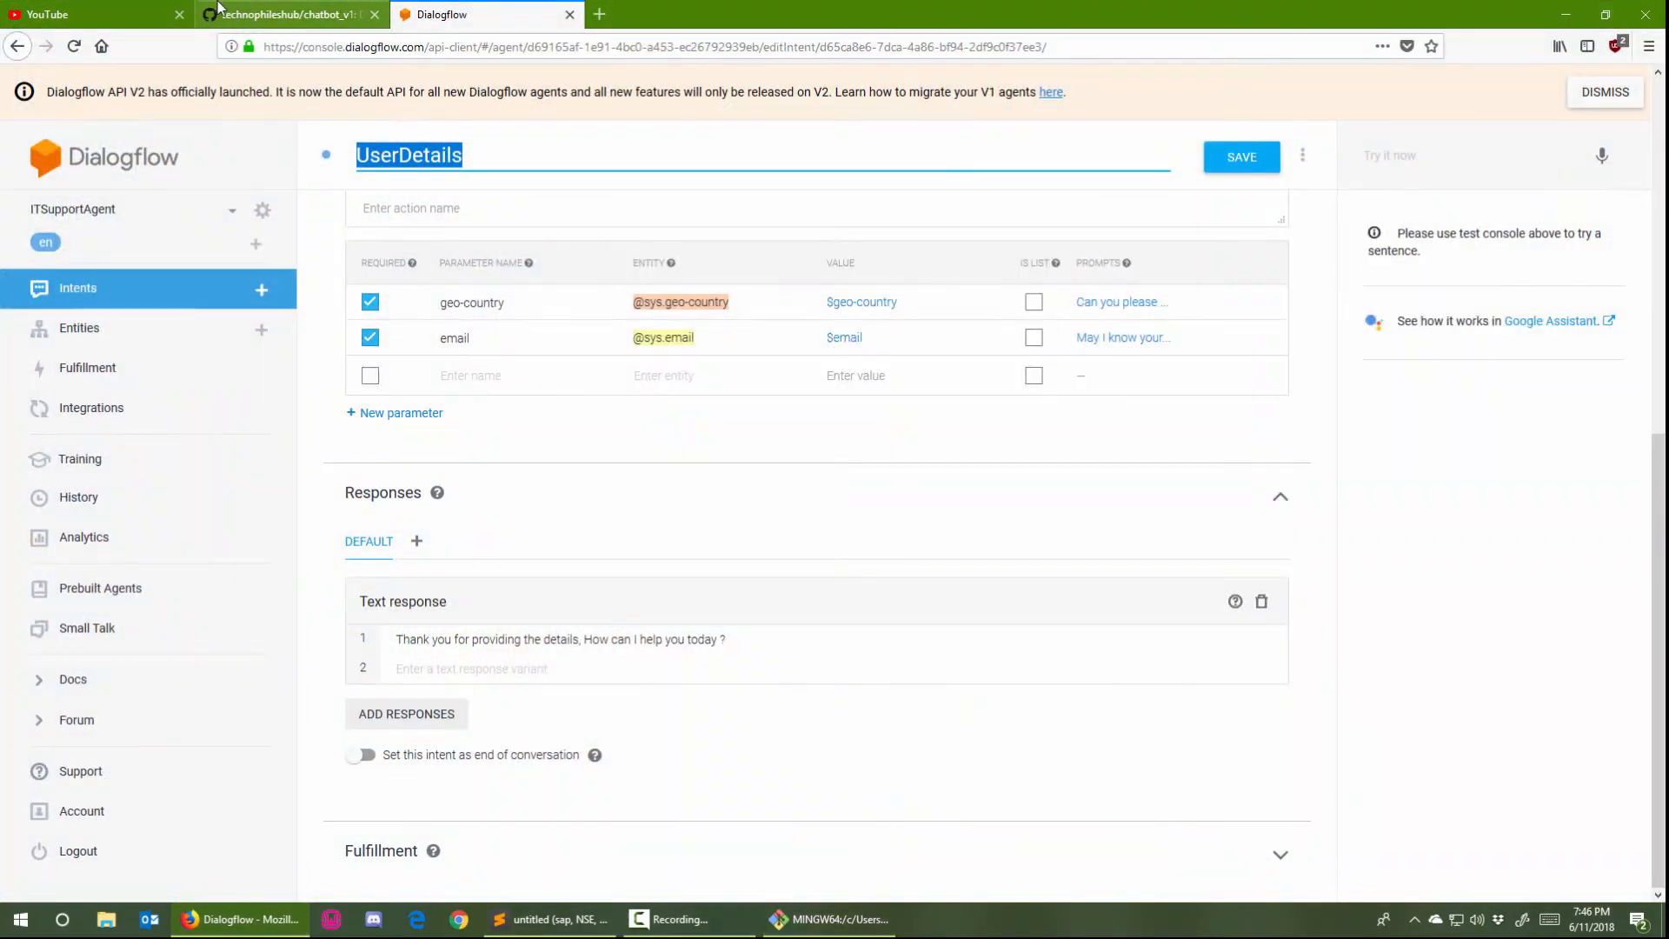
Copy the chatbot_v1 repository's HTTPS clone URL from its GitHub page.
{"action": "left_click", "coordinate": [288, 14]}
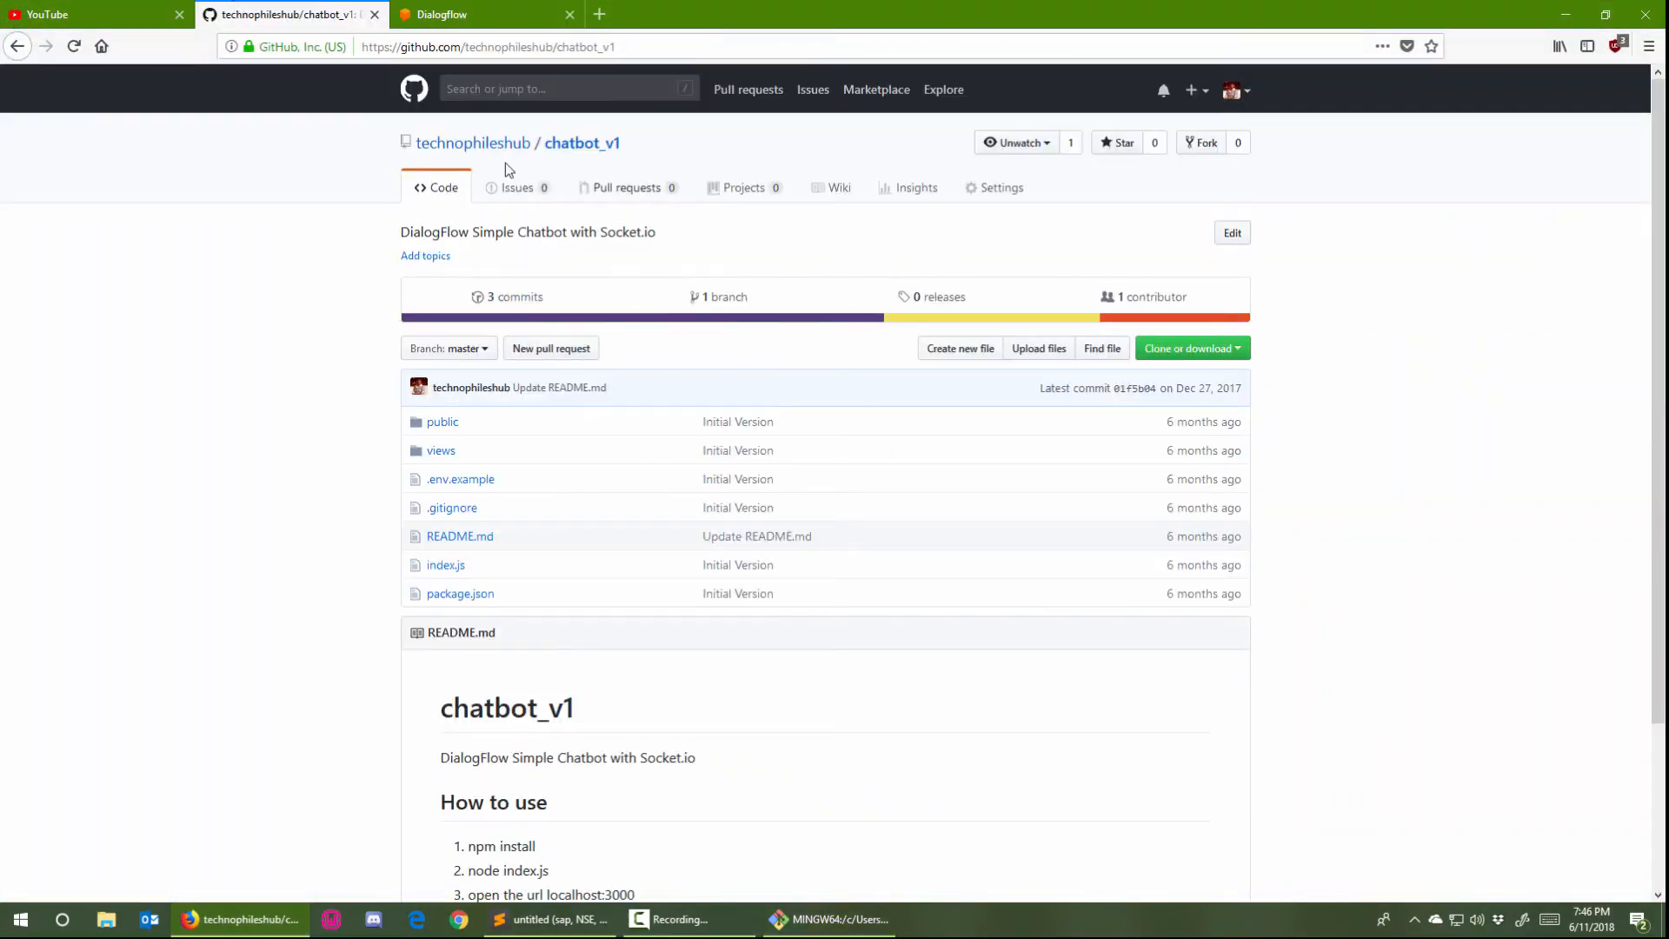
{"action": "mouse_move", "coordinate": [1229, 361]}
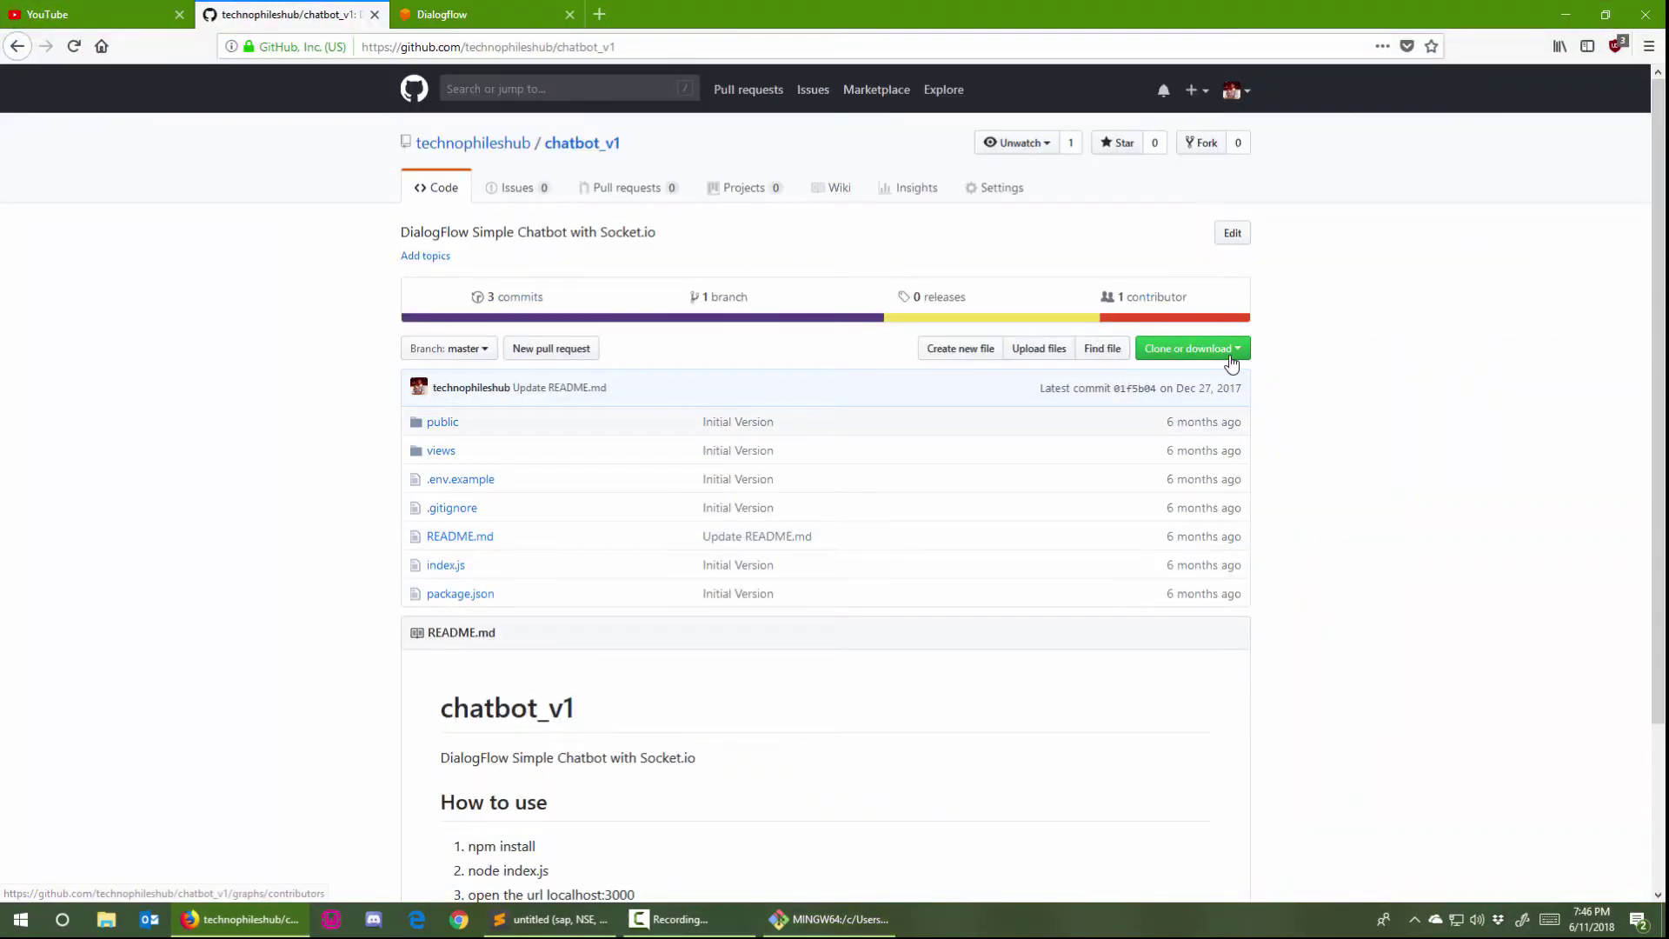
{"action": "right_click", "coordinate": [1080, 438]}
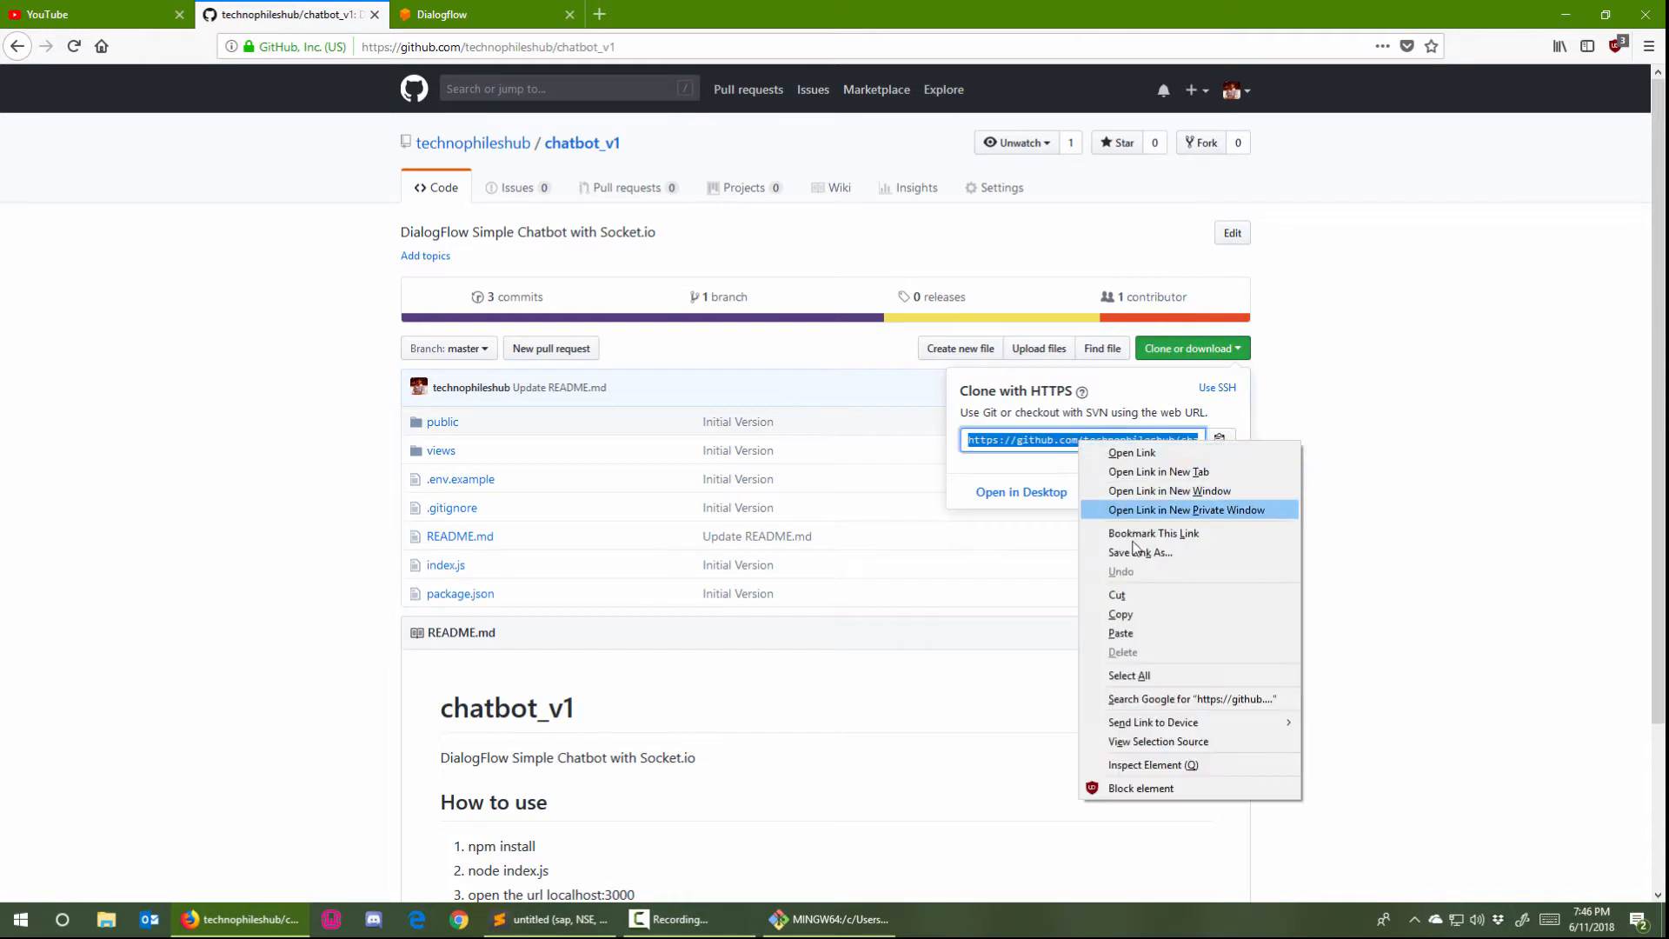
{"action": "left_click", "coordinate": [833, 919]}
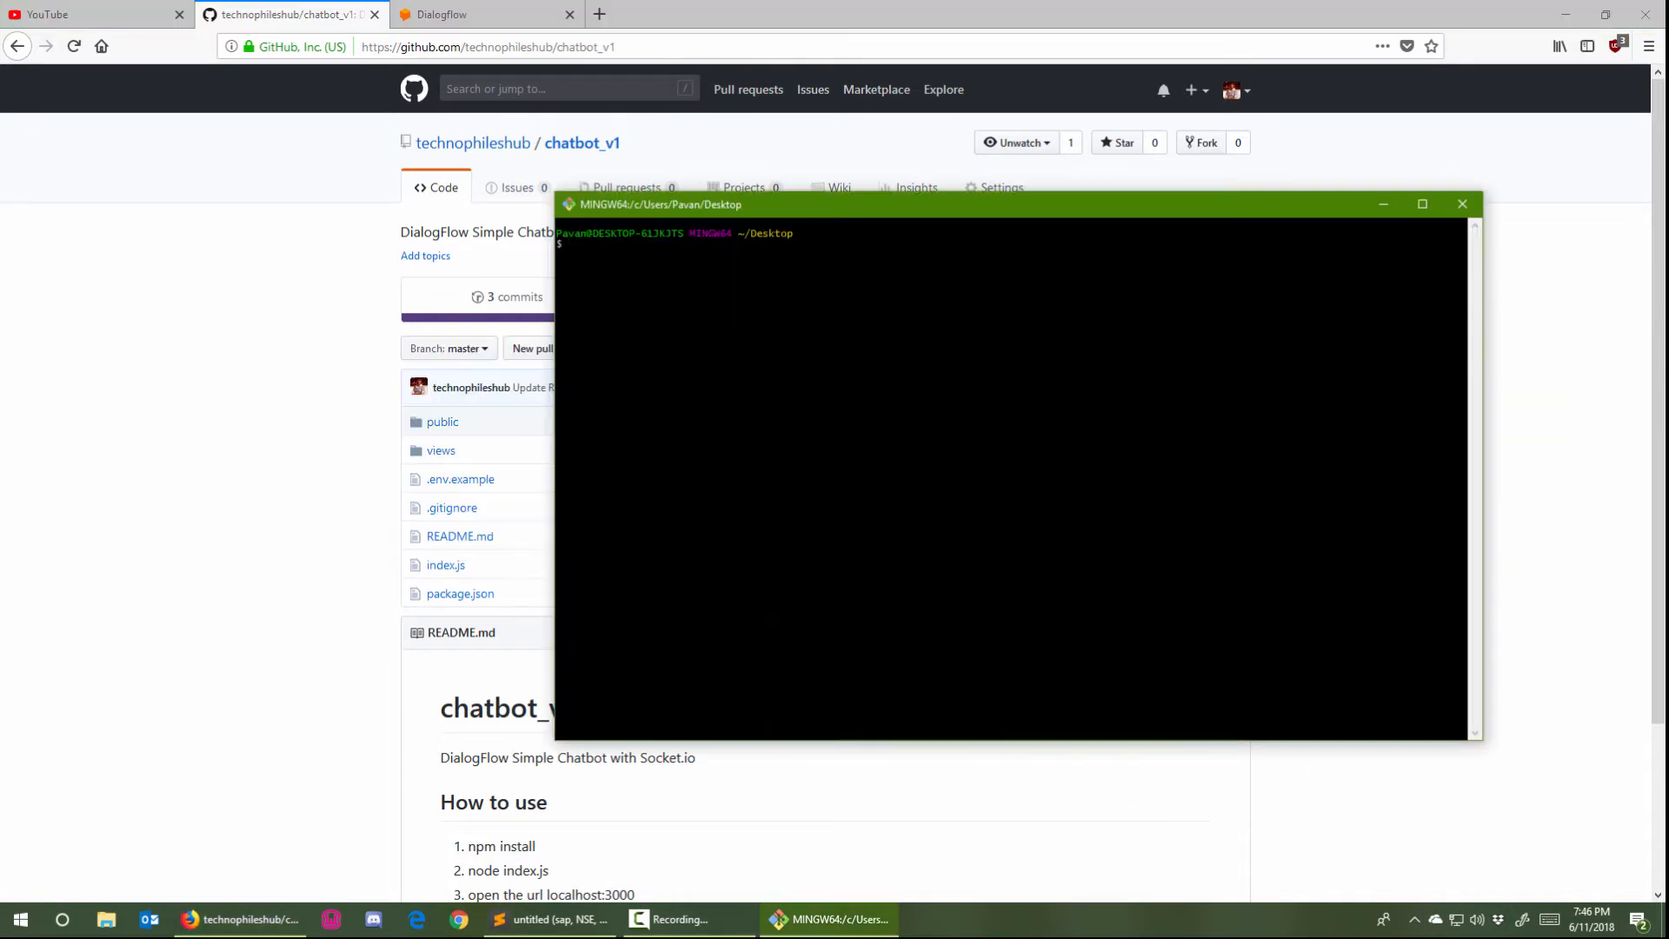
Run git clone with the pasted URL, then cd into chatbot_v1.
{"action": "type", "text": "git clo"}
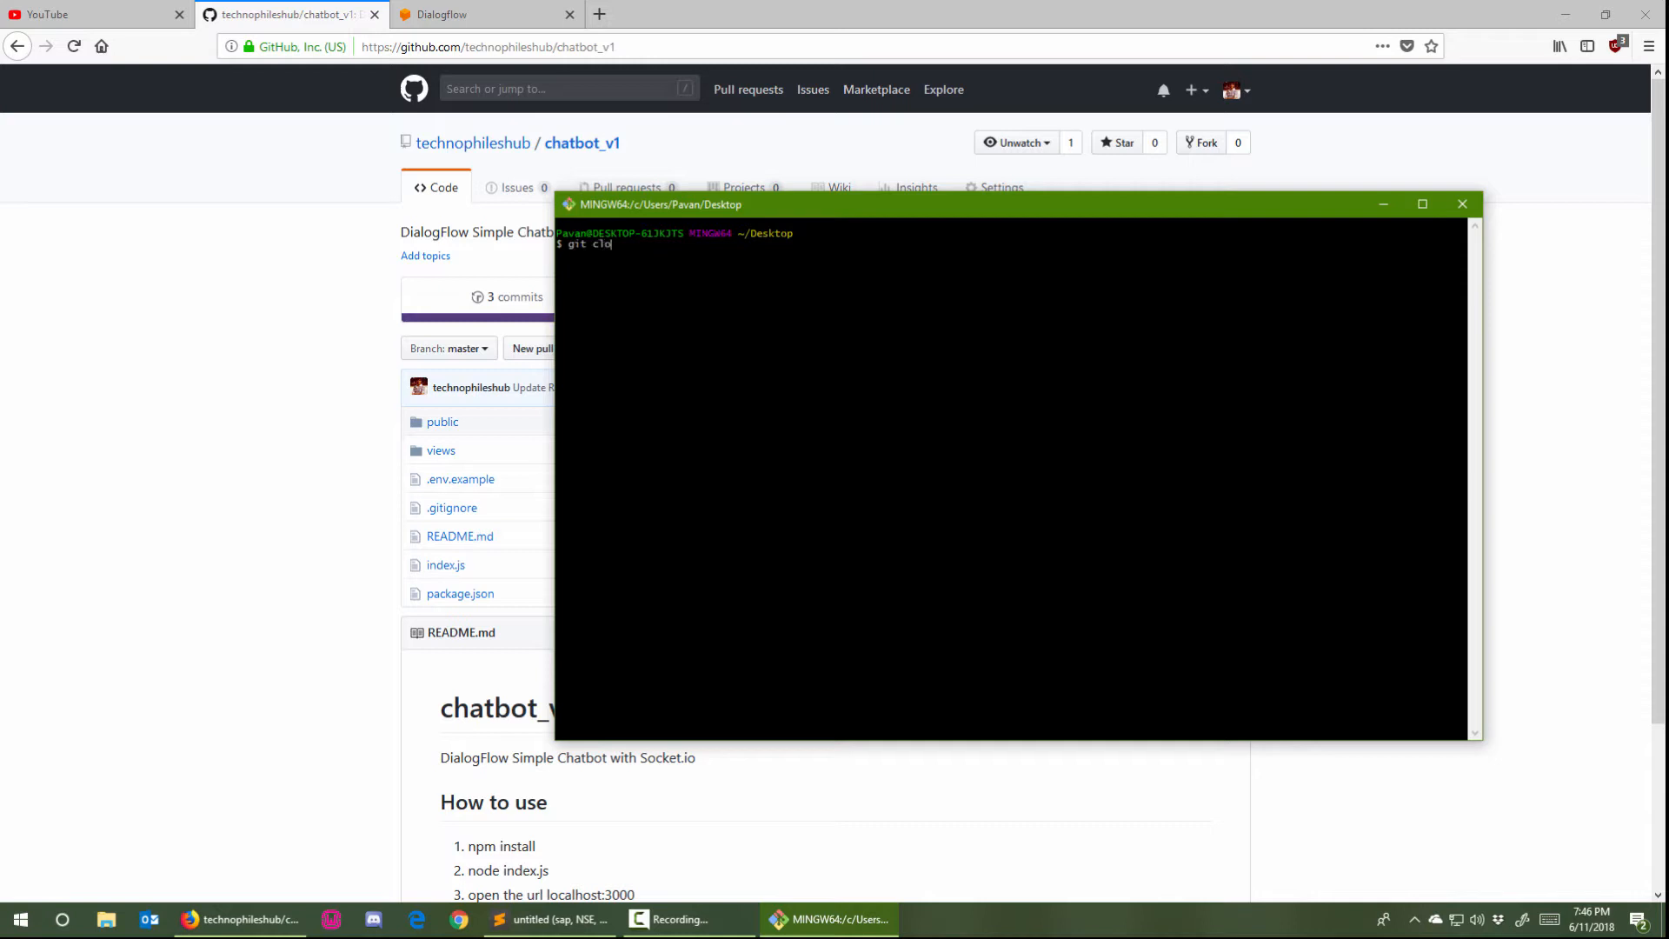
{"action": "type", "text": "ne"}
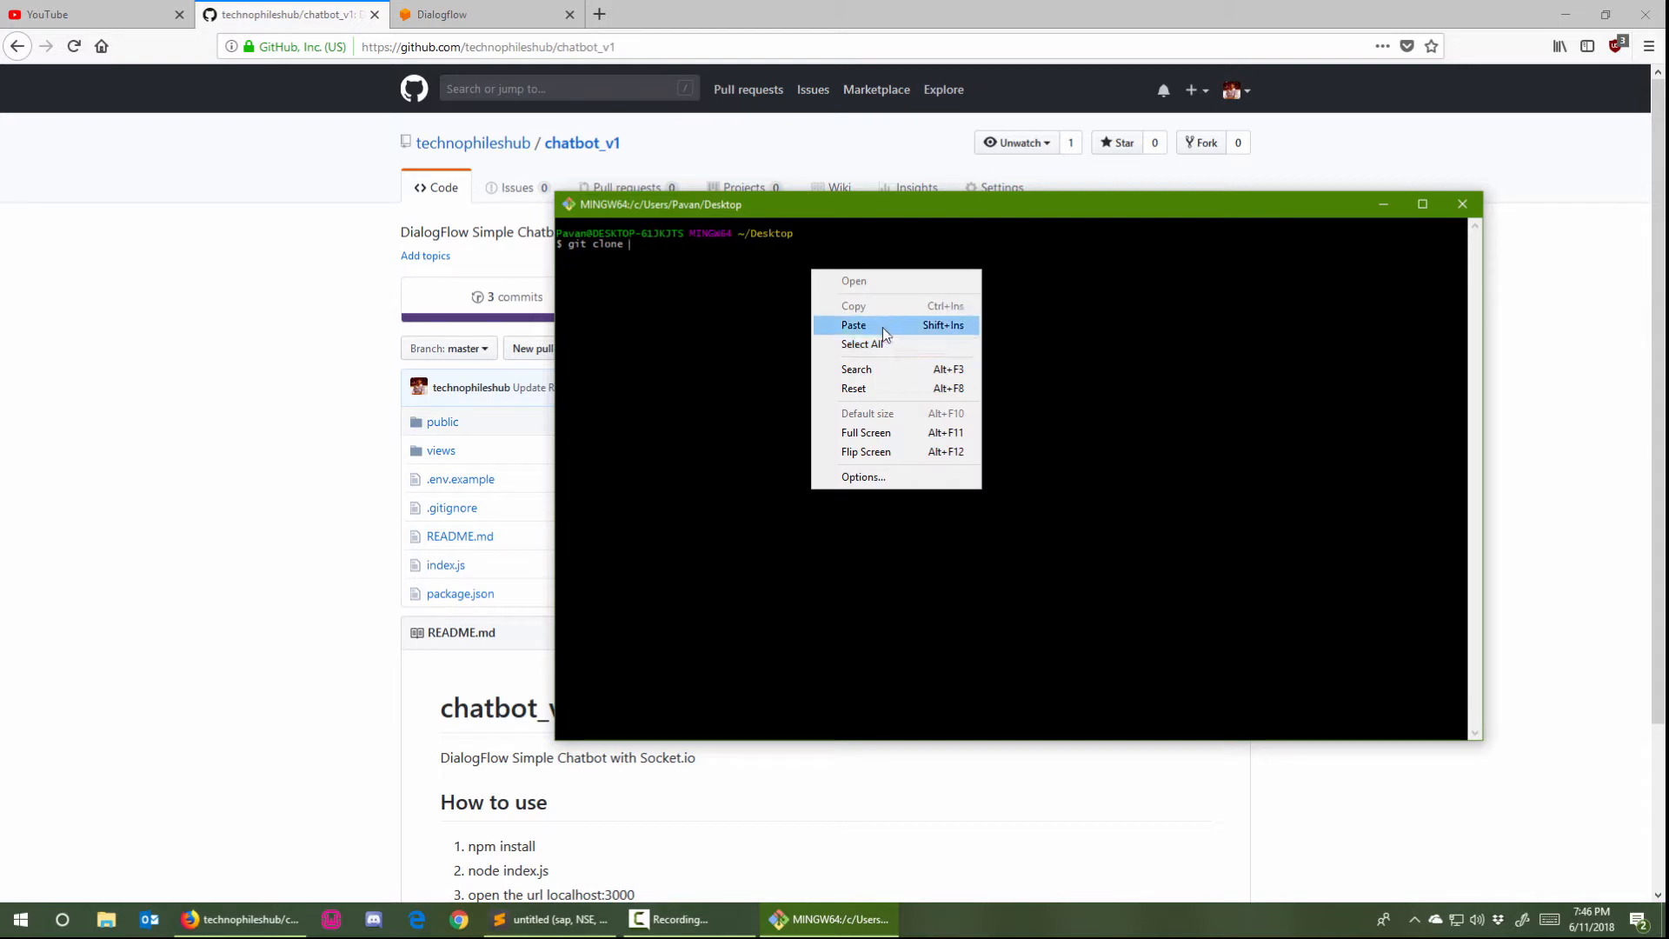
{"action": "left_click", "coordinate": [852, 324]}
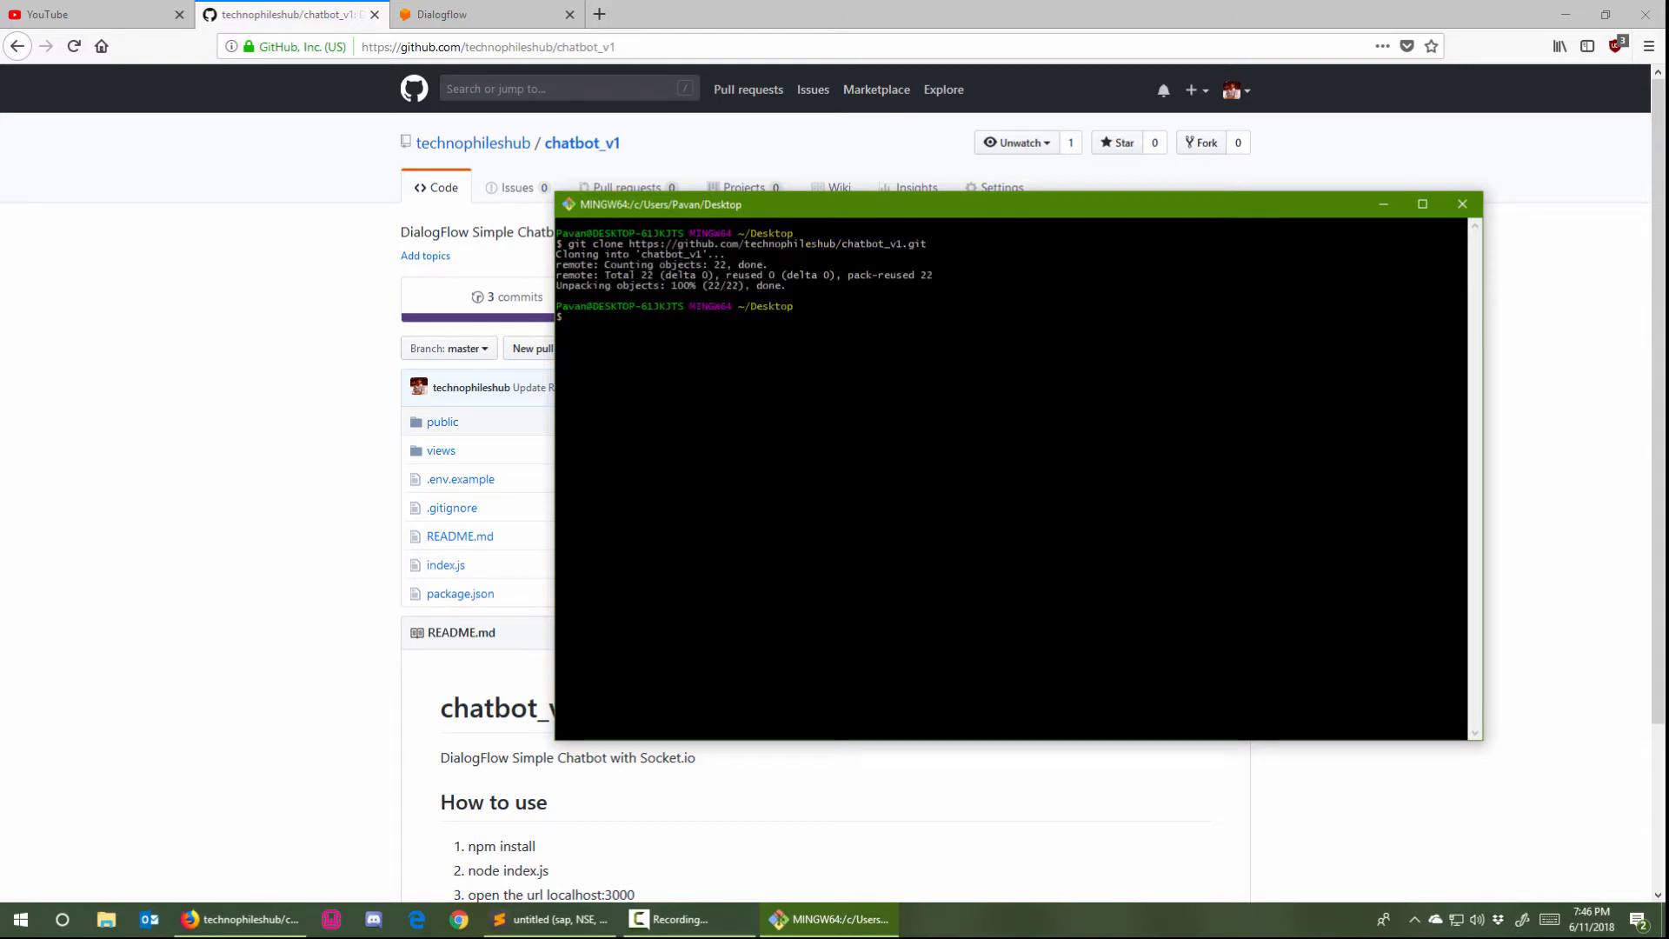
{"action": "type", "text": "cd c"}
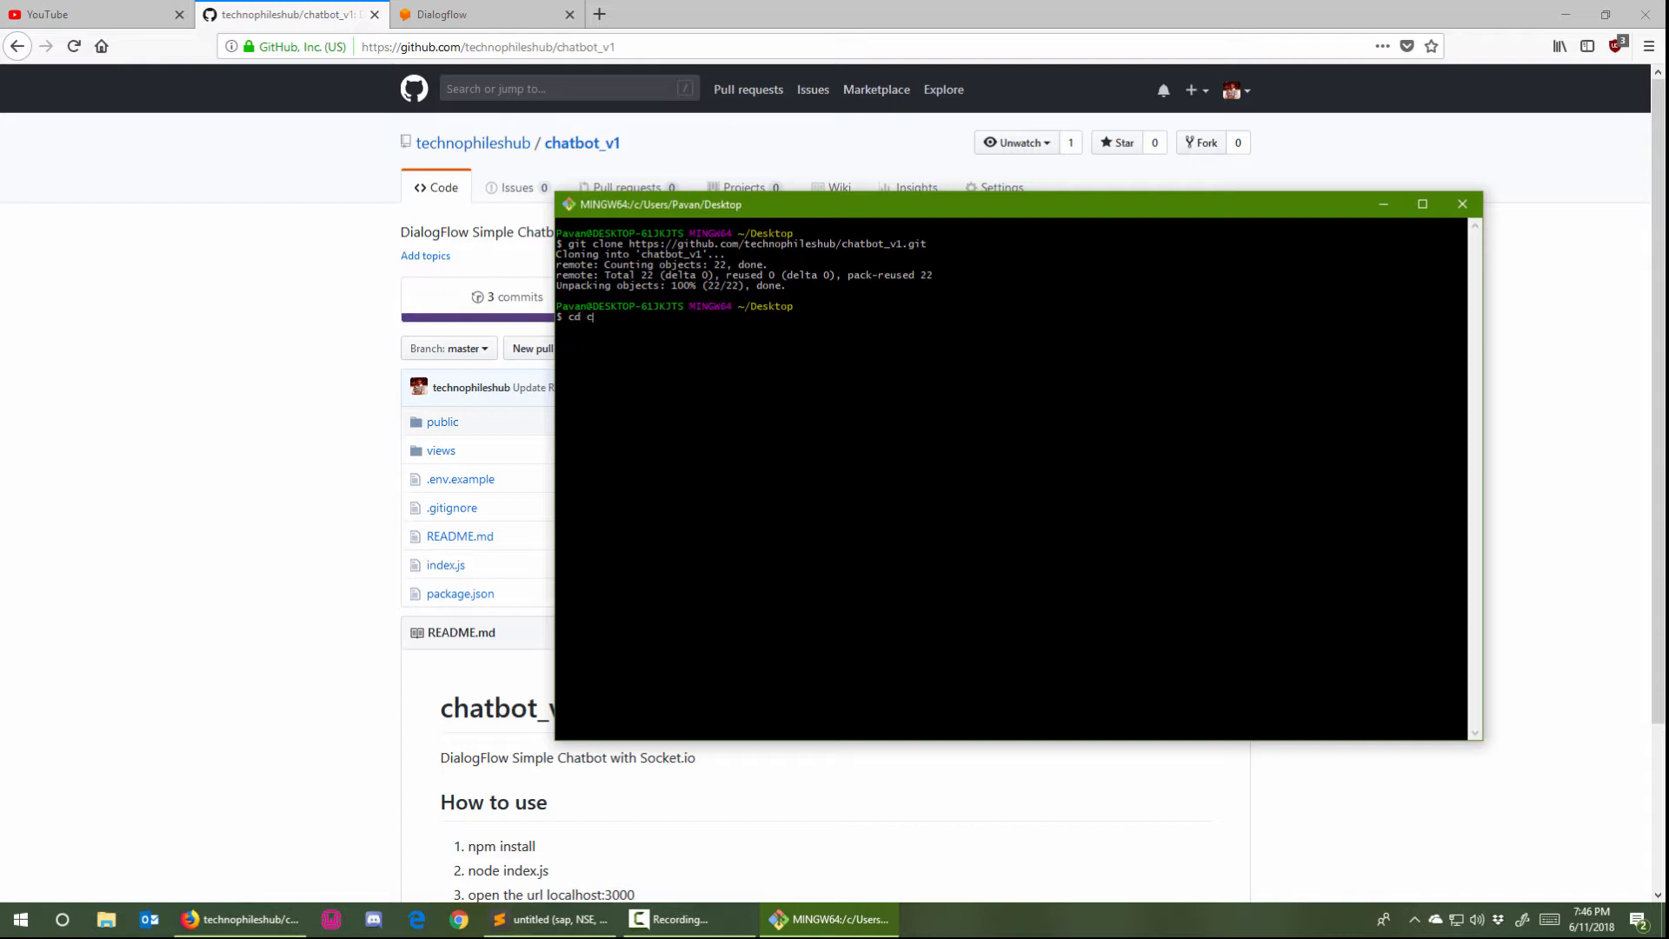
{"action": "key", "text": "Return"}
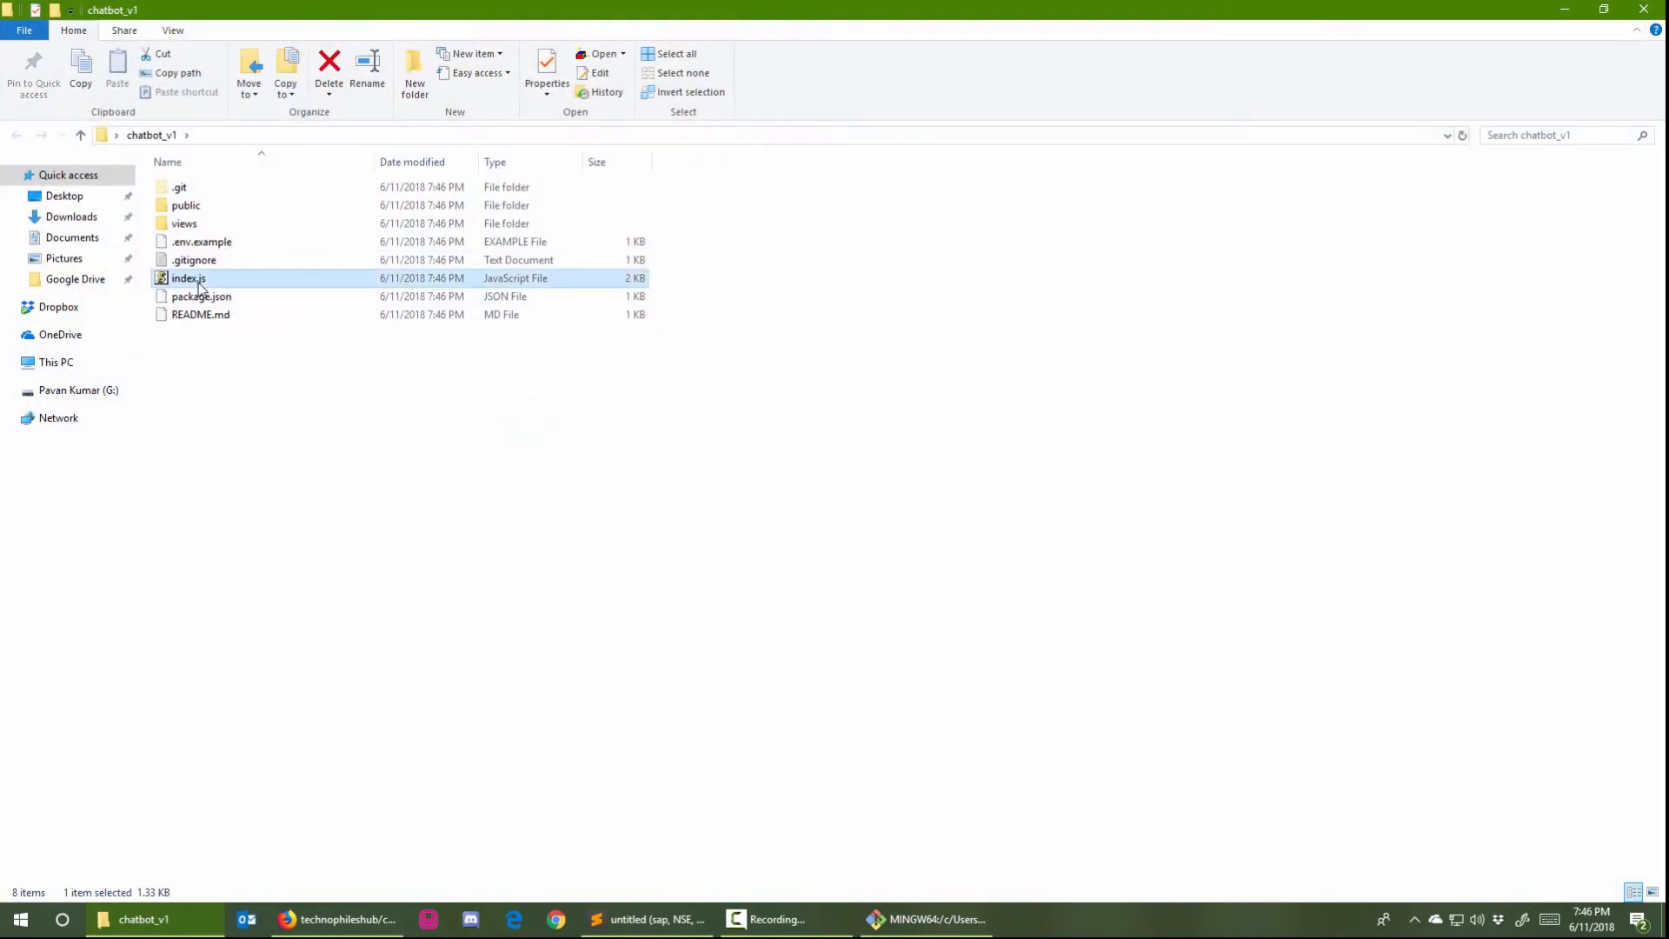
Open the cloned project's index.js with Sublime Text.
{"action": "right_click", "coordinate": [188, 278]}
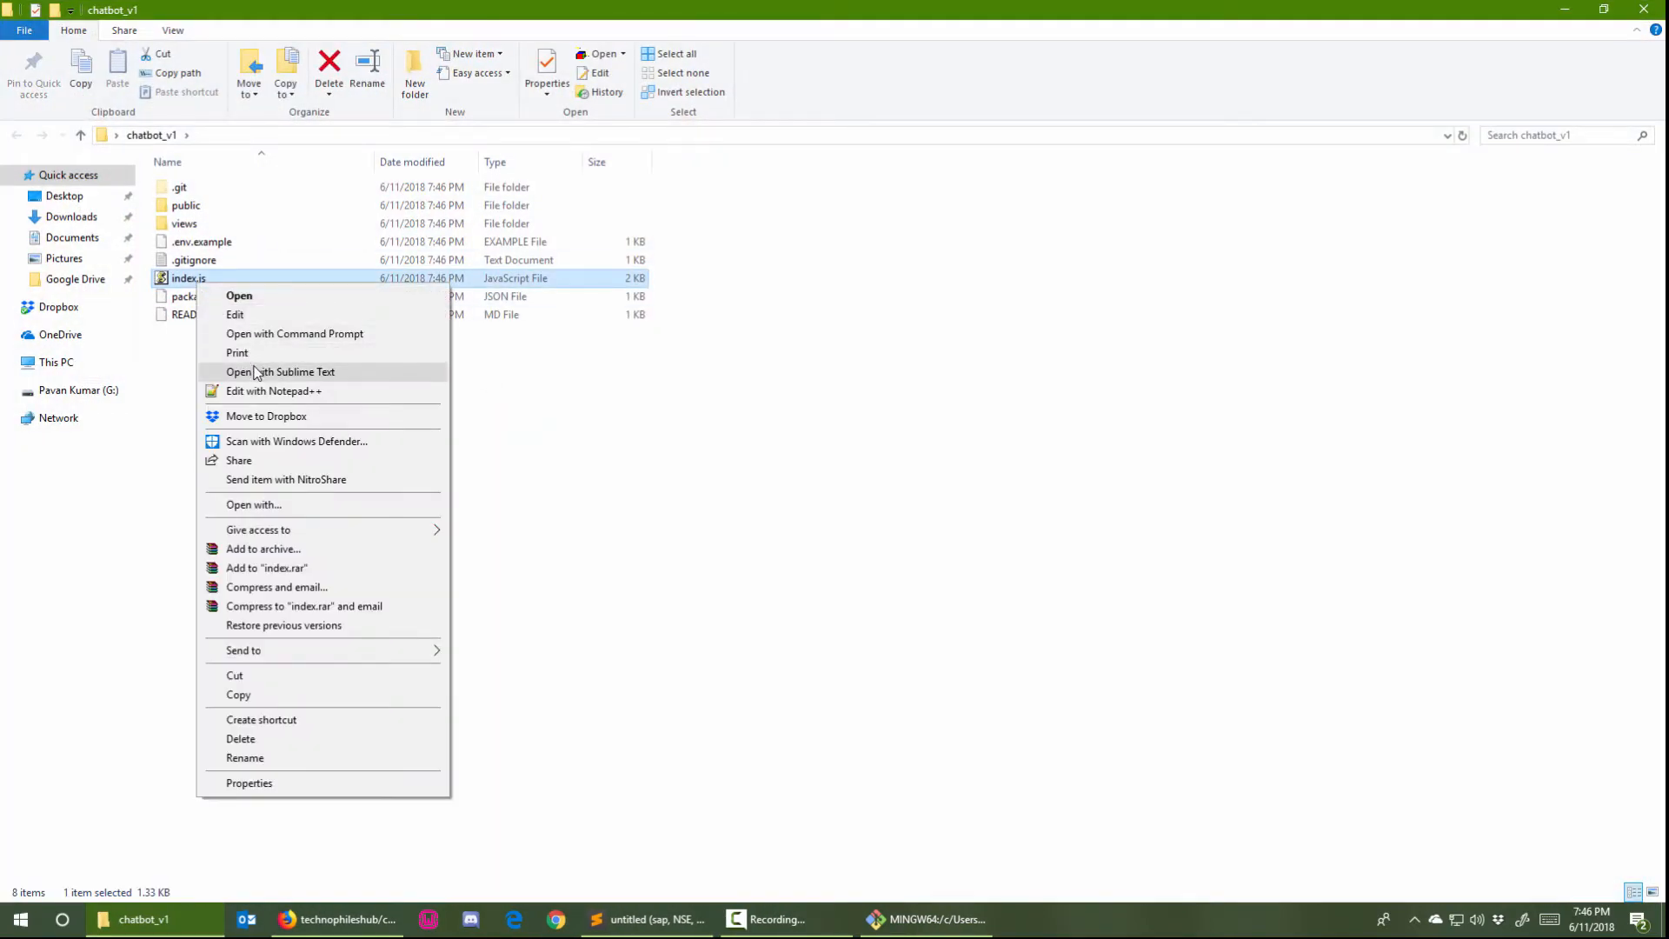
{"action": "left_click", "coordinate": [280, 372]}
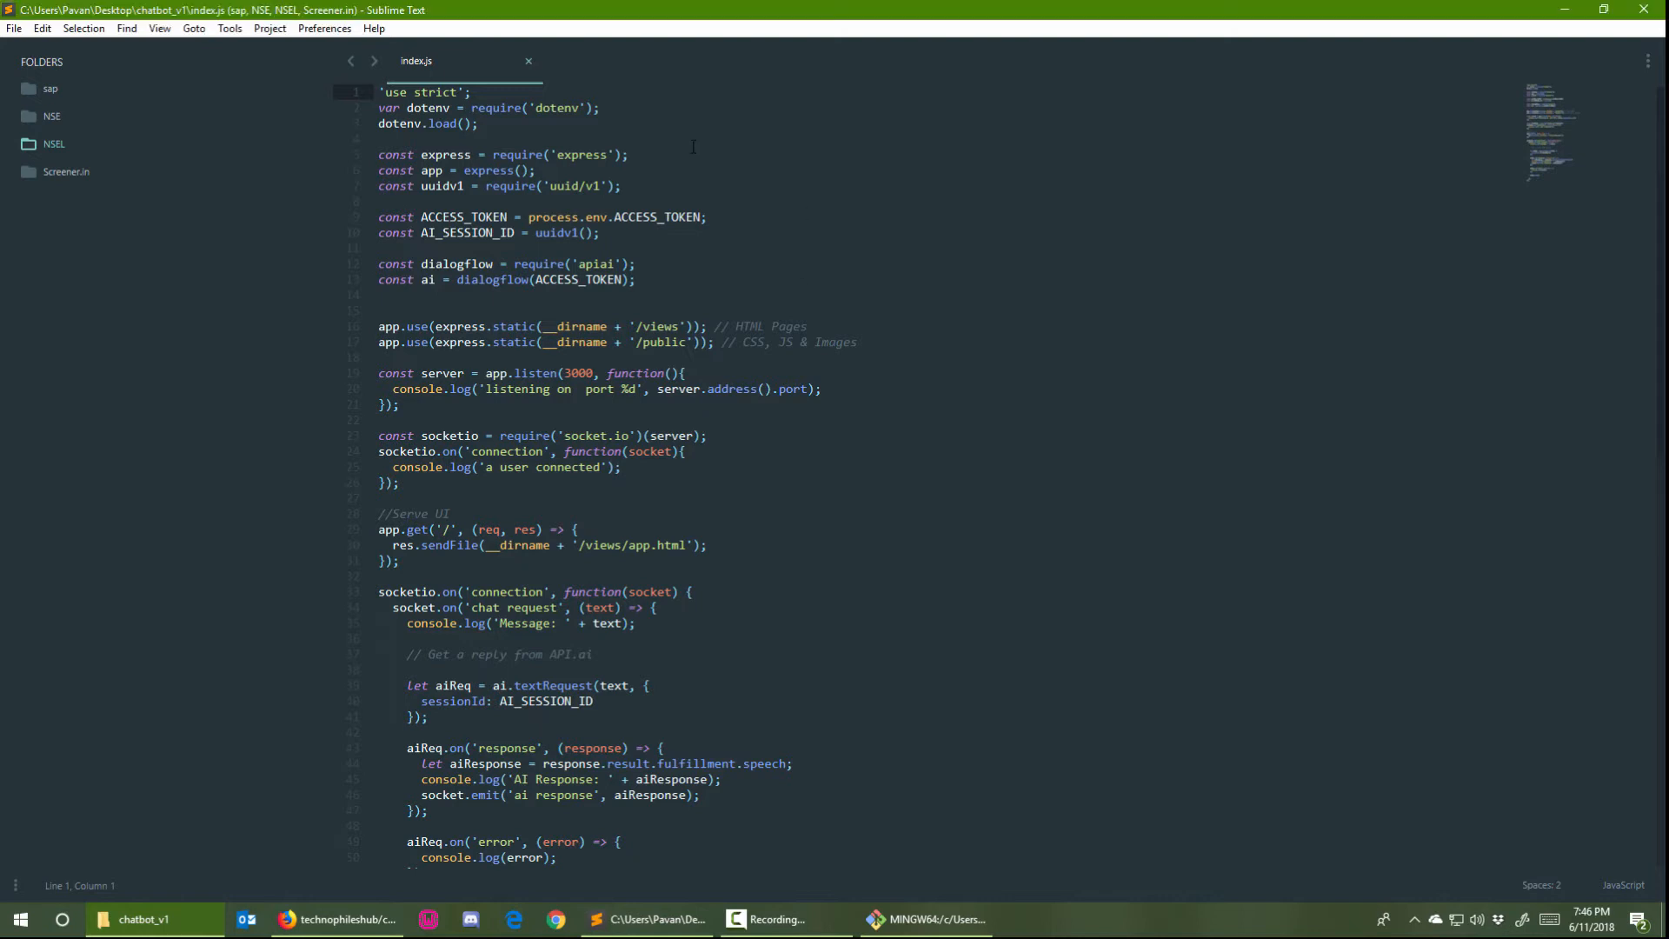
Select the apiai module name in the index.js code.
{"action": "left_click", "coordinate": [380, 295]}
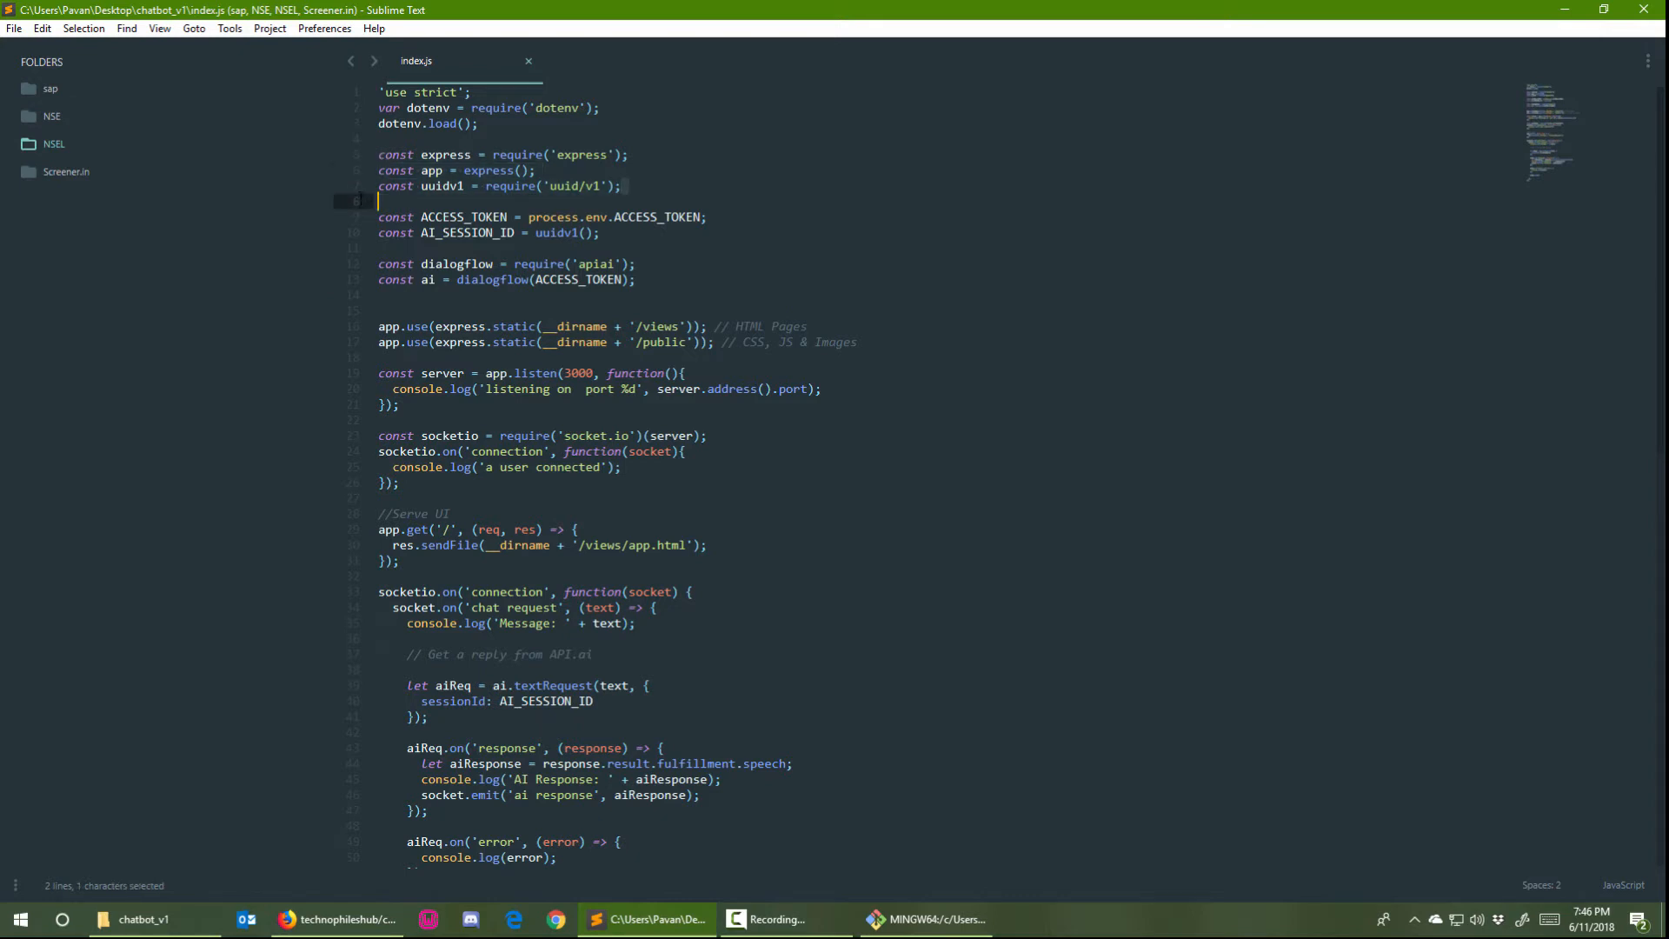
{"action": "left_click", "coordinate": [380, 294]}
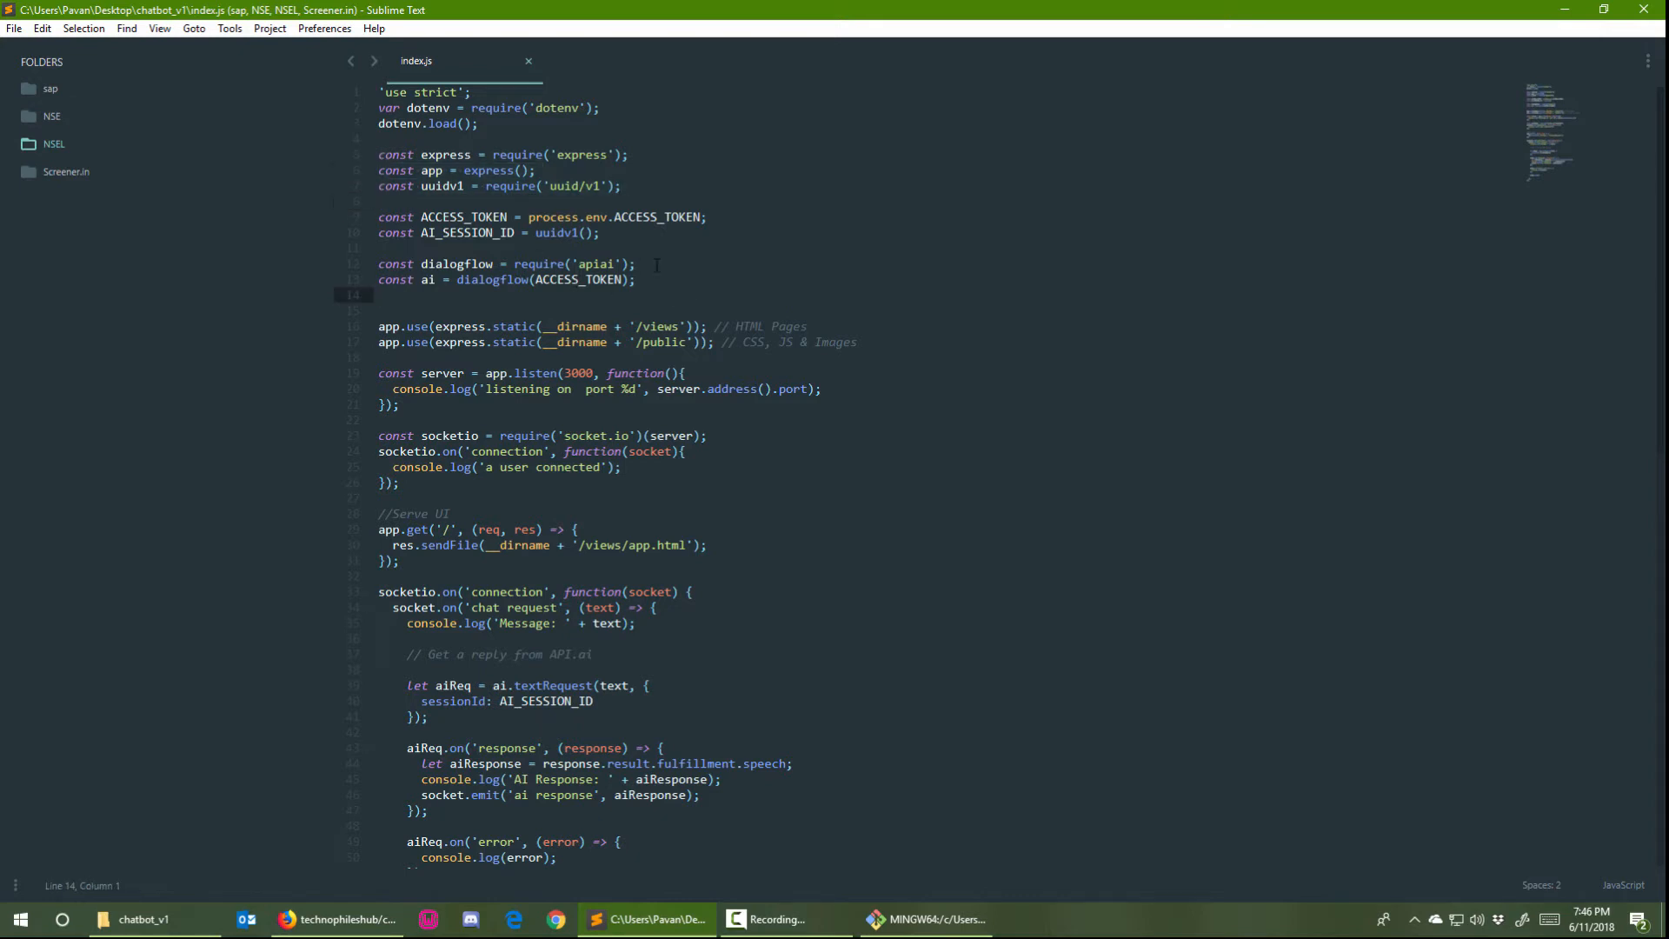
{"action": "left_click", "coordinate": [379, 310]}
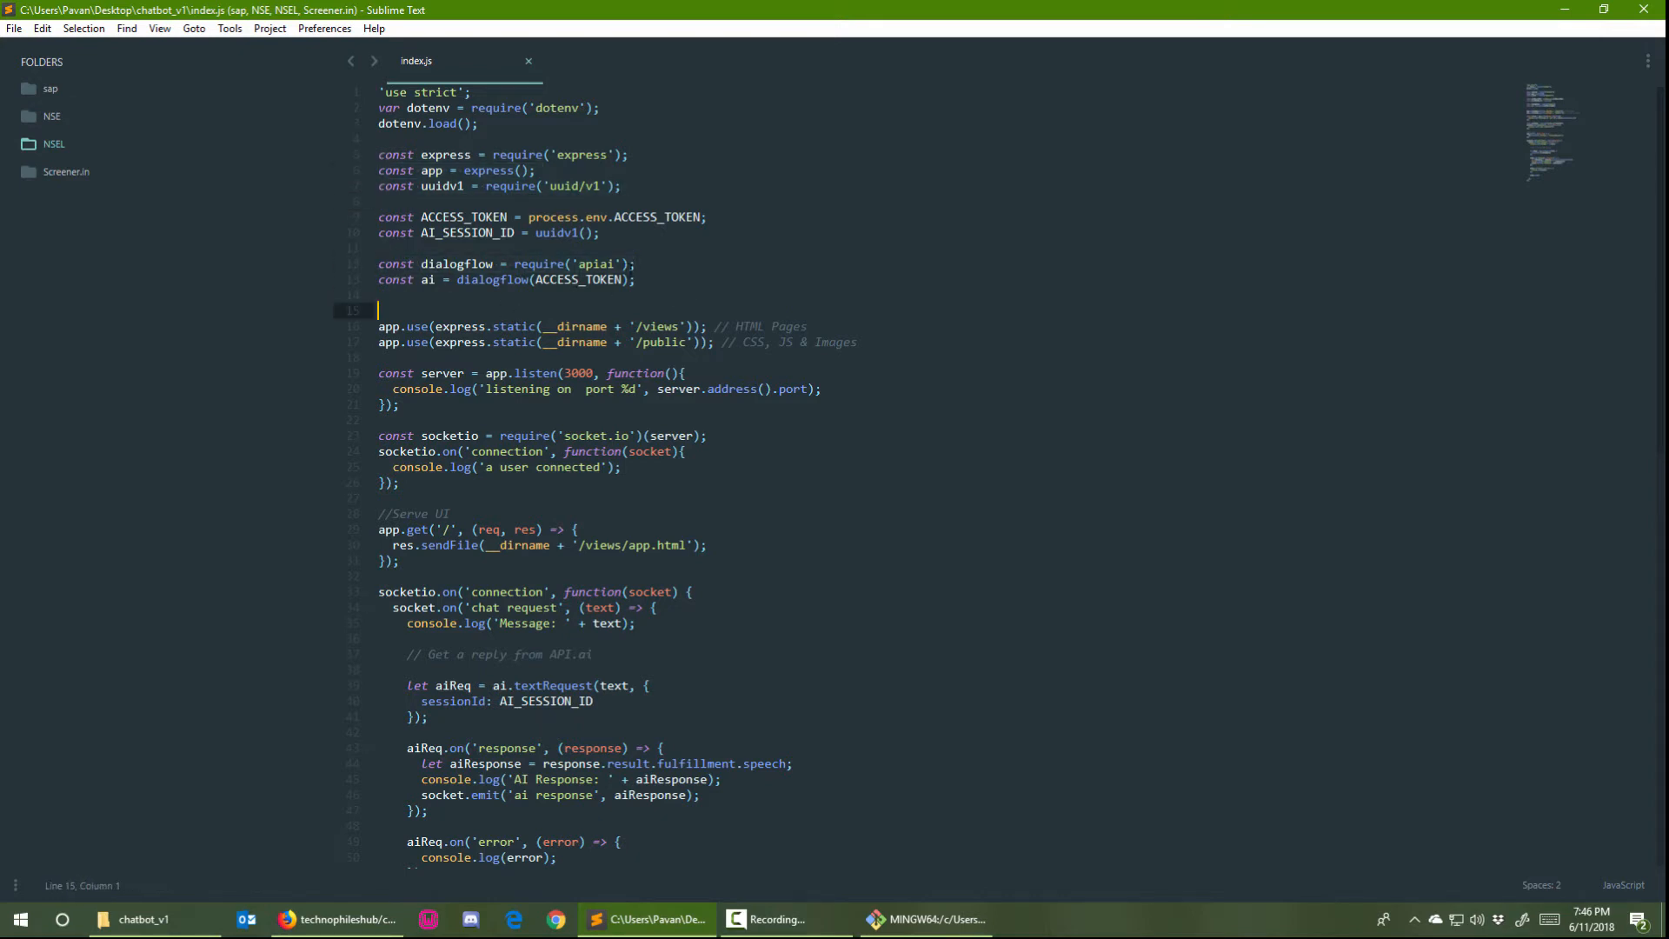
{"action": "double_click", "coordinate": [594, 264]}
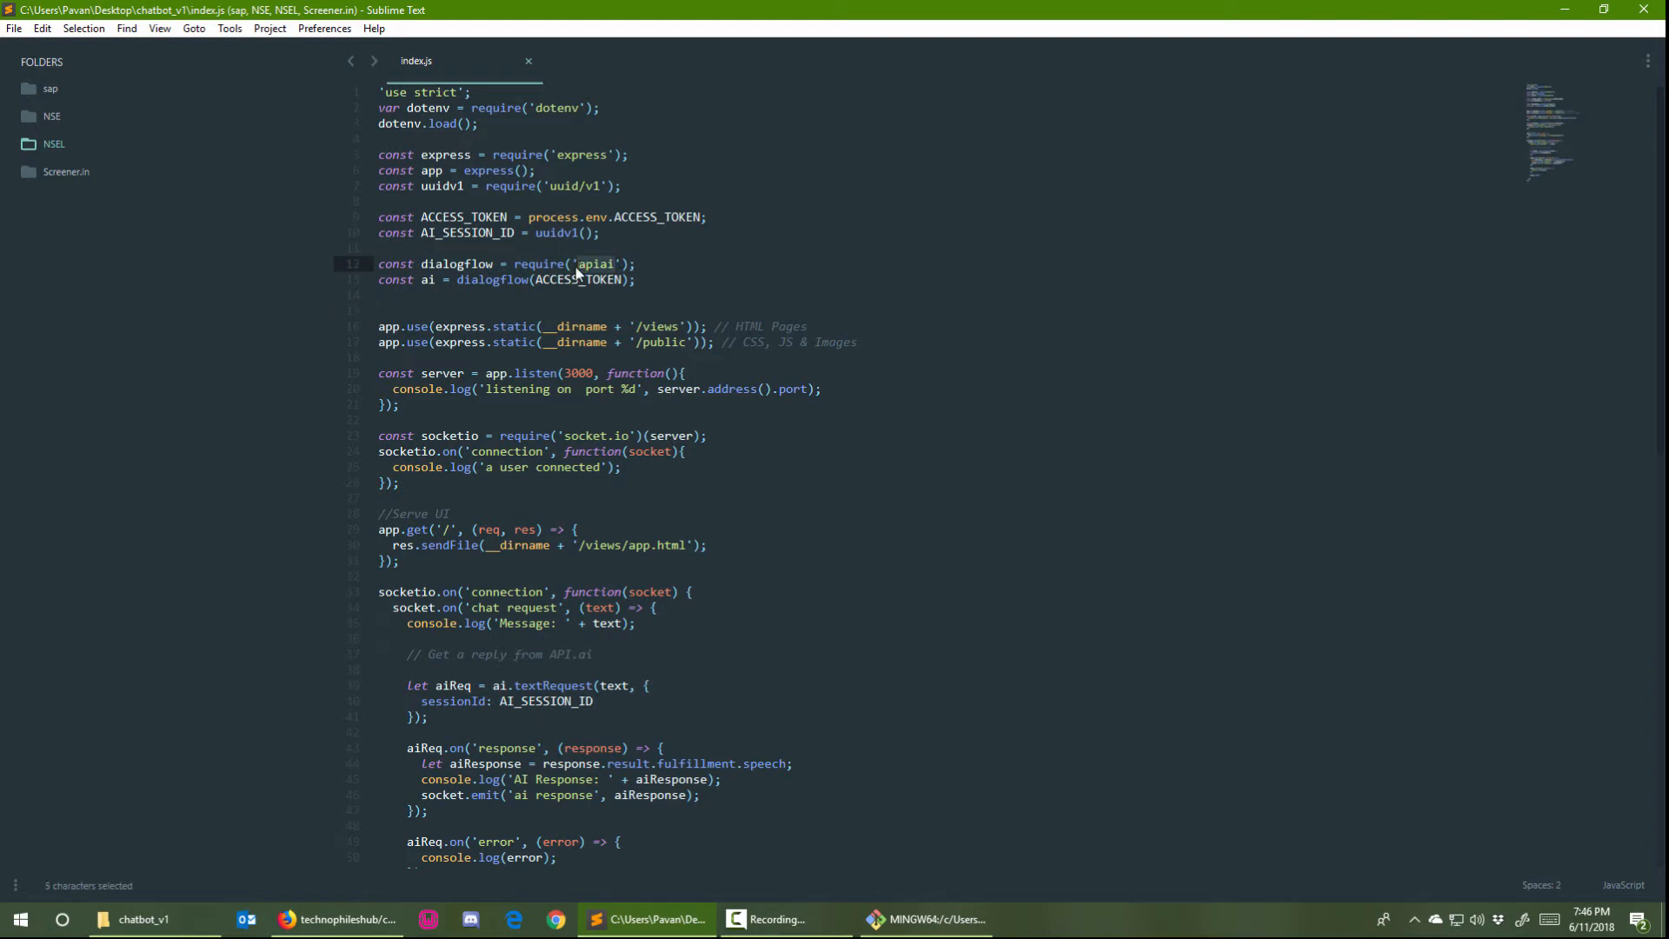
{"action": "mouse_move", "coordinate": [705, 276]}
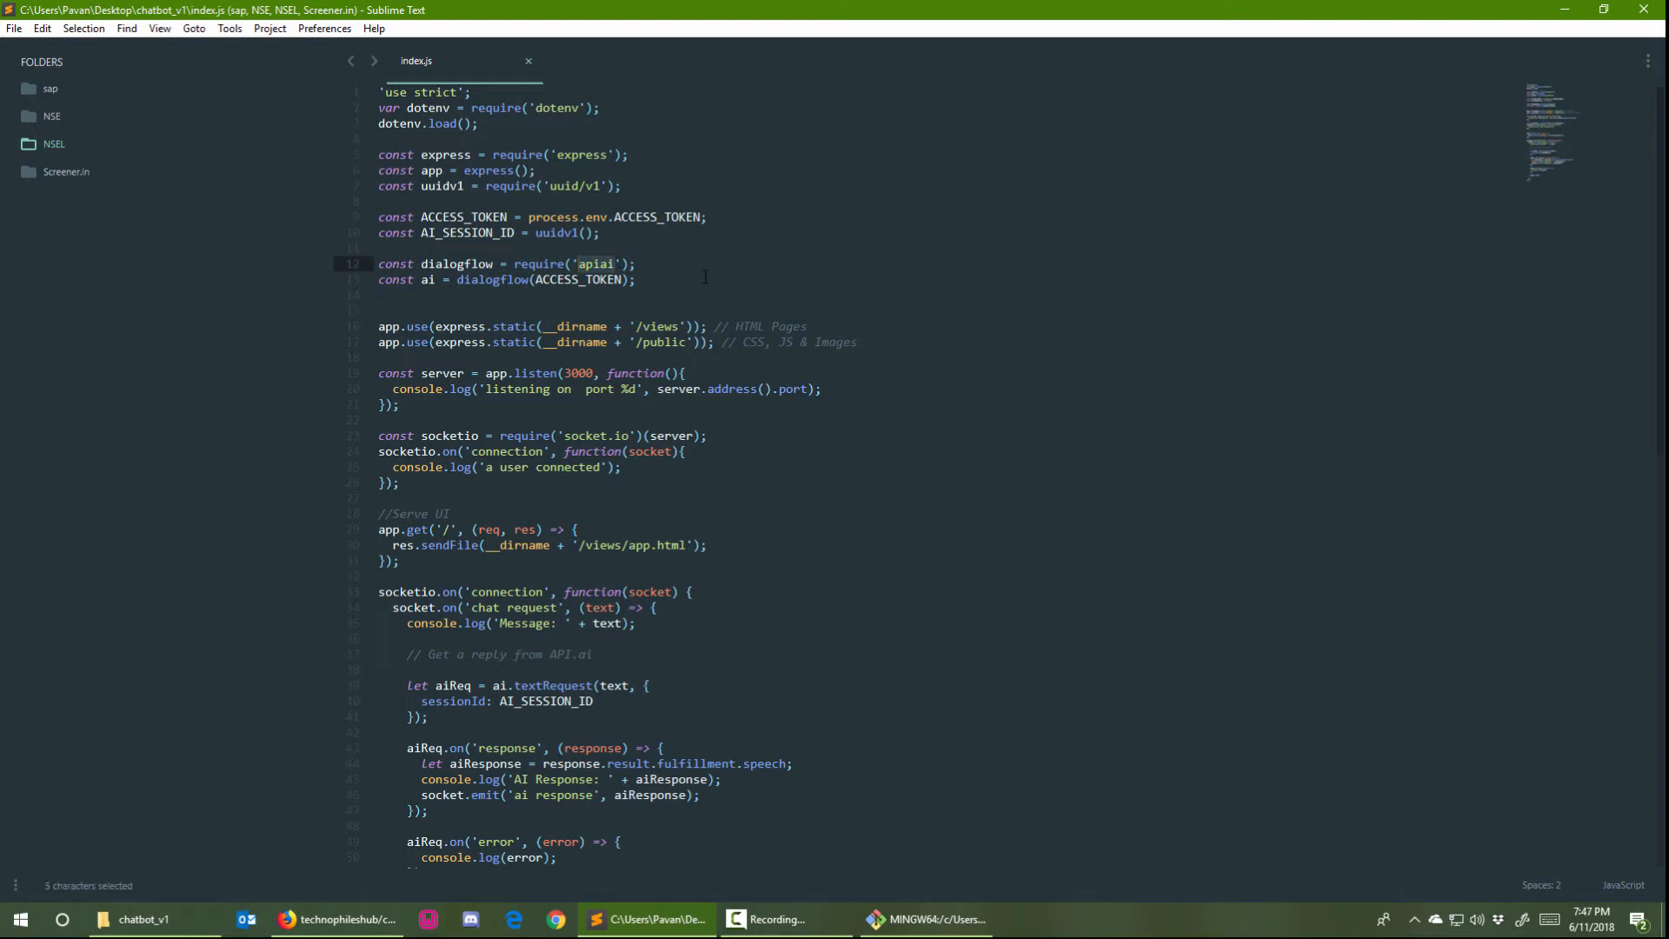
{"action": "left_click", "coordinate": [636, 279]}
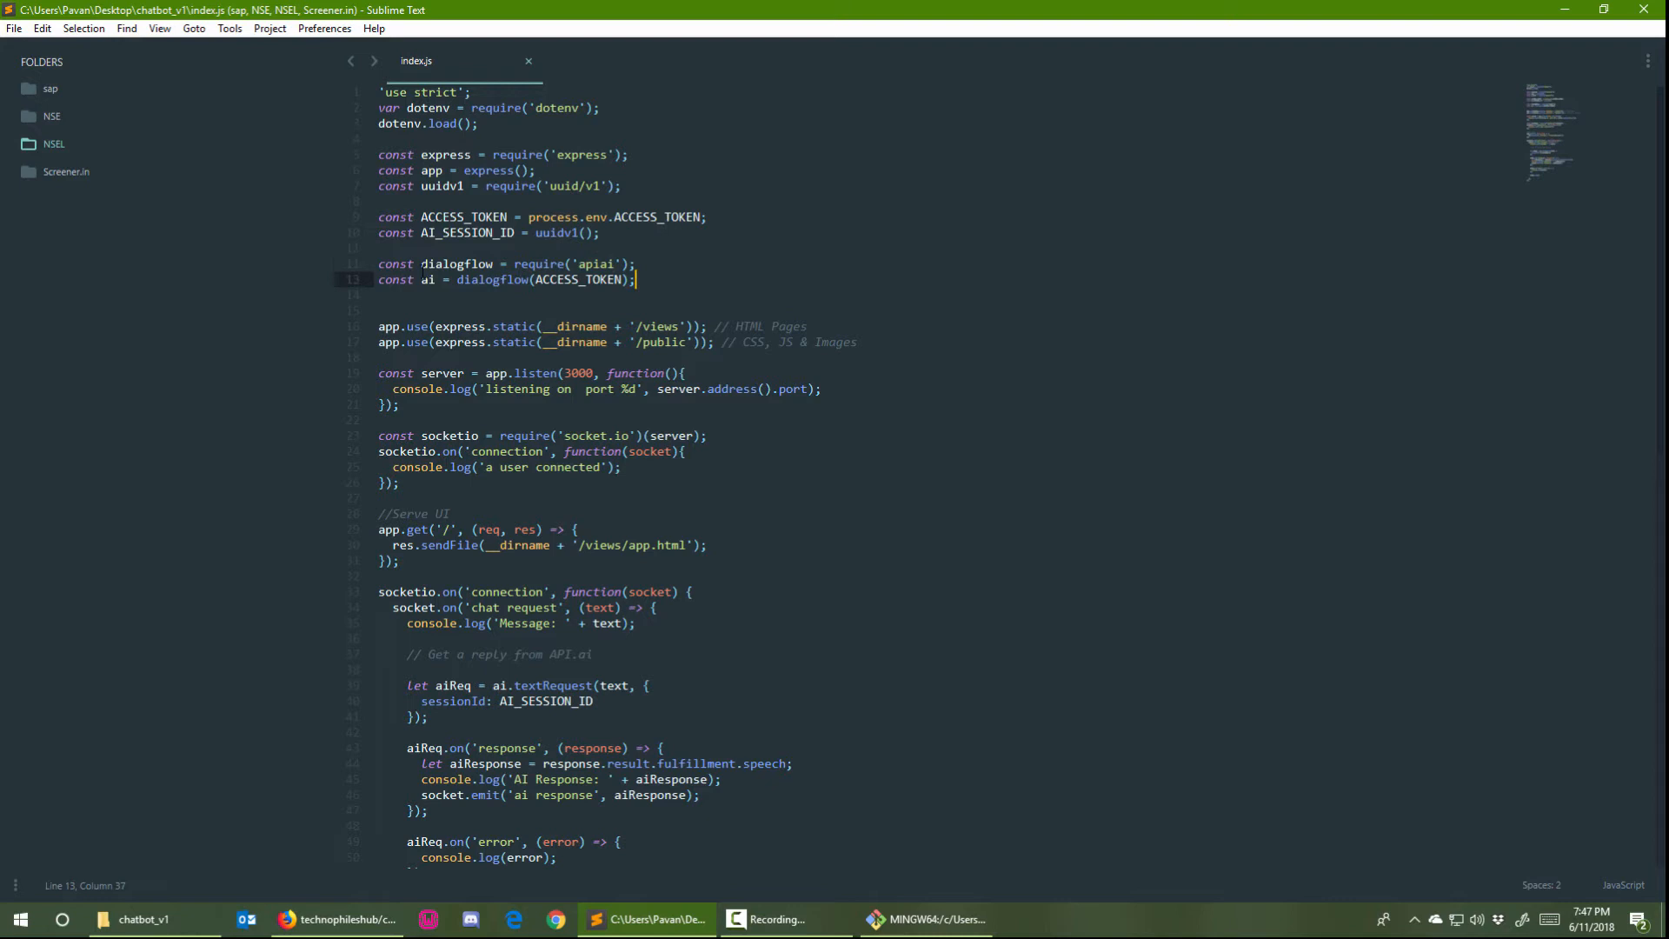
{"action": "double_click", "coordinate": [596, 264]}
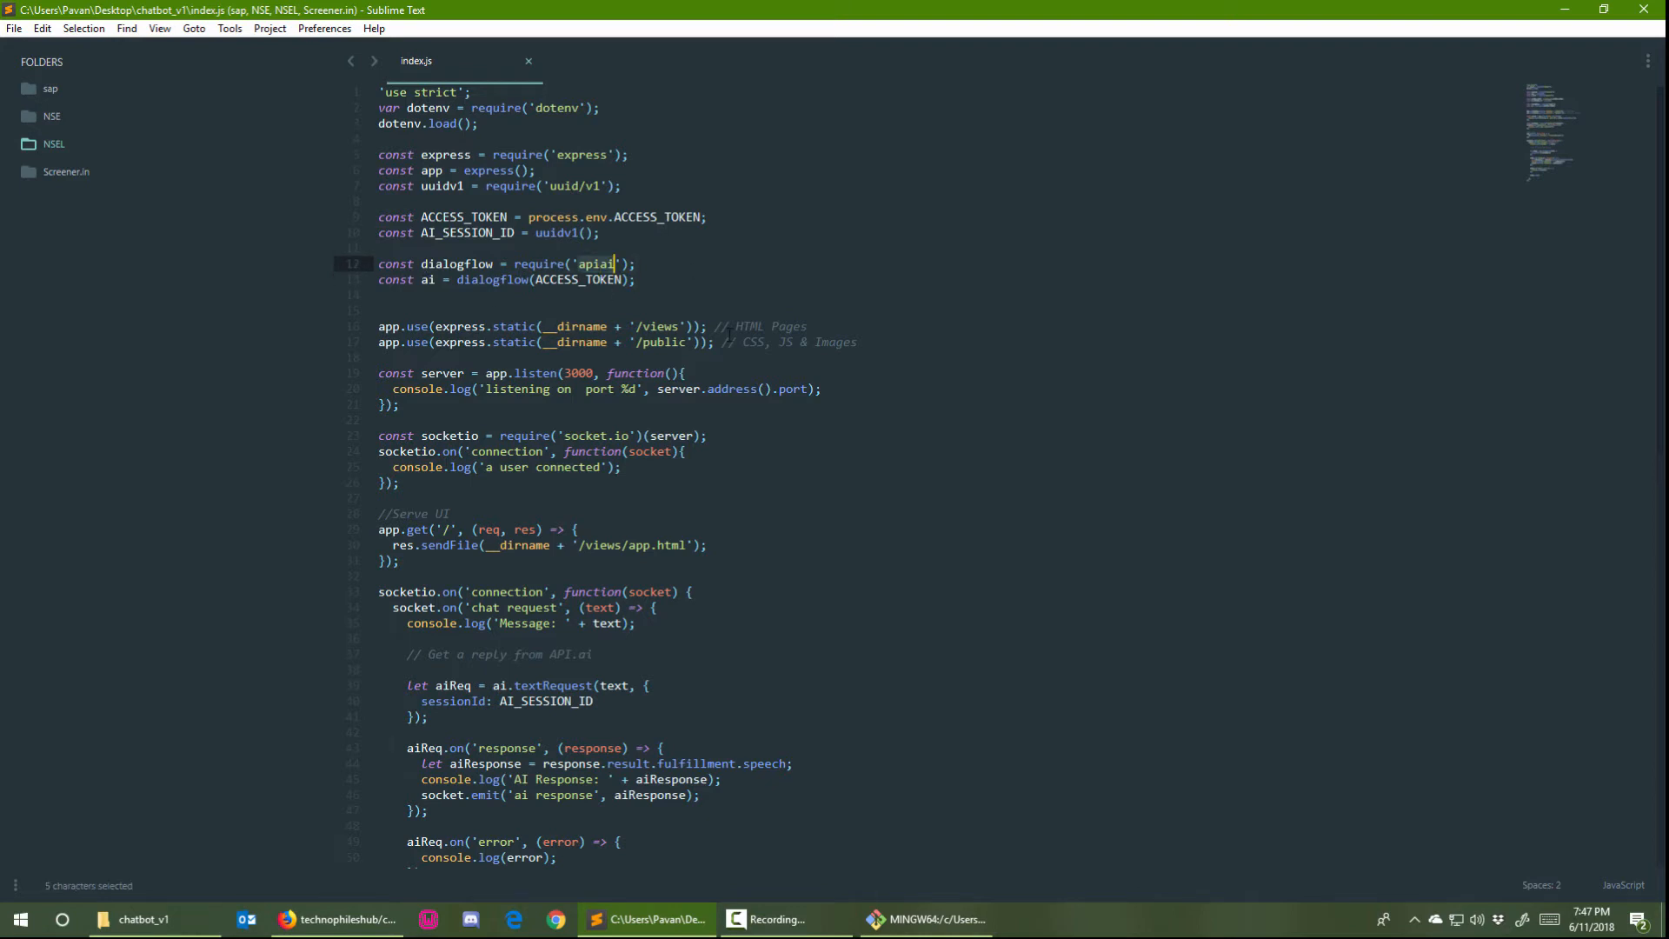
{"action": "mouse_move", "coordinate": [1080, 333]}
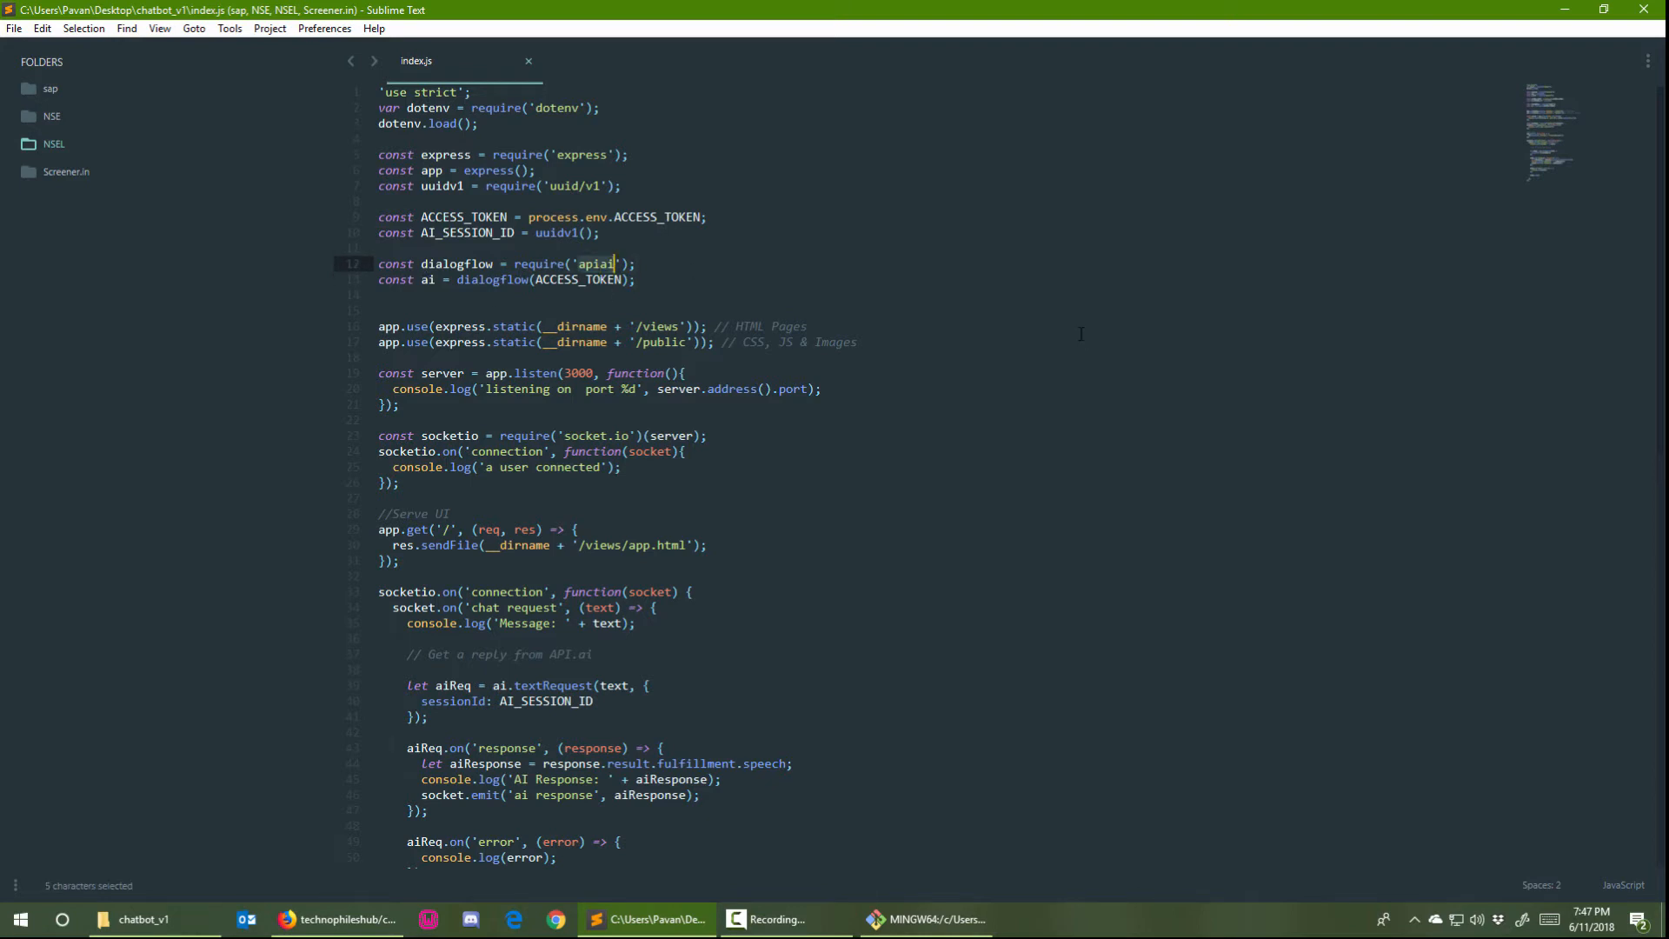
{"action": "mouse_move", "coordinate": [591, 278]}
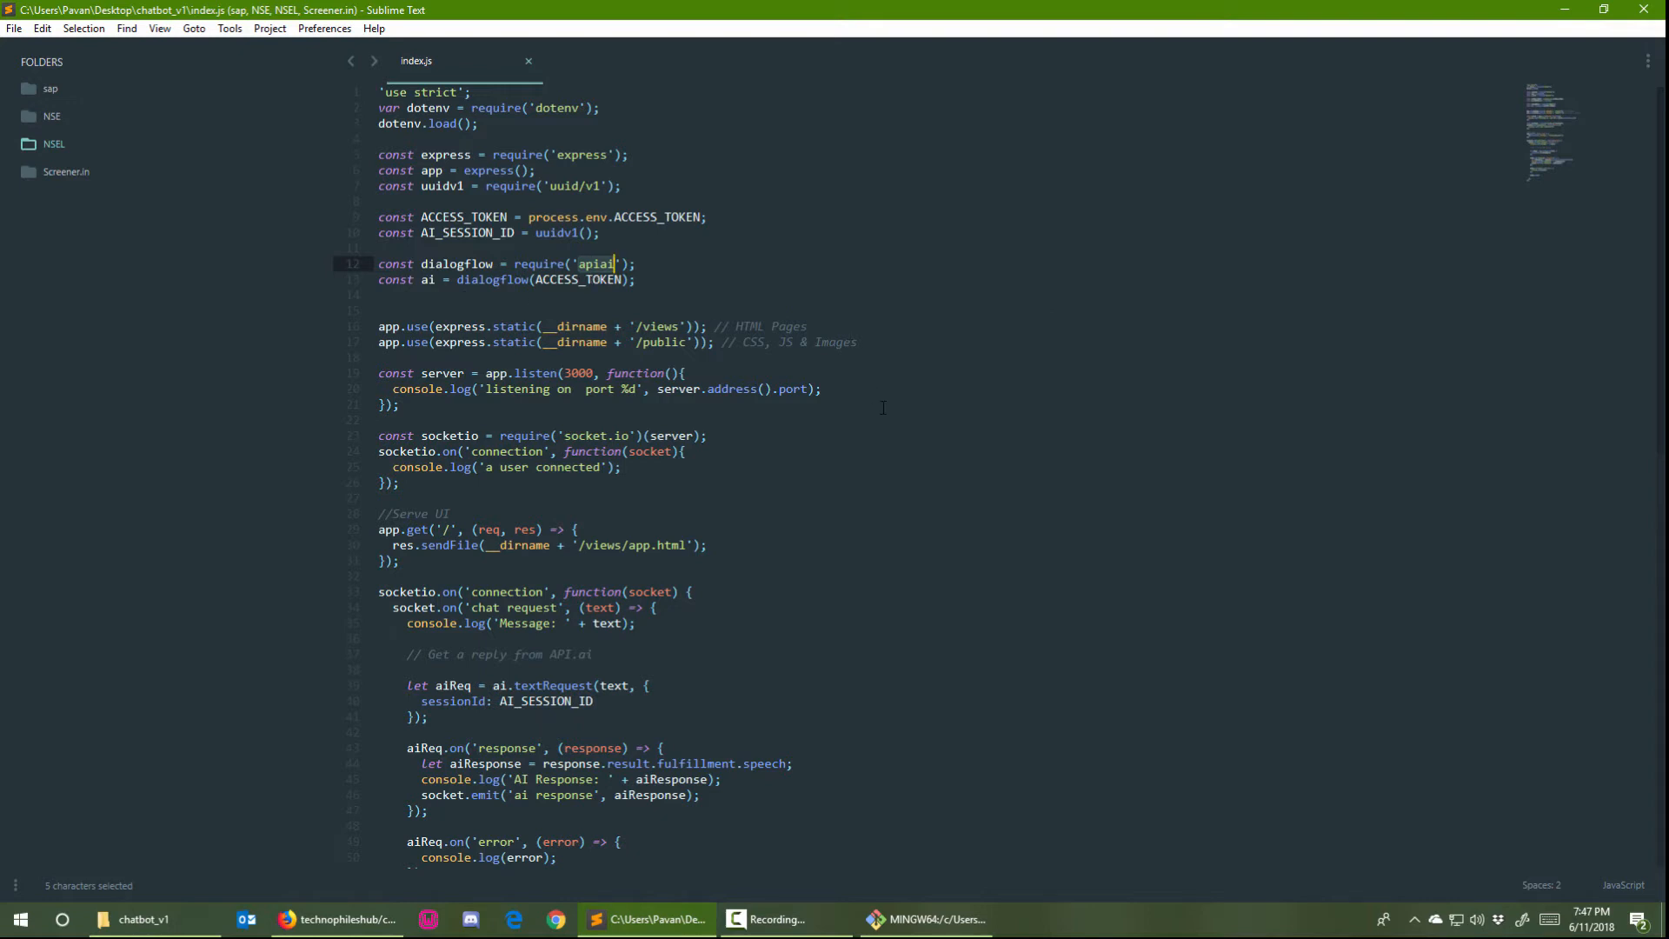
Scroll through the remaining index.js code and return to the chatbot_v1 folder.
{"action": "left_click", "coordinate": [705, 435]}
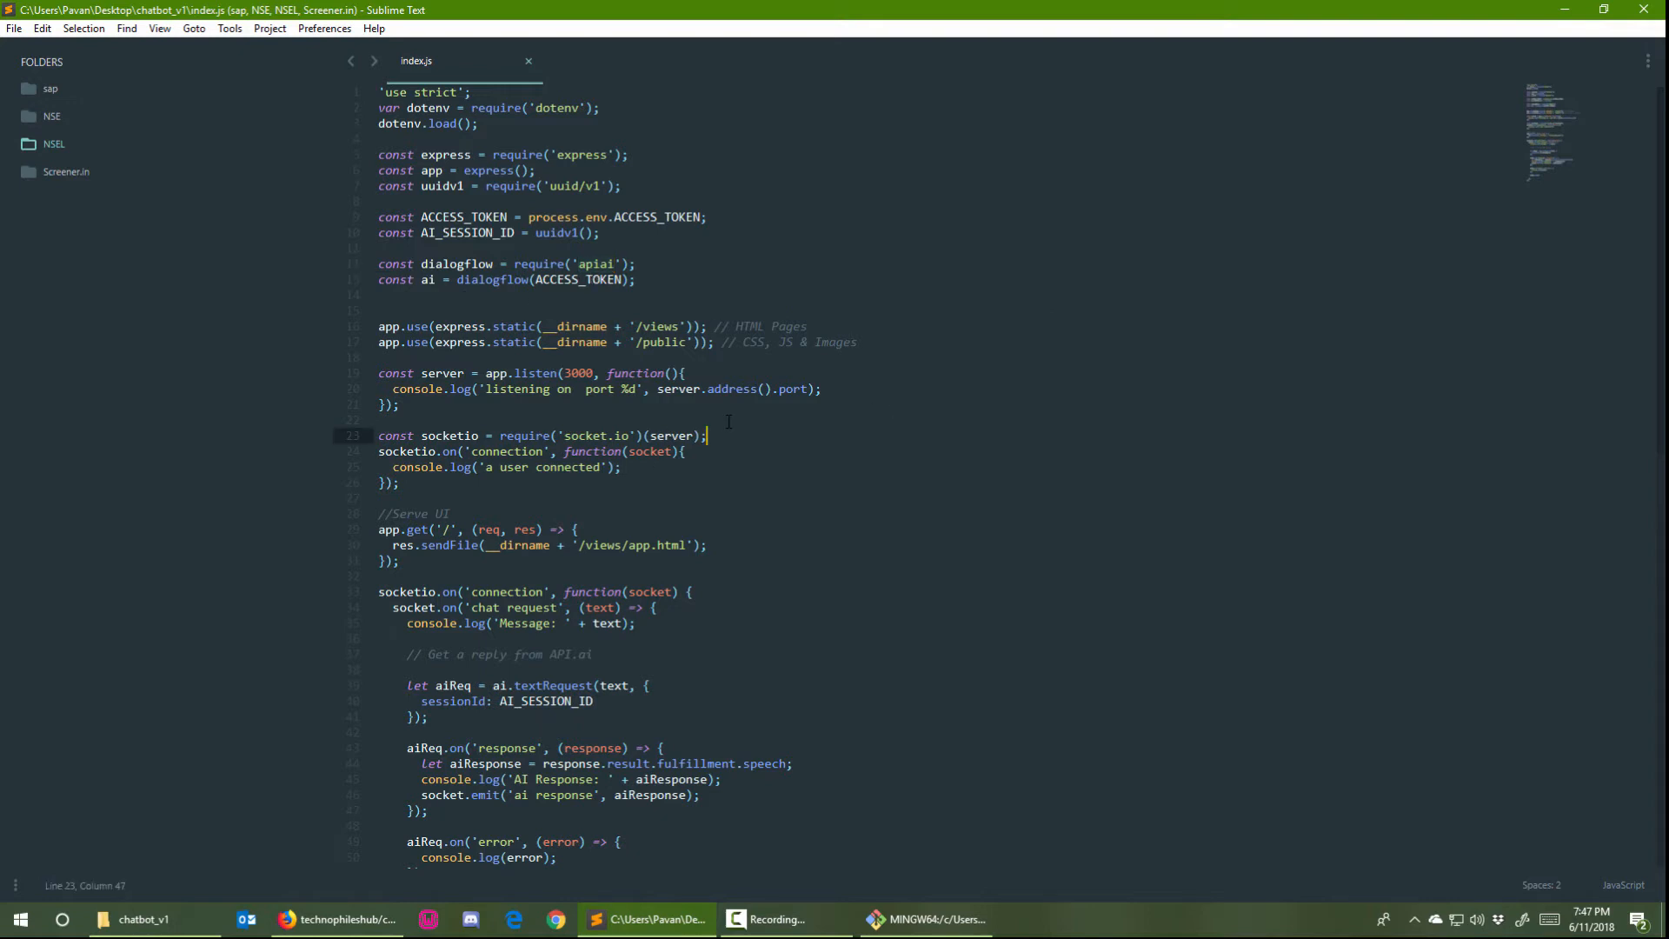
{"action": "scroll", "scroll_direction": "down", "scroll_amount": 3}
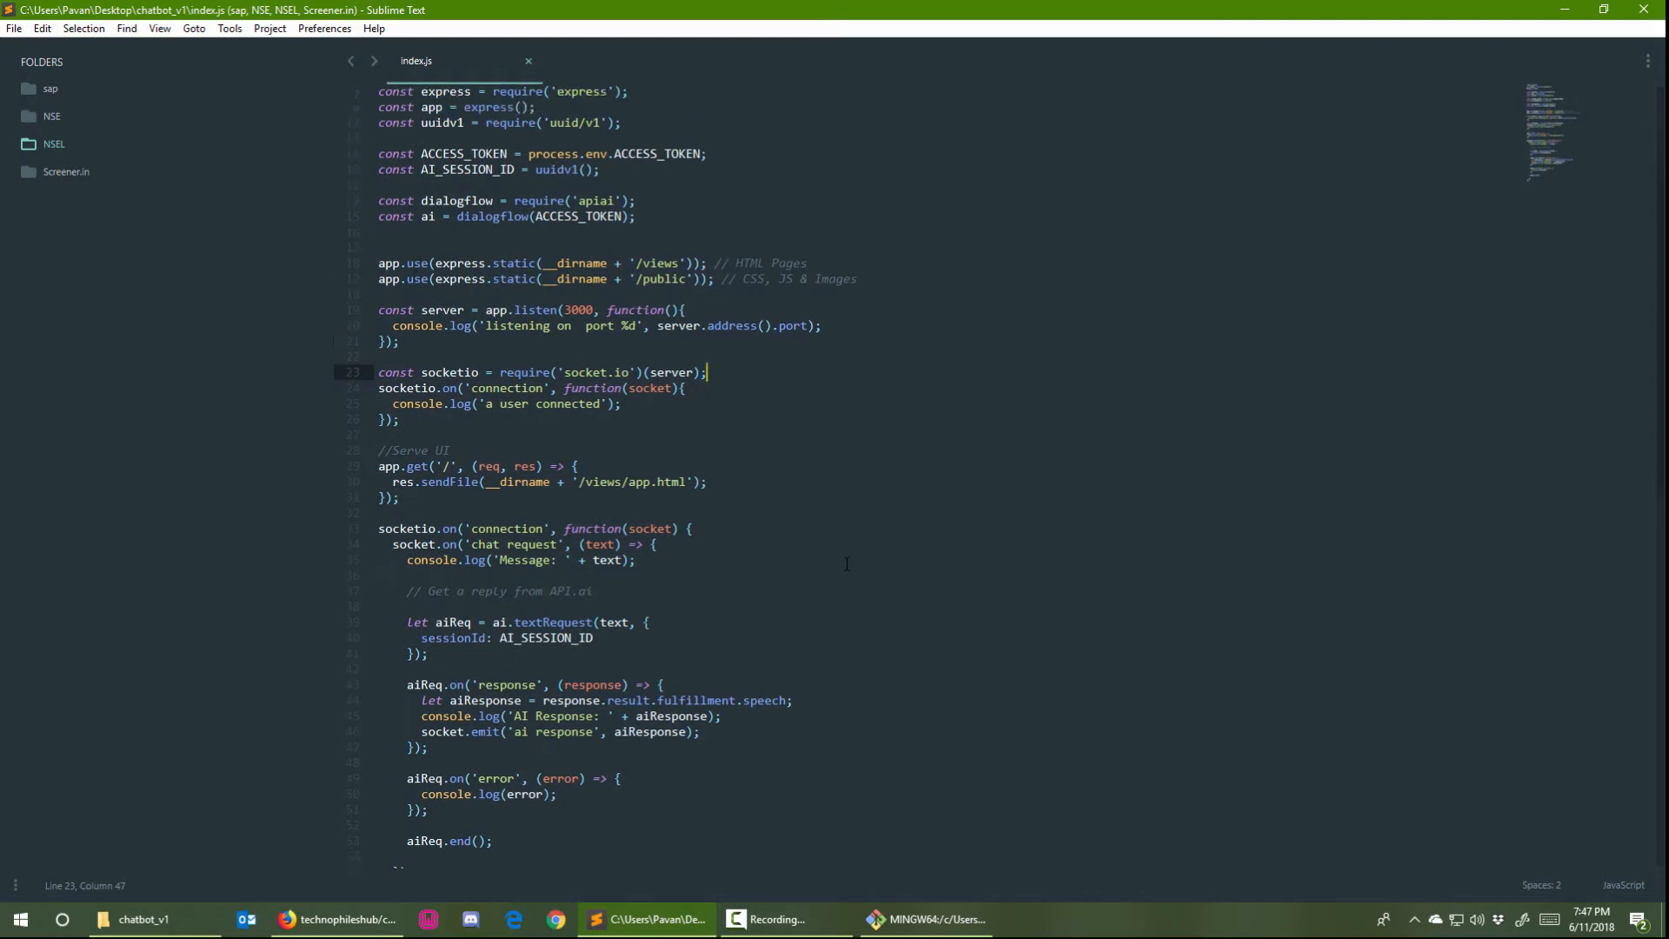
{"action": "scroll", "scroll_direction": "up", "scroll_amount": 3}
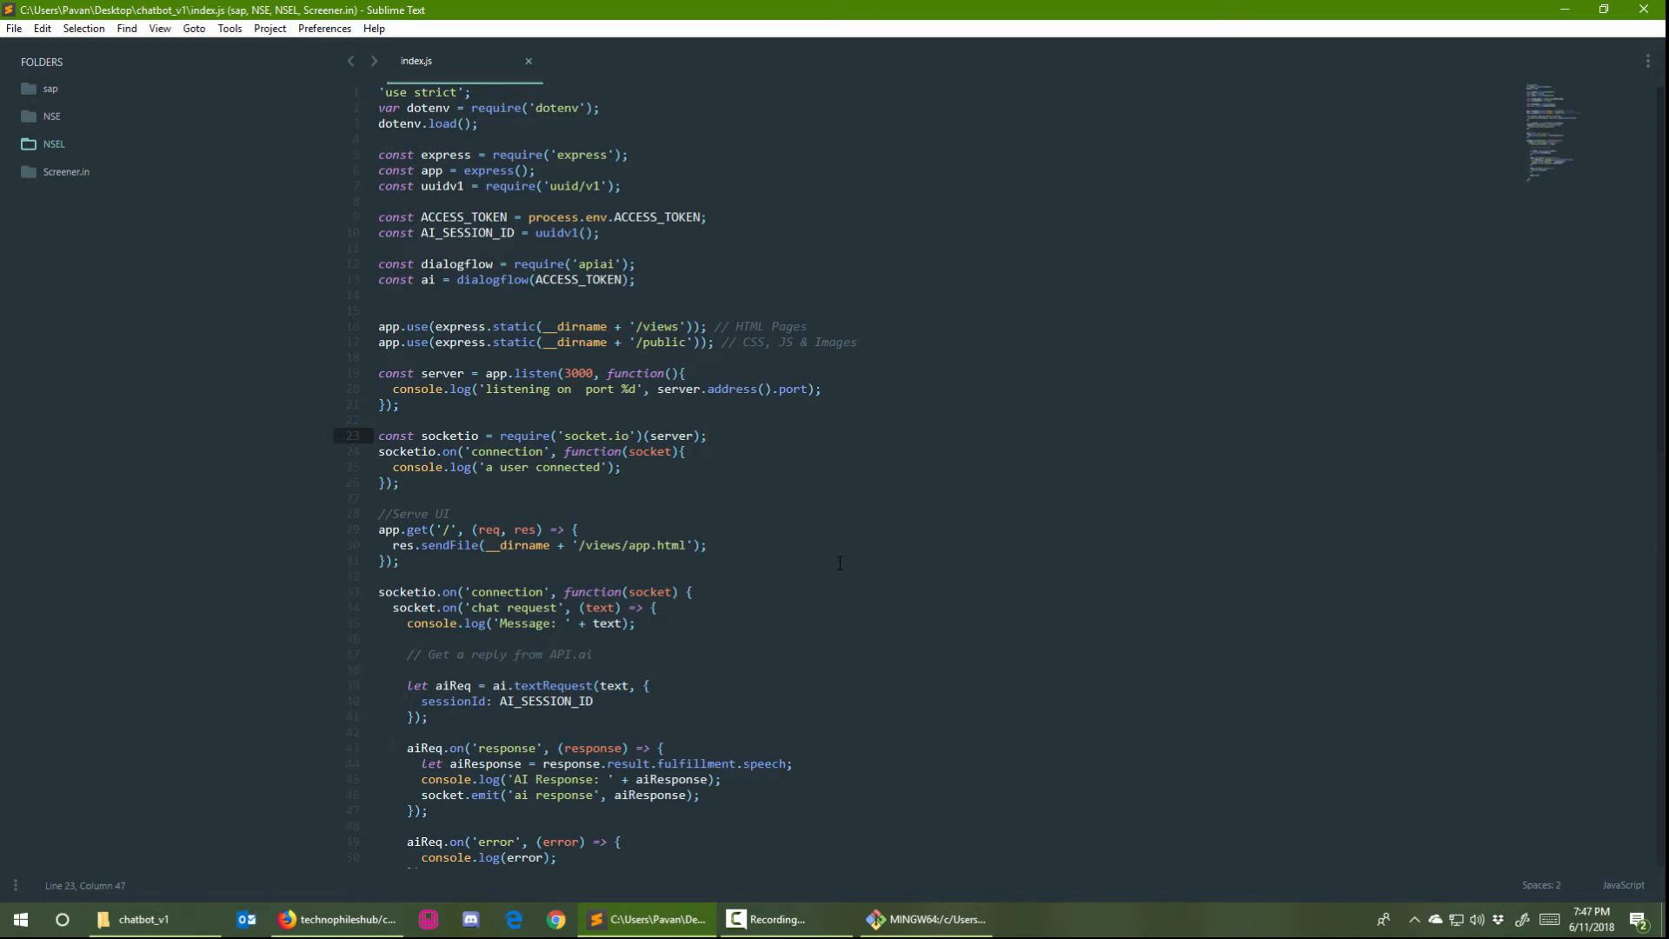
{"action": "left_click", "coordinate": [706, 436]}
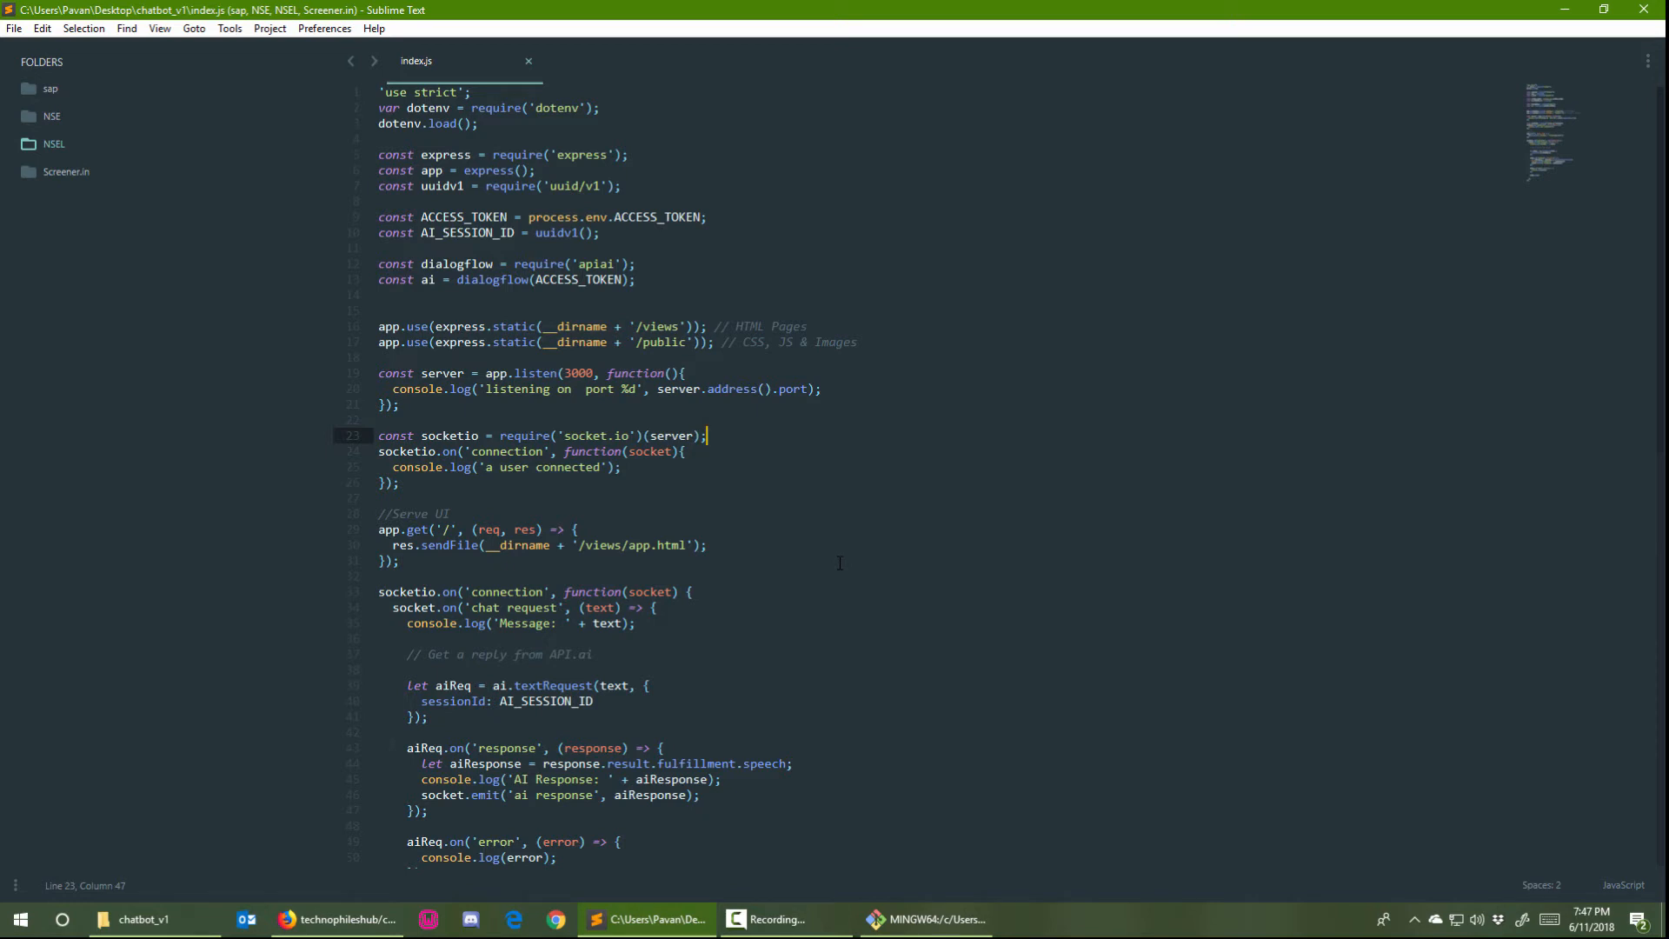
{"action": "scroll", "scroll_direction": "down", "scroll_amount": 3}
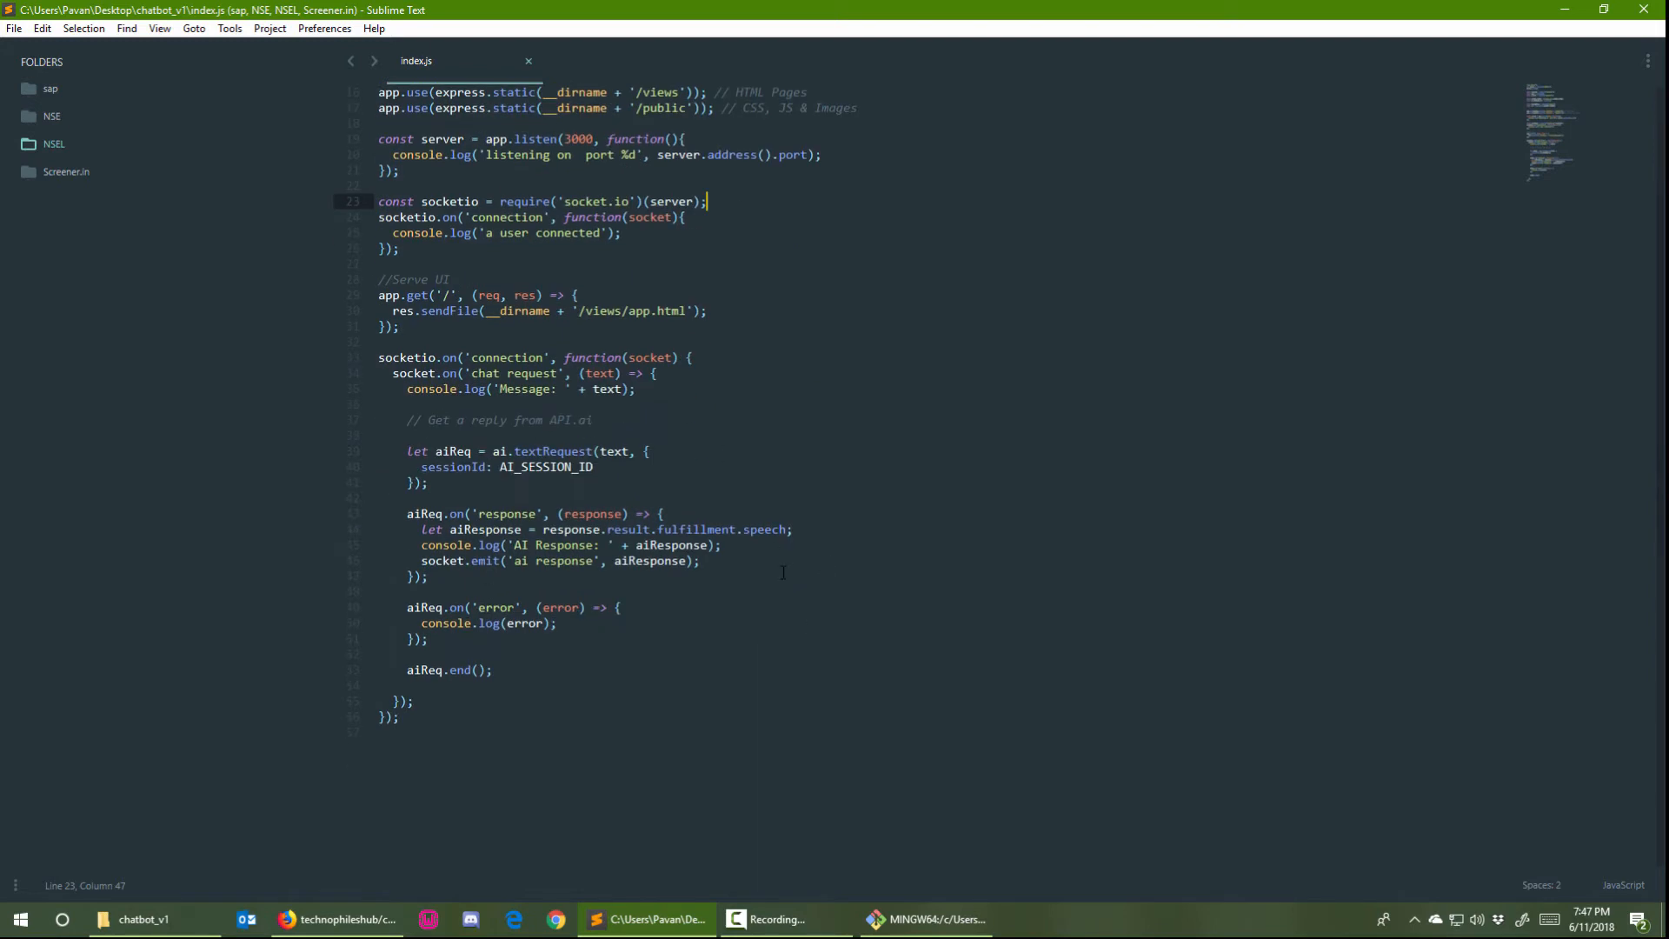
{"action": "scroll", "scroll_direction": "up", "scroll_amount": 3}
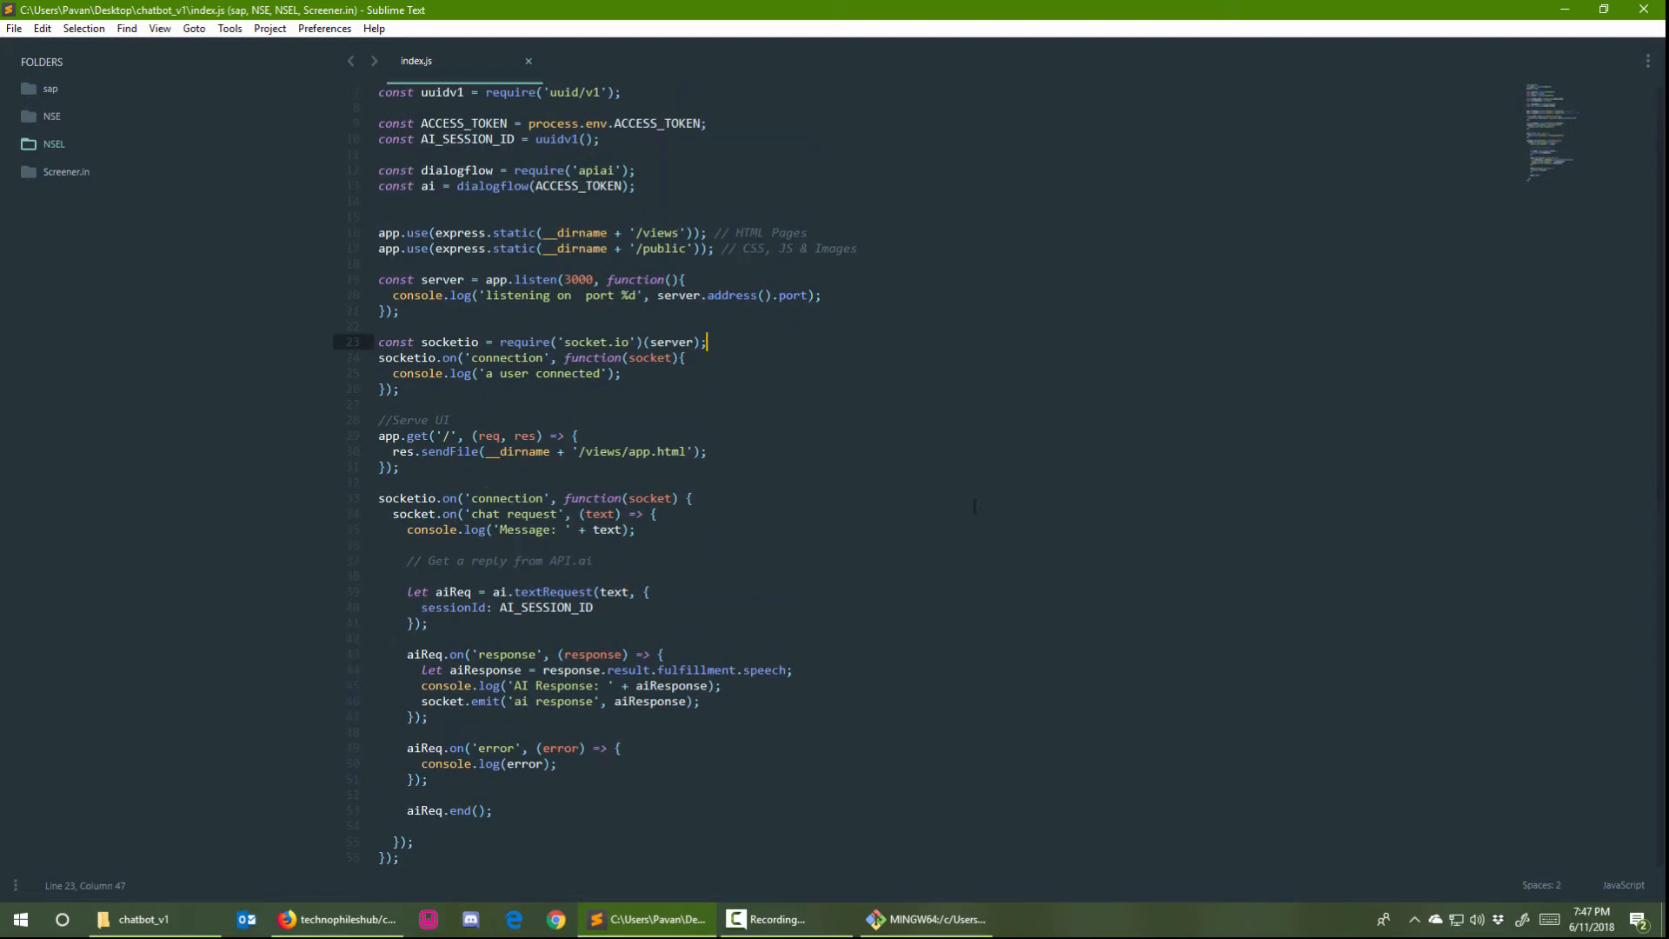
{"action": "mouse_move", "coordinate": [774, 806]}
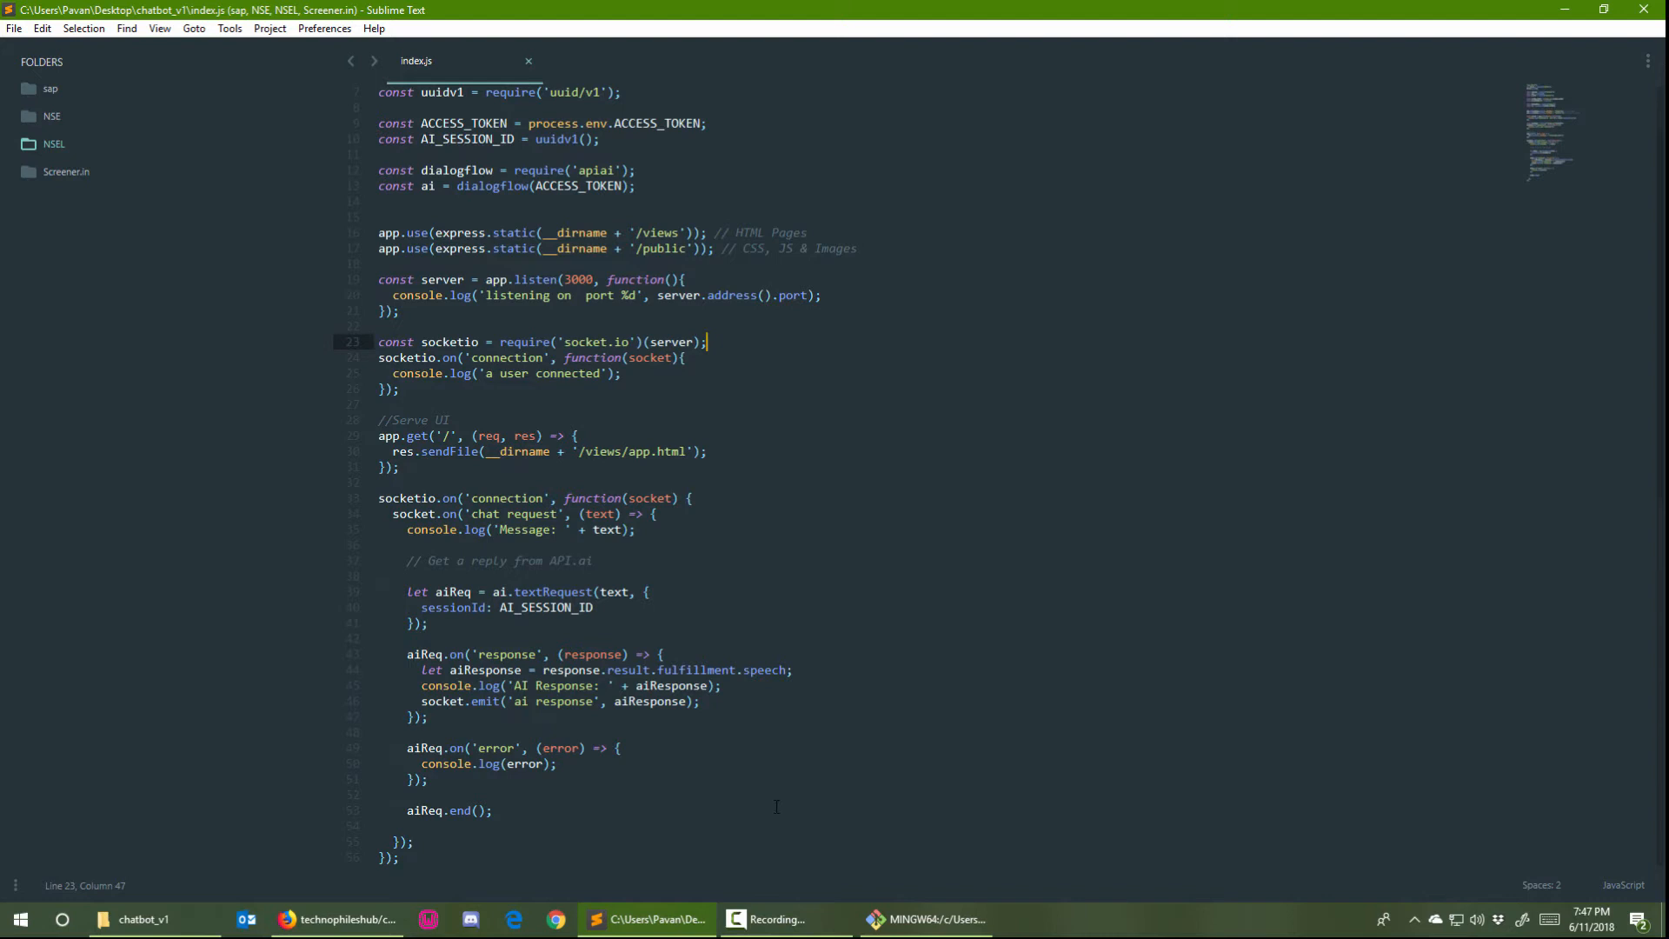
{"action": "mouse_move", "coordinate": [142, 918]}
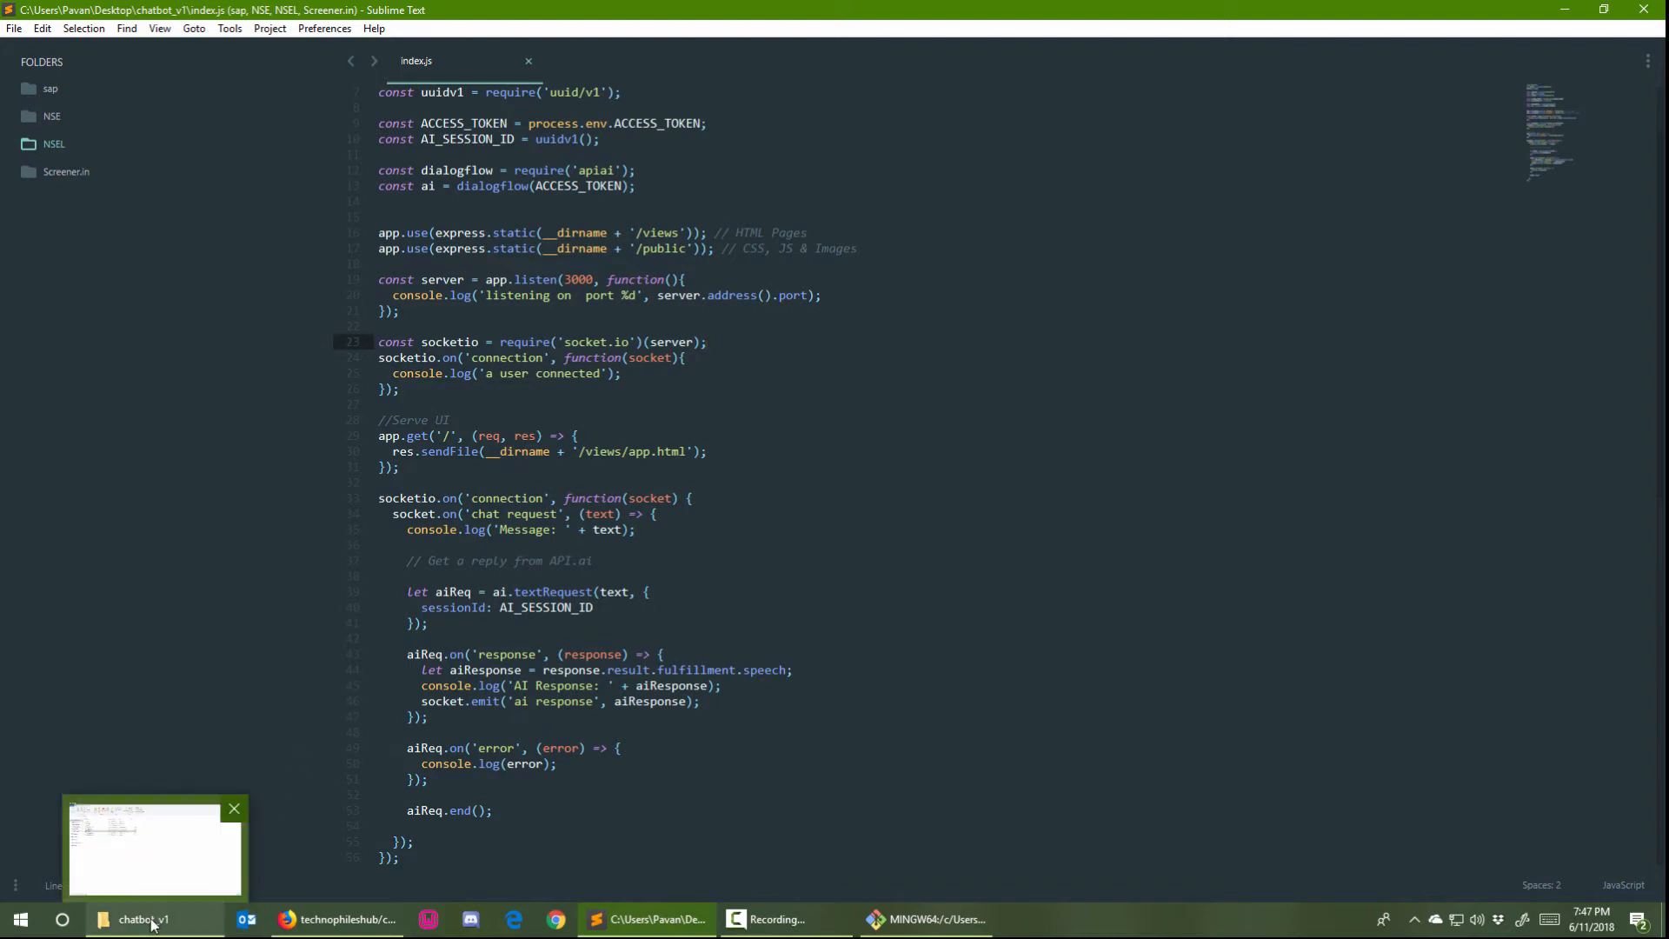
{"action": "left_click", "coordinate": [142, 919]}
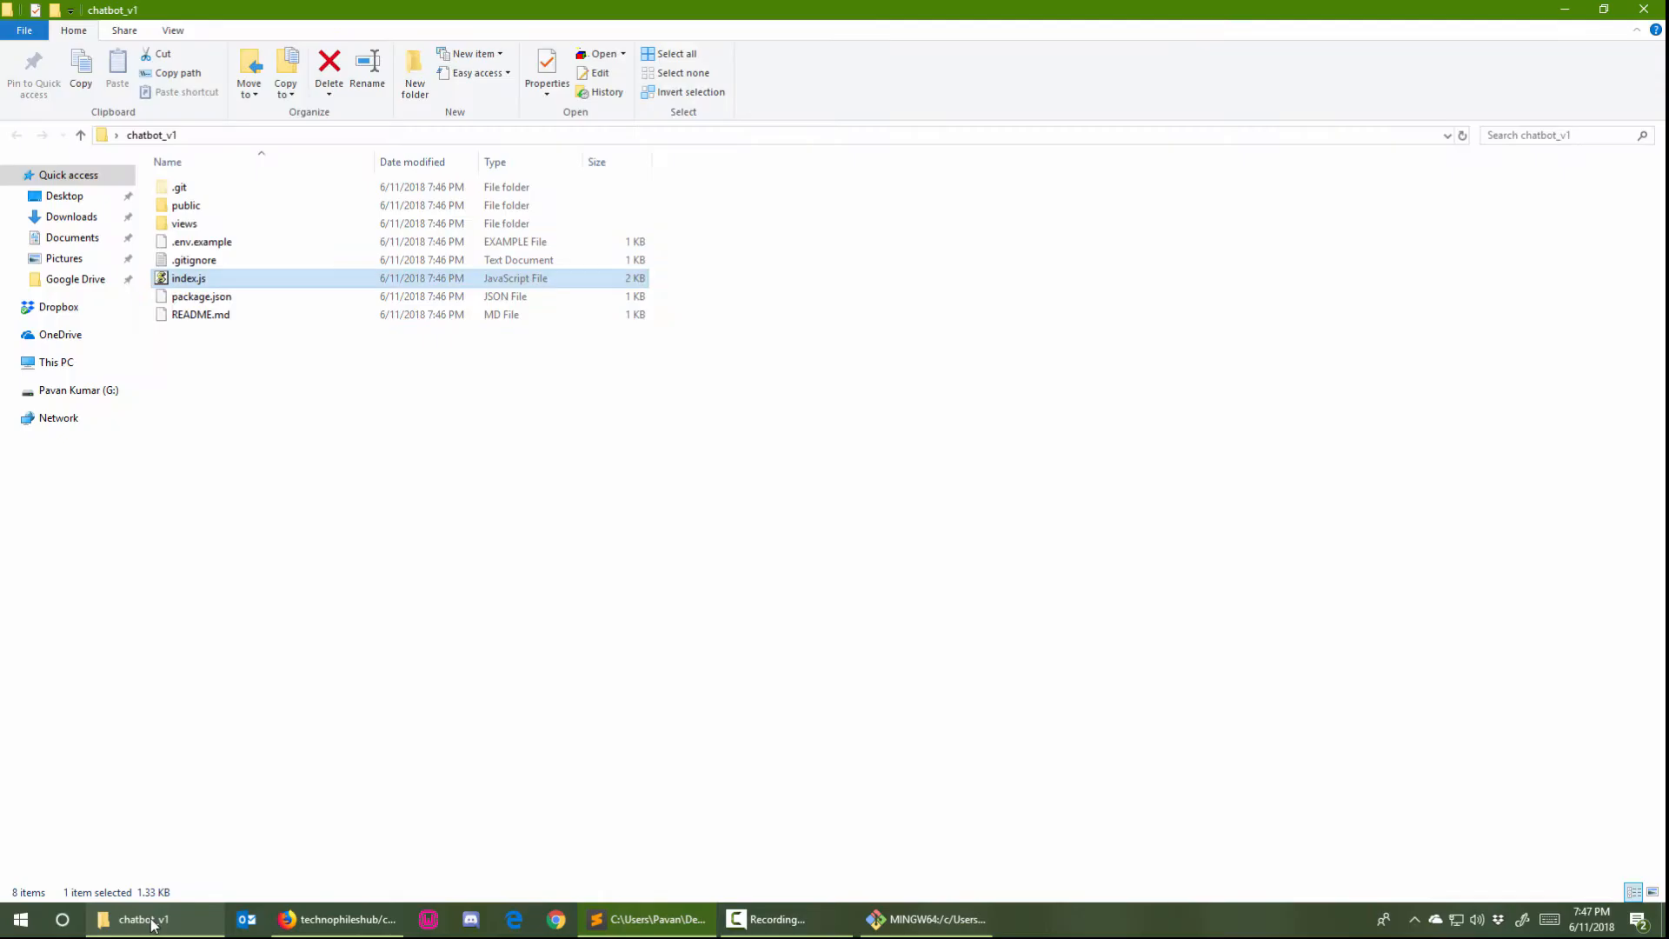
{"action": "mouse_move", "coordinate": [338, 919]}
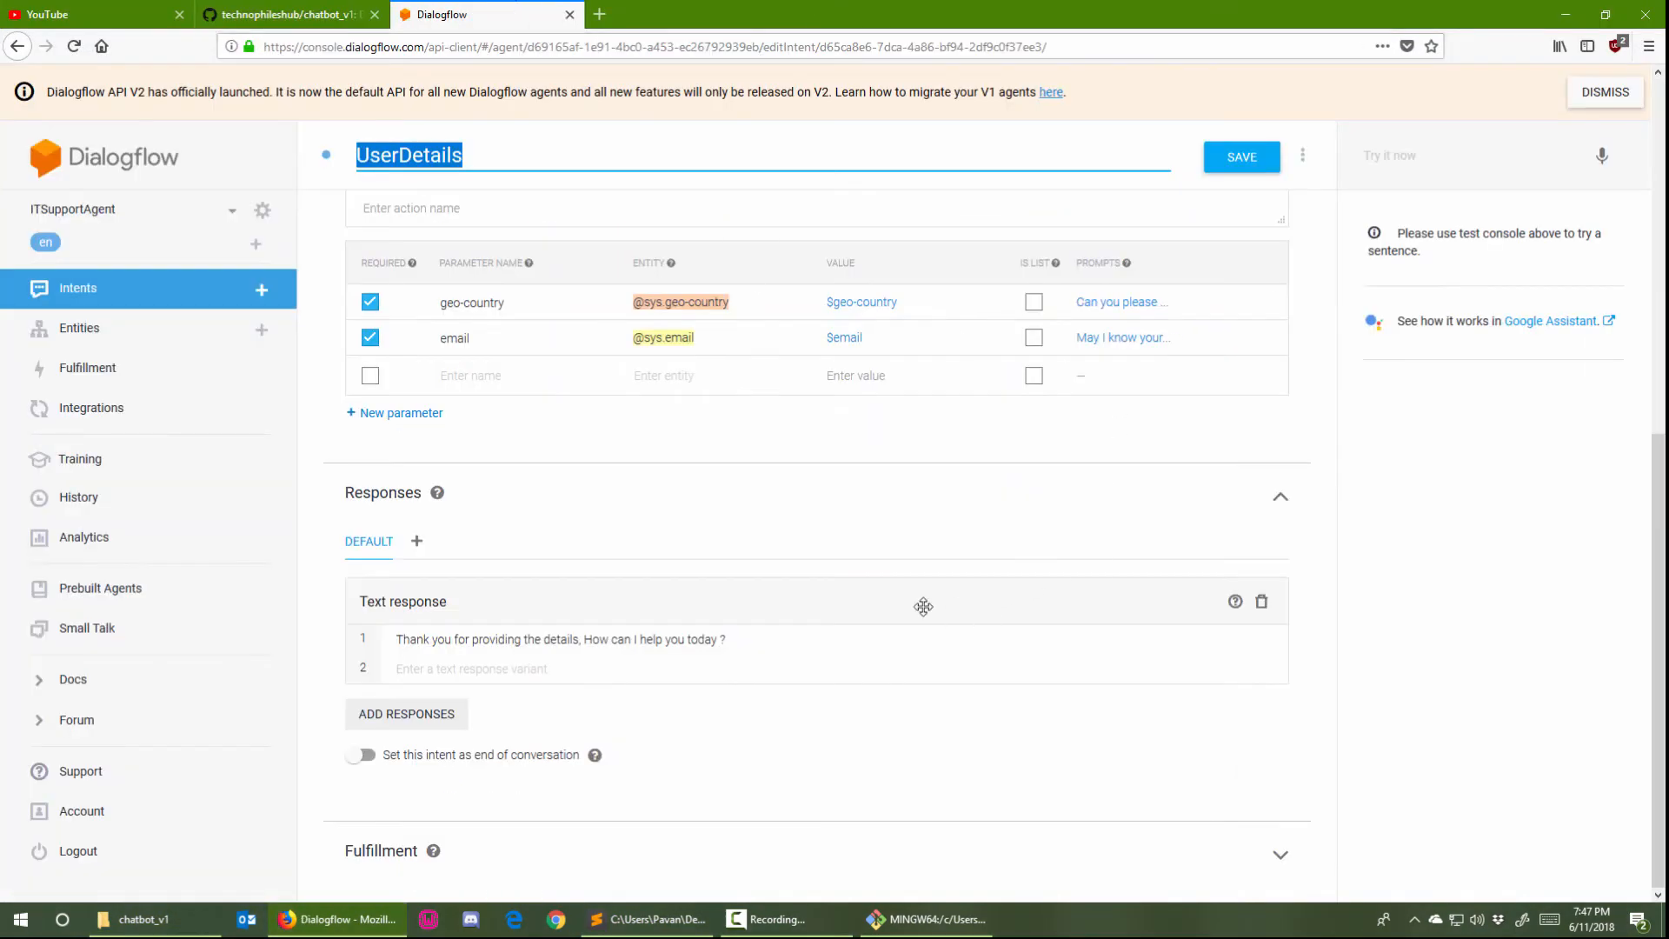
{"action": "mouse_move", "coordinate": [866, 533]}
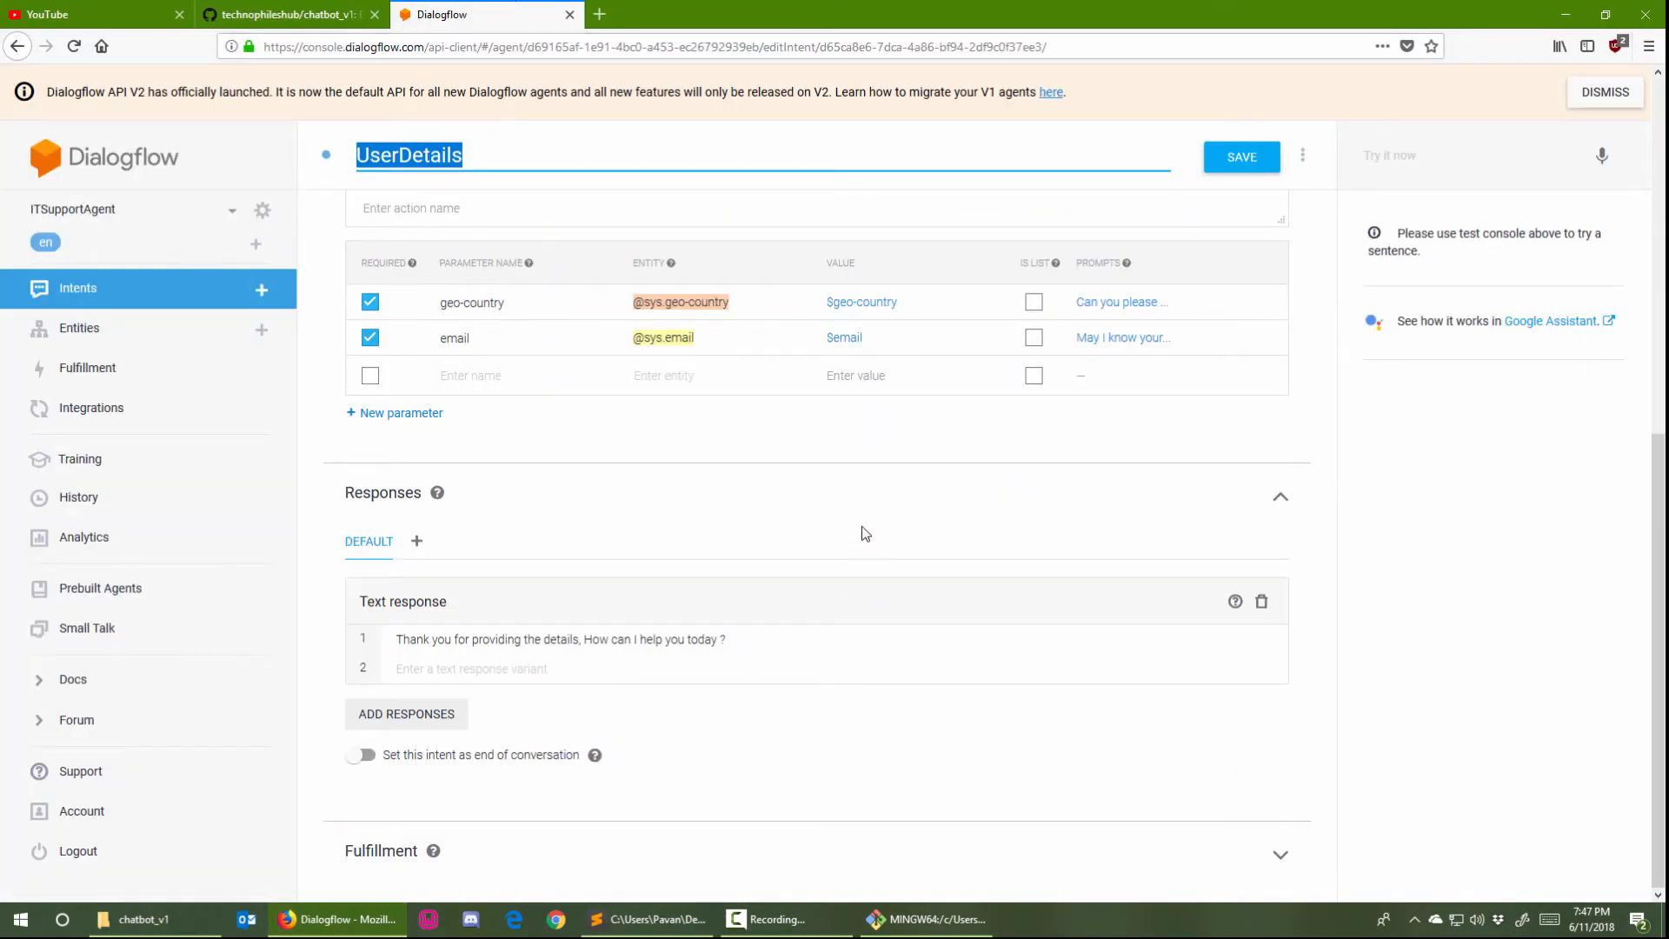
{"action": "mouse_move", "coordinate": [860, 529]}
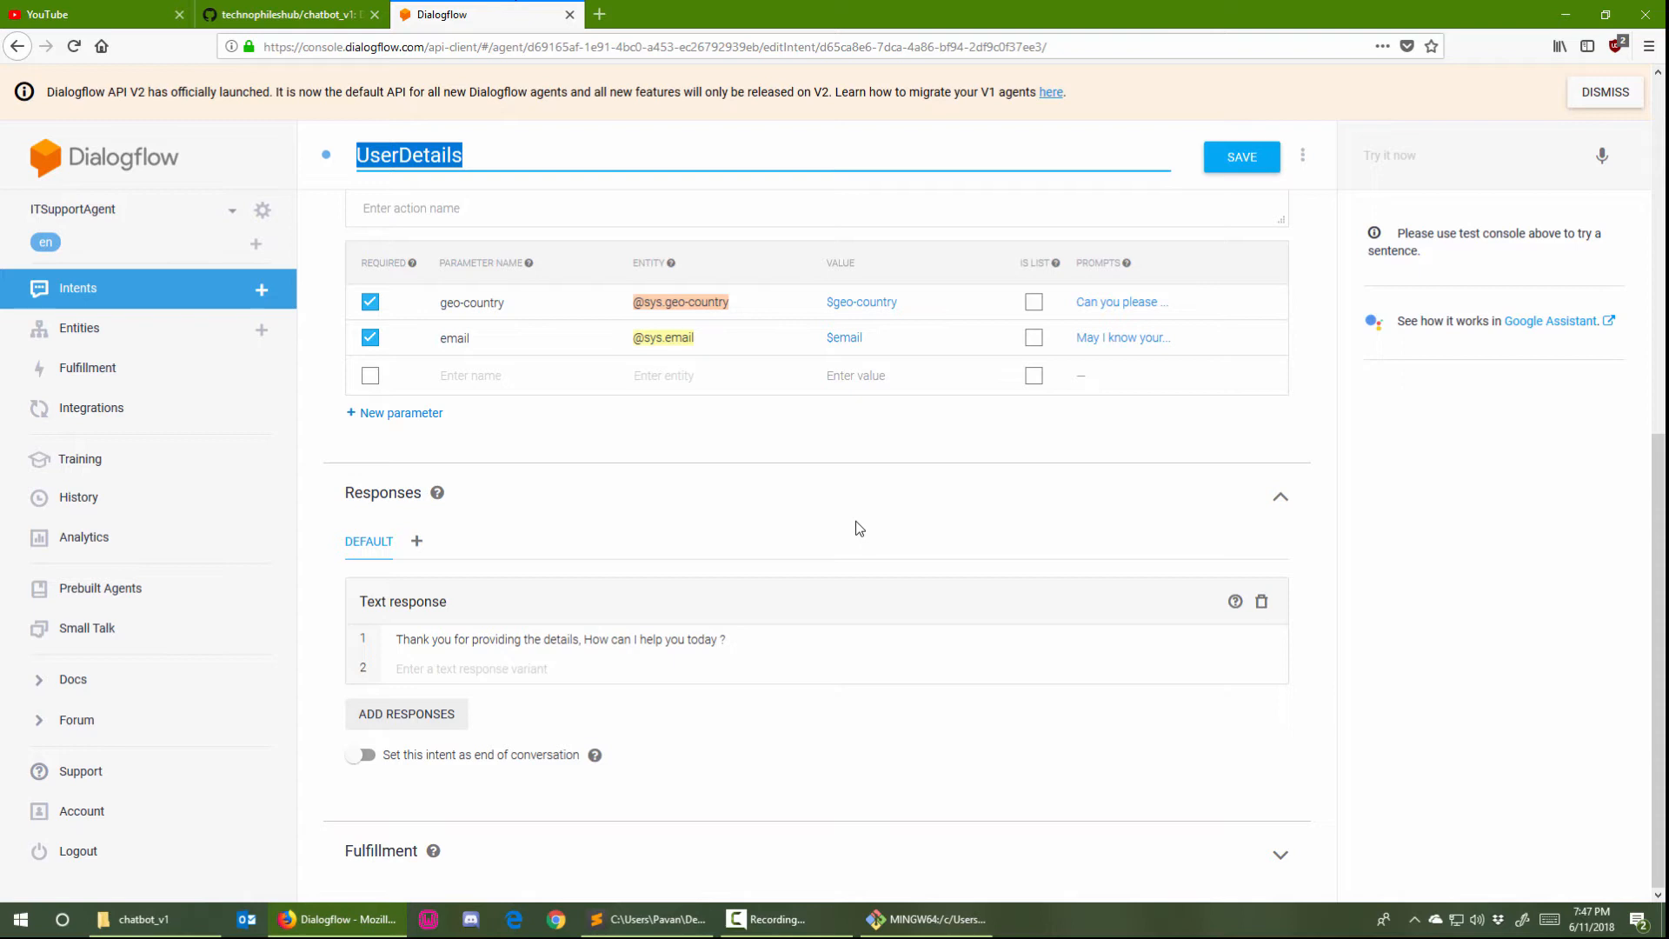
{"action": "mouse_move", "coordinate": [263, 209]}
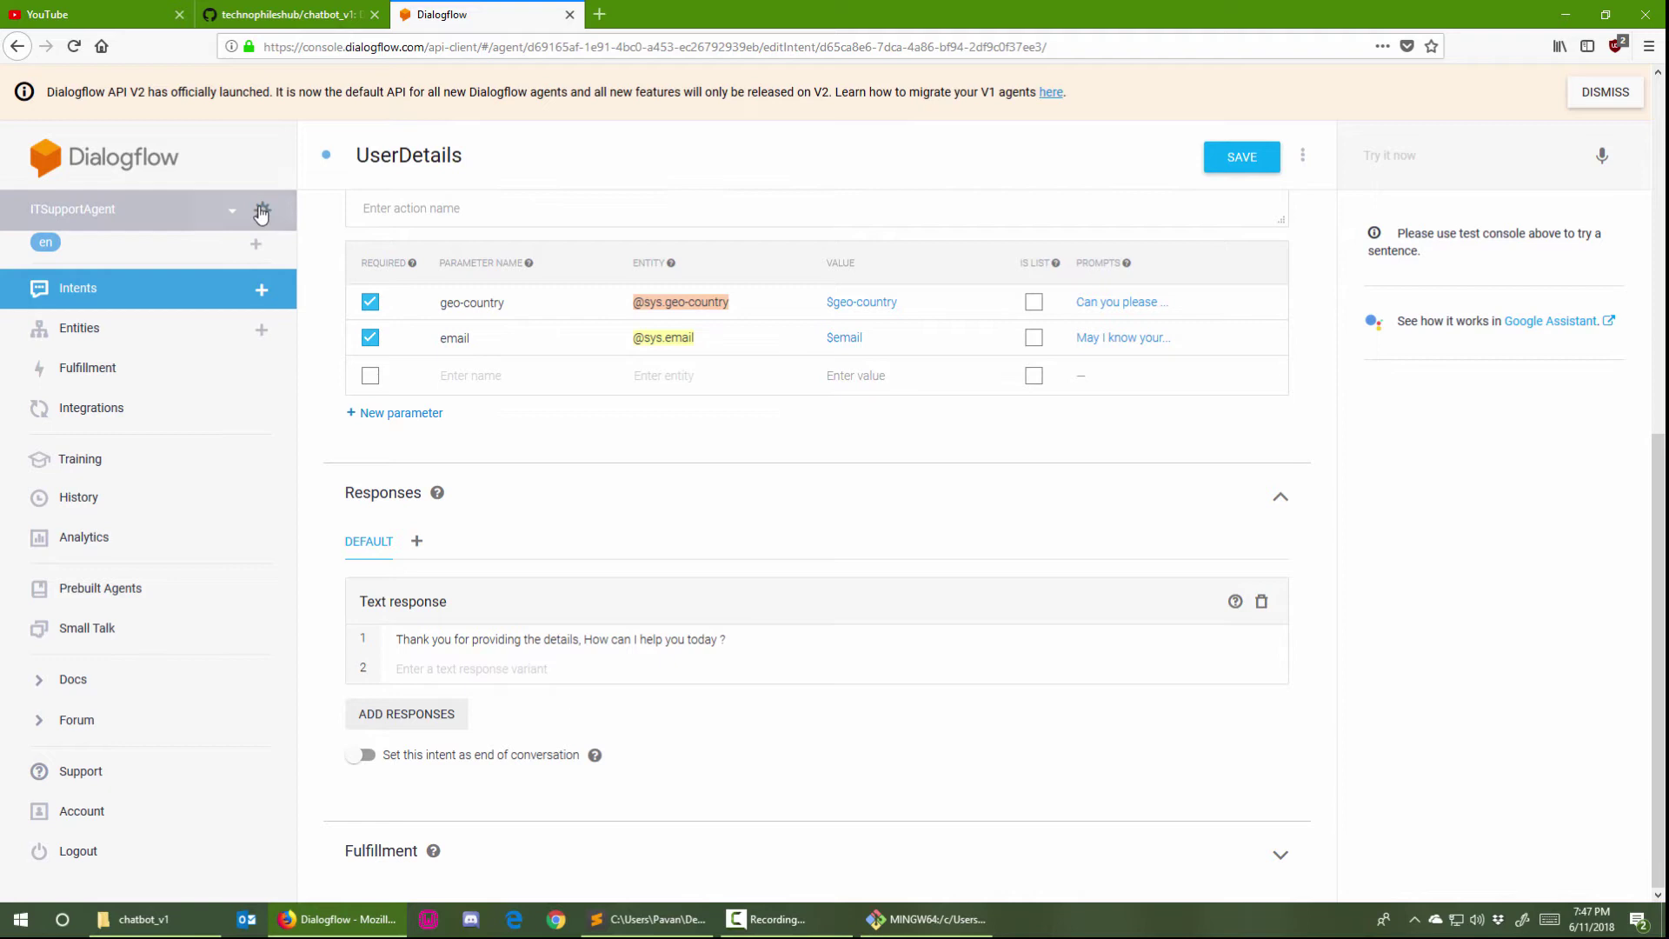
Select ITSupportAgent's client access token in settings, then return to the chatbot_v1 folder.
{"action": "left_click", "coordinate": [263, 208]}
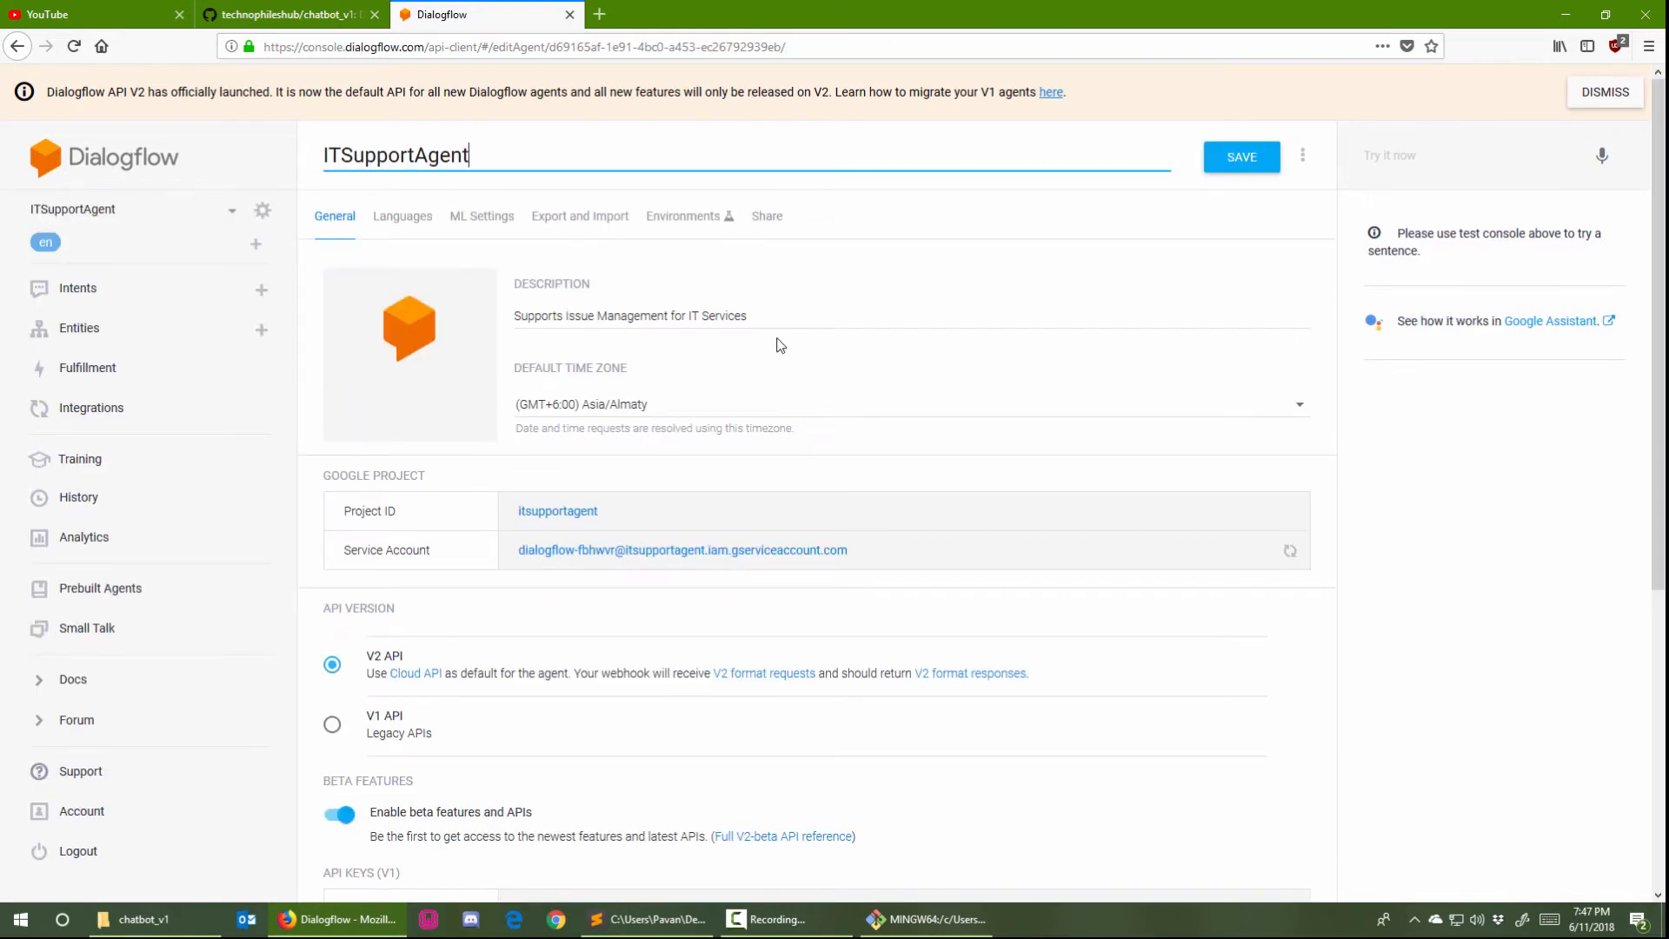
{"action": "mouse_move", "coordinate": [580, 448]}
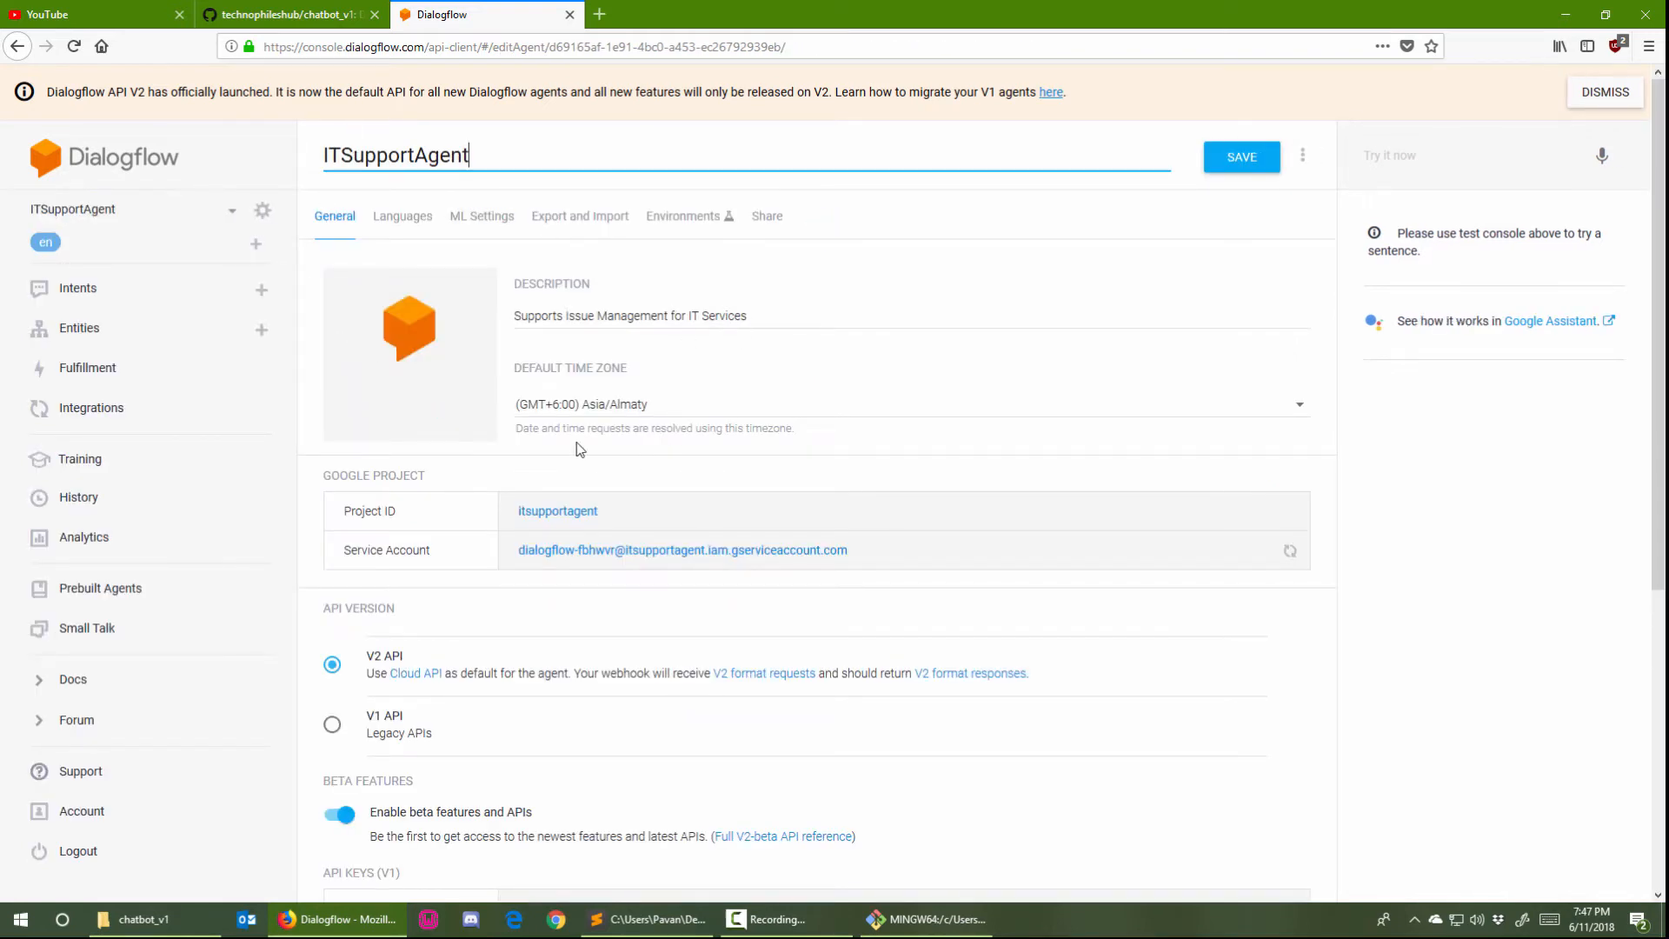
{"action": "mouse_move", "coordinate": [559, 549]}
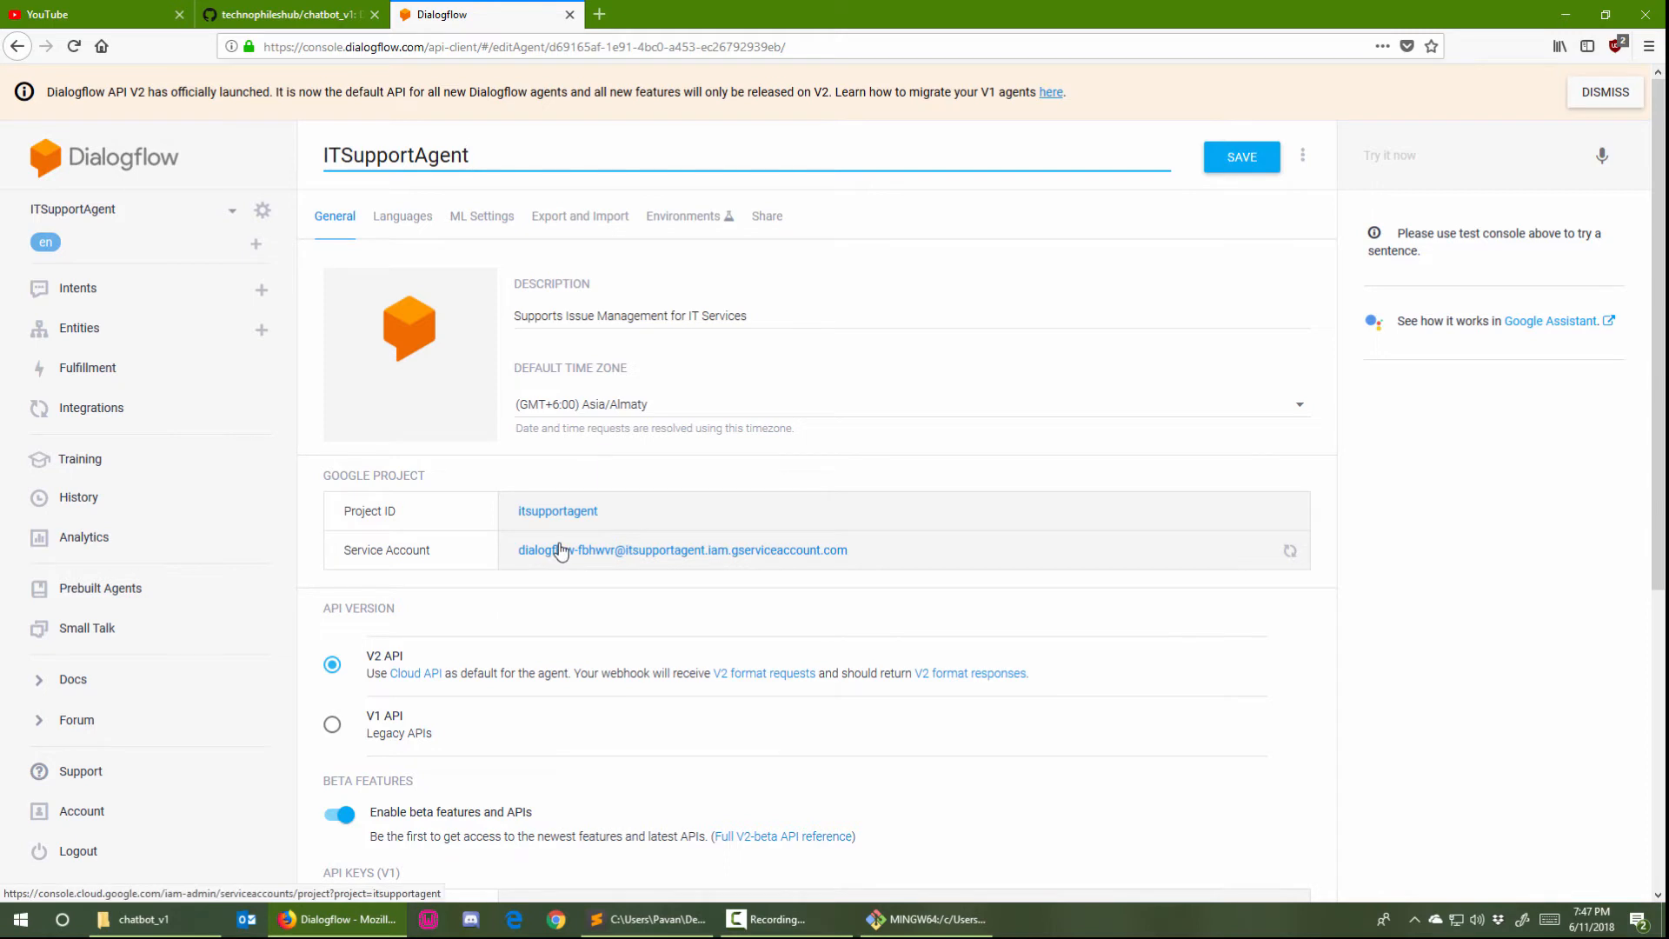
{"action": "scroll", "scroll_direction": "down", "scroll_amount": 3}
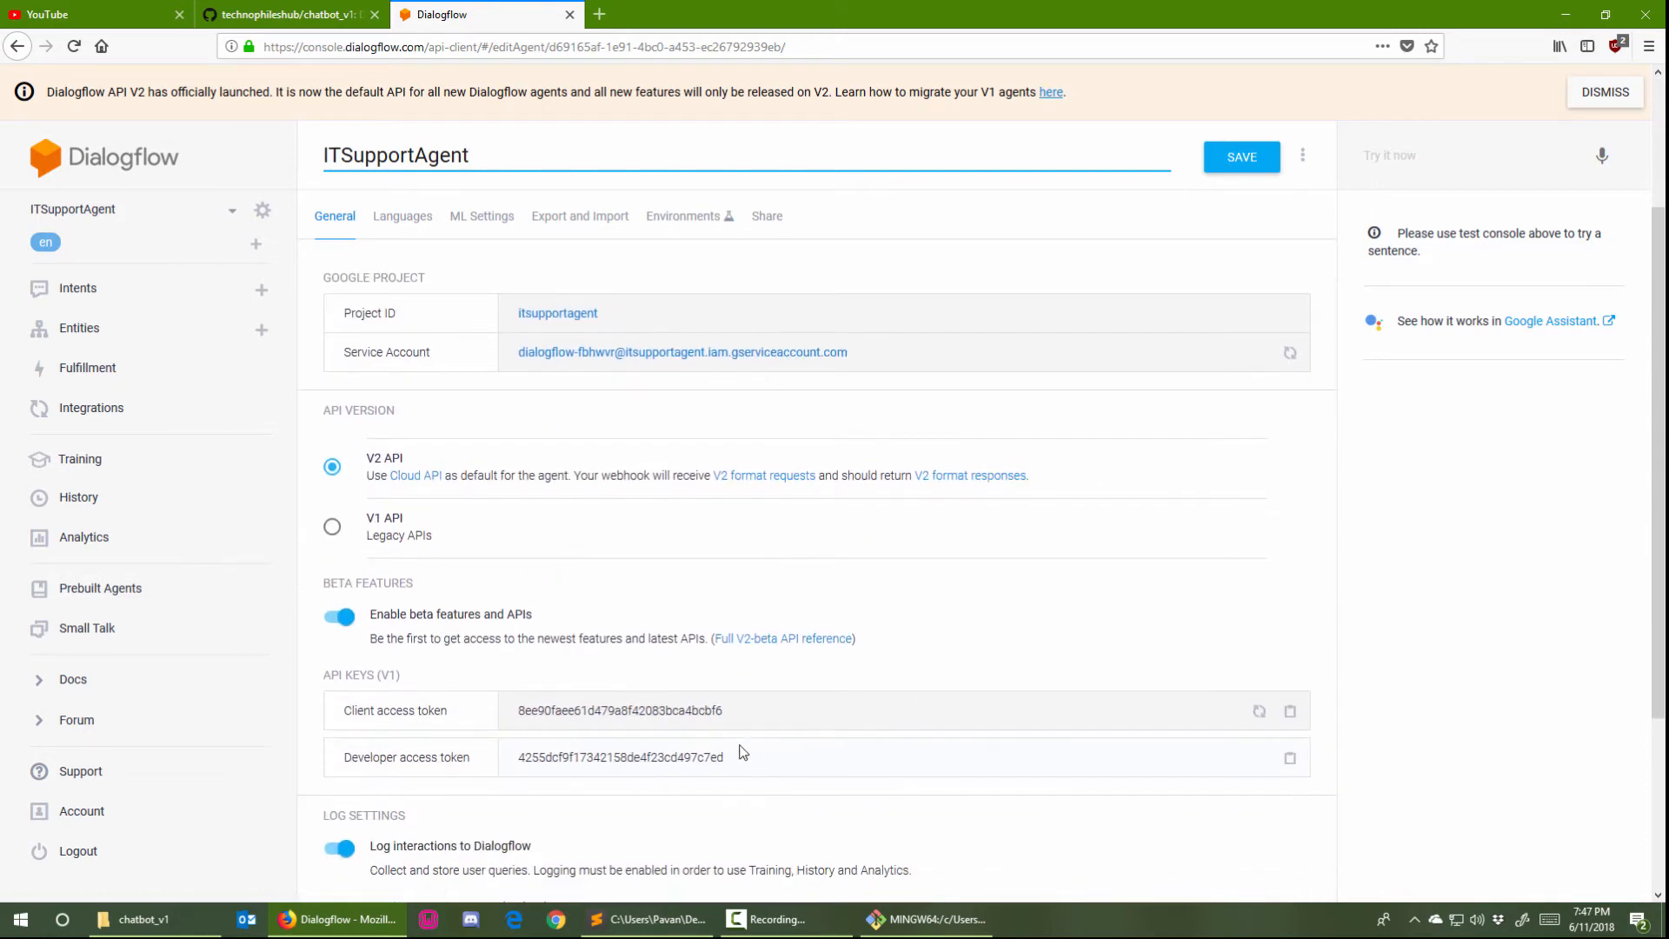
{"action": "triple_click", "coordinate": [621, 710]}
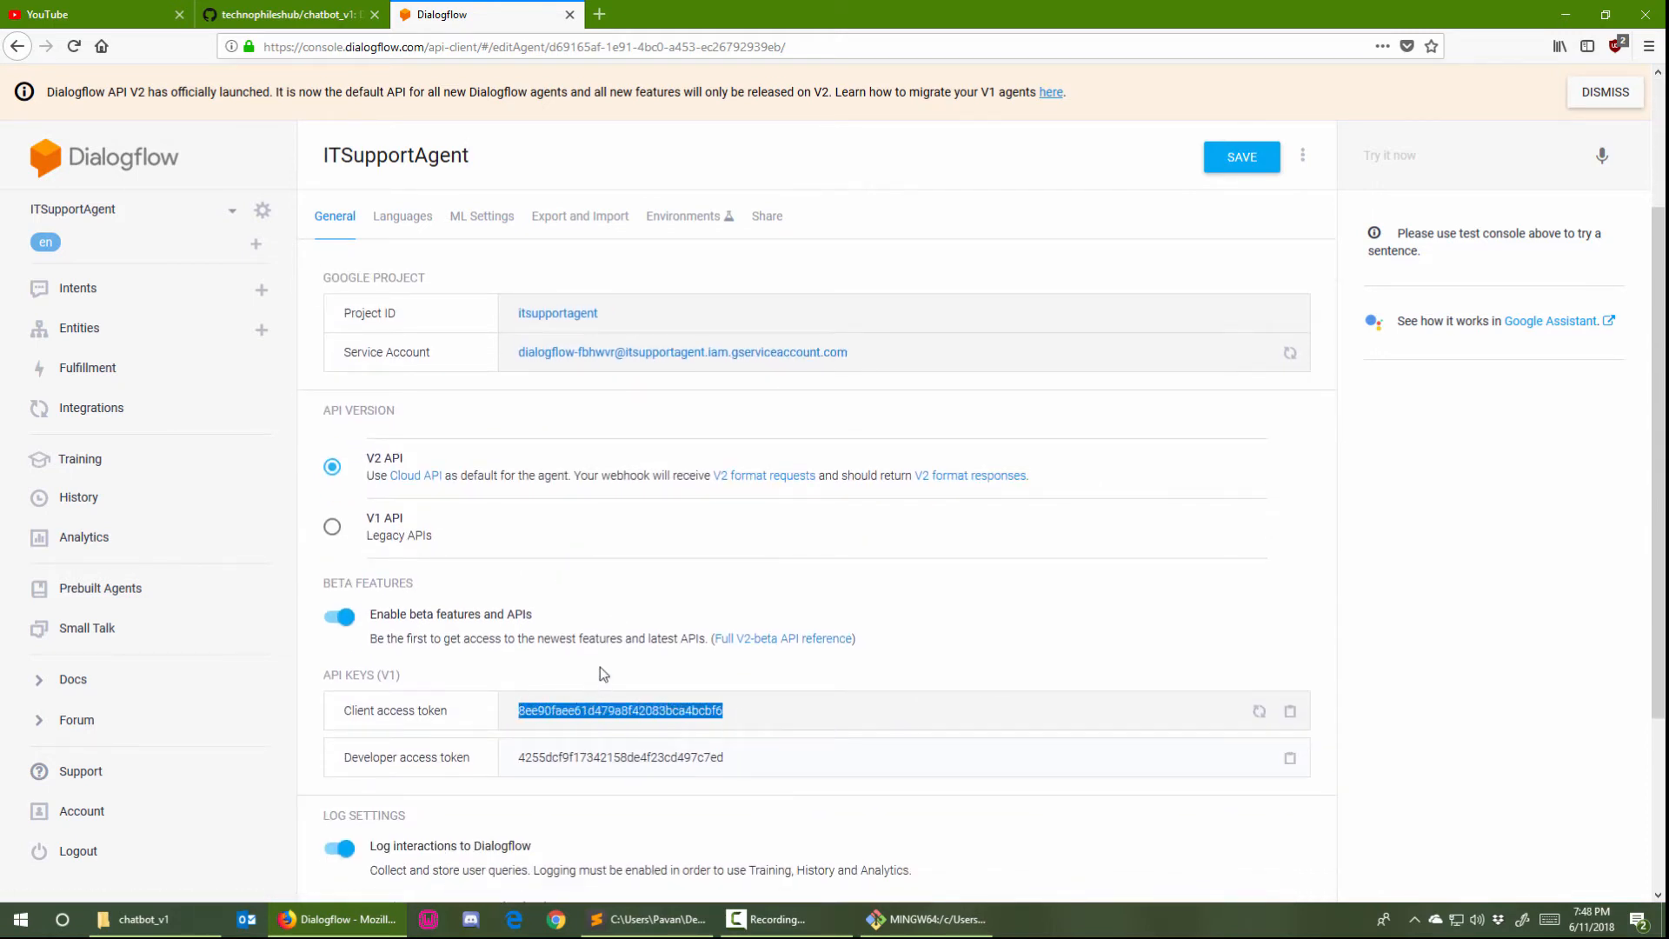
{"action": "left_click", "coordinate": [143, 919]}
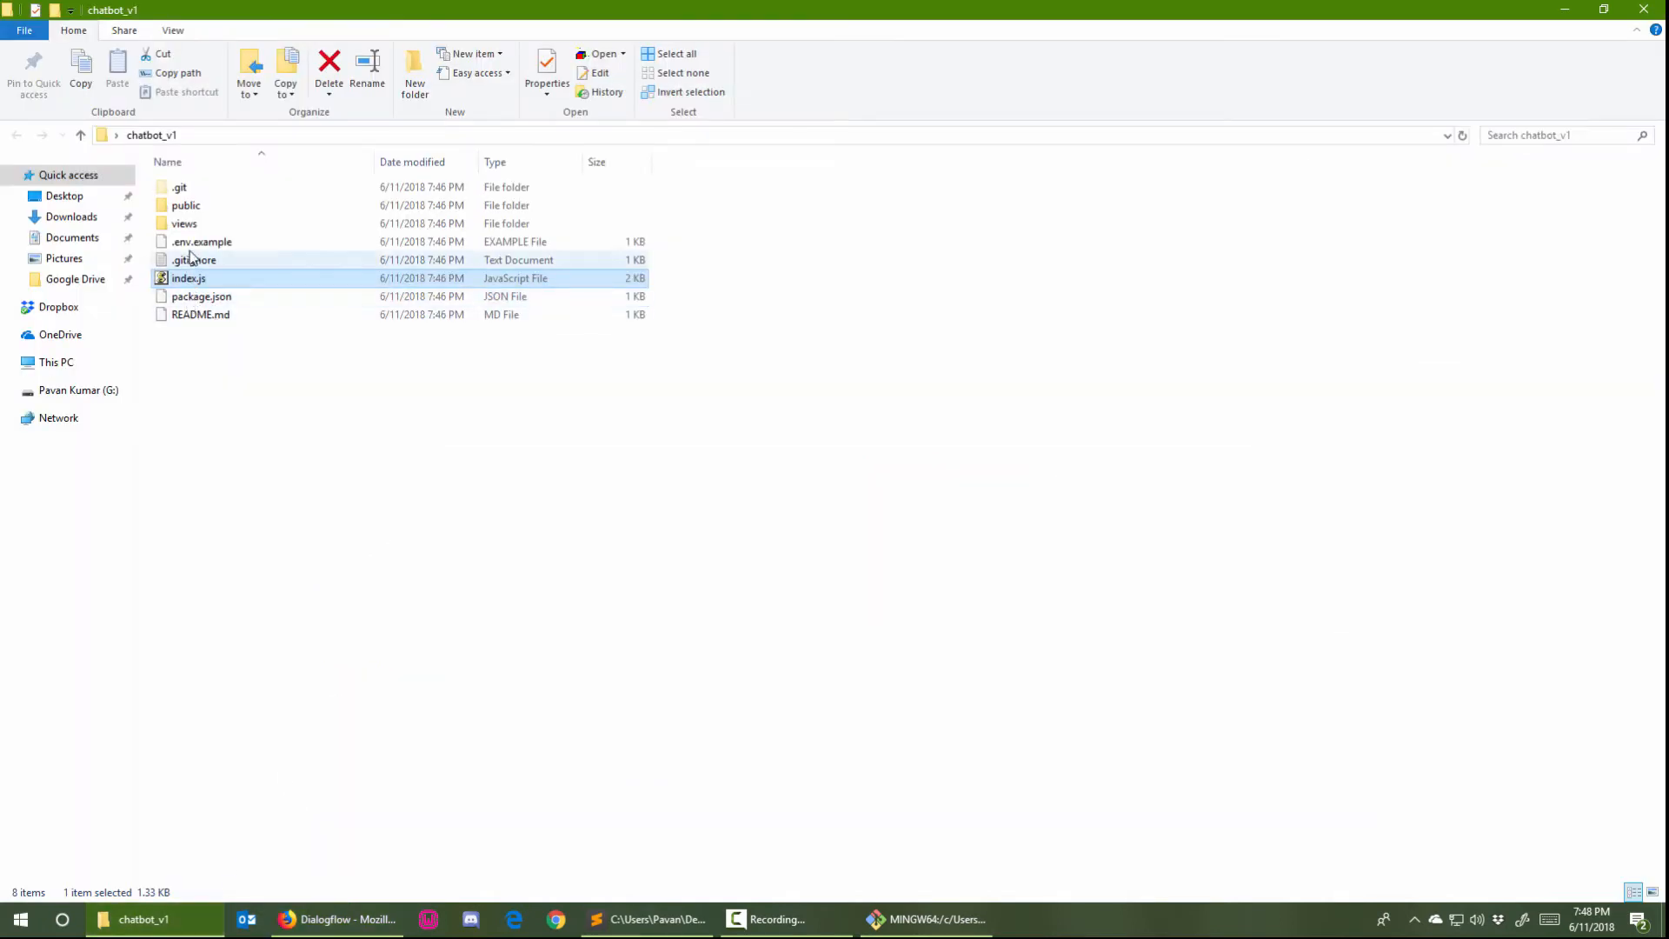
Copy .env.example into a new .env file in Git Bash.
{"action": "left_click", "coordinate": [926, 918]}
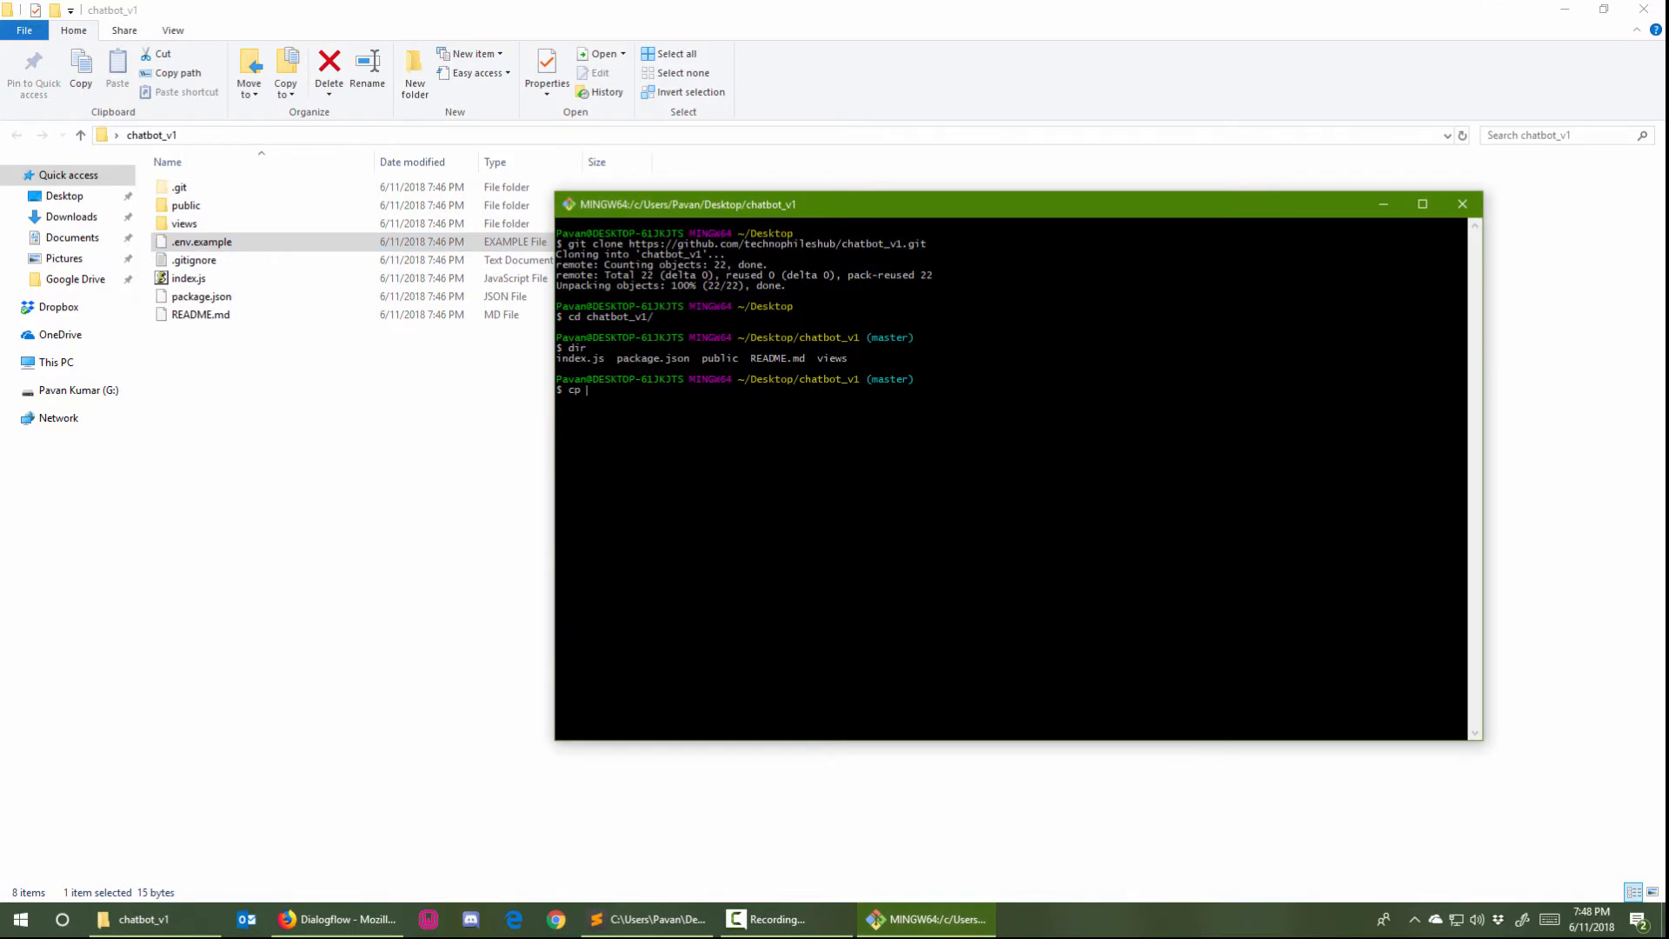
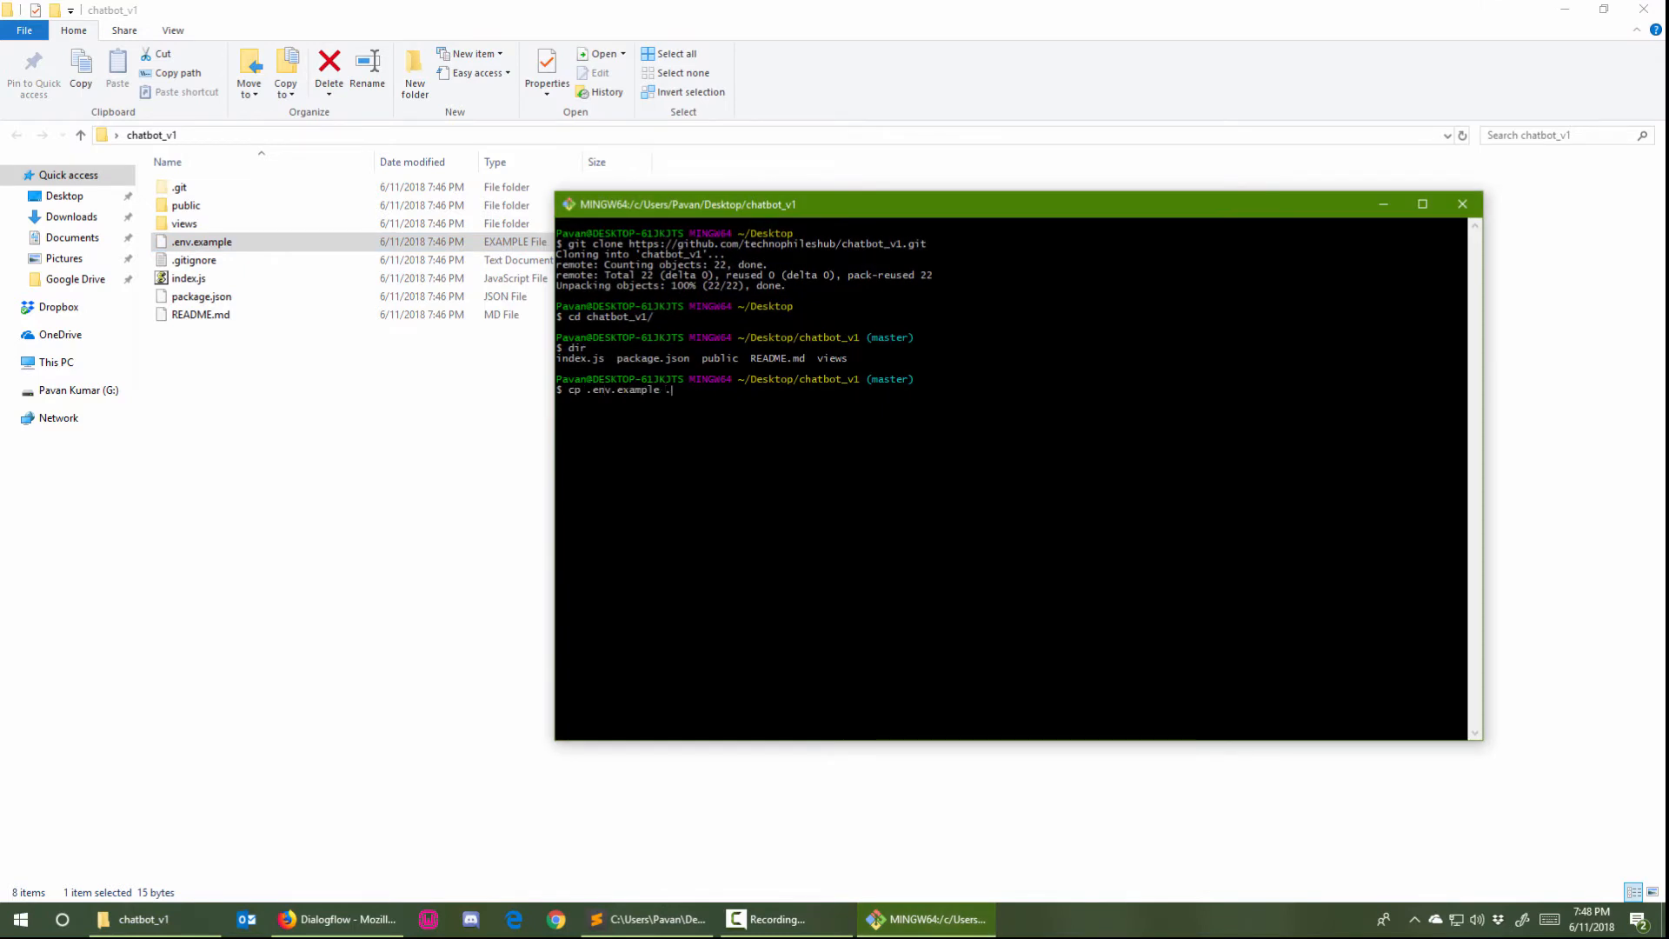
{"action": "key", "text": "Return"}
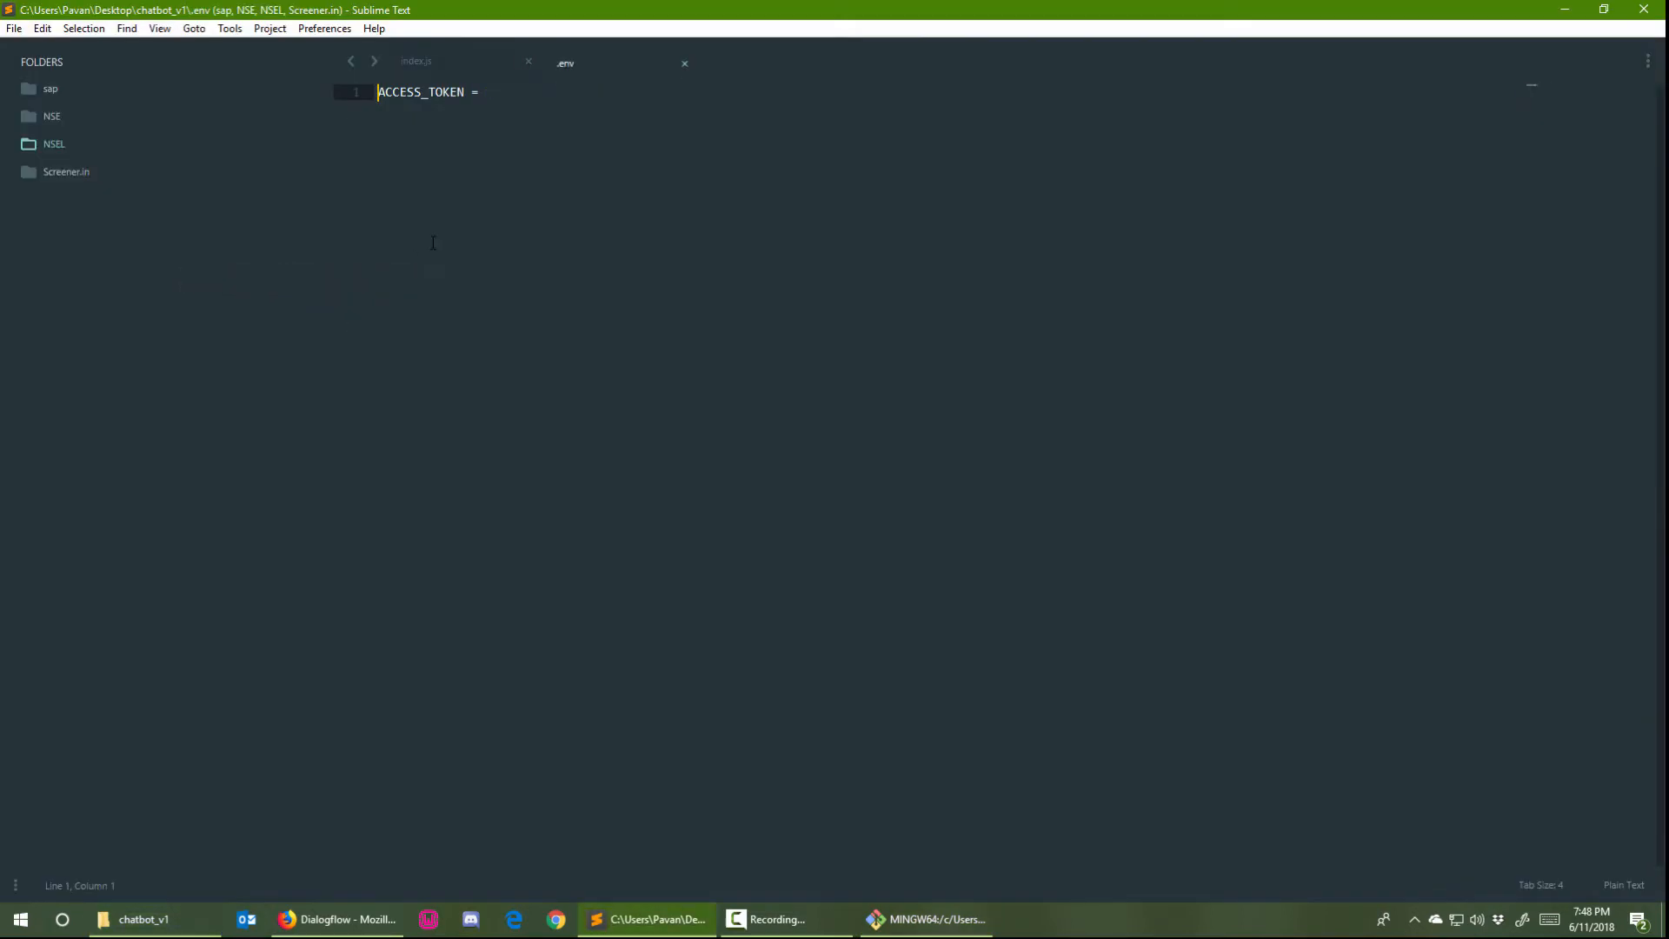
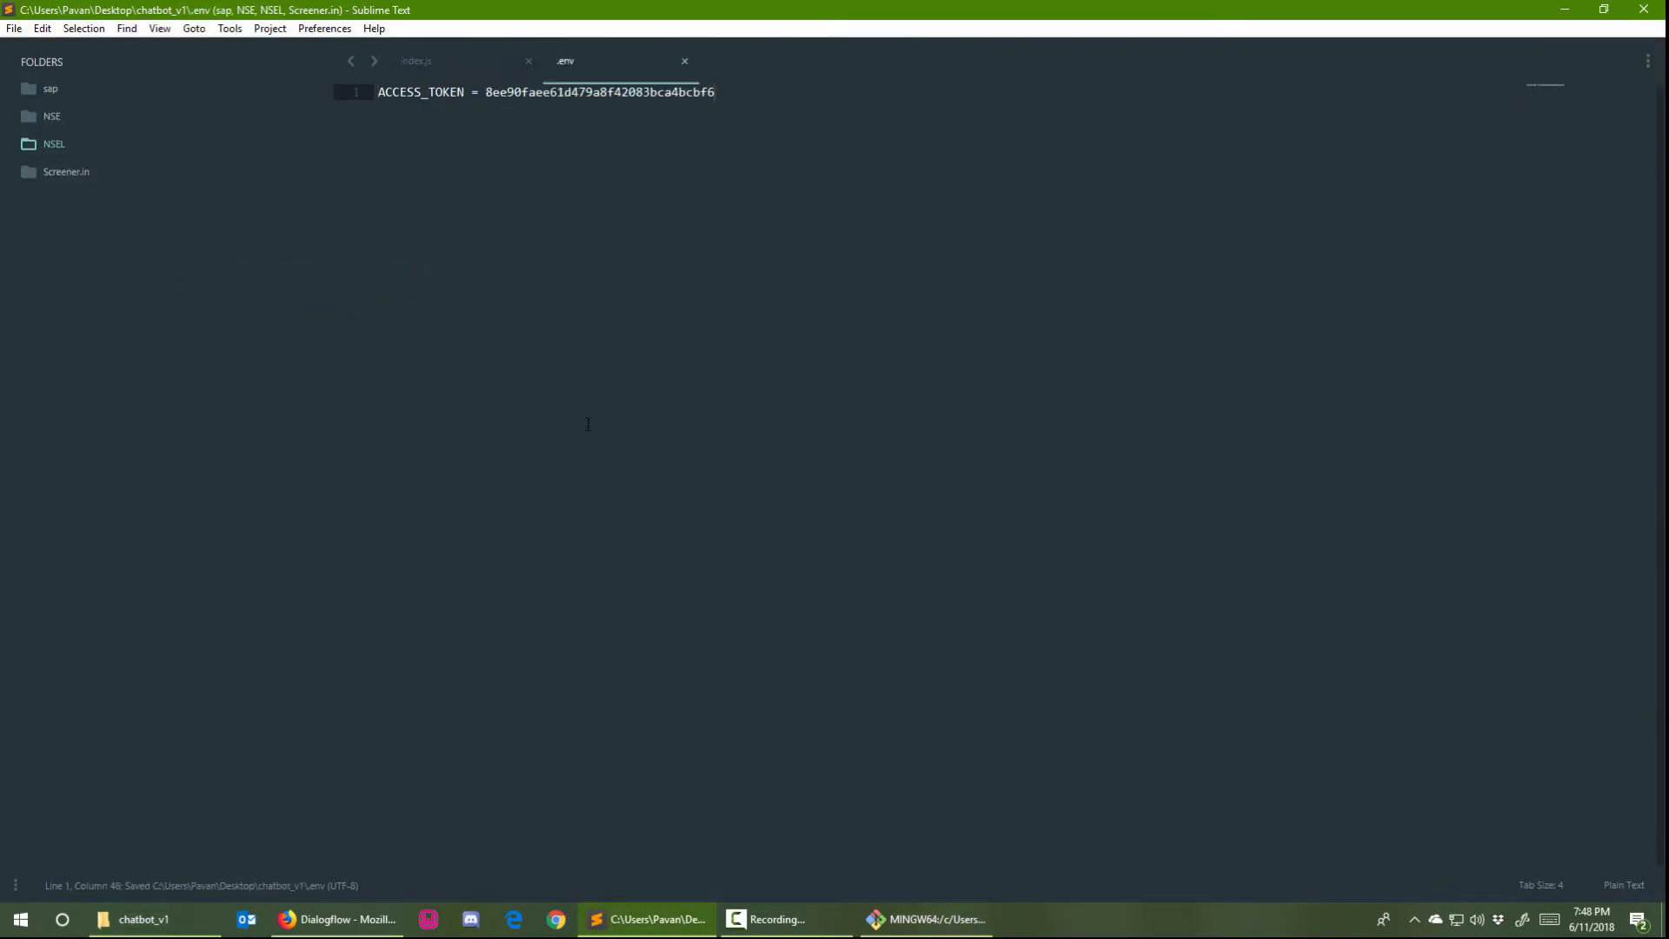
{"action": "left_click", "coordinate": [416, 61]}
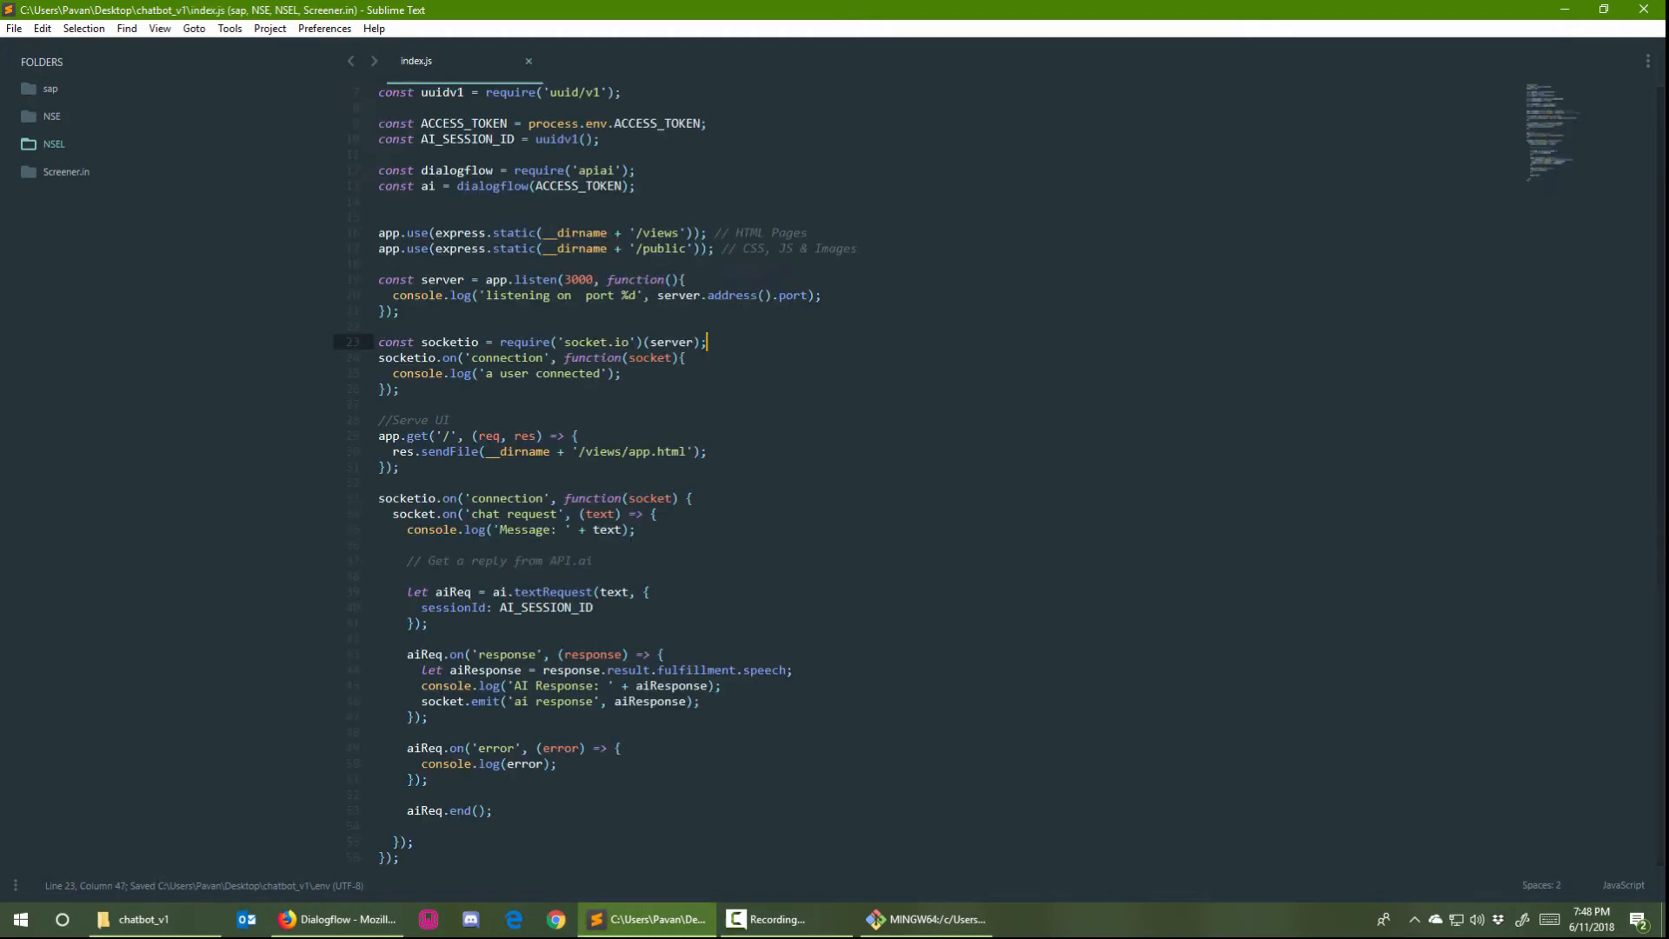
{"action": "left_click", "coordinate": [925, 919]}
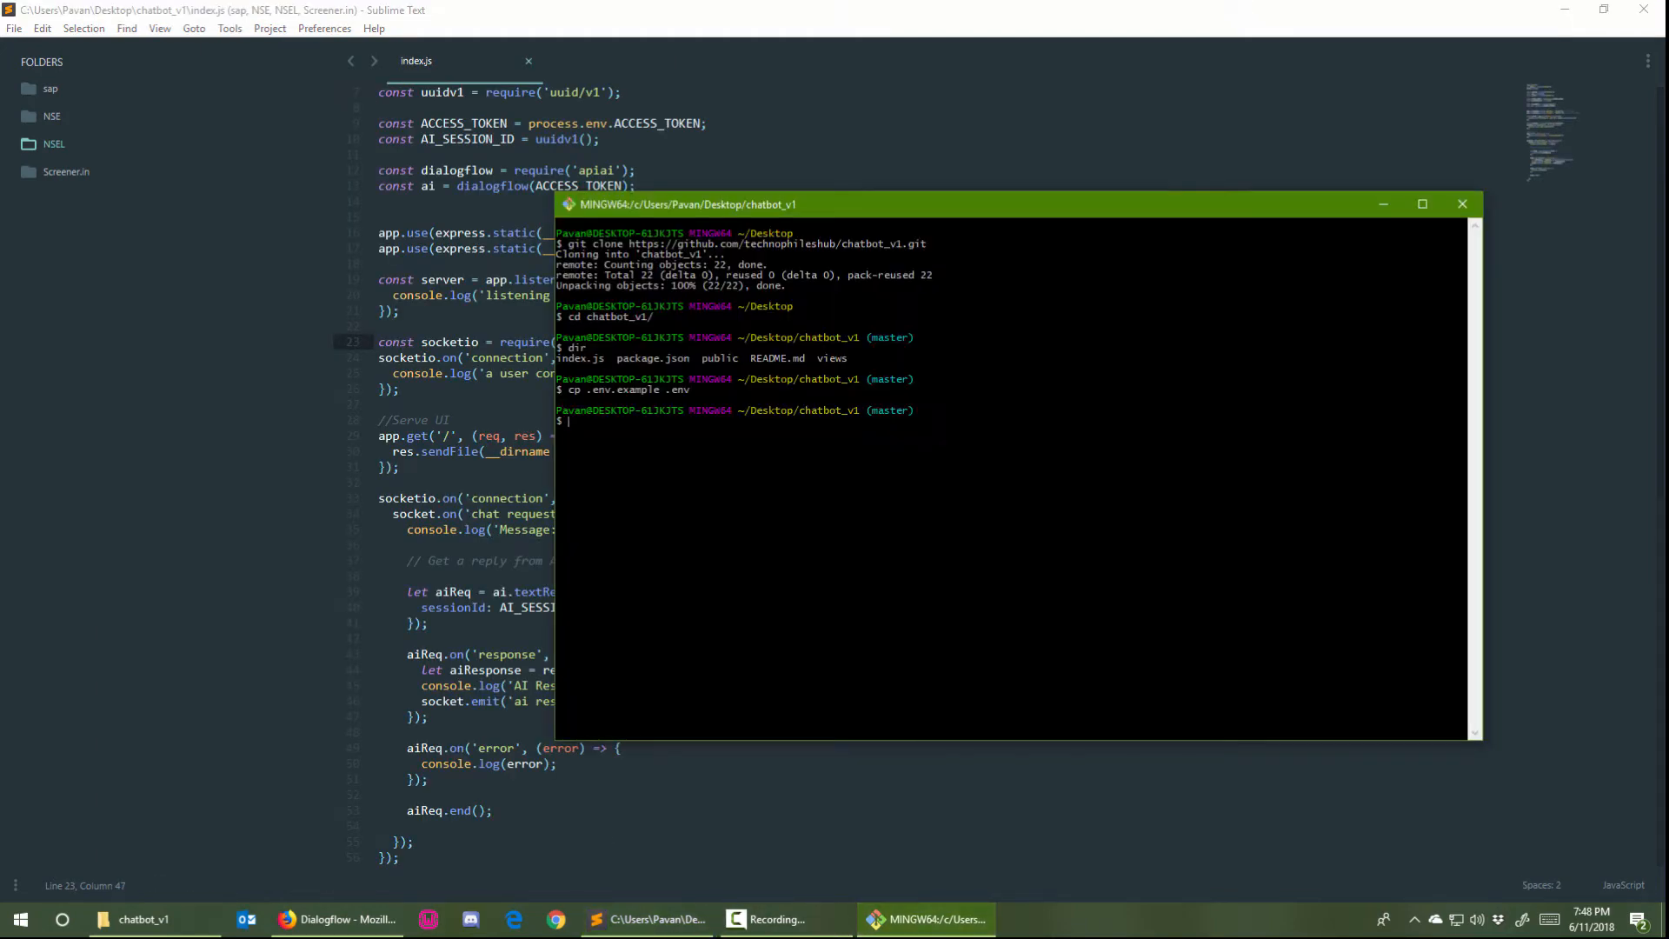
Run npm install, then start the server with node index.js on port 3000.
{"action": "type", "text": "npm"}
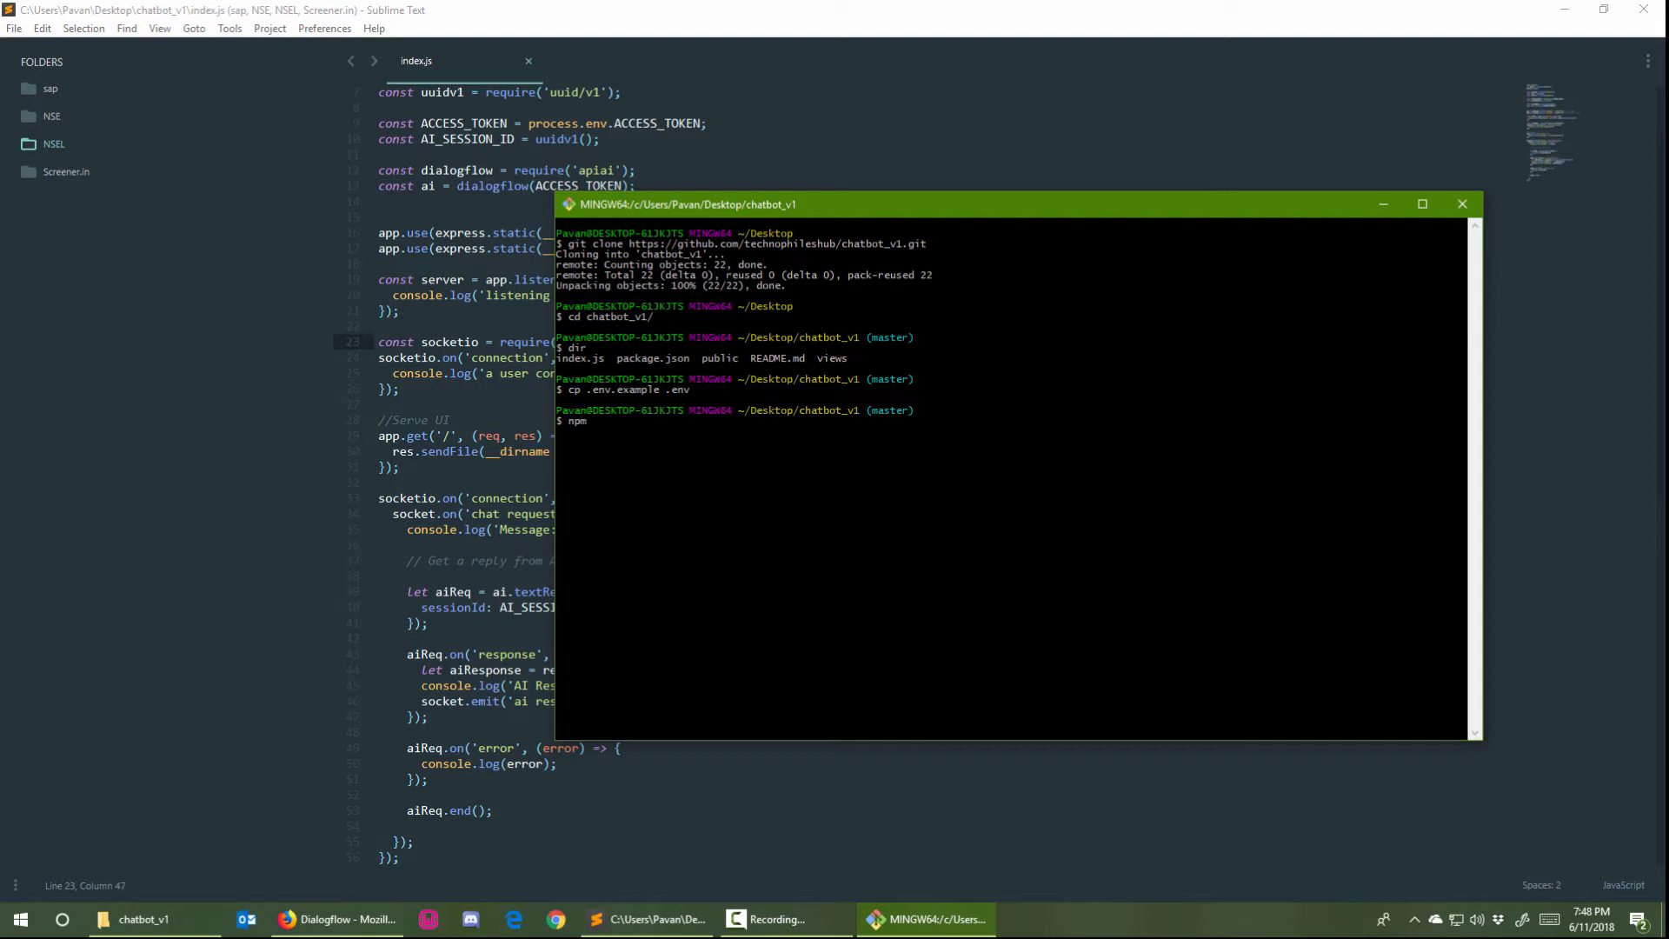
{"action": "type", "text": "in"}
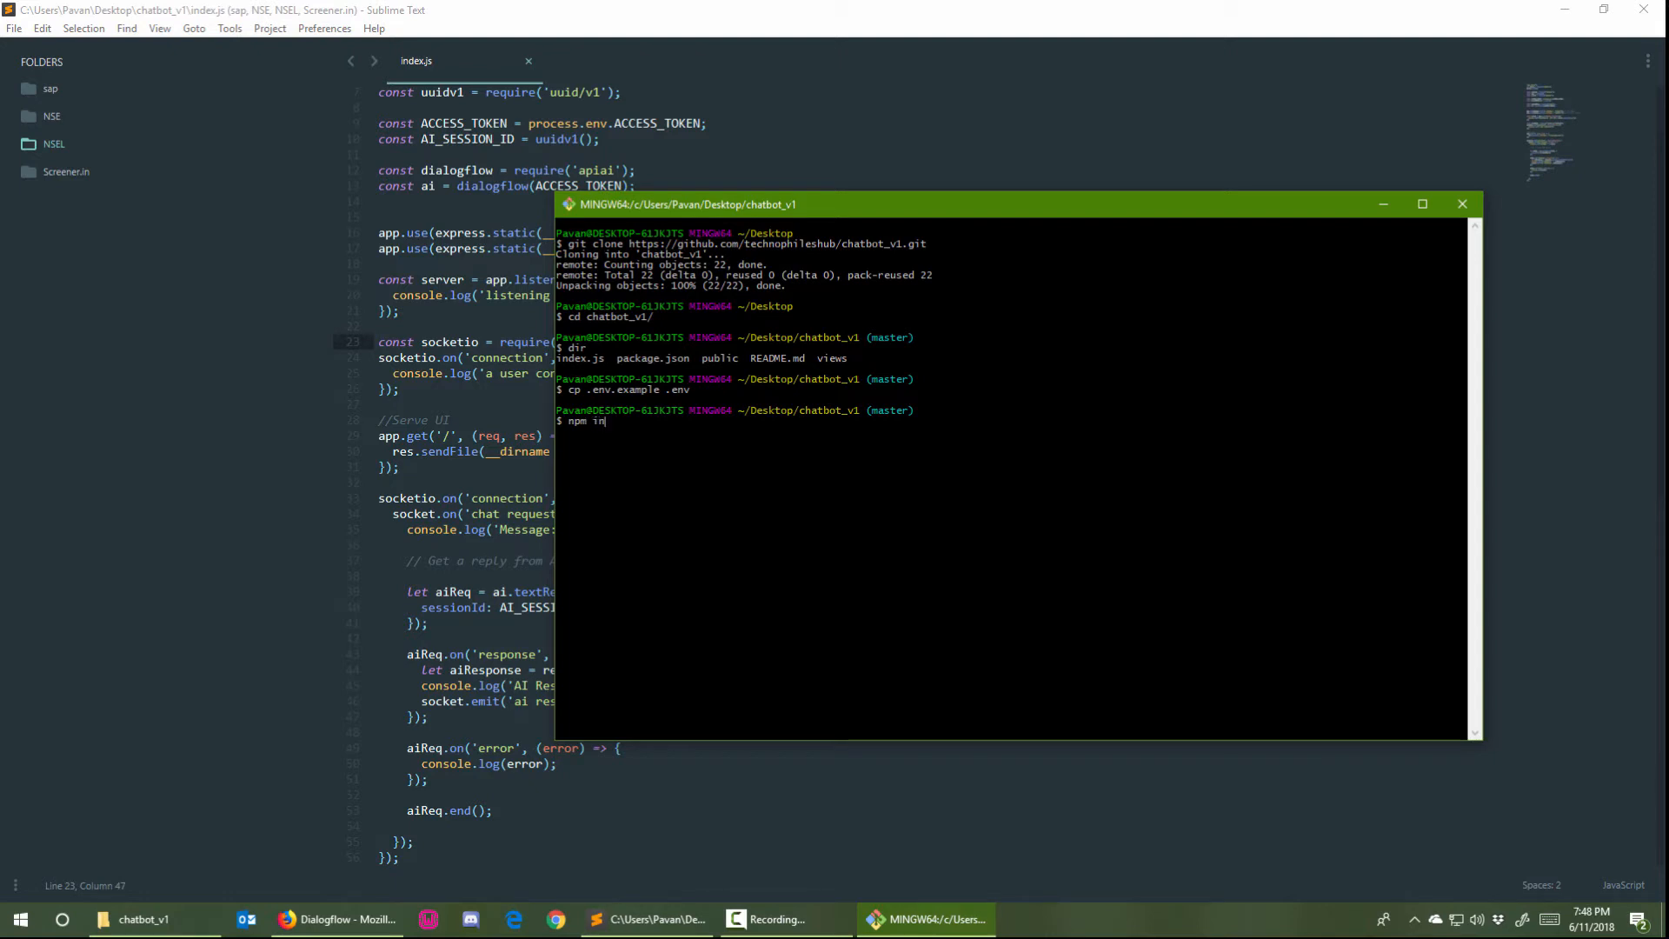
{"action": "type", "text": "stall"}
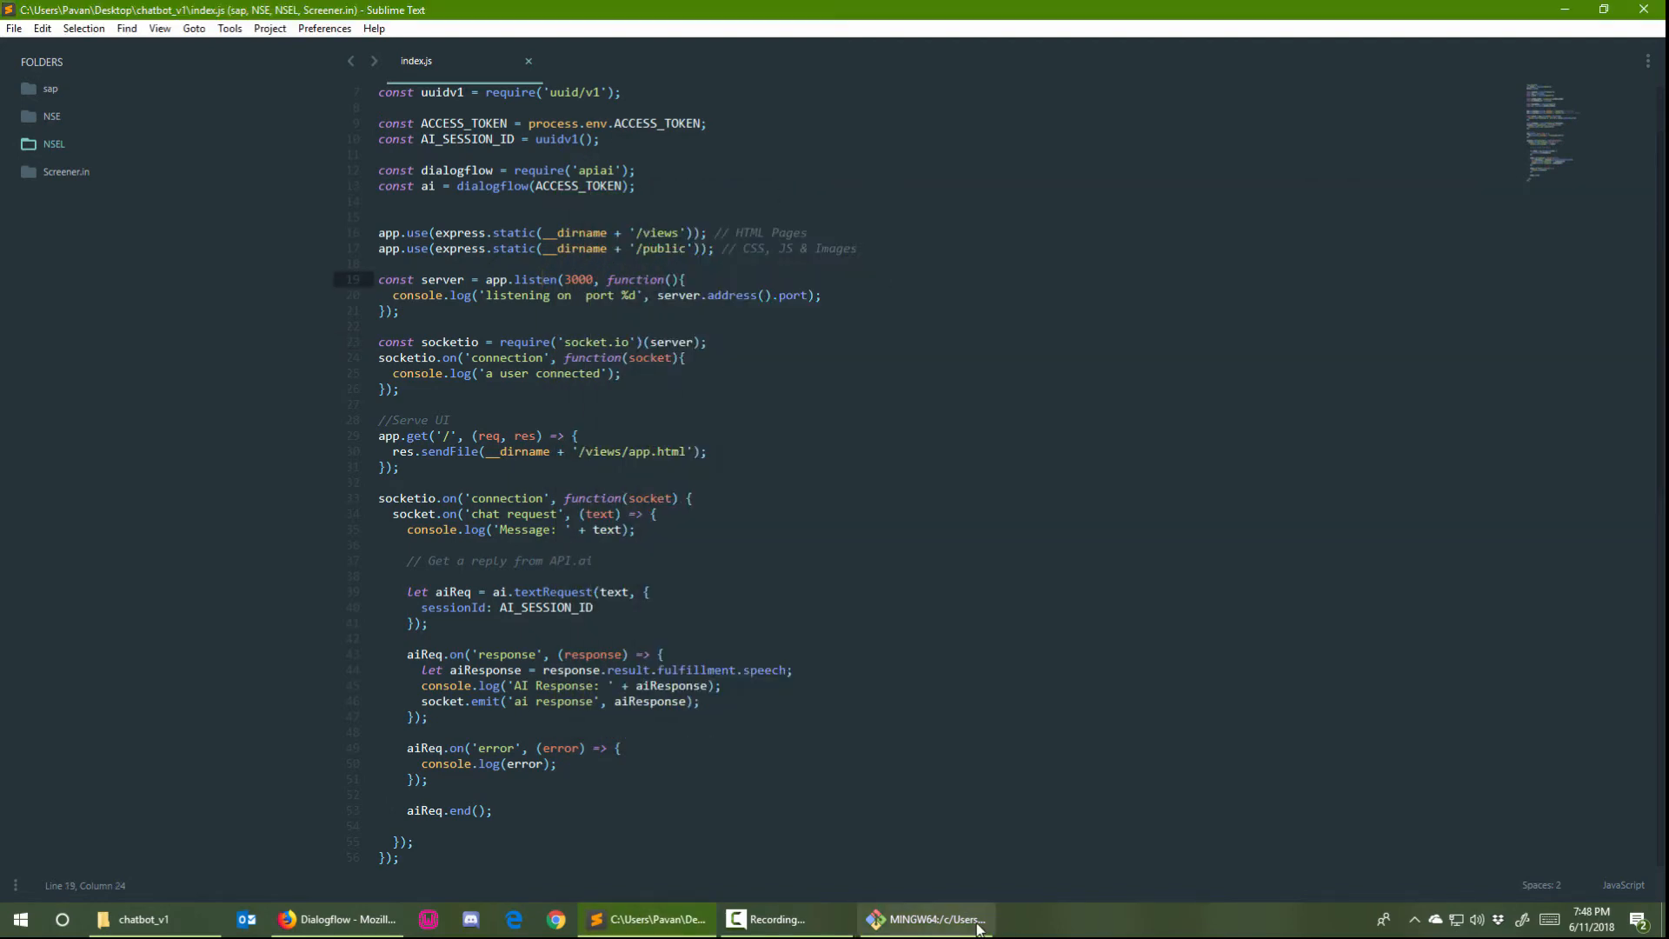
{"action": "left_click", "coordinate": [926, 919]}
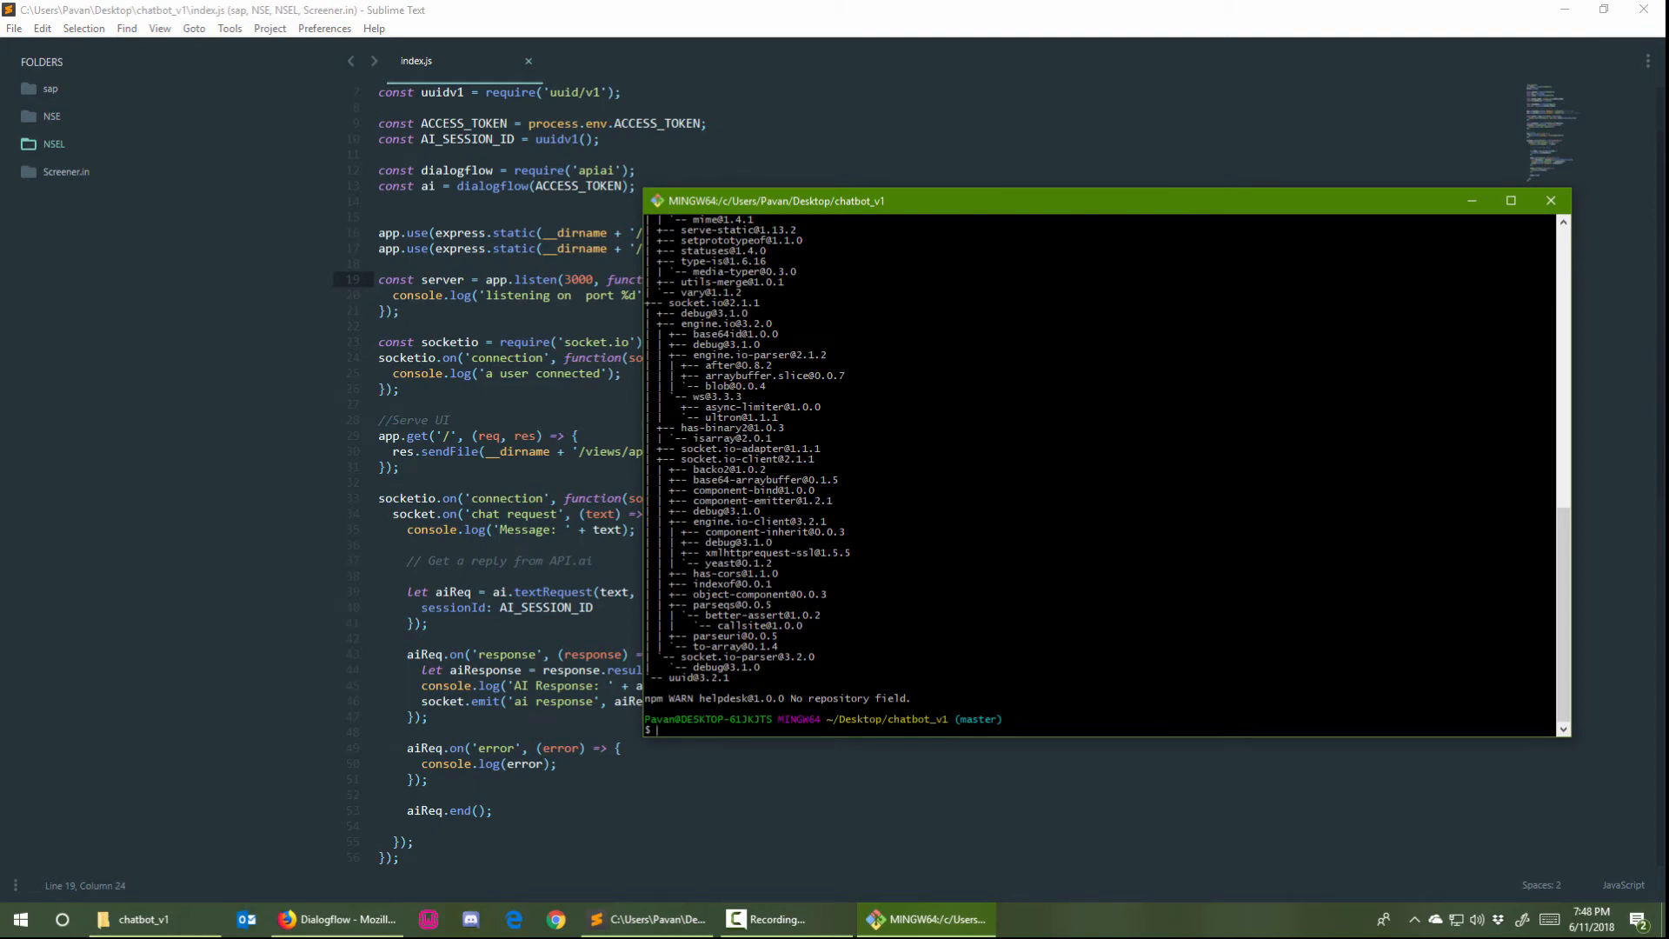
{"action": "type", "text": "node index.js"}
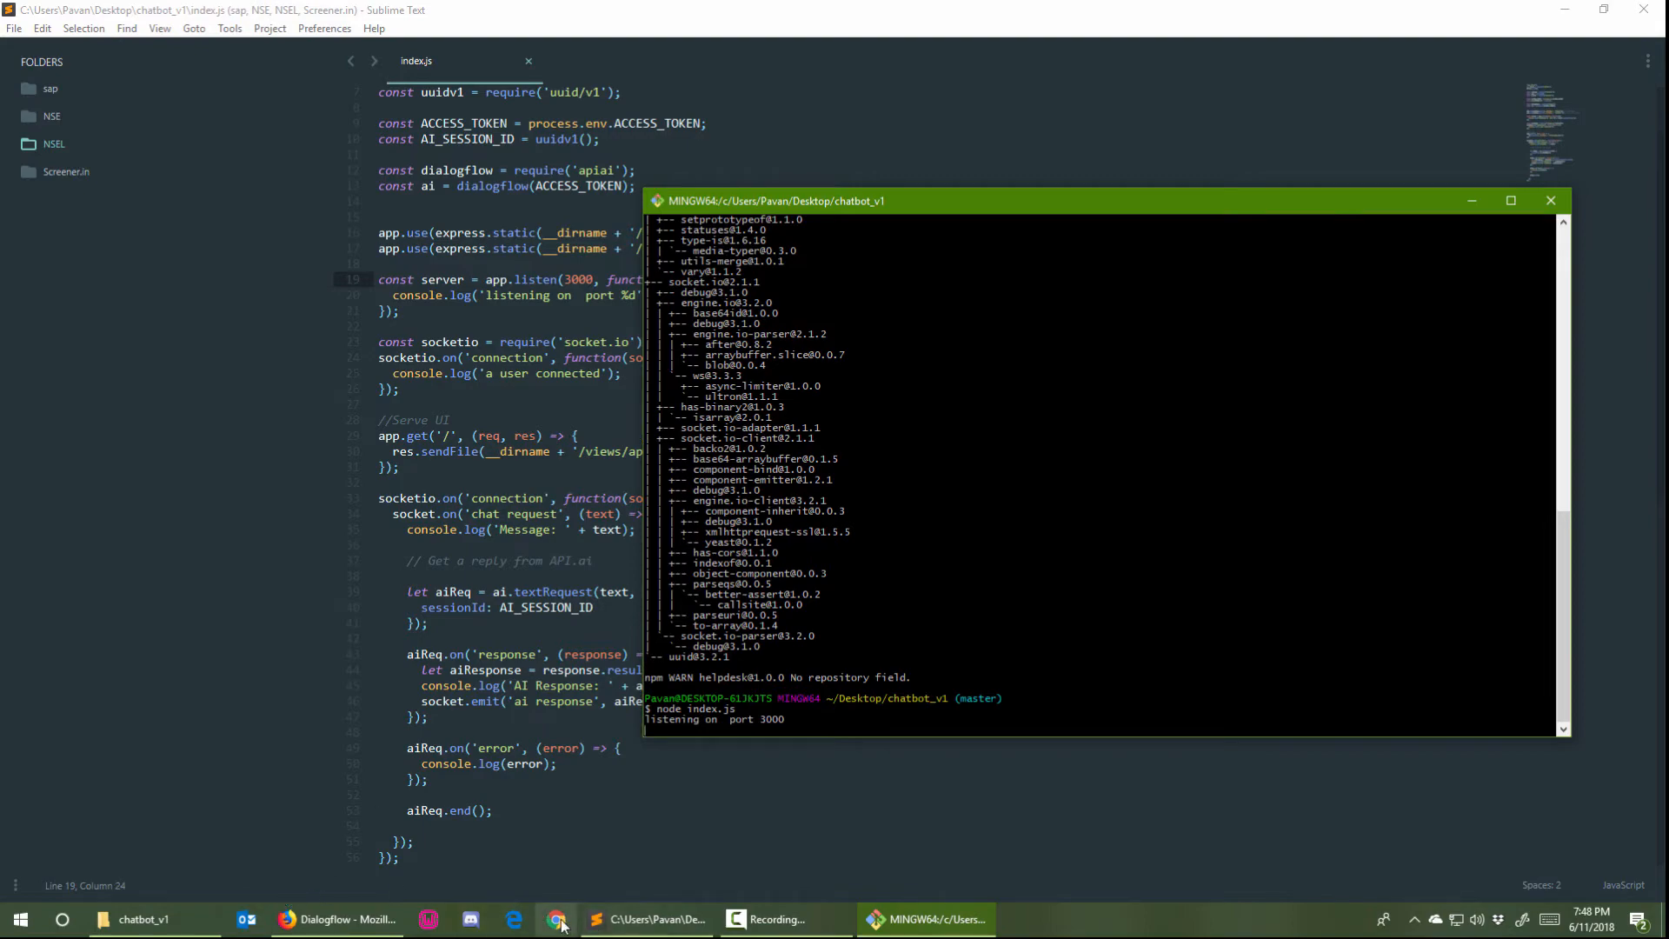
{"action": "left_click", "coordinate": [558, 919]}
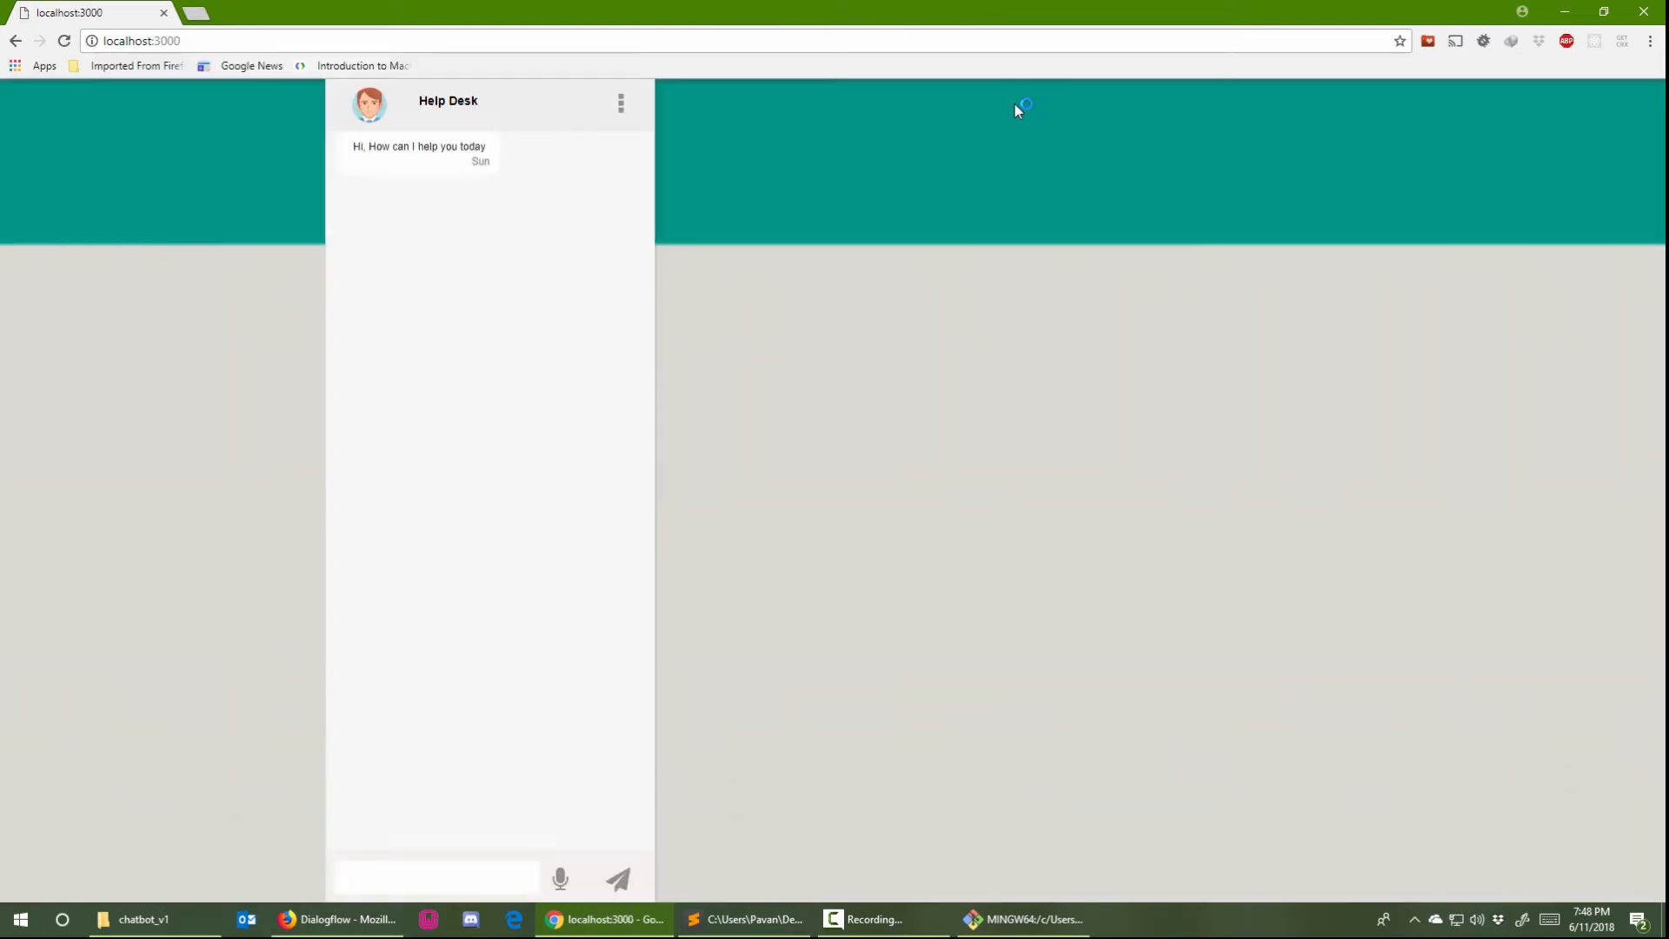
{"action": "mouse_move", "coordinate": [1298, 360]}
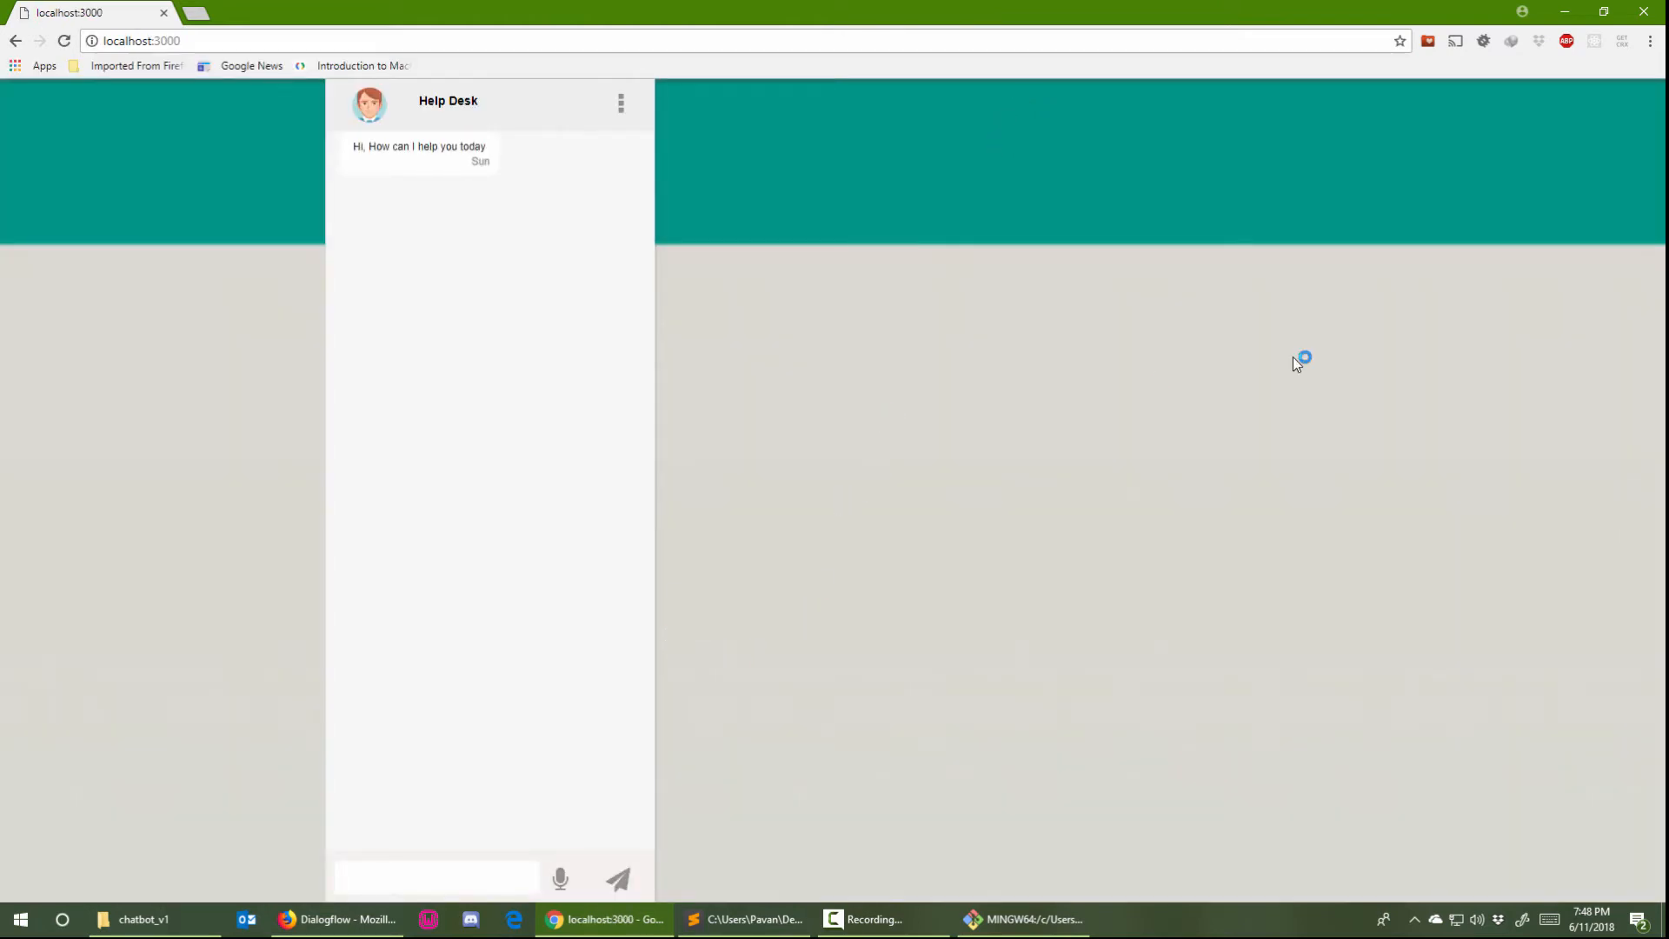
{"action": "mouse_move", "coordinate": [837, 568]}
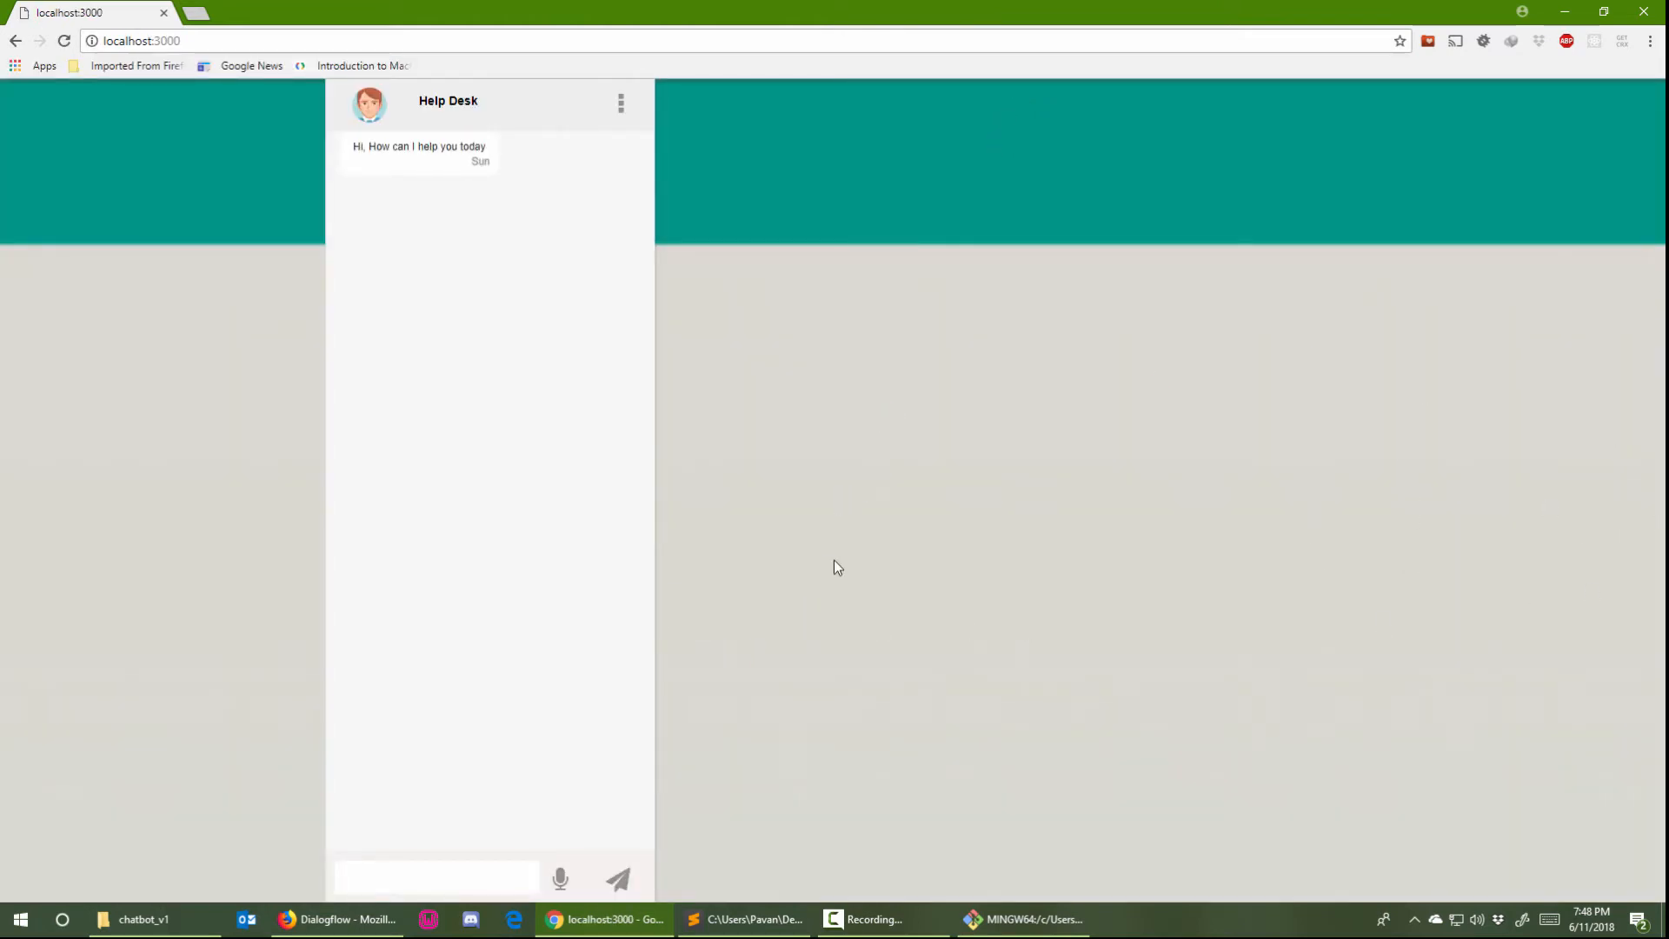
{"action": "mouse_move", "coordinate": [542, 383]}
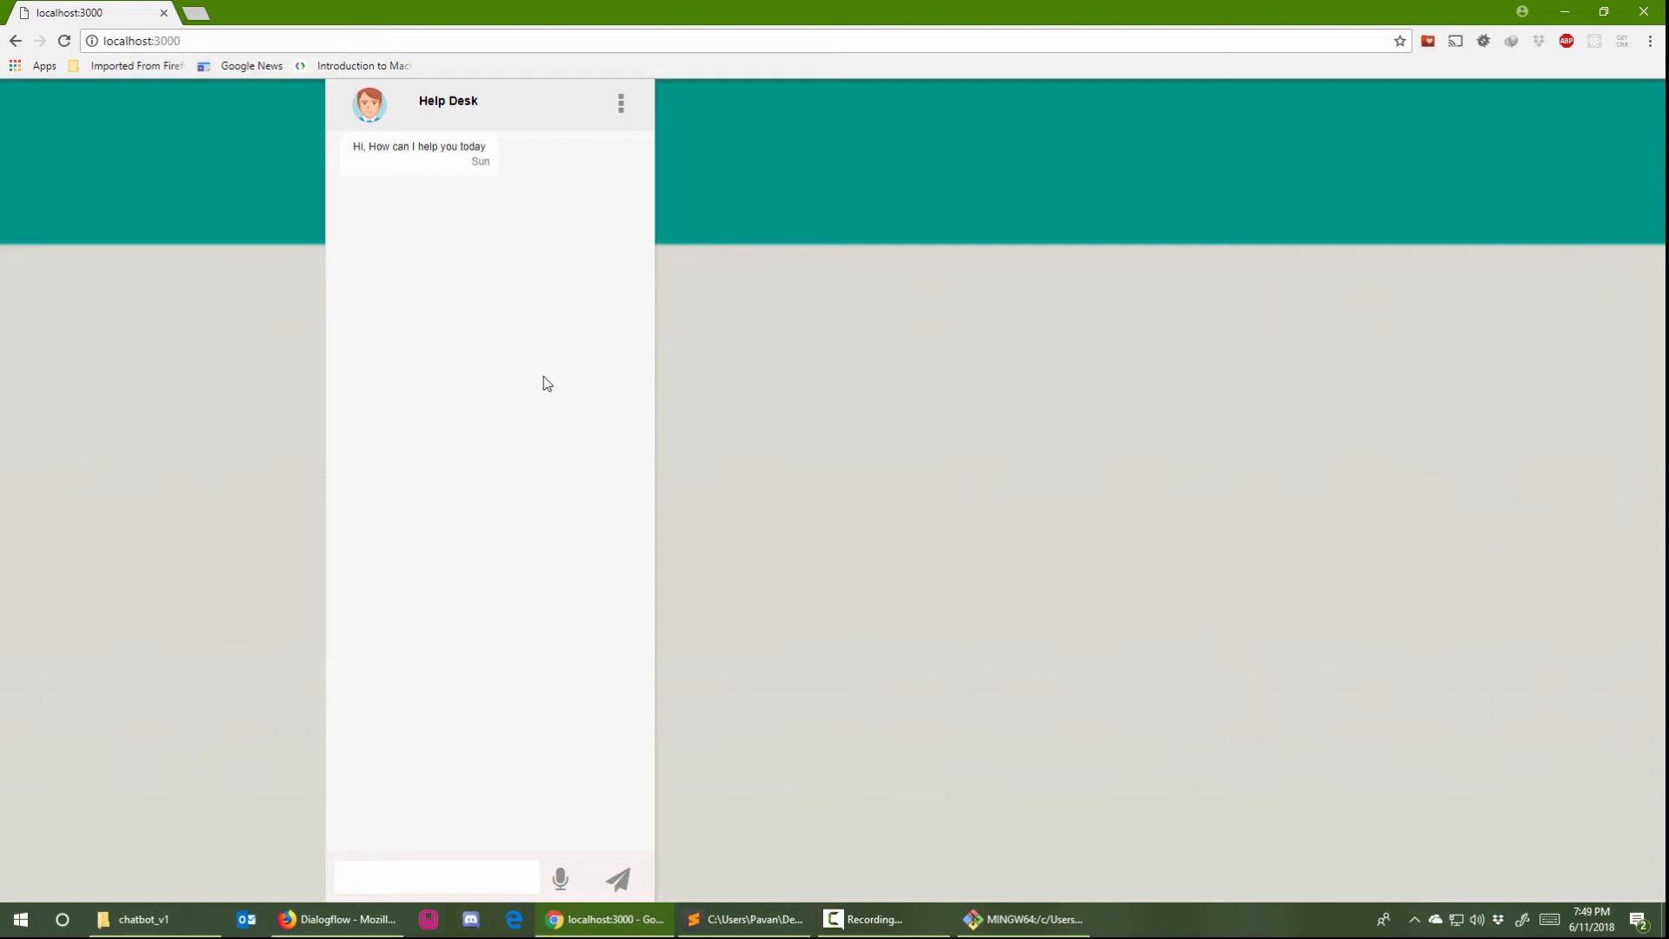
{"action": "mouse_move", "coordinate": [285, 755]}
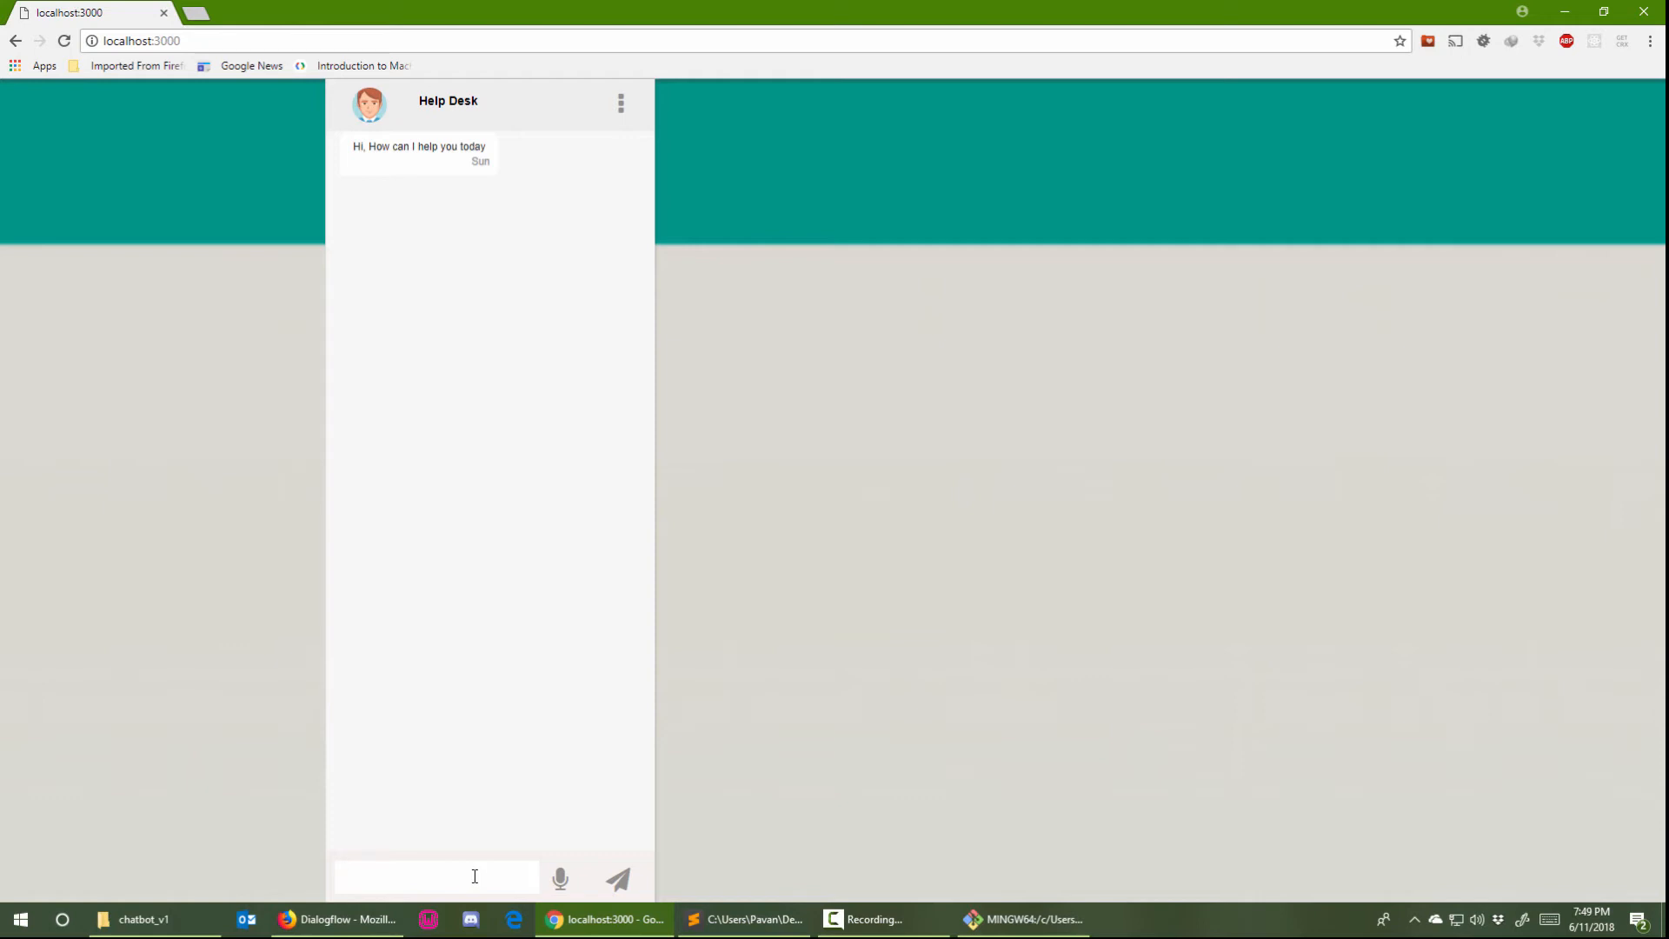
Greet the Help Desk bot with 'hi' and reply with your country.
{"action": "left_click", "coordinate": [436, 877]}
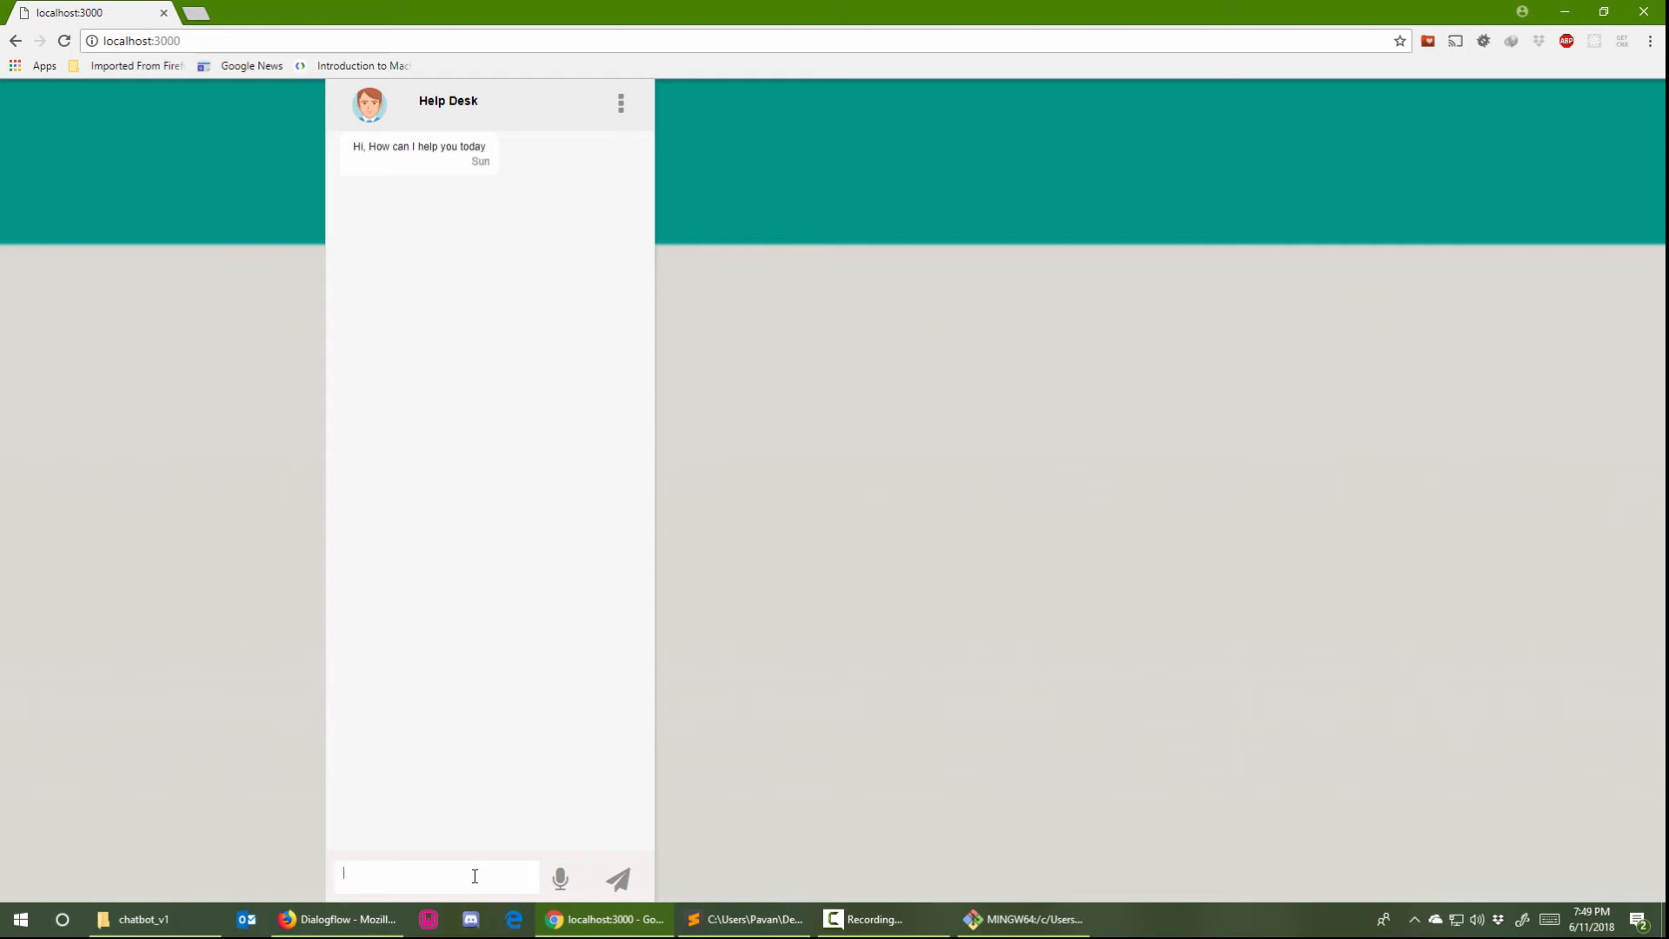
{"action": "left_click", "coordinate": [618, 878]}
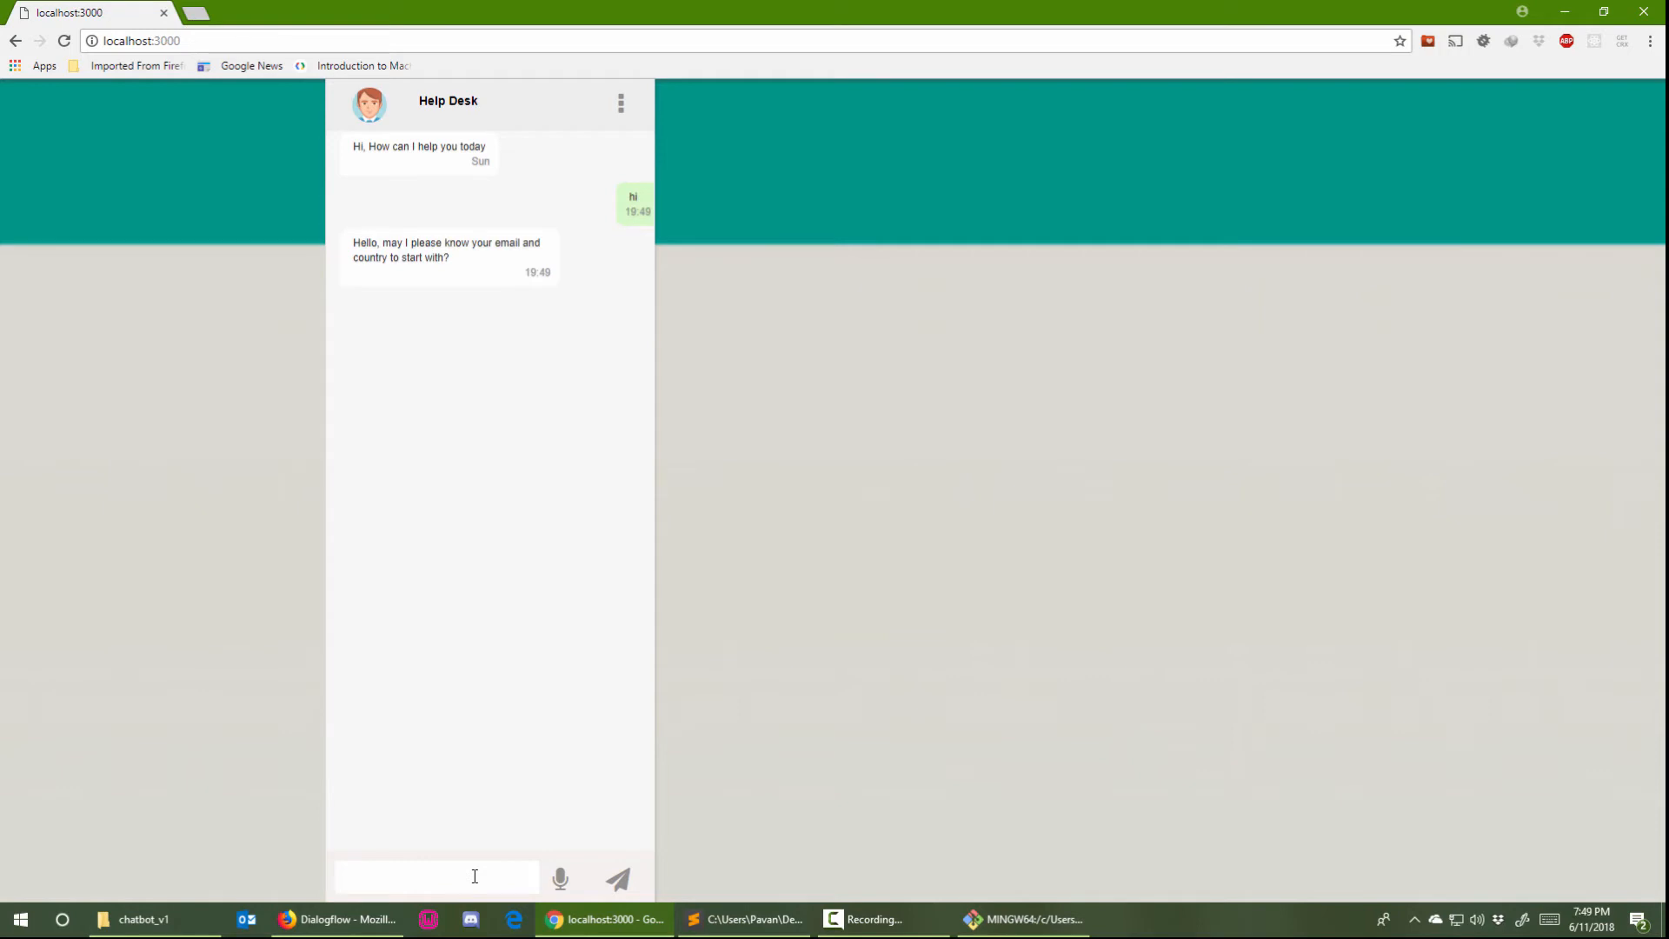
{"action": "left_click", "coordinate": [436, 877]}
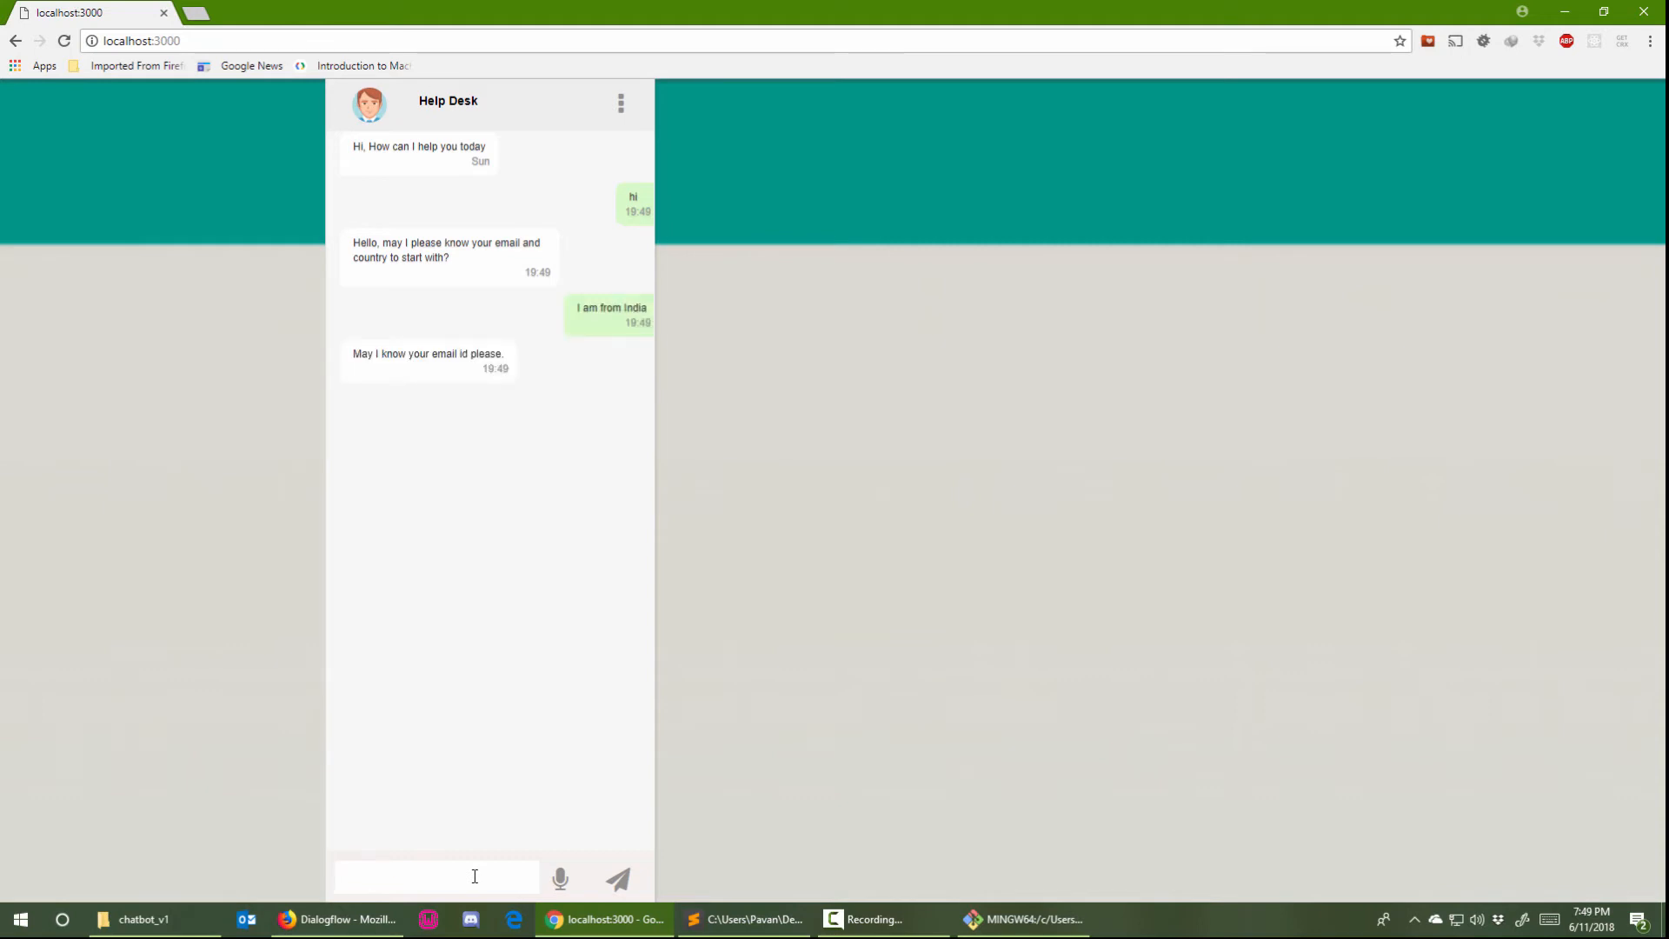
Send the bot 'my email is abc@ab…' as the email reply.
{"action": "left_click", "coordinate": [435, 876]}
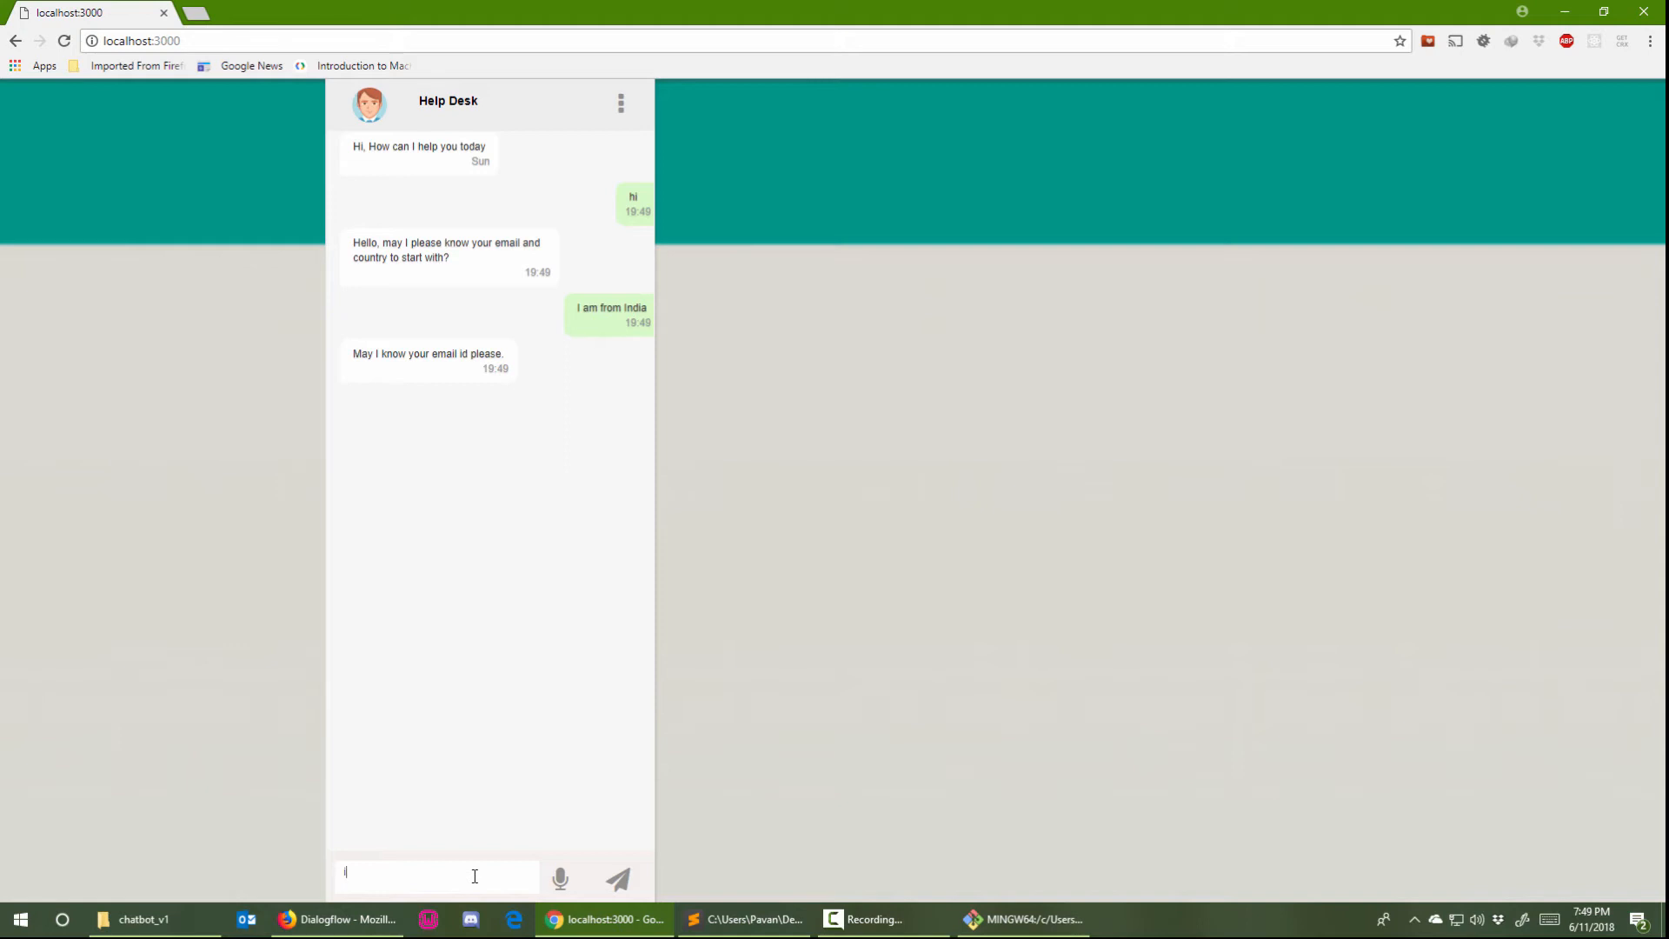
{"action": "type", "text": "m"}
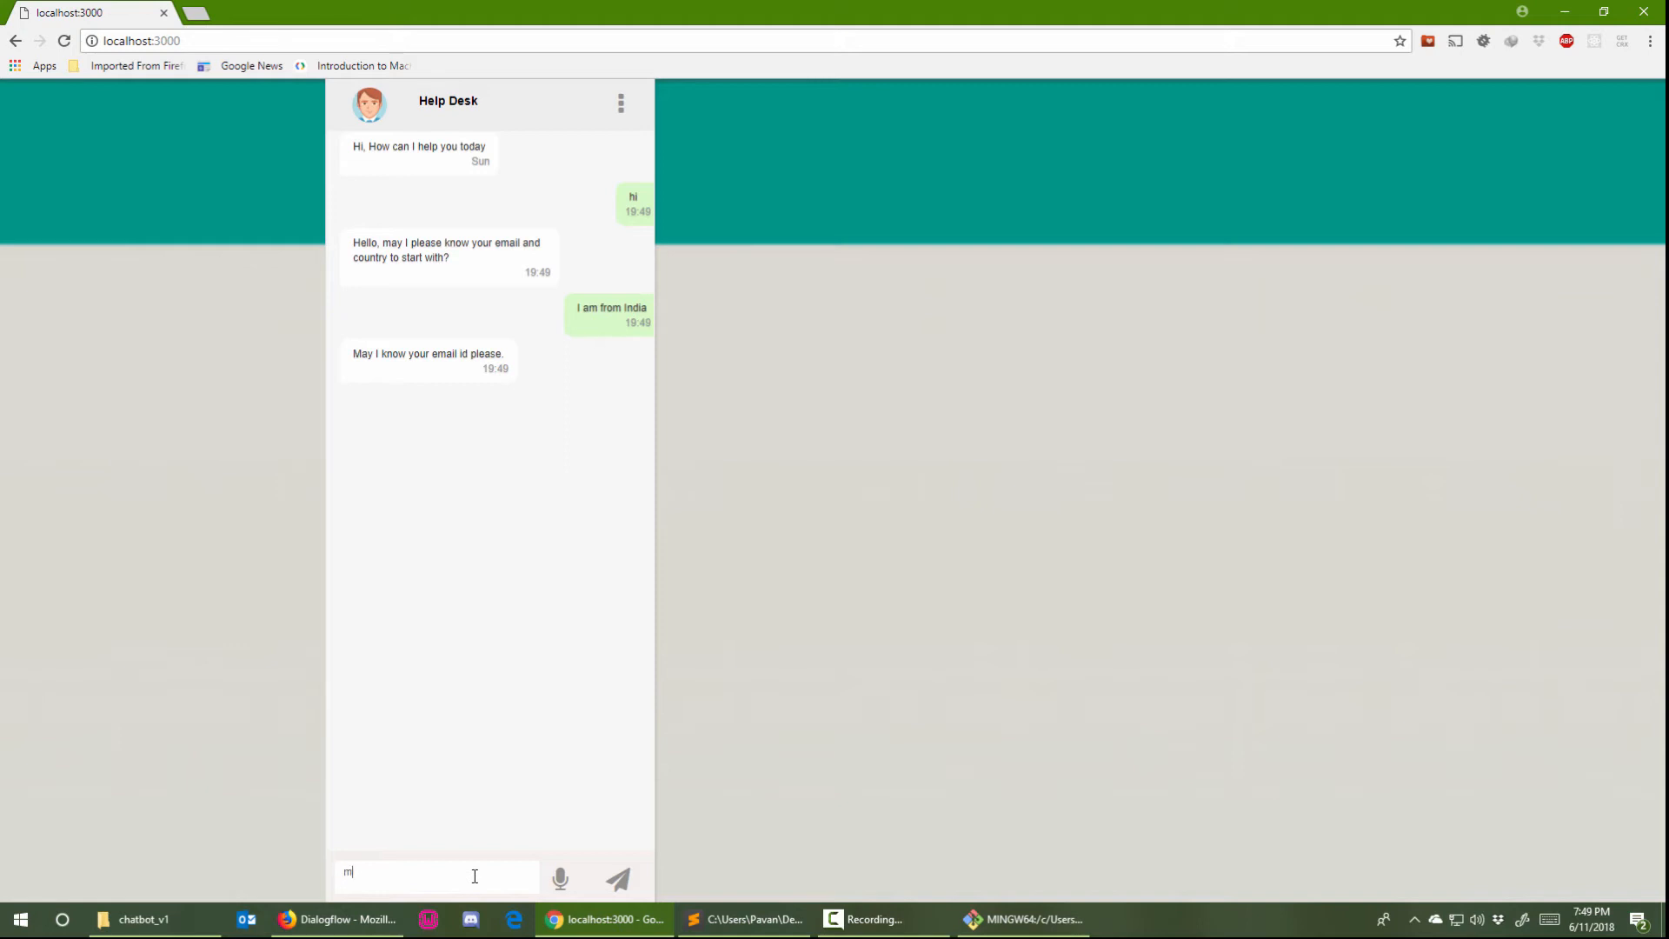
{"action": "type", "text": "y email is a"}
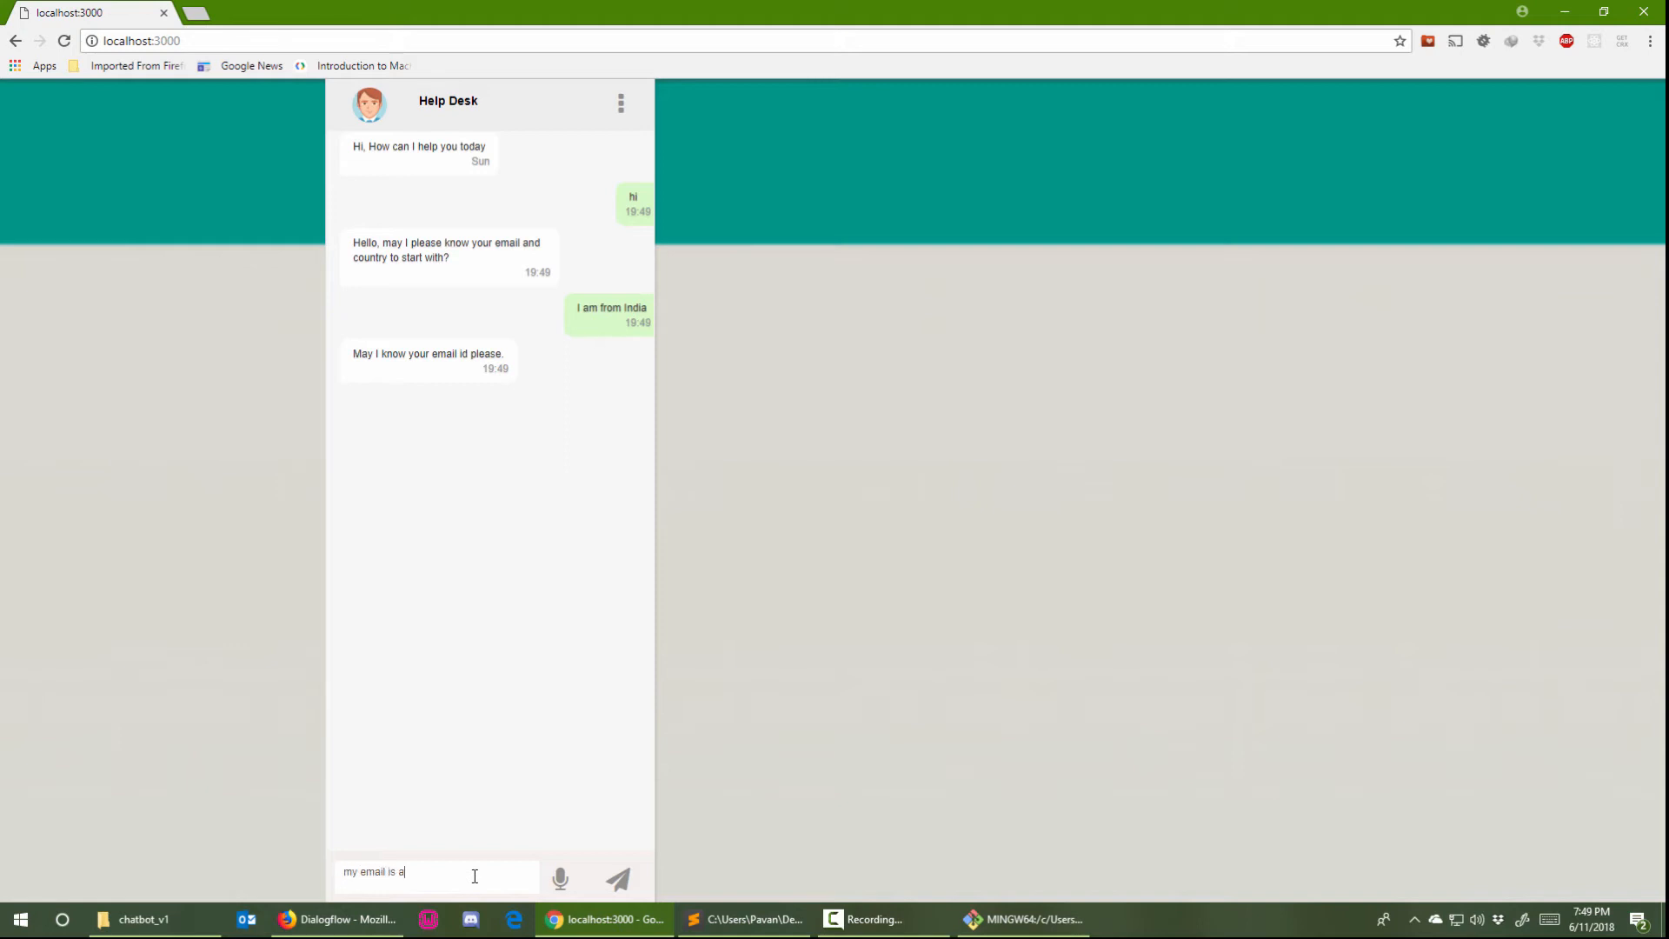
{"action": "type", "text": "bc@ab"}
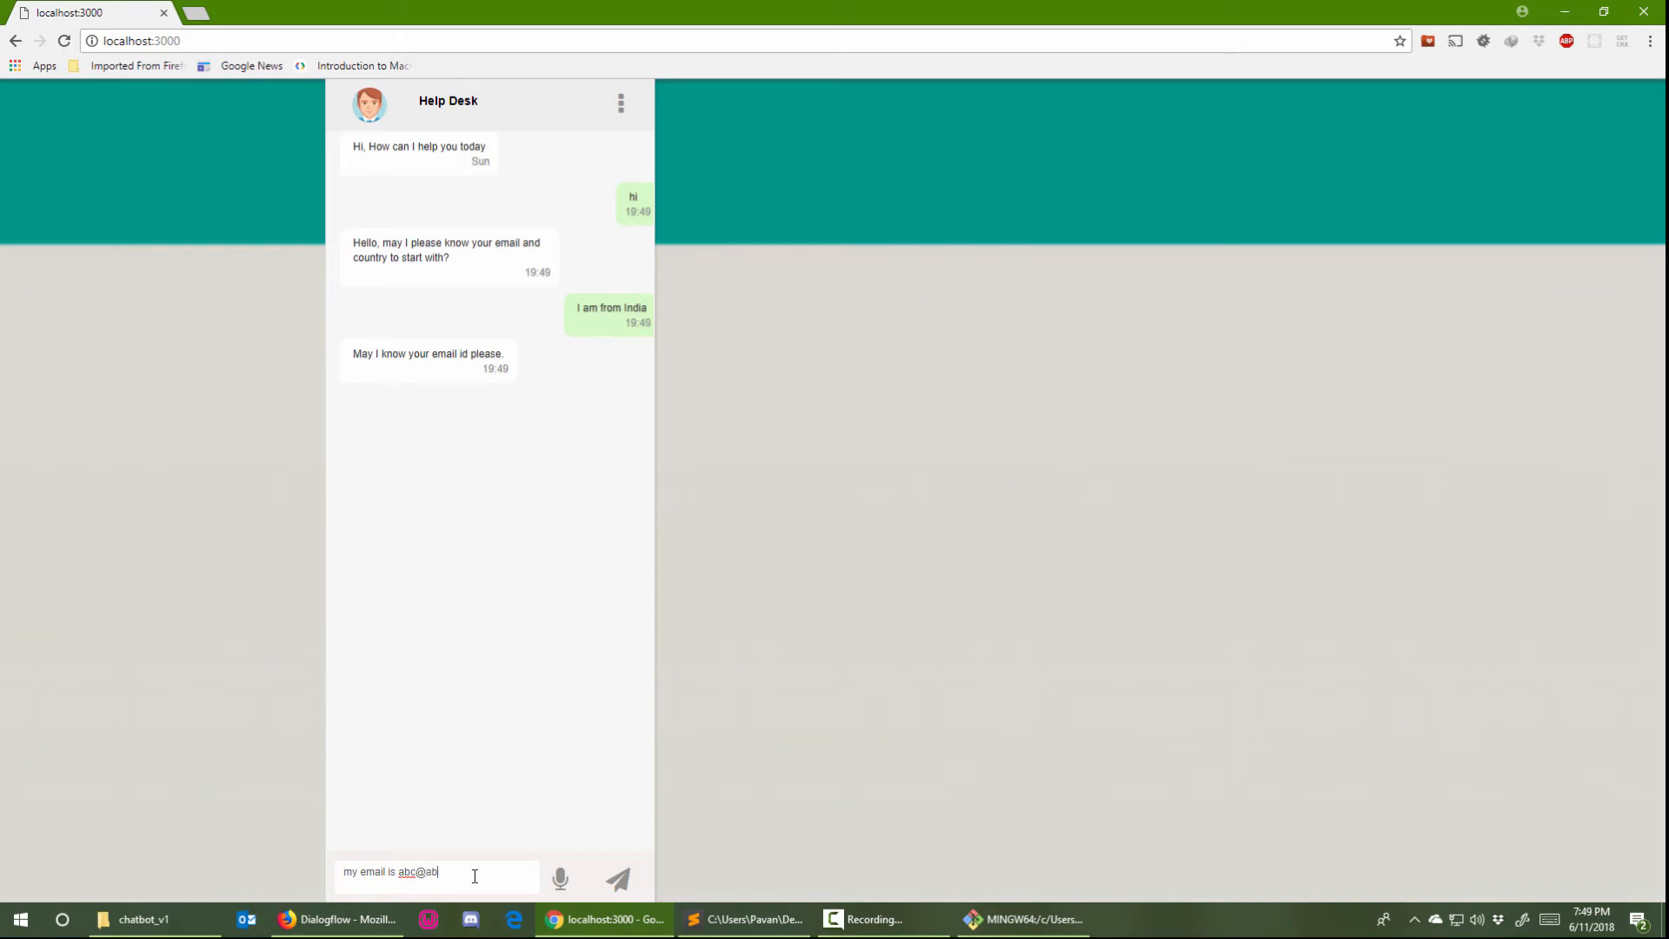
{"action": "left_click", "coordinate": [617, 878]}
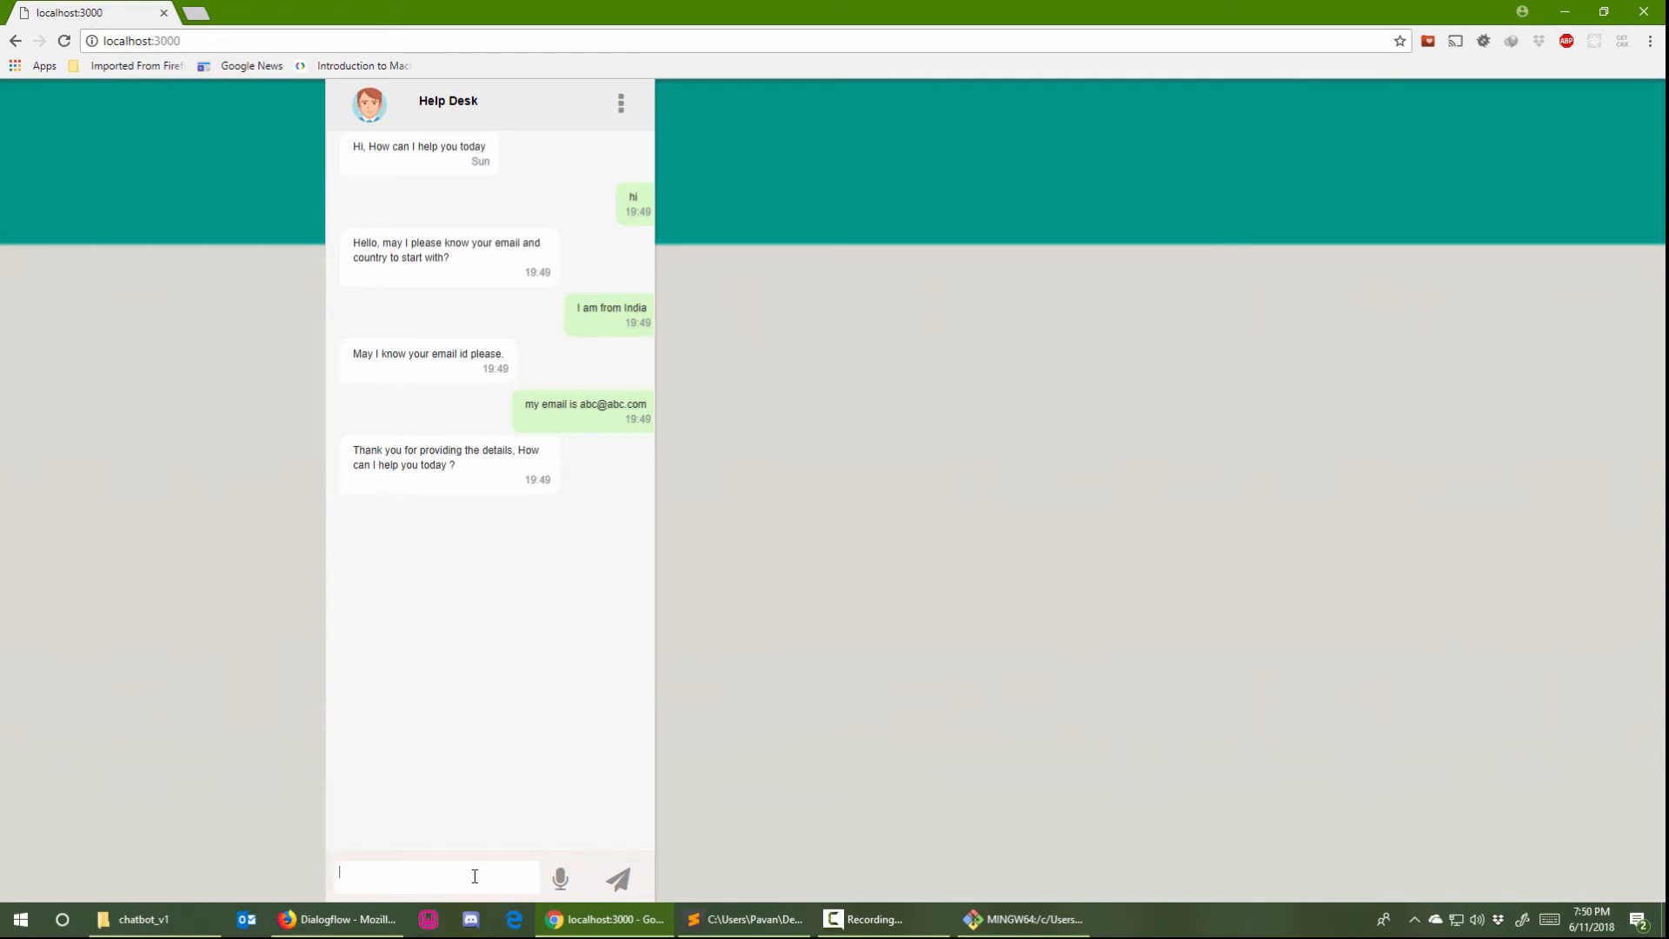
Ask the bot 'how is weather there' and see it misunderstand.
{"action": "type", "text": "wh"}
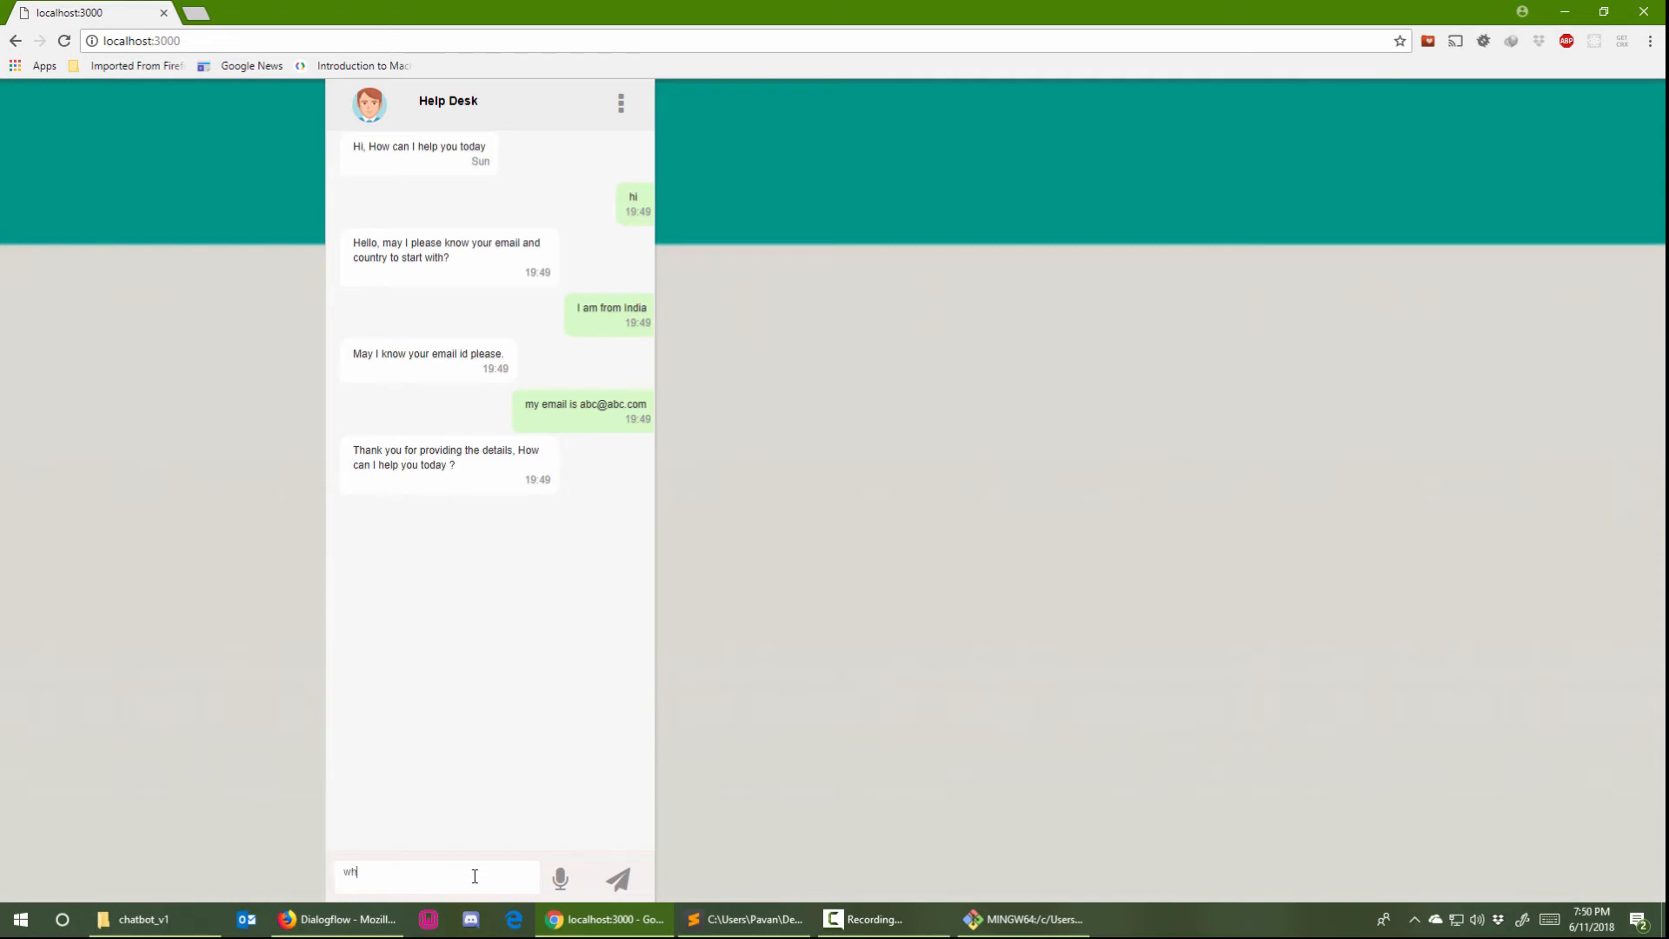
{"action": "type", "text": "how"}
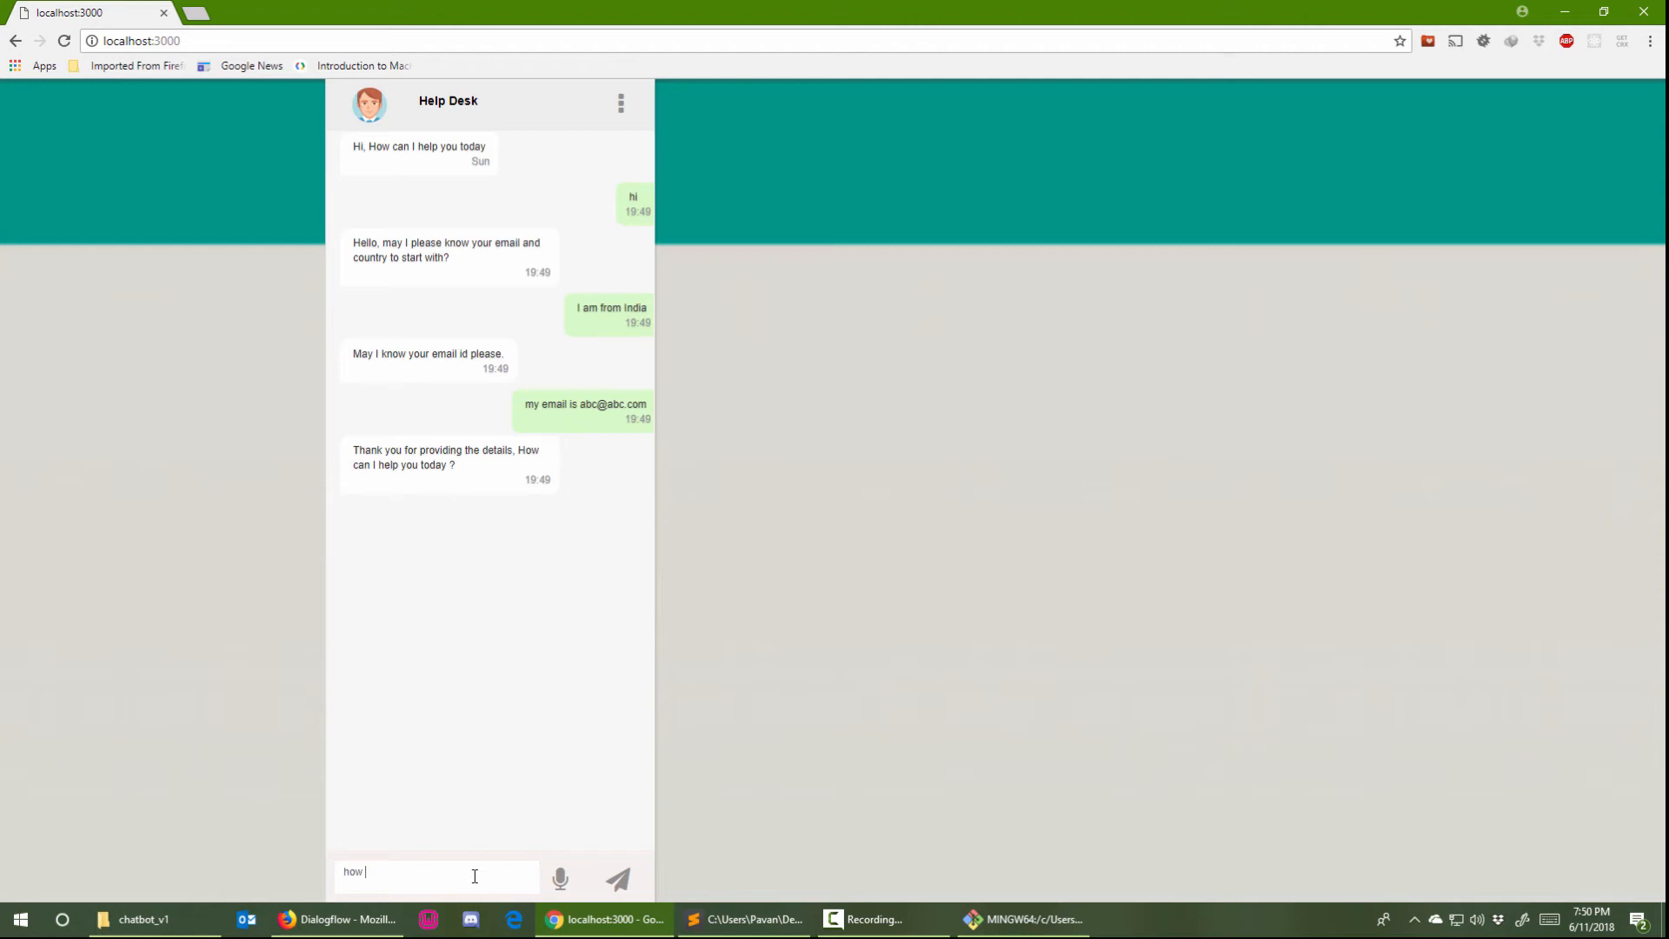
{"action": "type", "text": "is weather ther"}
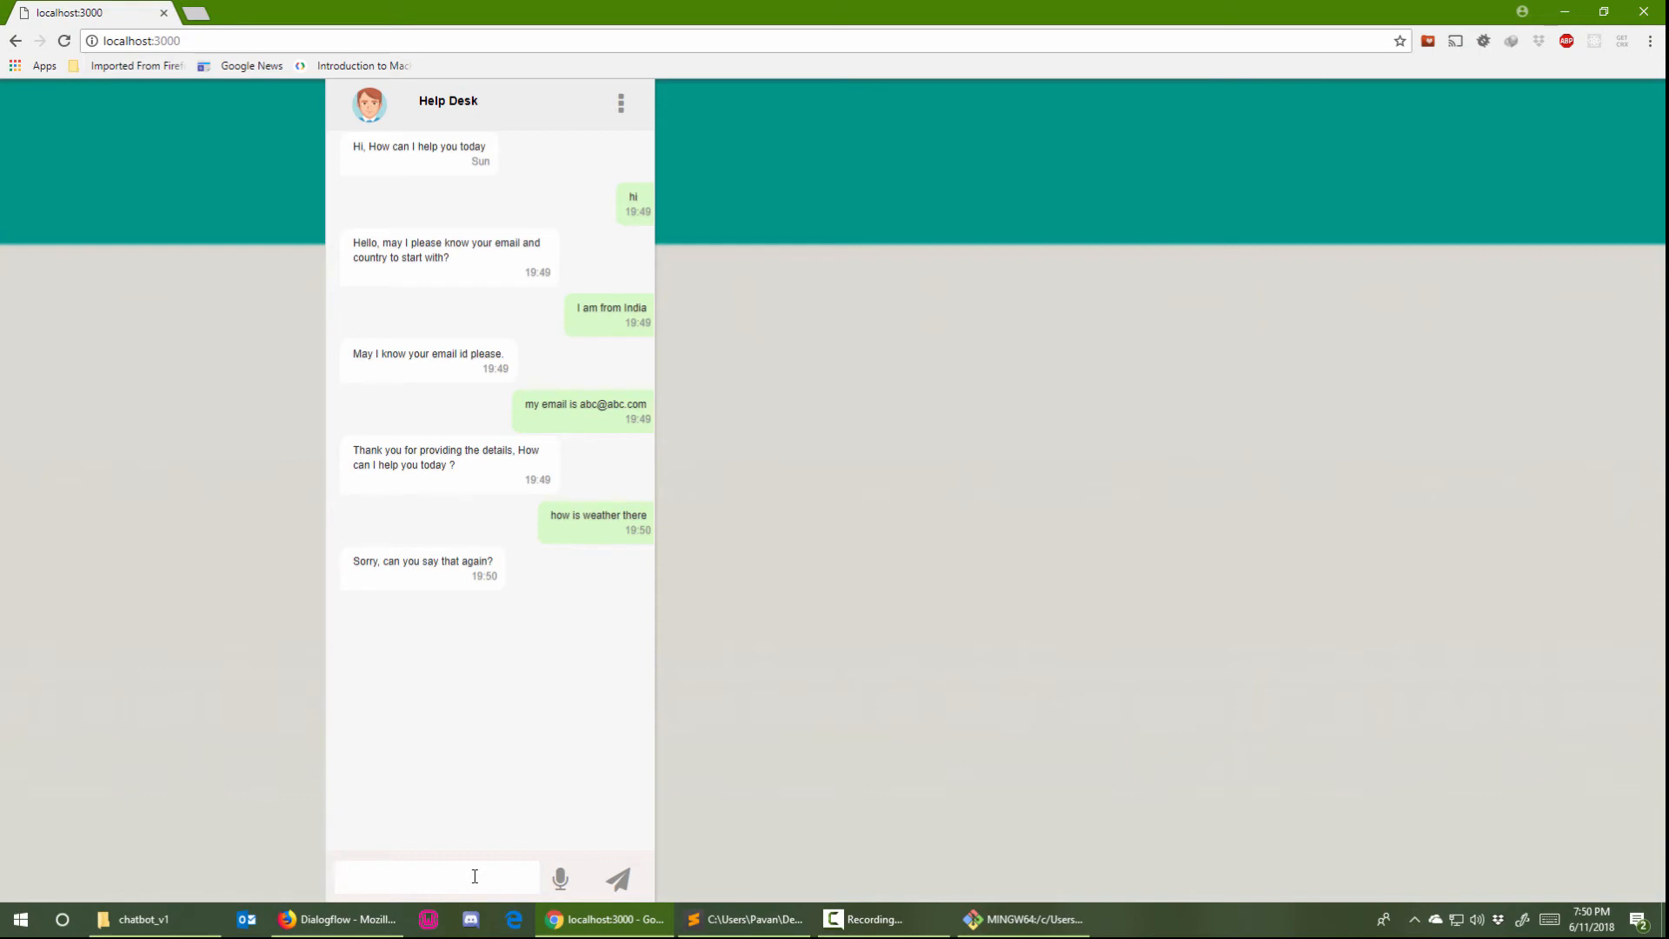
{"action": "left_click", "coordinate": [435, 876]}
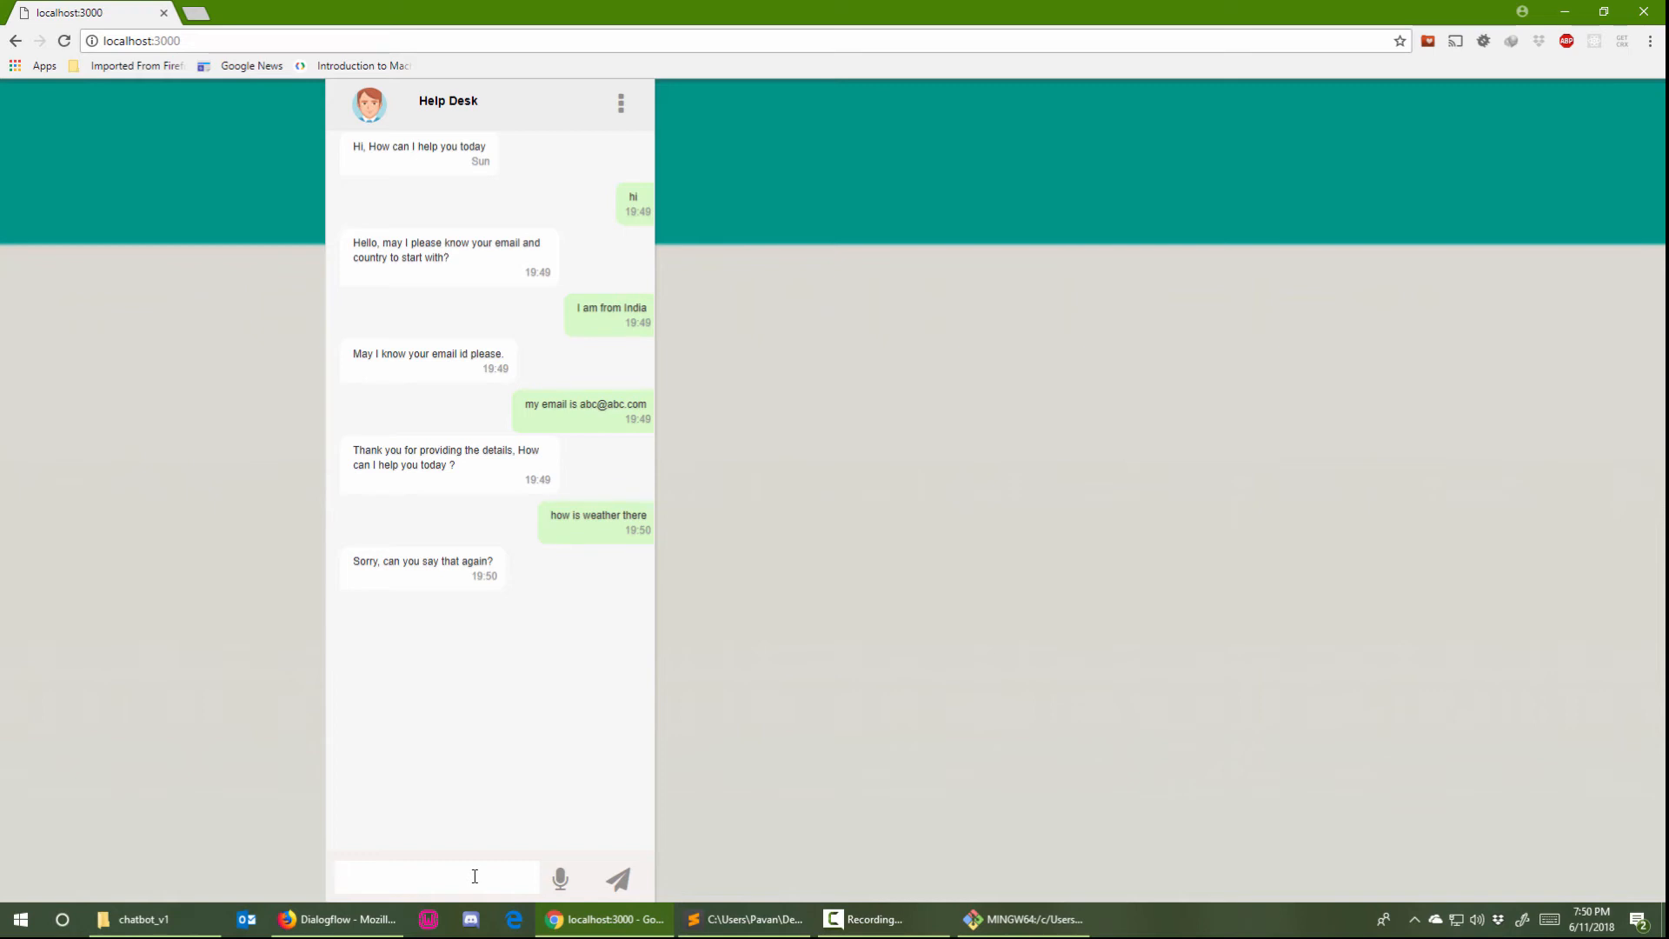
{"action": "left_click", "coordinate": [435, 876]}
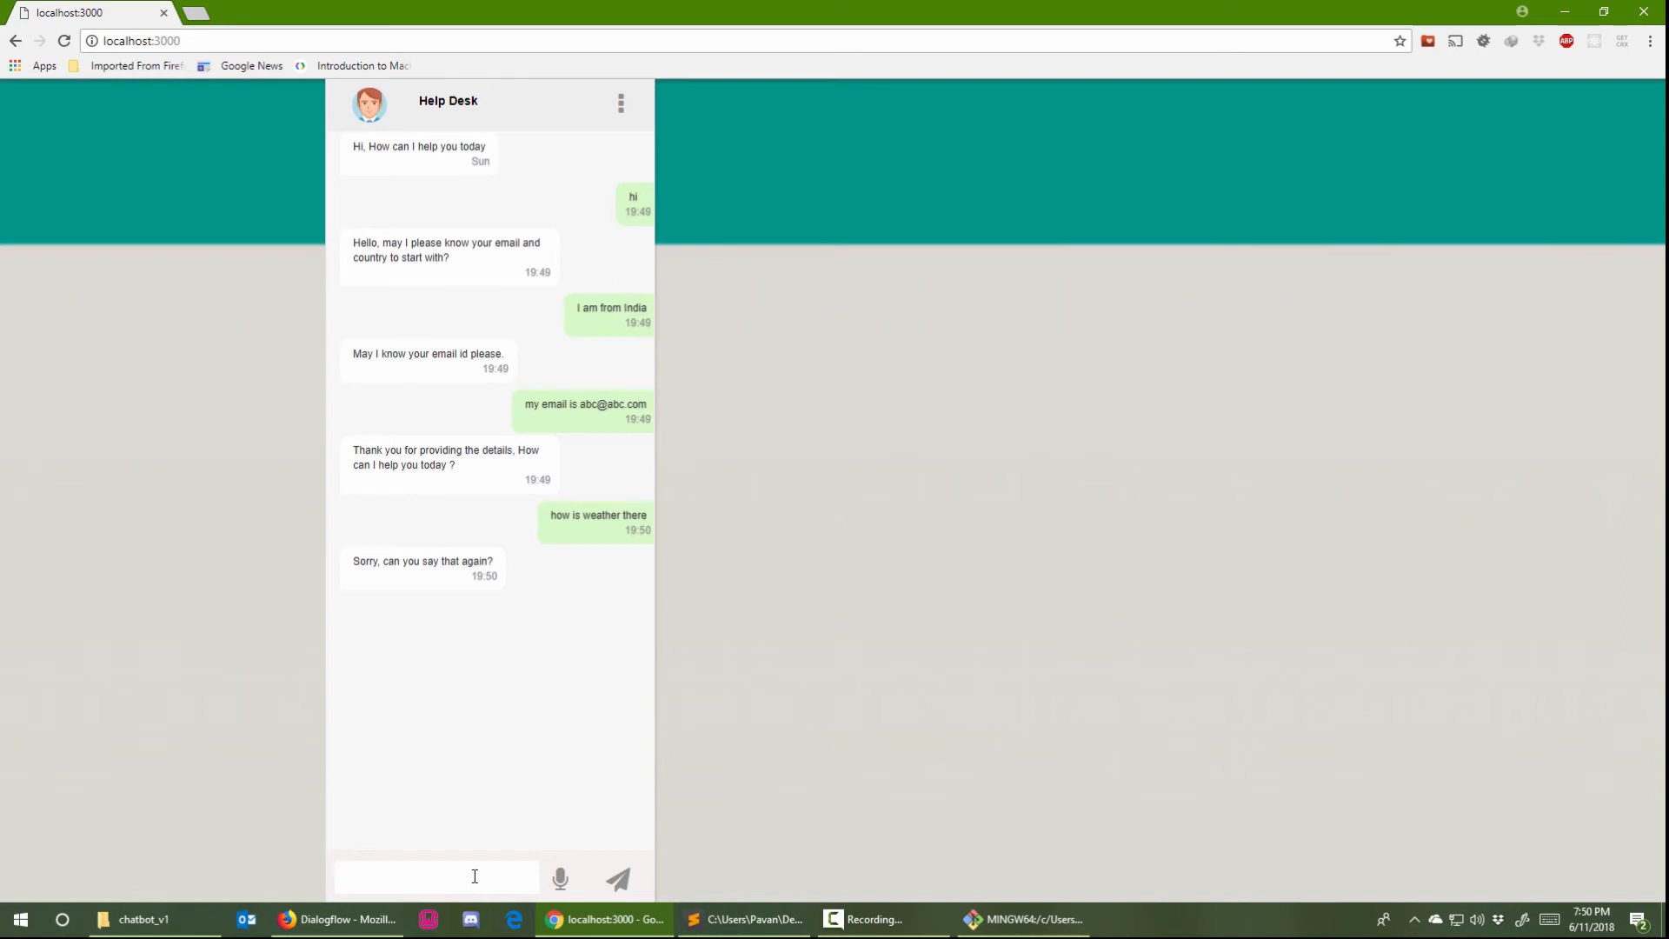
{"action": "mouse_move", "coordinate": [605, 878]}
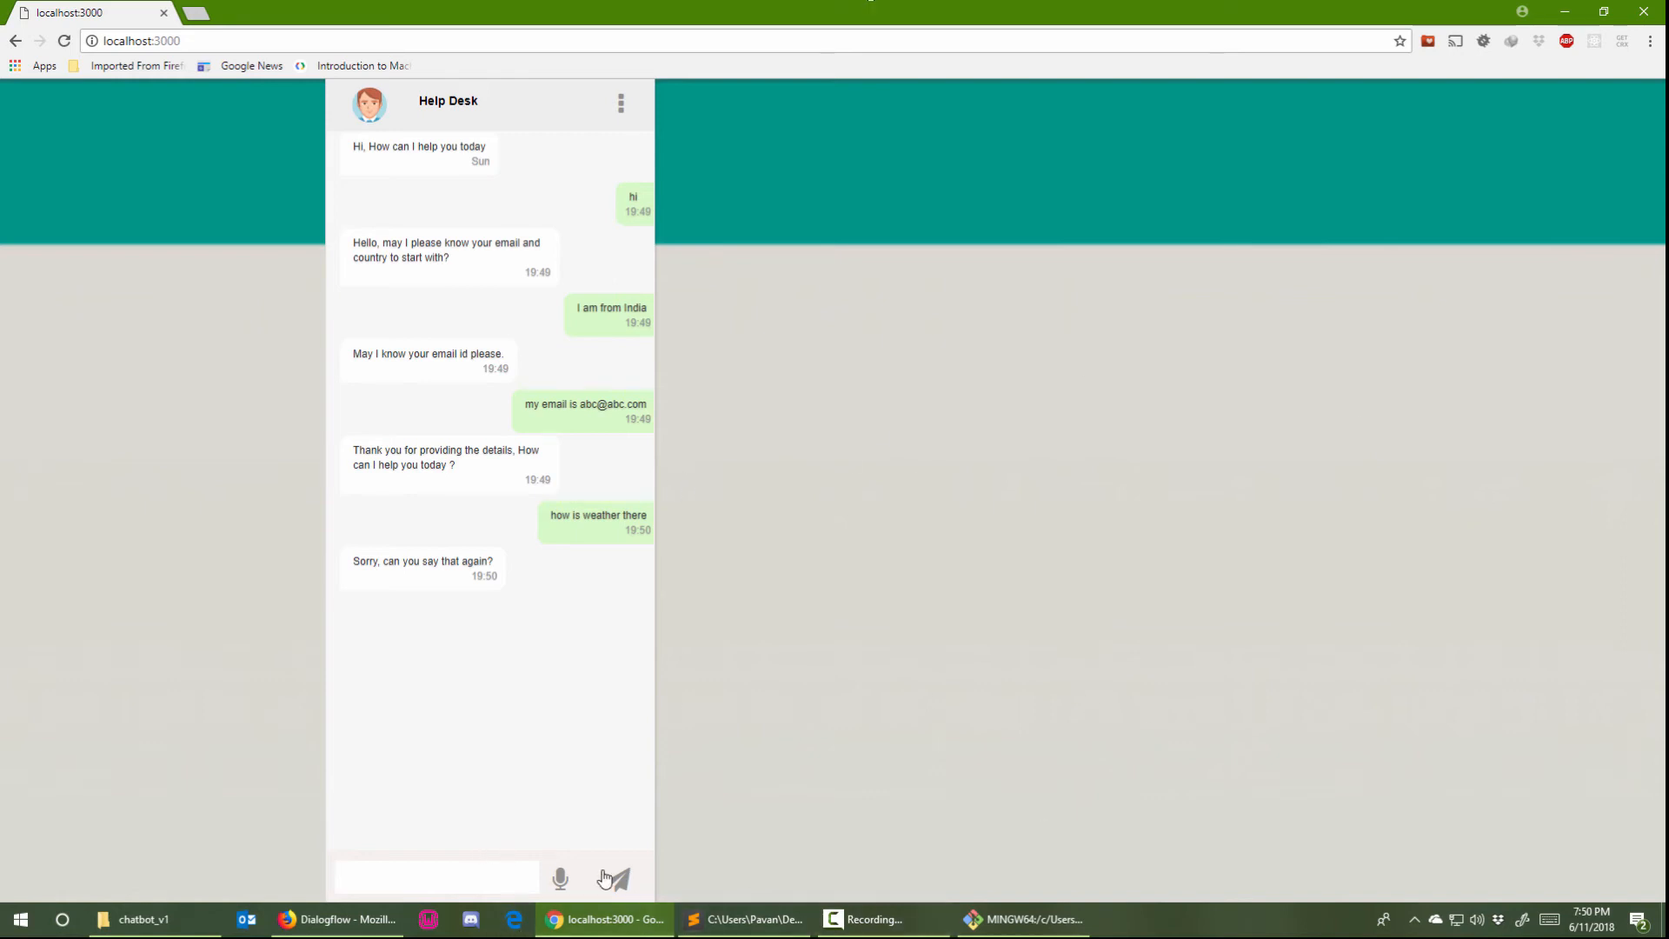
{"action": "mouse_move", "coordinate": [336, 919]}
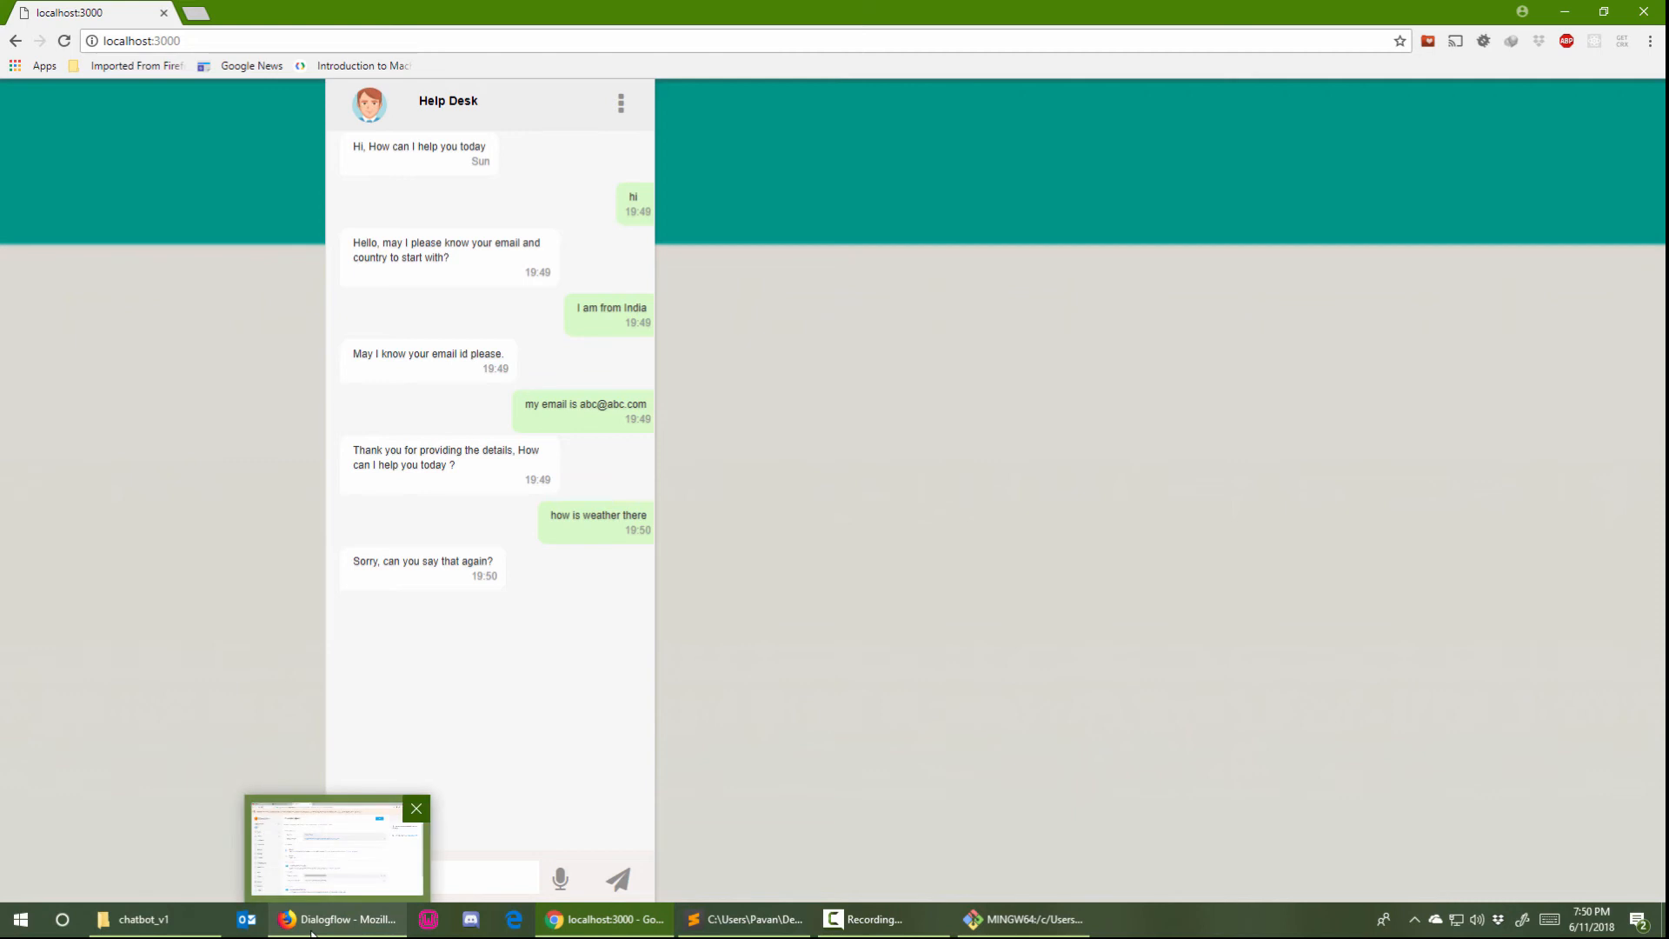
Switch the Dialogflow agent to PrivateAgent and show its Small Talk page.
{"action": "left_click", "coordinate": [336, 845]}
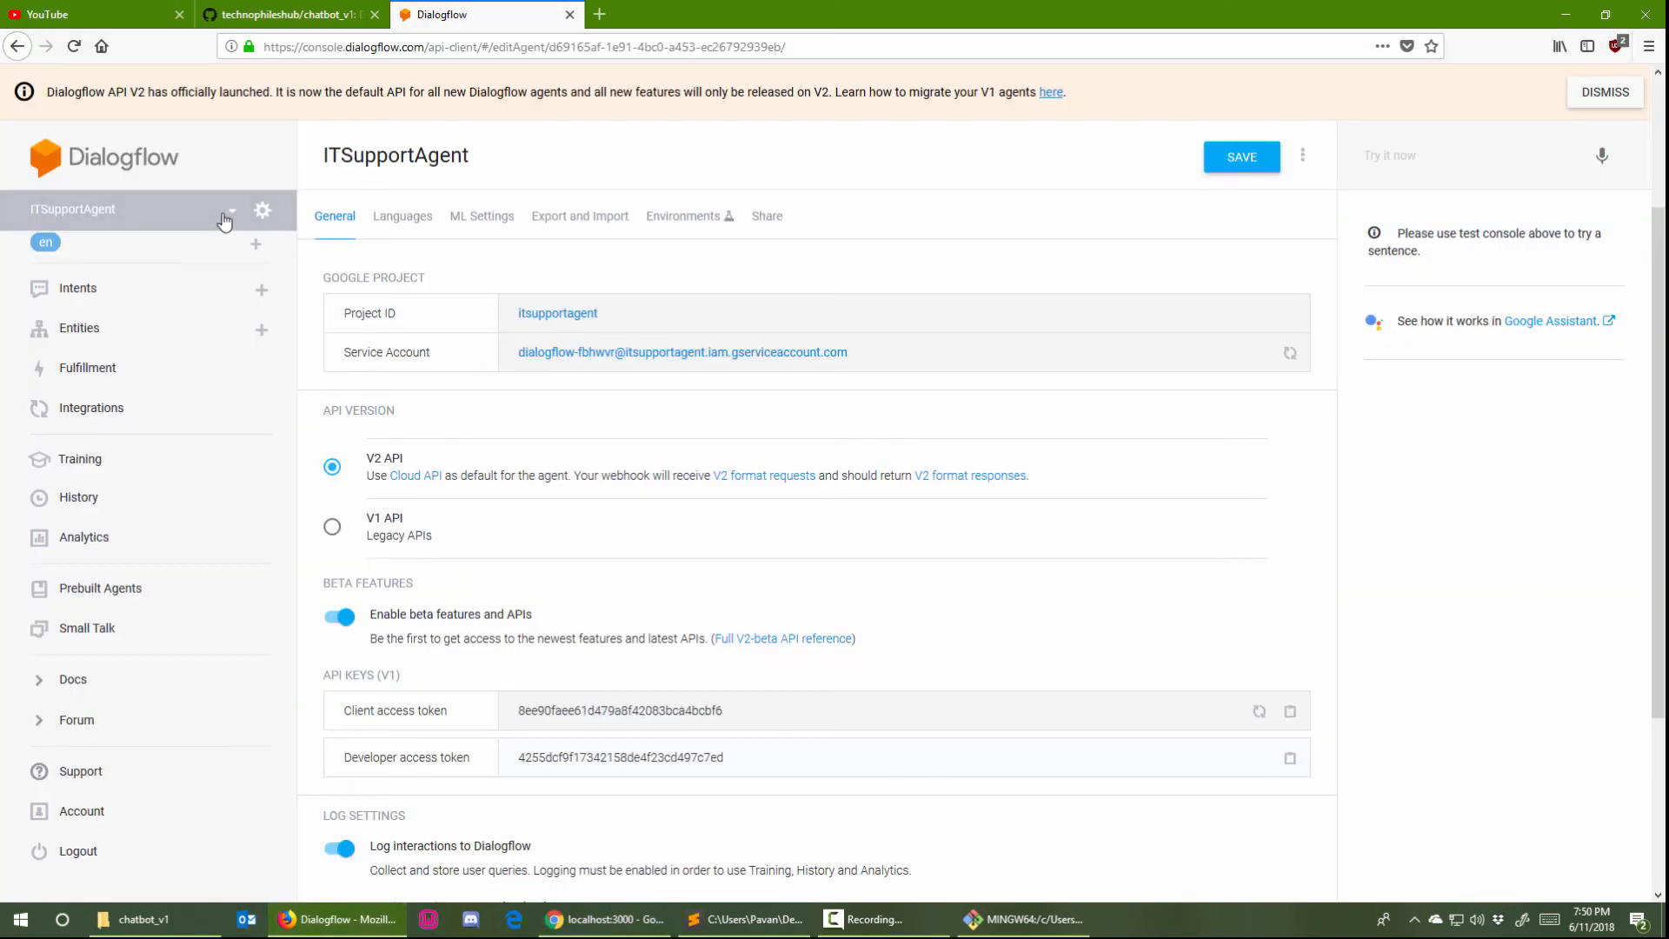
{"action": "left_click", "coordinate": [229, 209]}
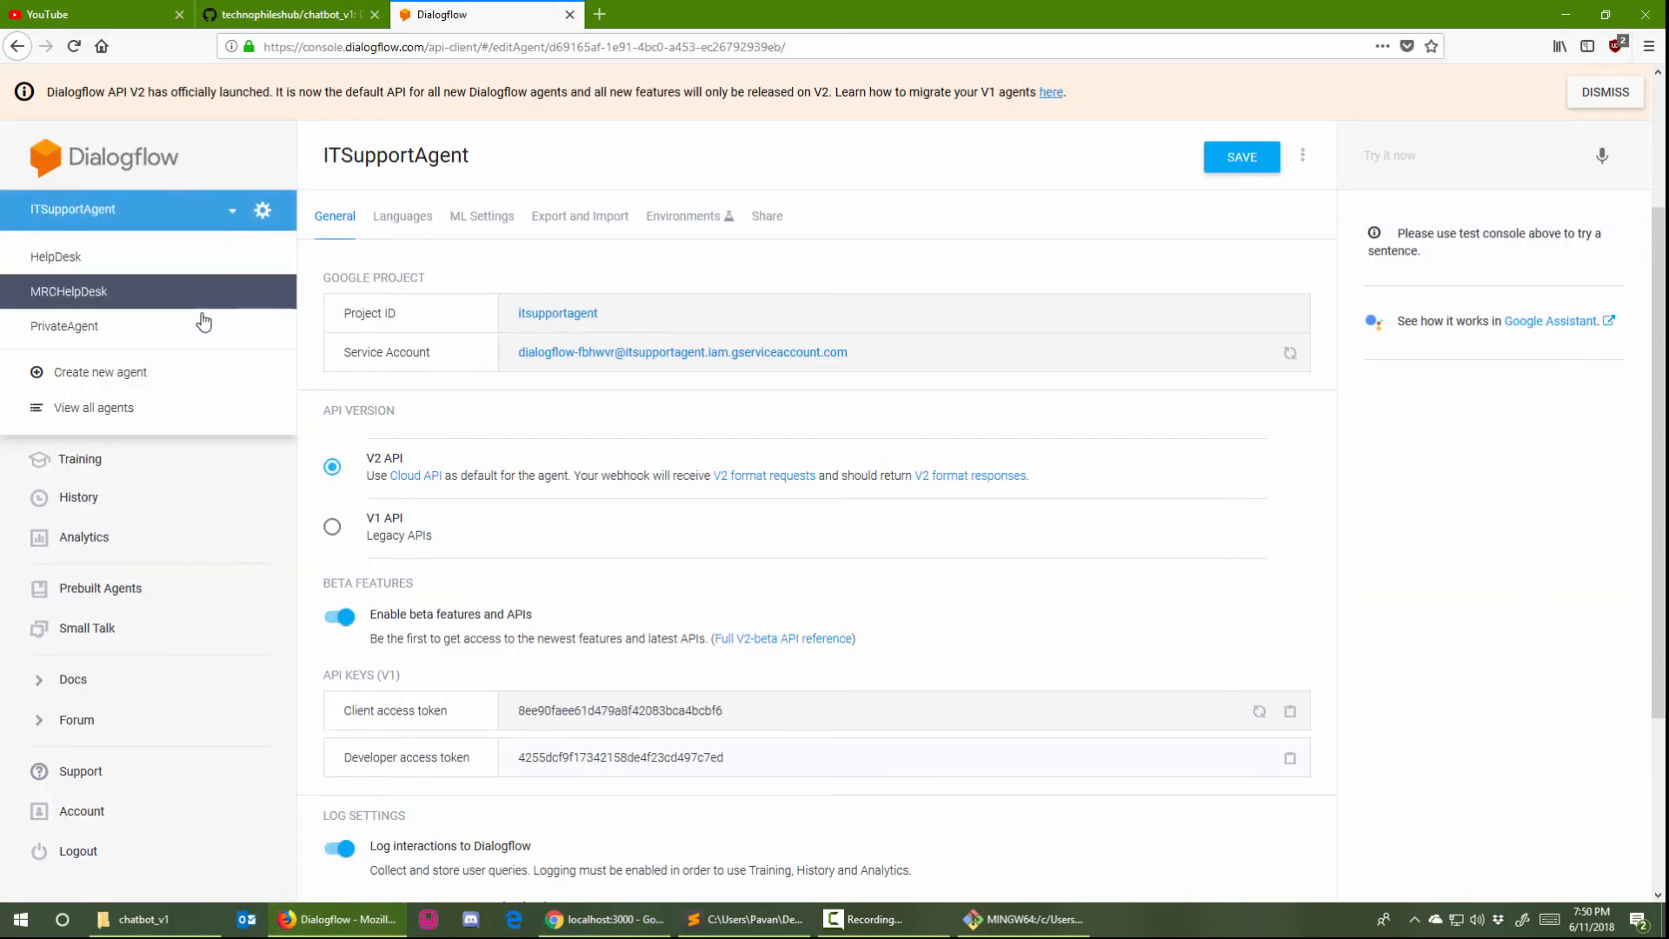
{"action": "left_click", "coordinate": [64, 326]}
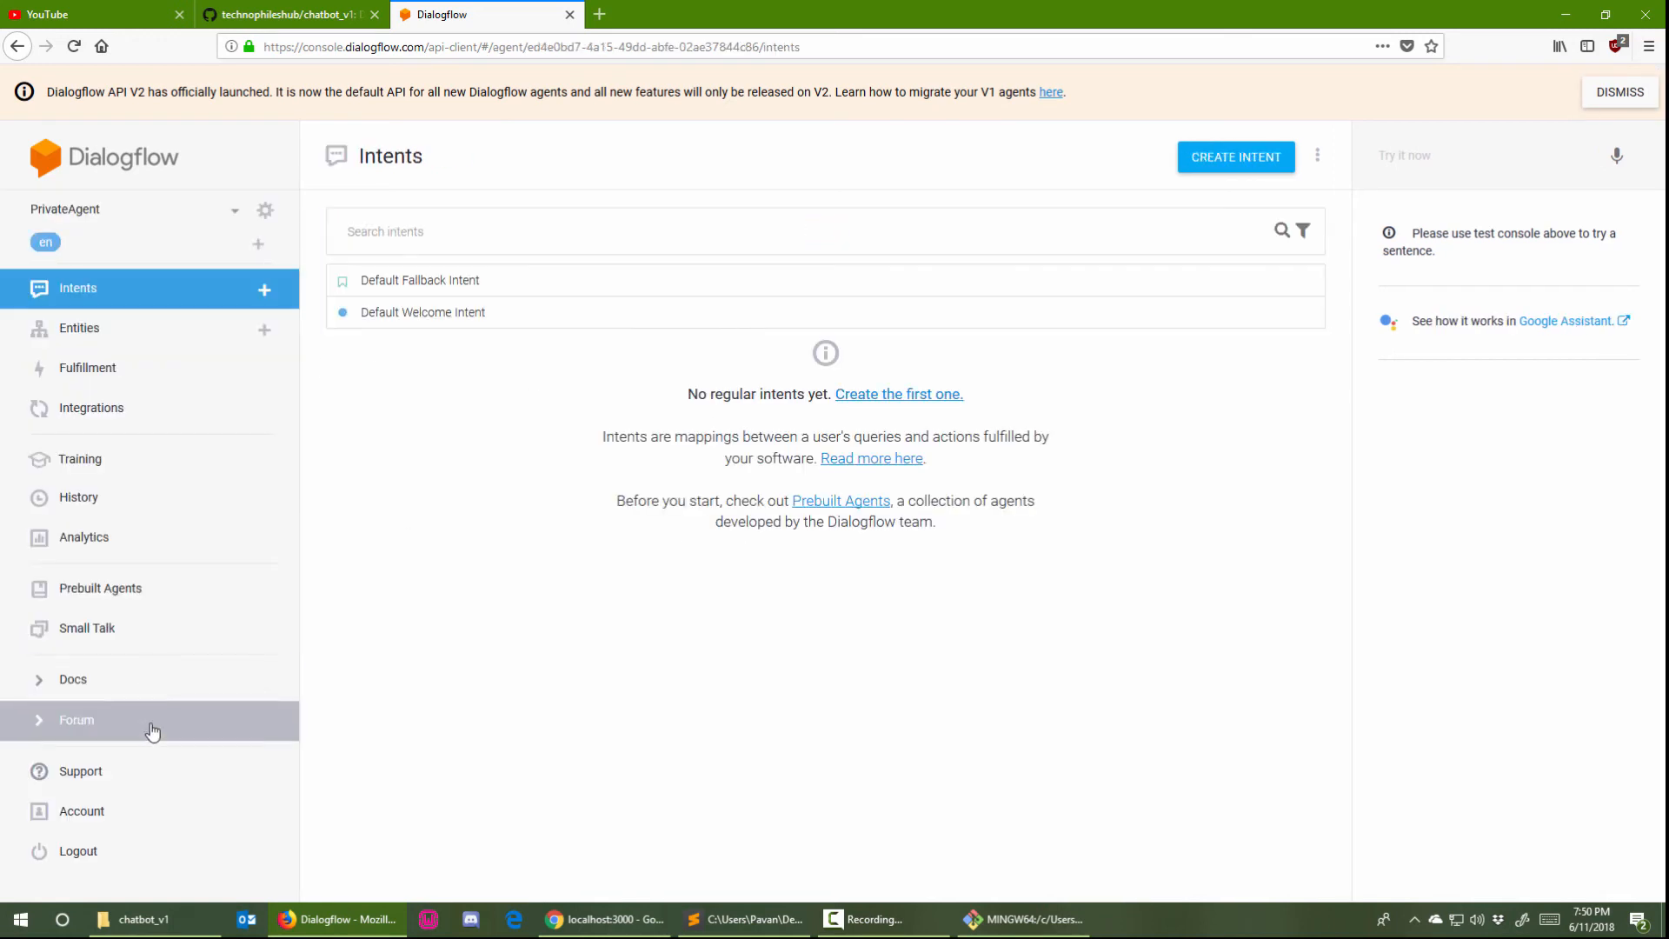
{"action": "left_click", "coordinate": [87, 628]}
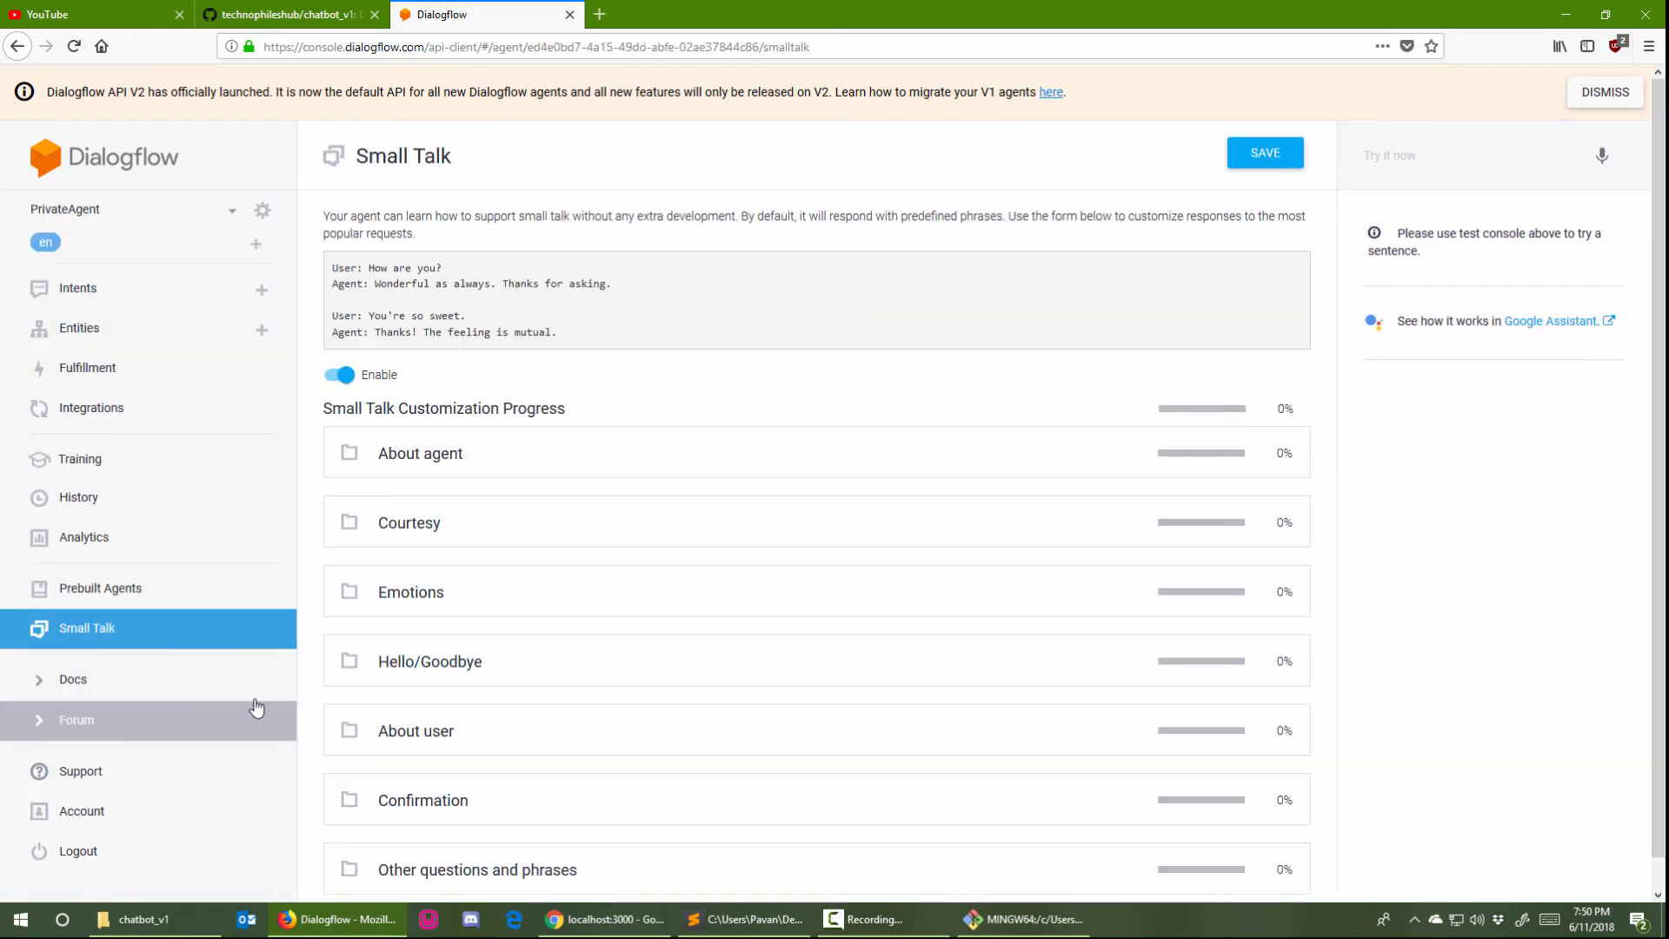
{"action": "mouse_move", "coordinate": [262, 210]}
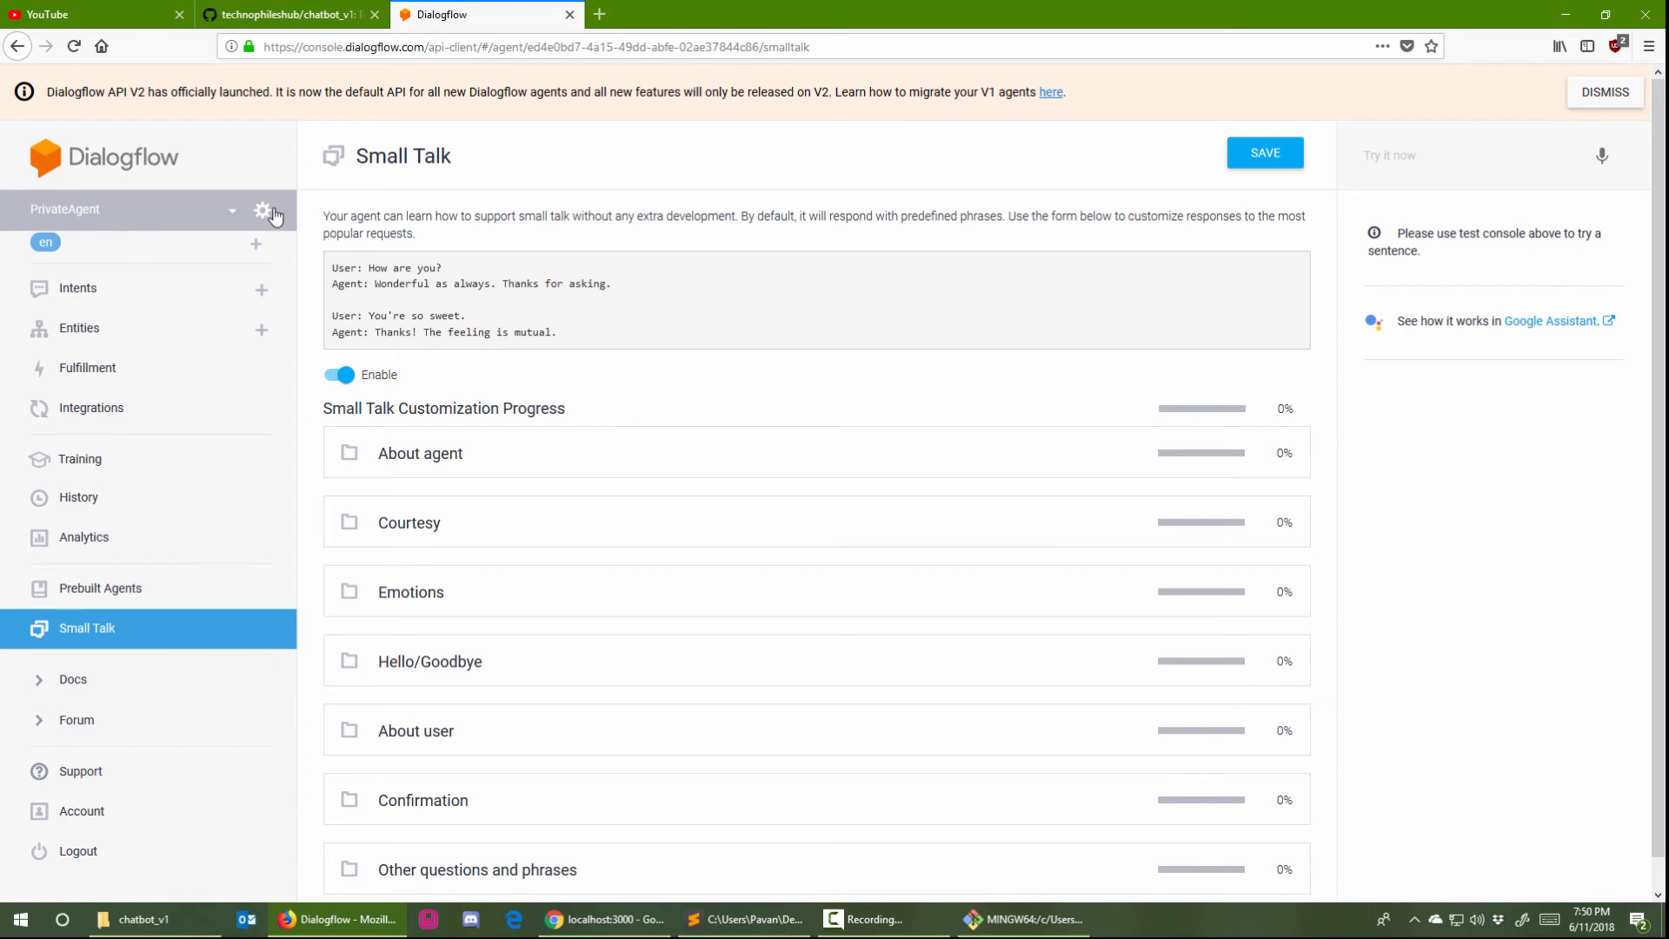
Open PrivateAgent's general settings and scroll to its client access token.
{"action": "left_click", "coordinate": [261, 210]}
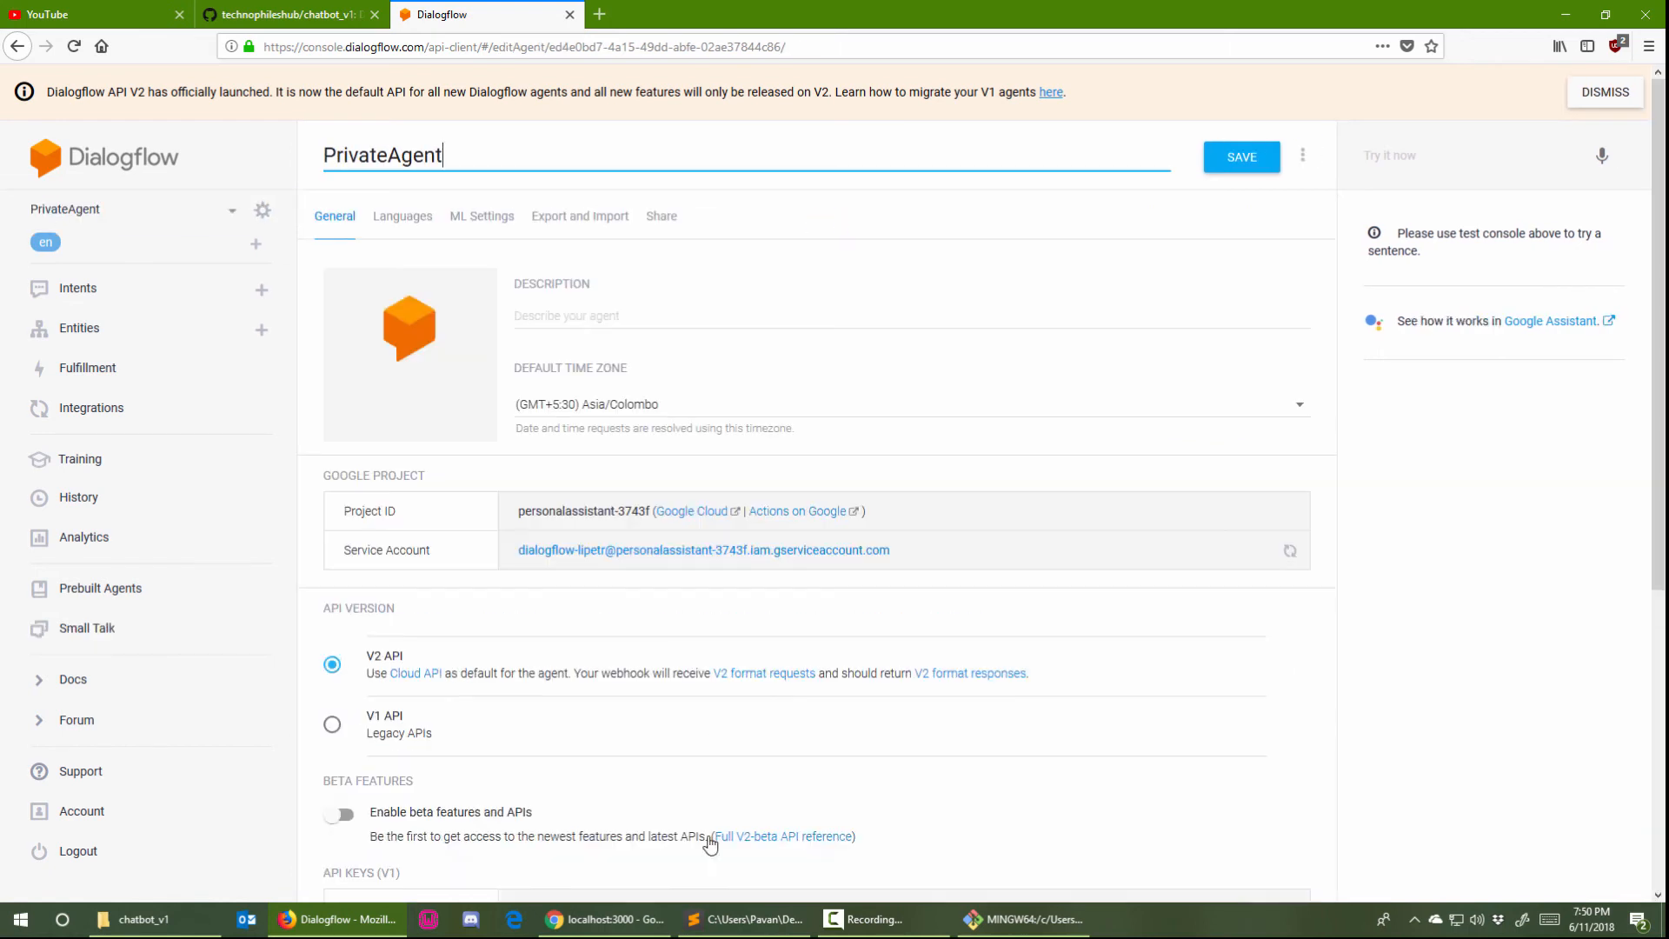
{"action": "mouse_move", "coordinate": [561, 696]}
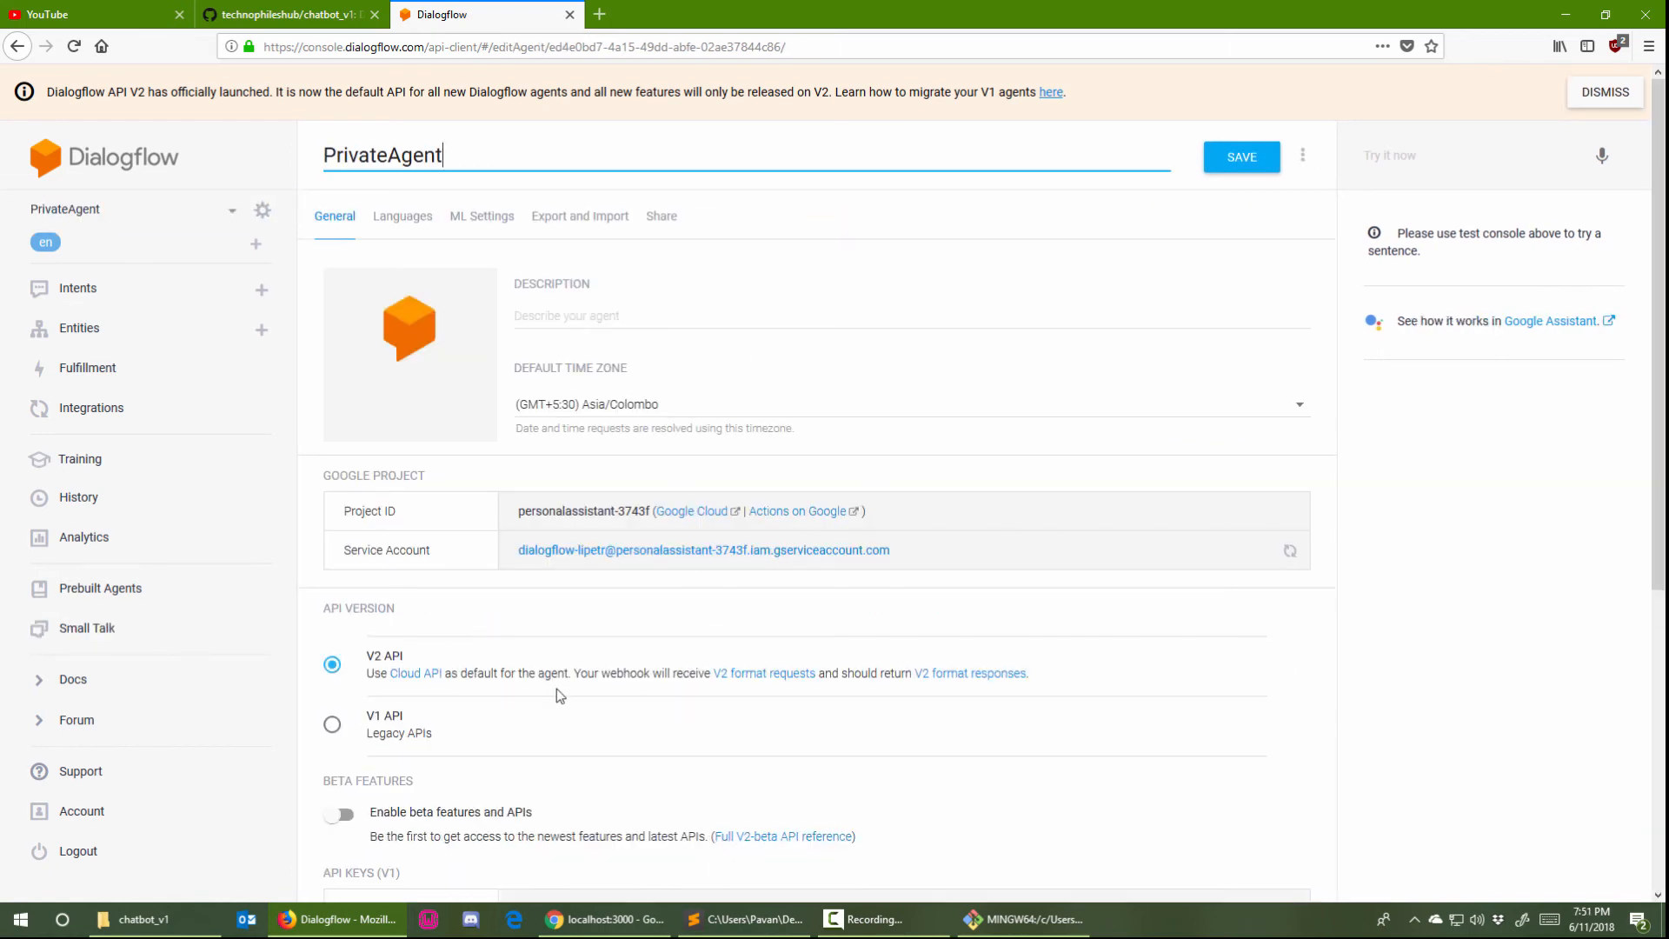
{"action": "scroll", "scroll_direction": "down", "scroll_amount": 3}
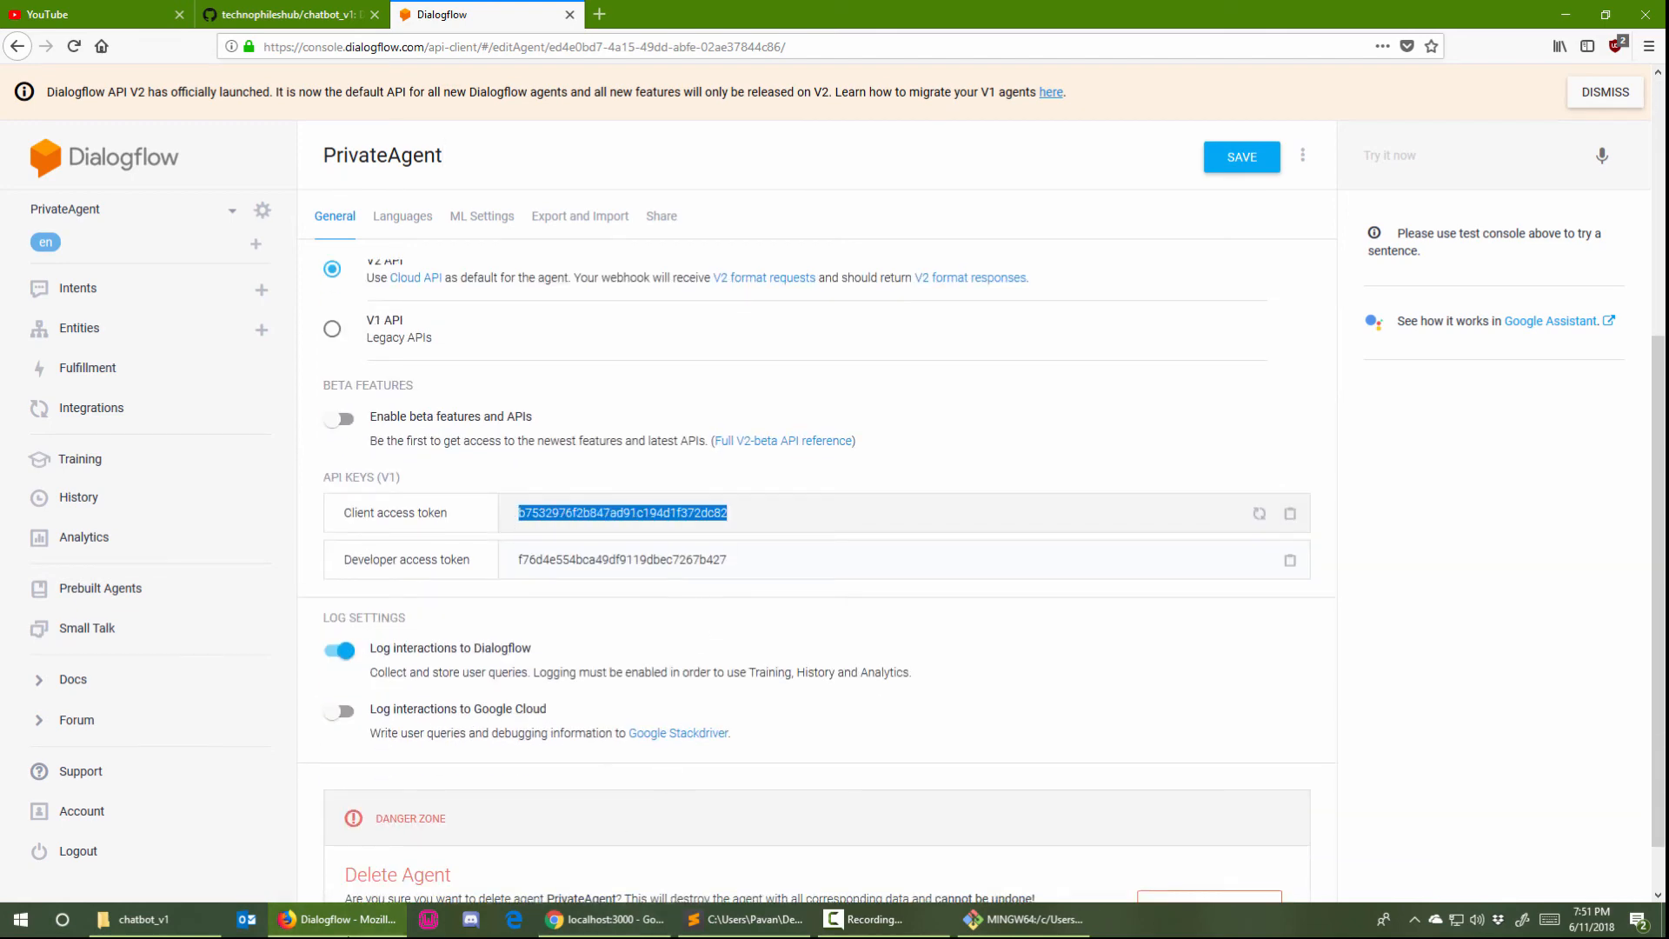
{"action": "left_click", "coordinate": [103, 918]}
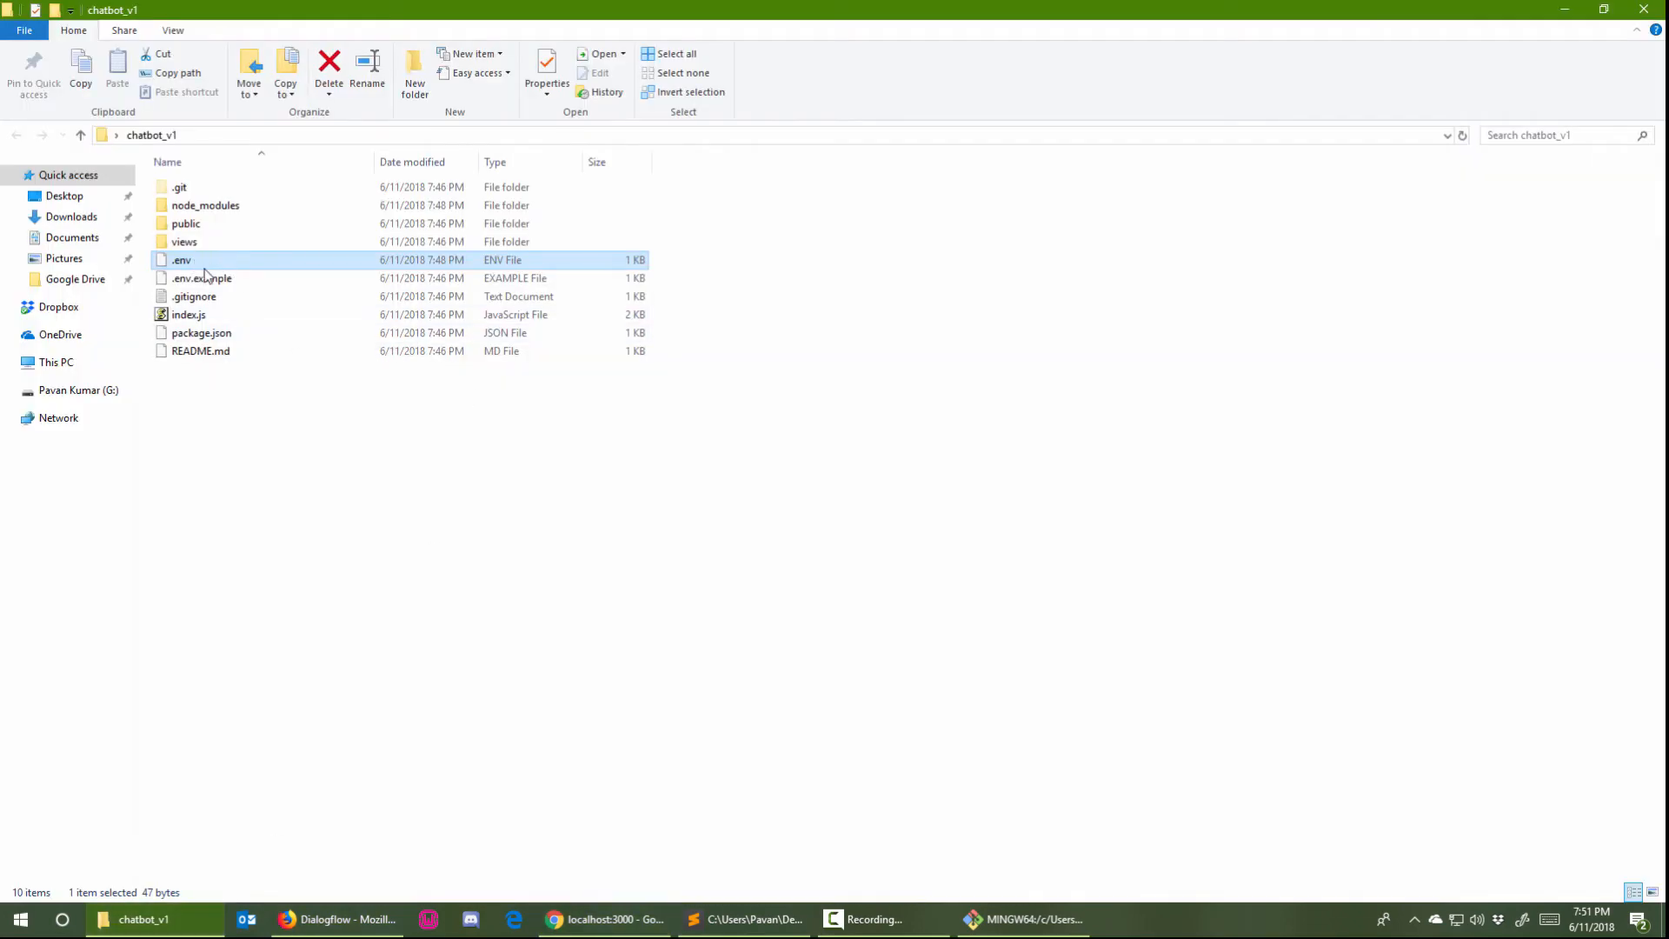
{"action": "left_click", "coordinate": [194, 296]}
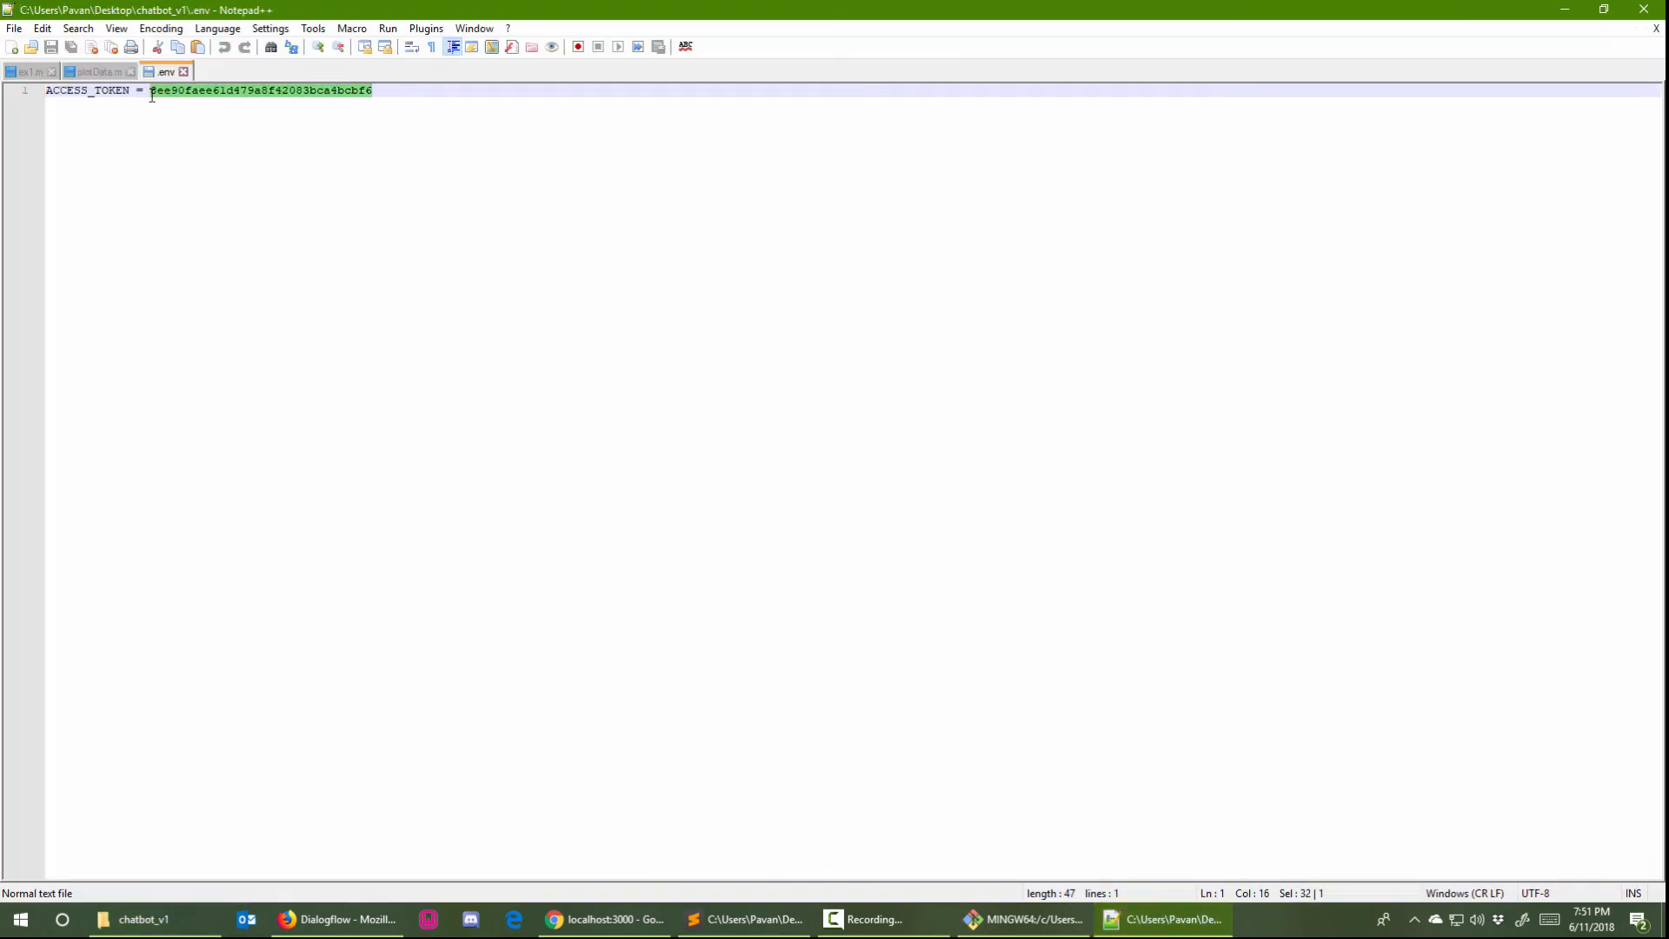
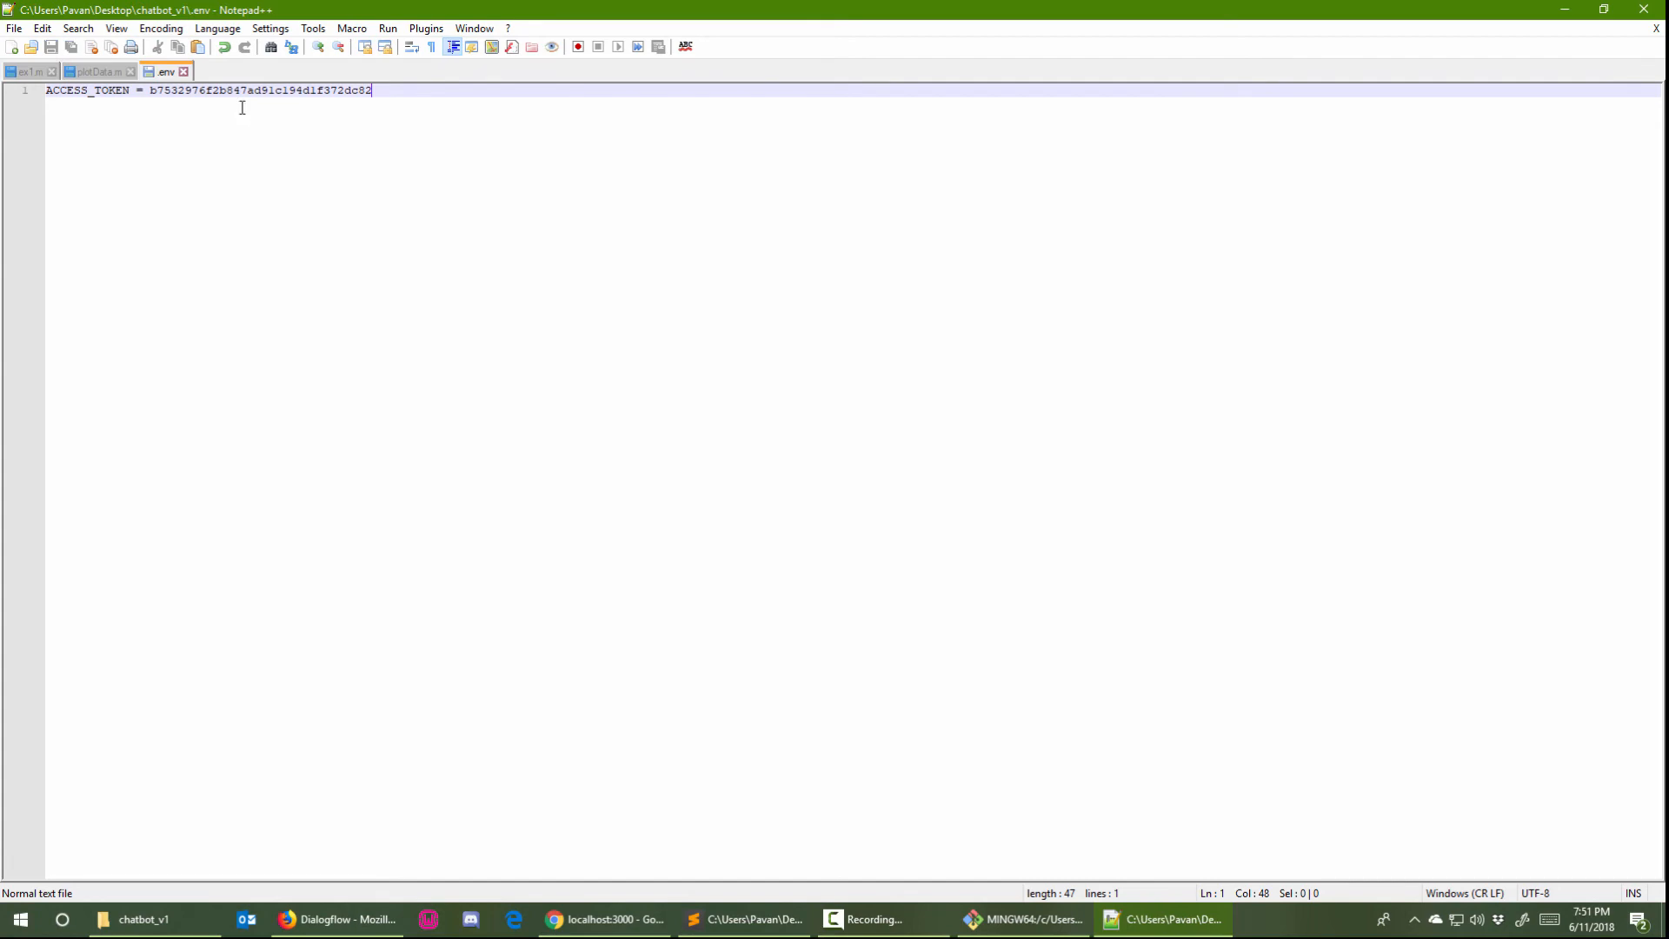
{"action": "left_click", "coordinate": [144, 918]}
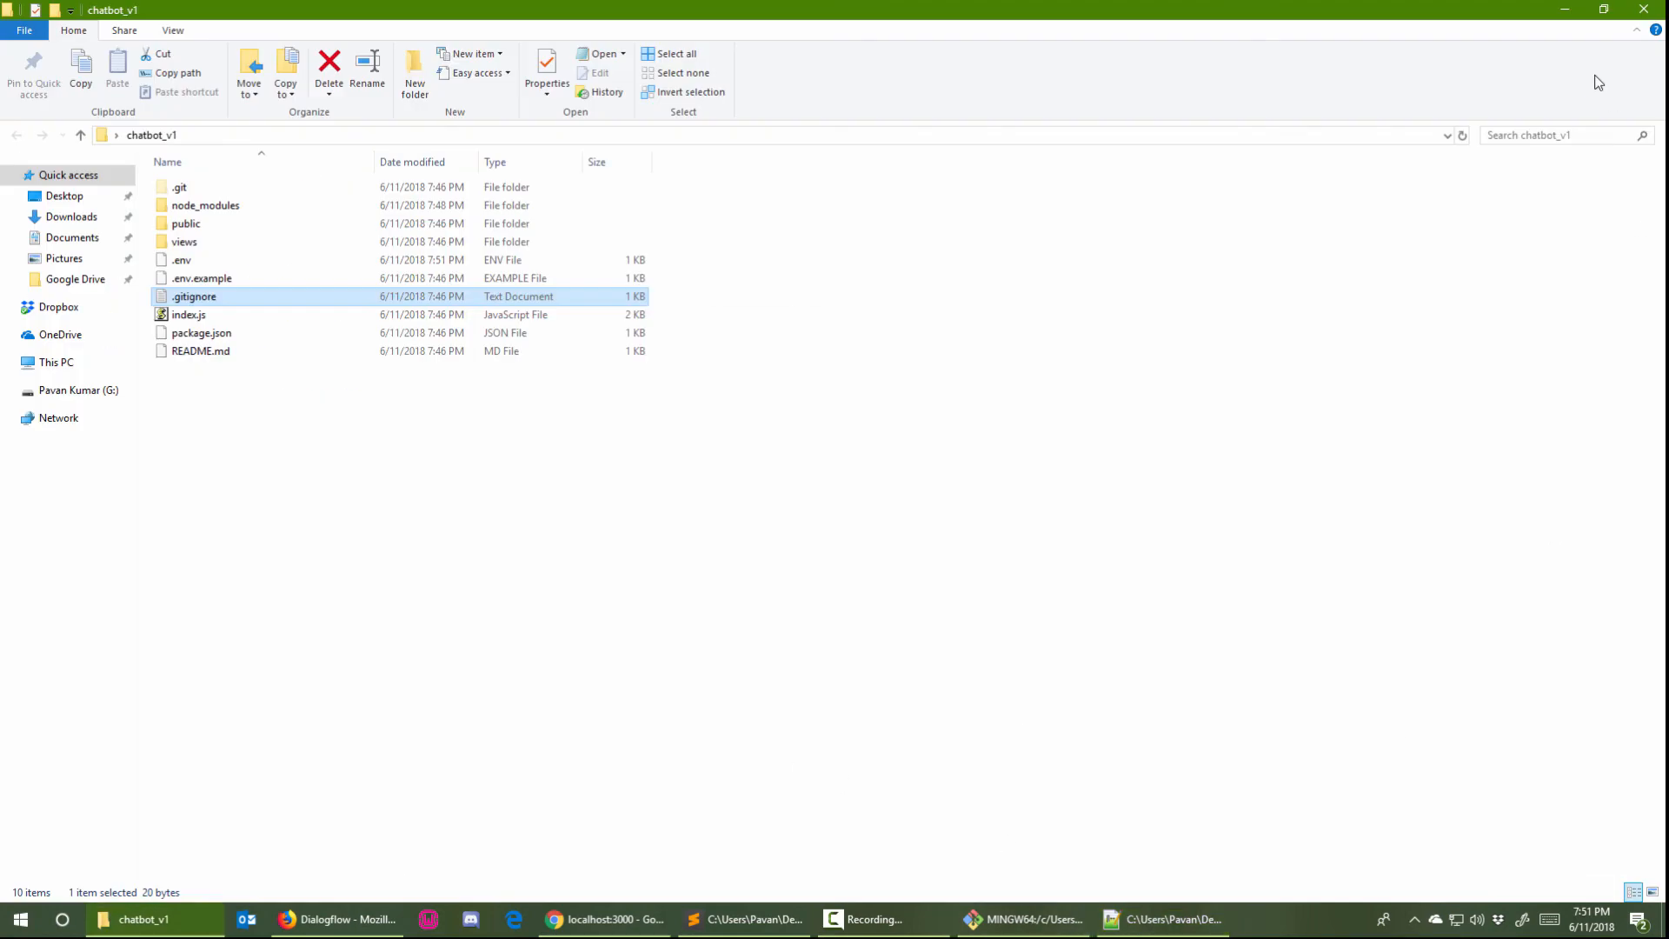
{"action": "left_click", "coordinate": [1170, 918]}
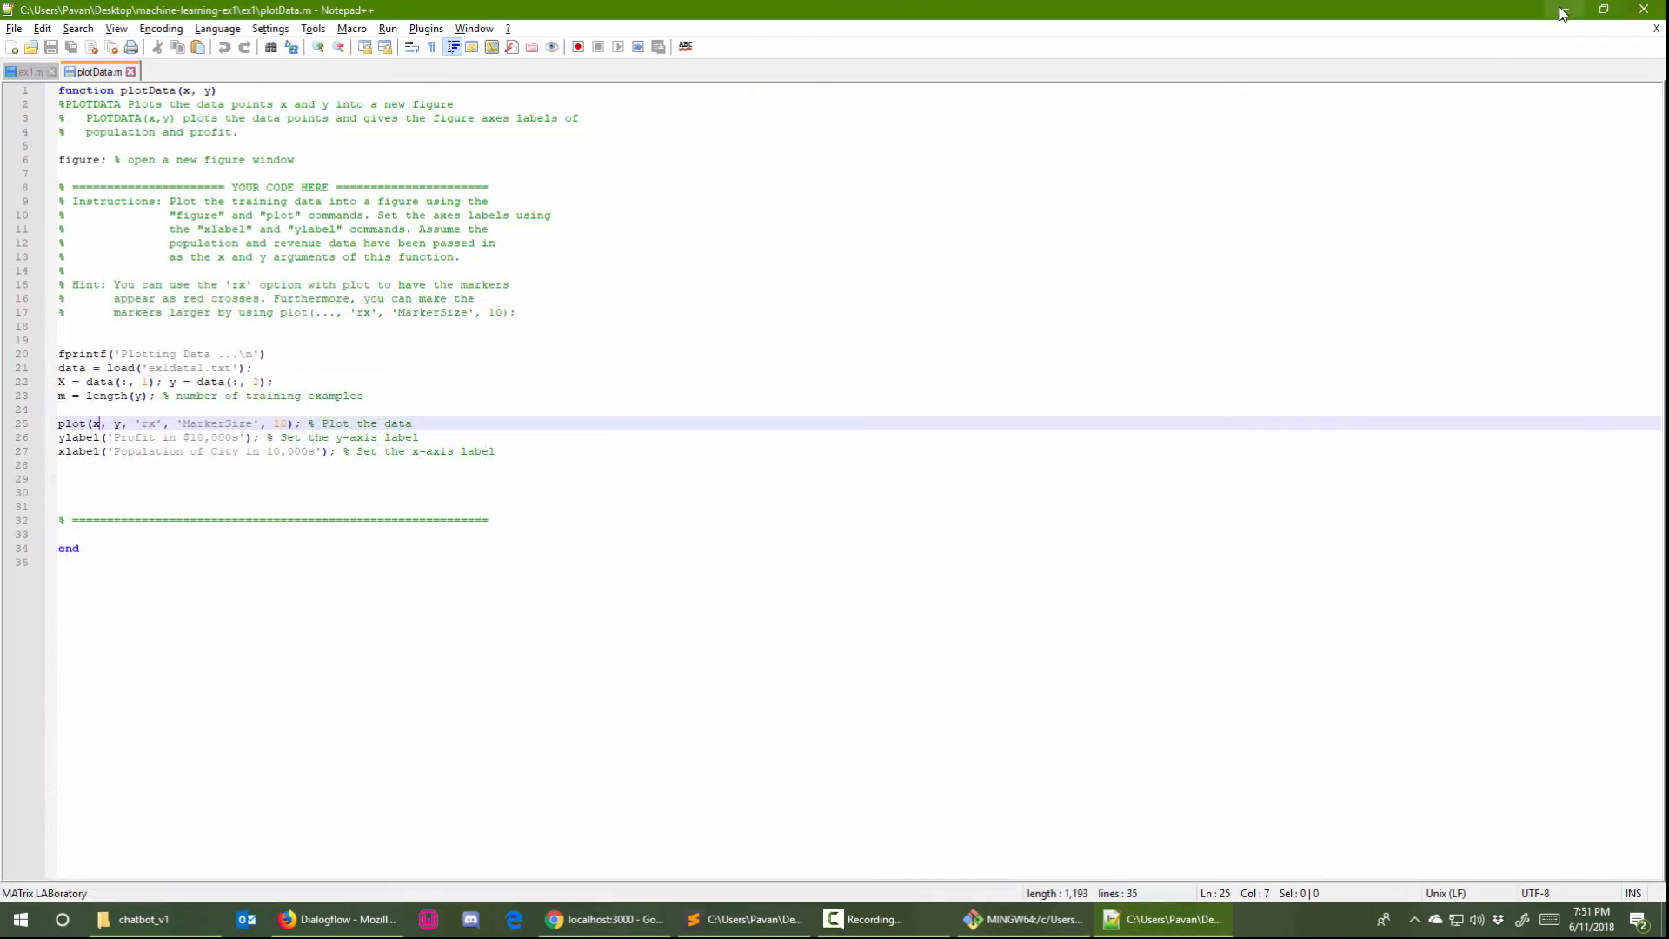
{"action": "left_click", "coordinate": [603, 919]}
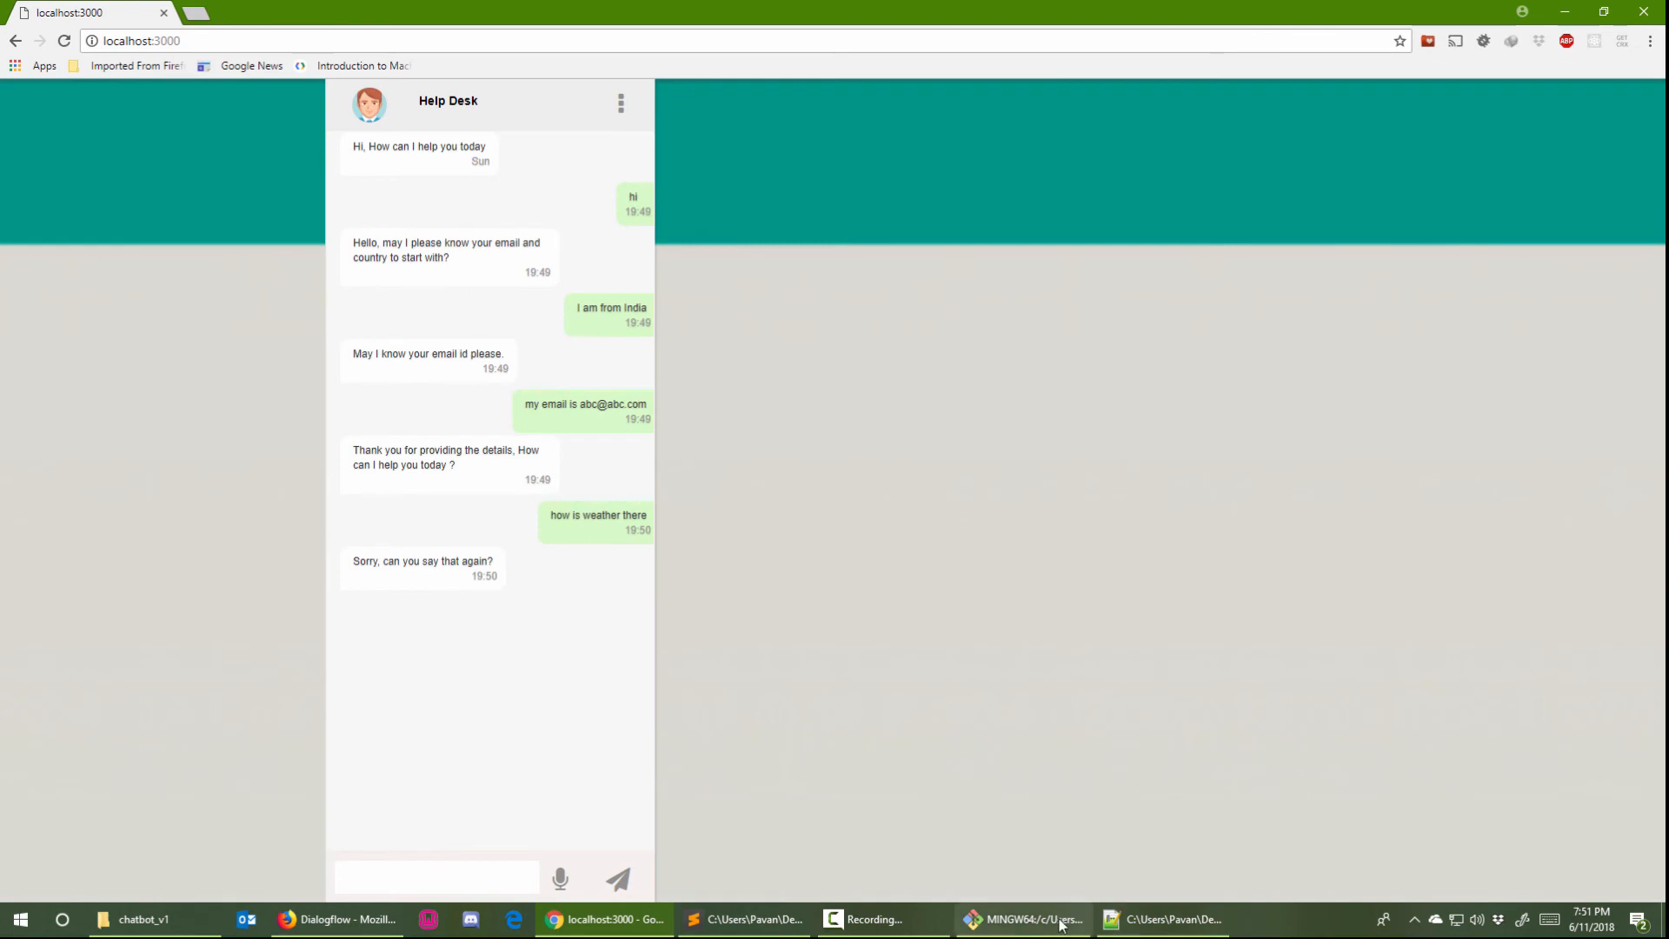
Restart the server with node index.js and reload the localhost:3000 chat.
{"action": "left_click", "coordinate": [1023, 918]}
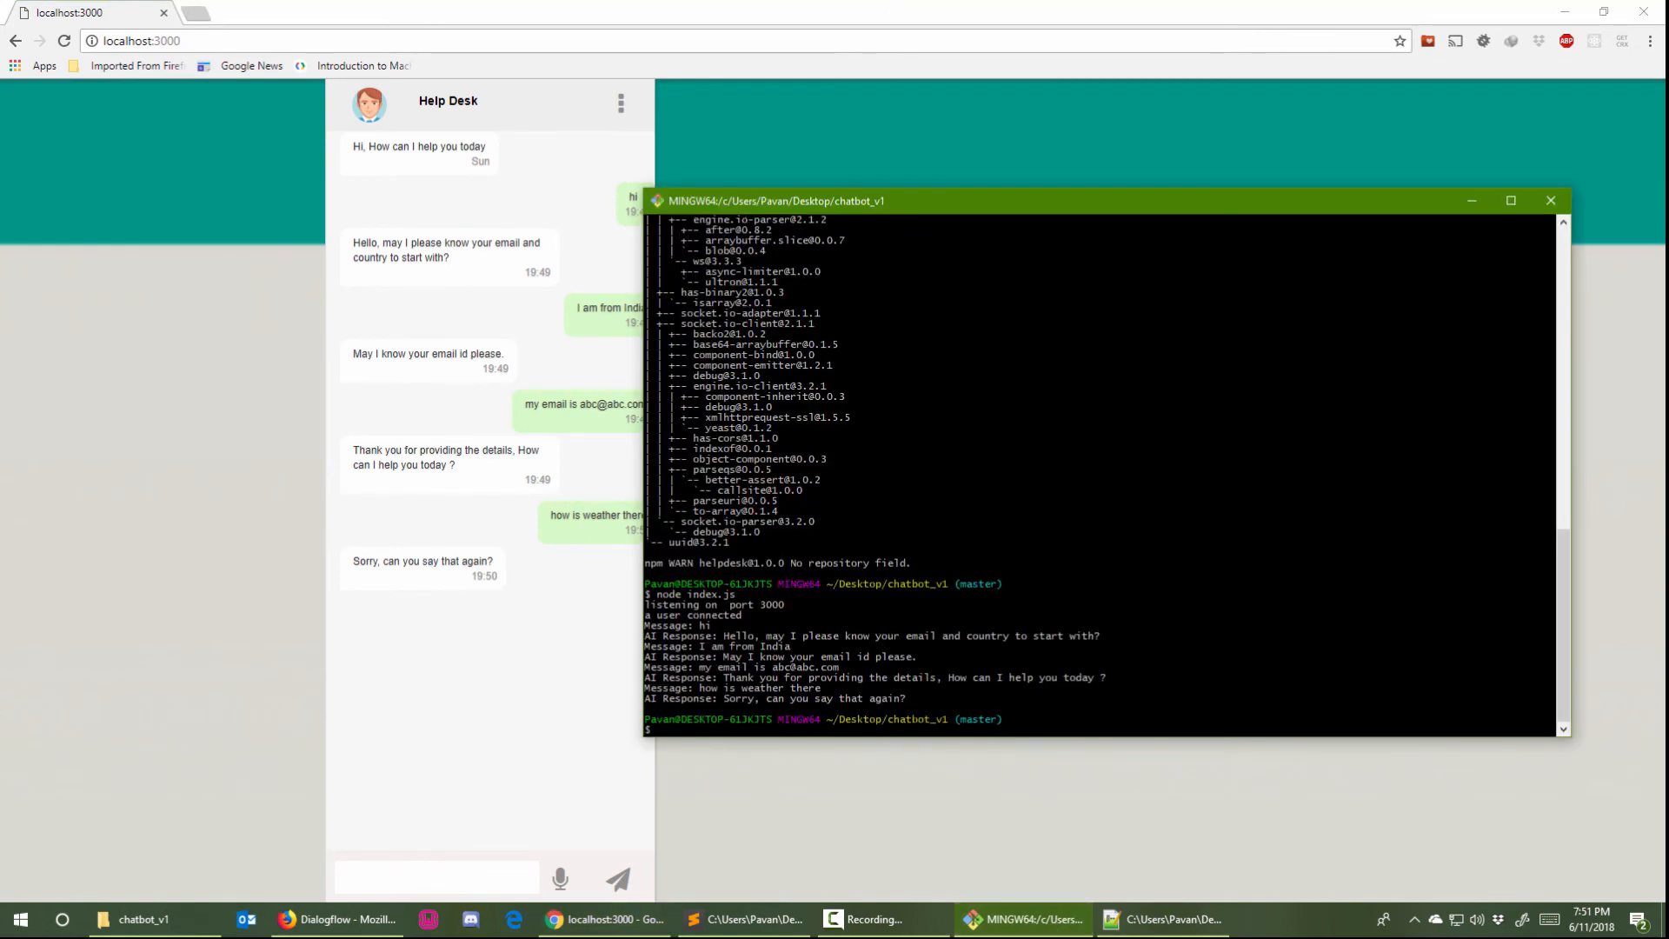
{"action": "type", "text": "node index.js"}
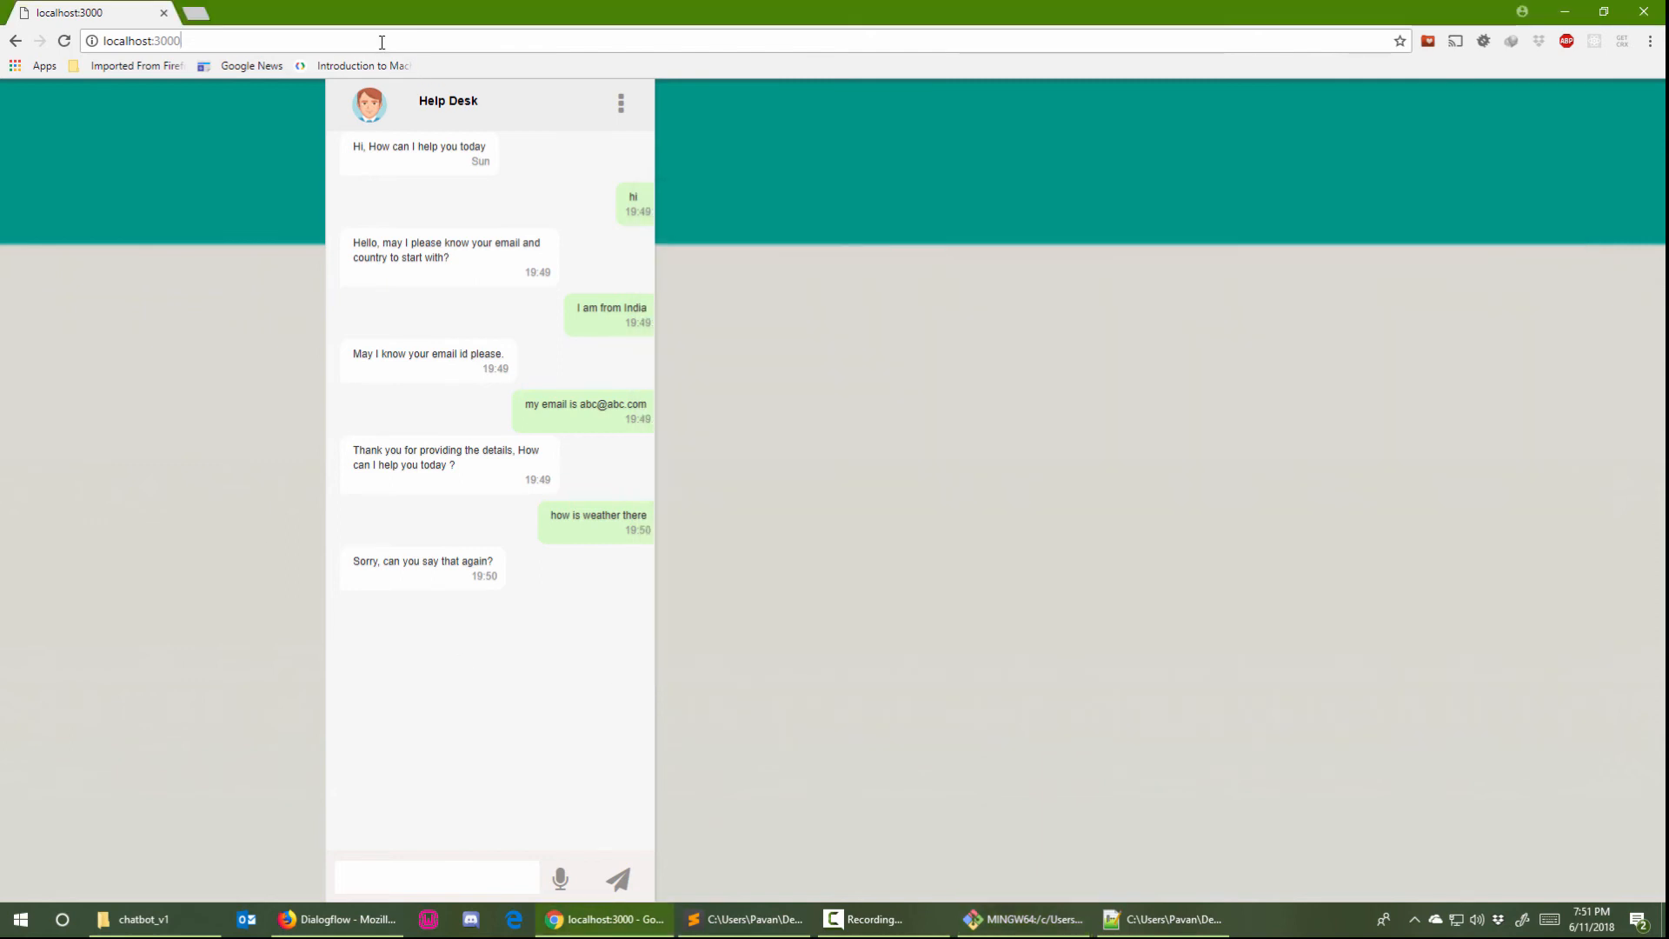
{"action": "left_click", "coordinate": [620, 103]}
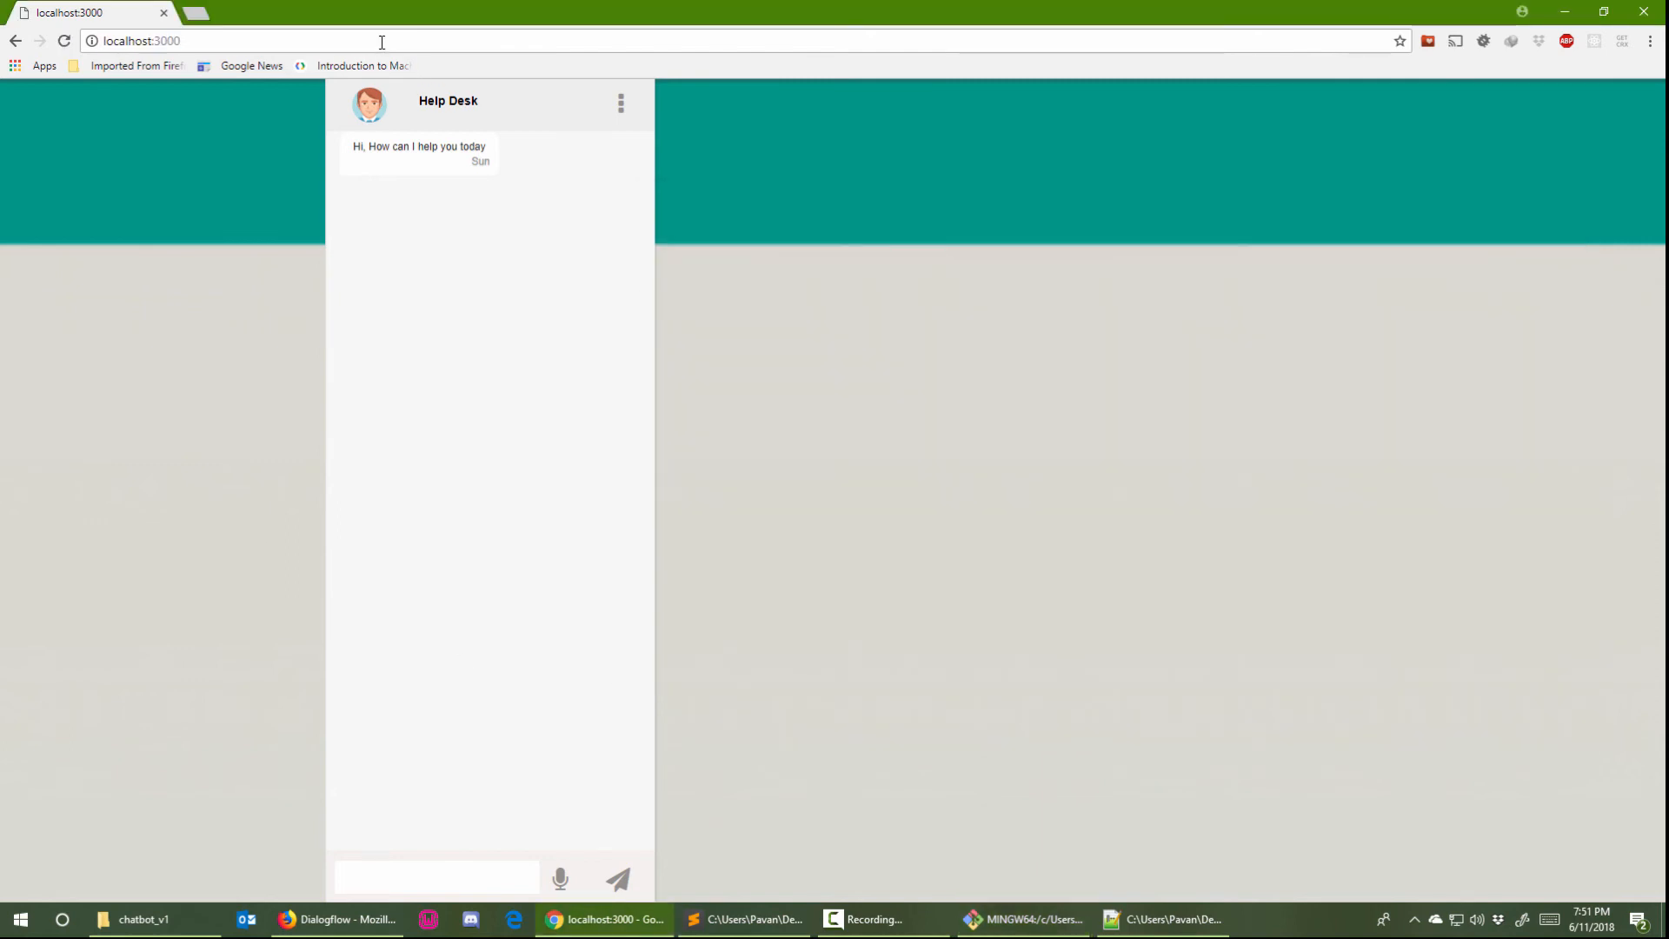
{"action": "mouse_move", "coordinate": [573, 842]}
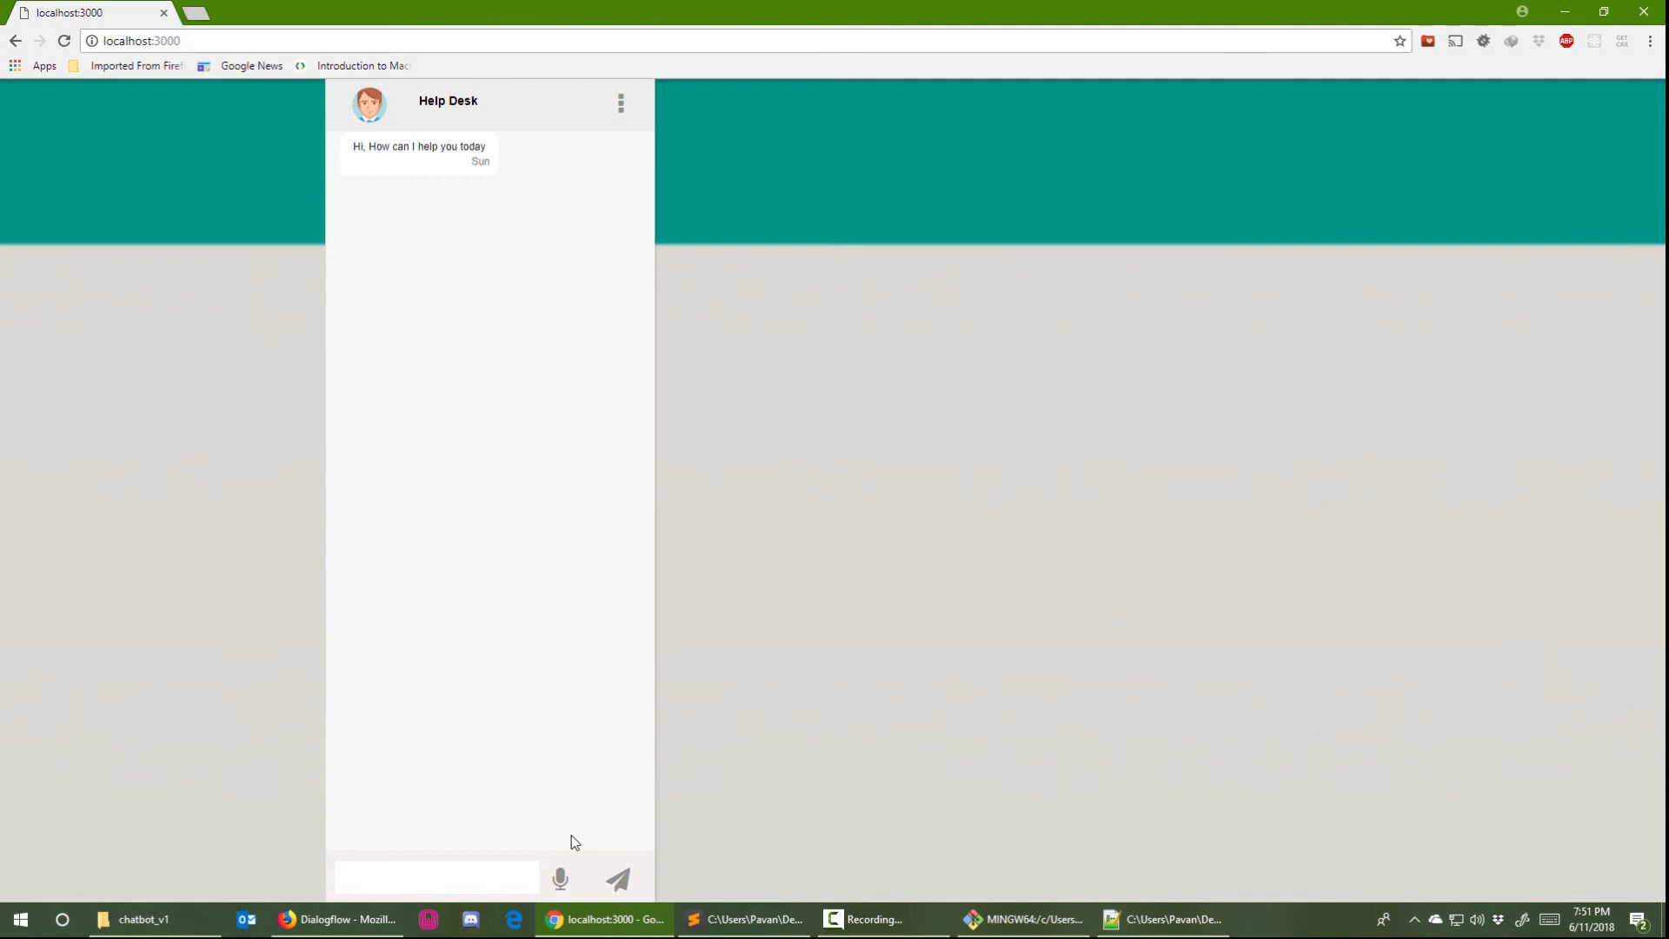
Send 'hey there', 'how are you today', 'who is your owner' and 'who the hell is your developer'.
{"action": "left_click", "coordinate": [436, 873]}
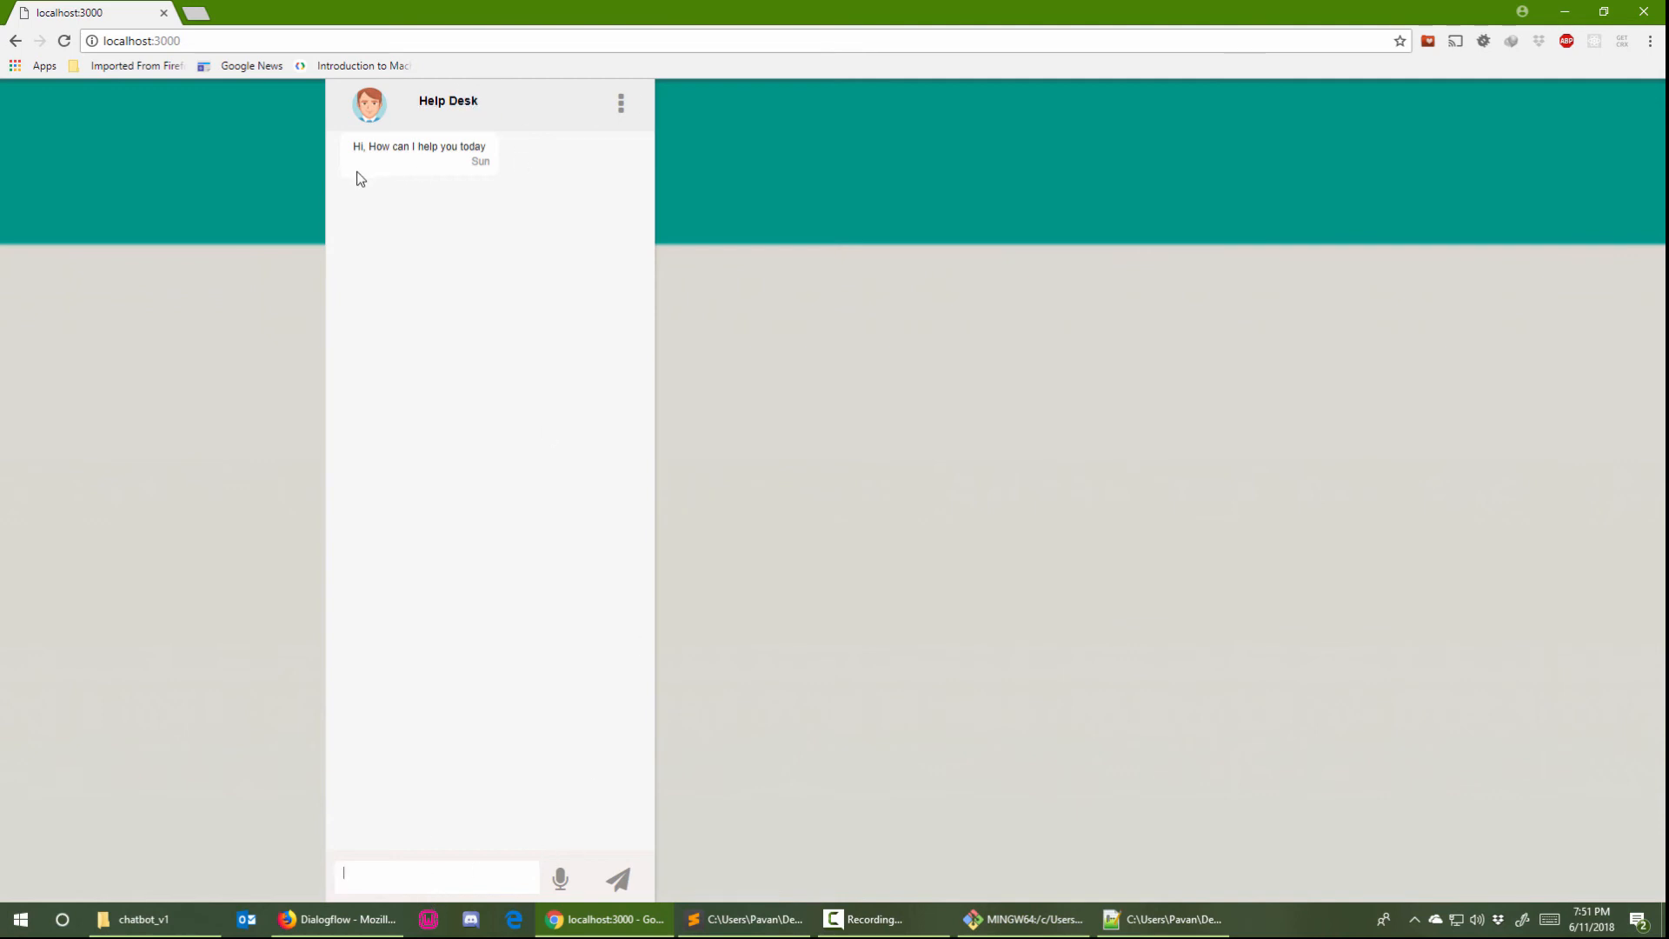
{"action": "mouse_move", "coordinate": [351, 165]}
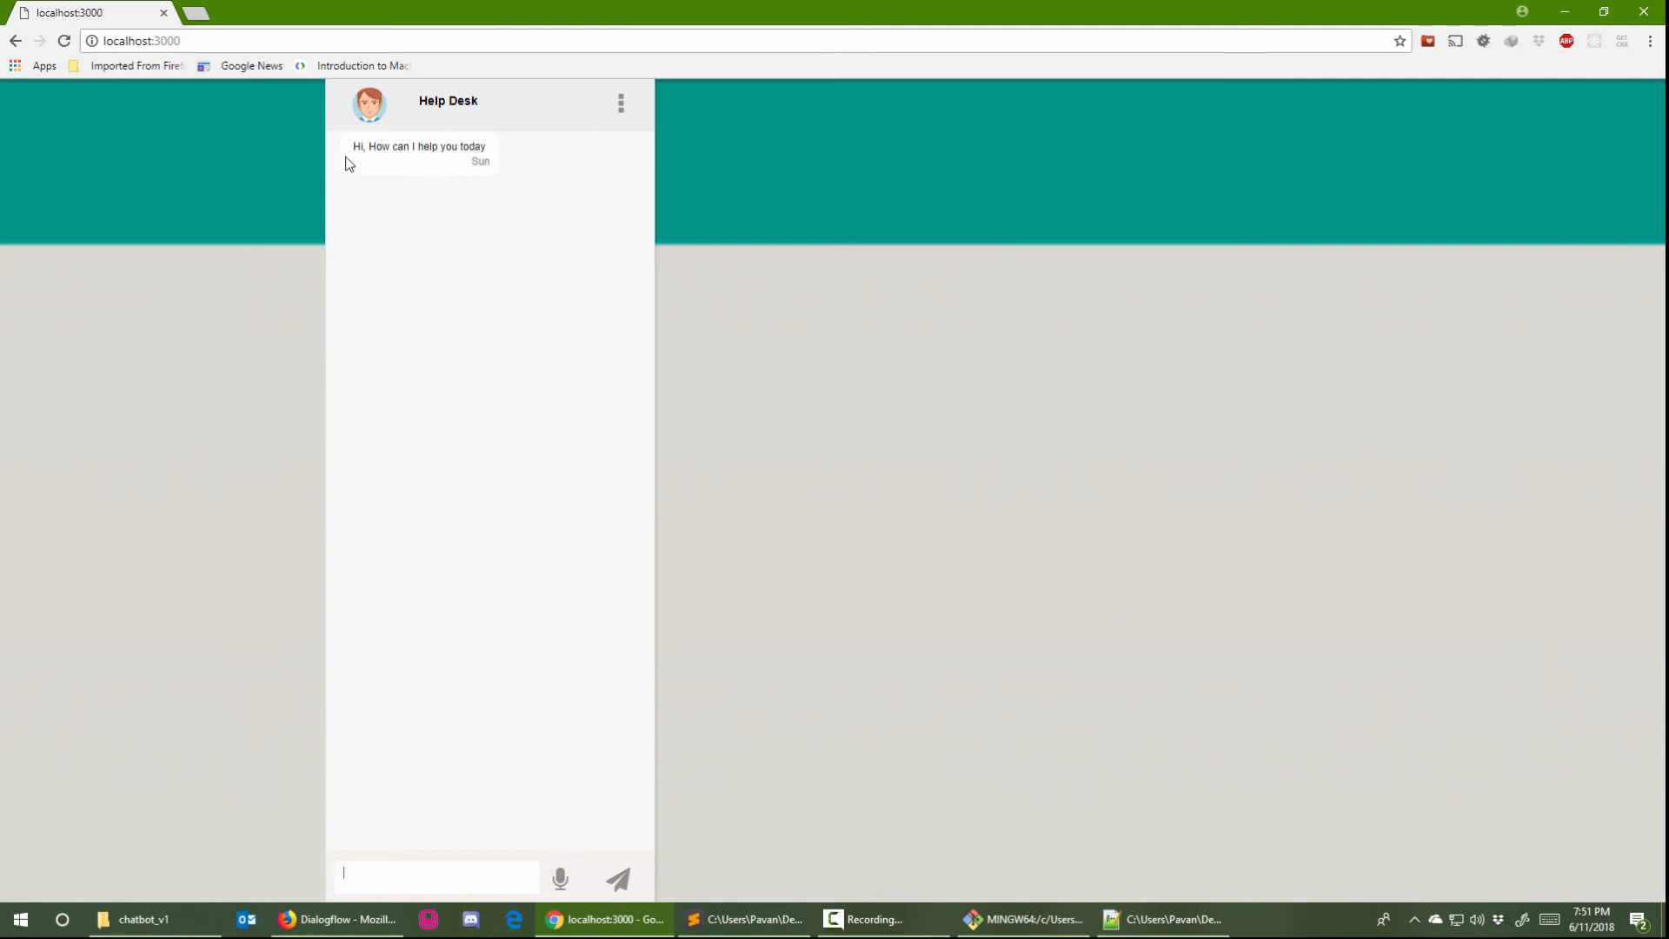
{"action": "mouse_move", "coordinate": [494, 285]}
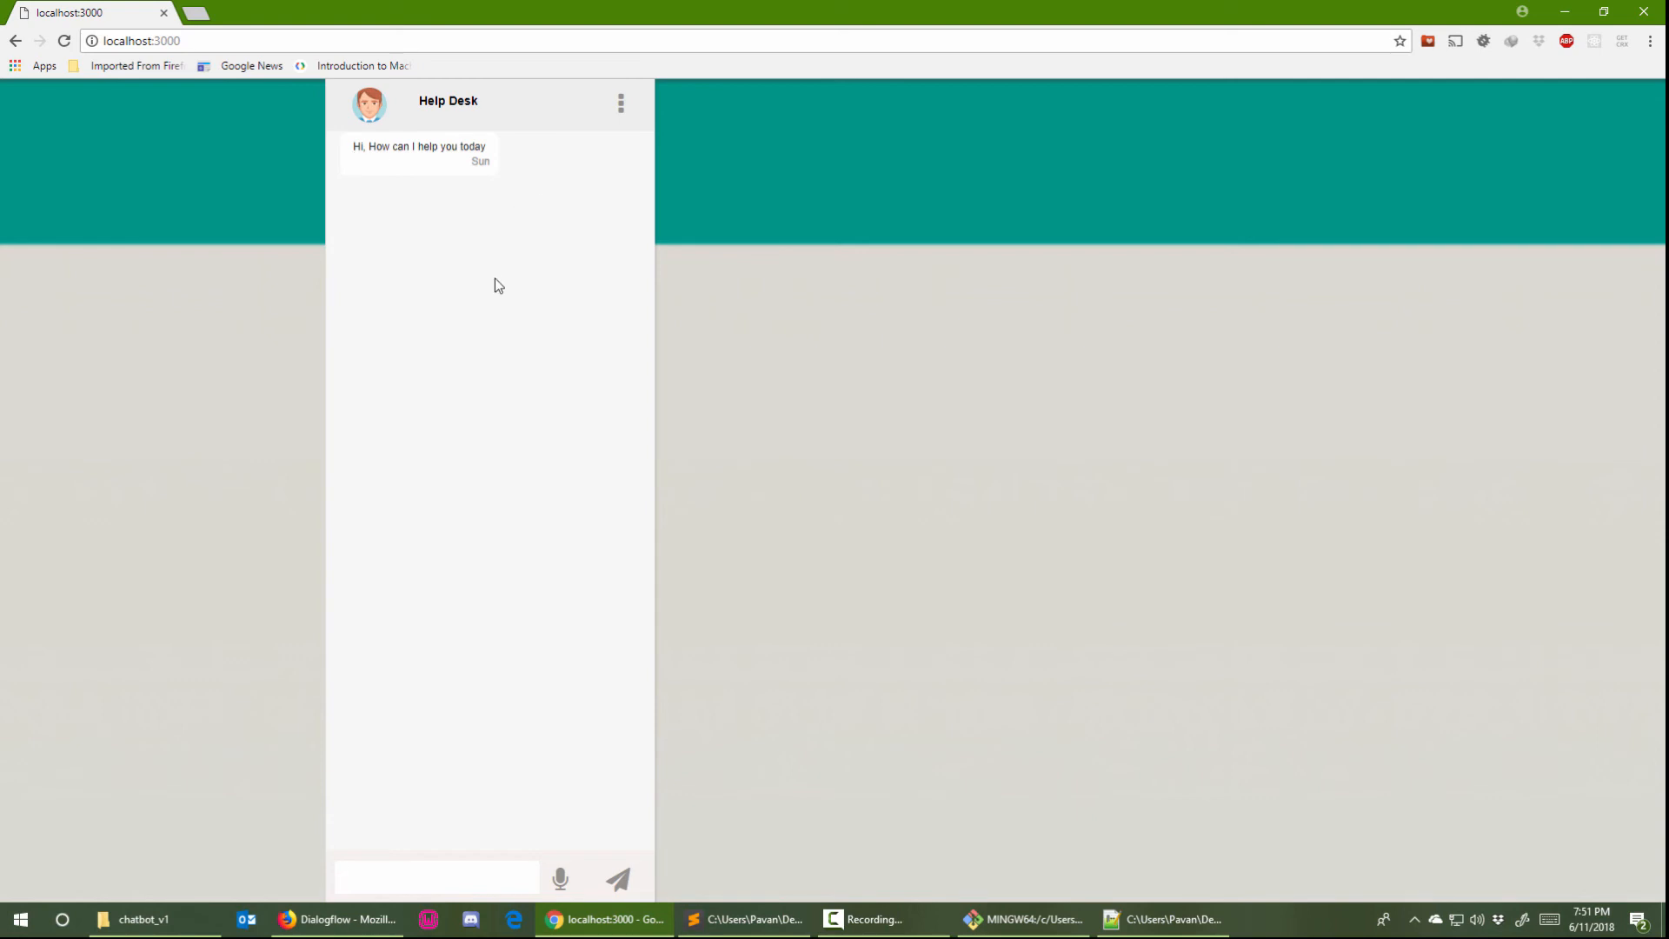
{"action": "mouse_move", "coordinate": [572, 862]}
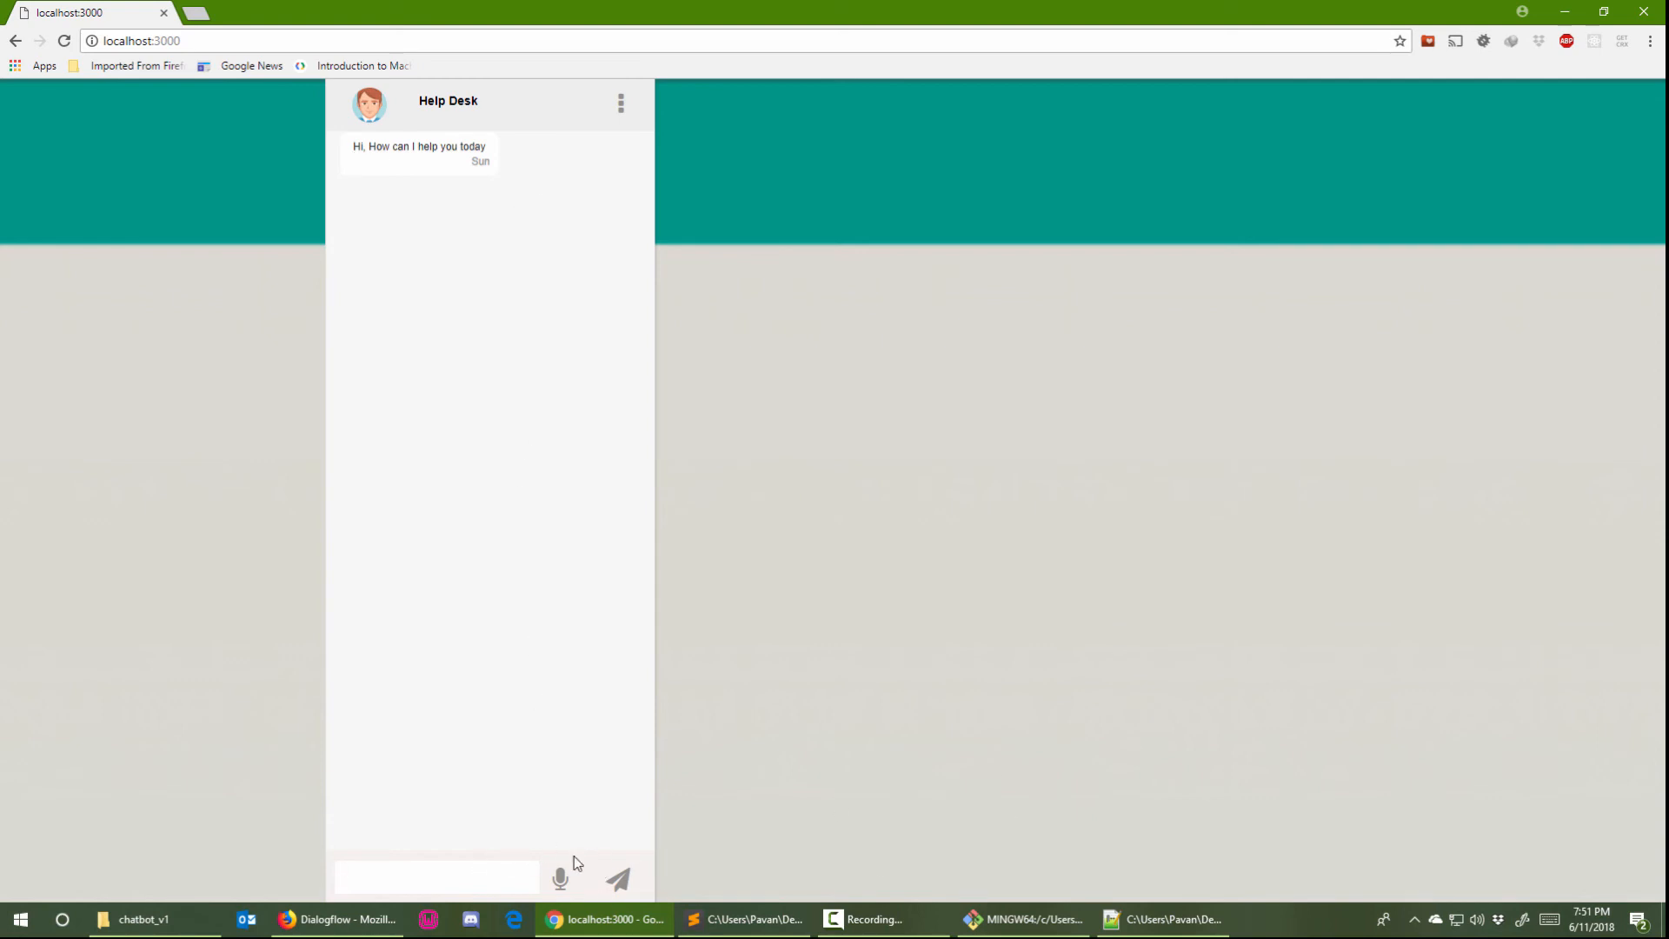
{"action": "left_click", "coordinate": [436, 877]}
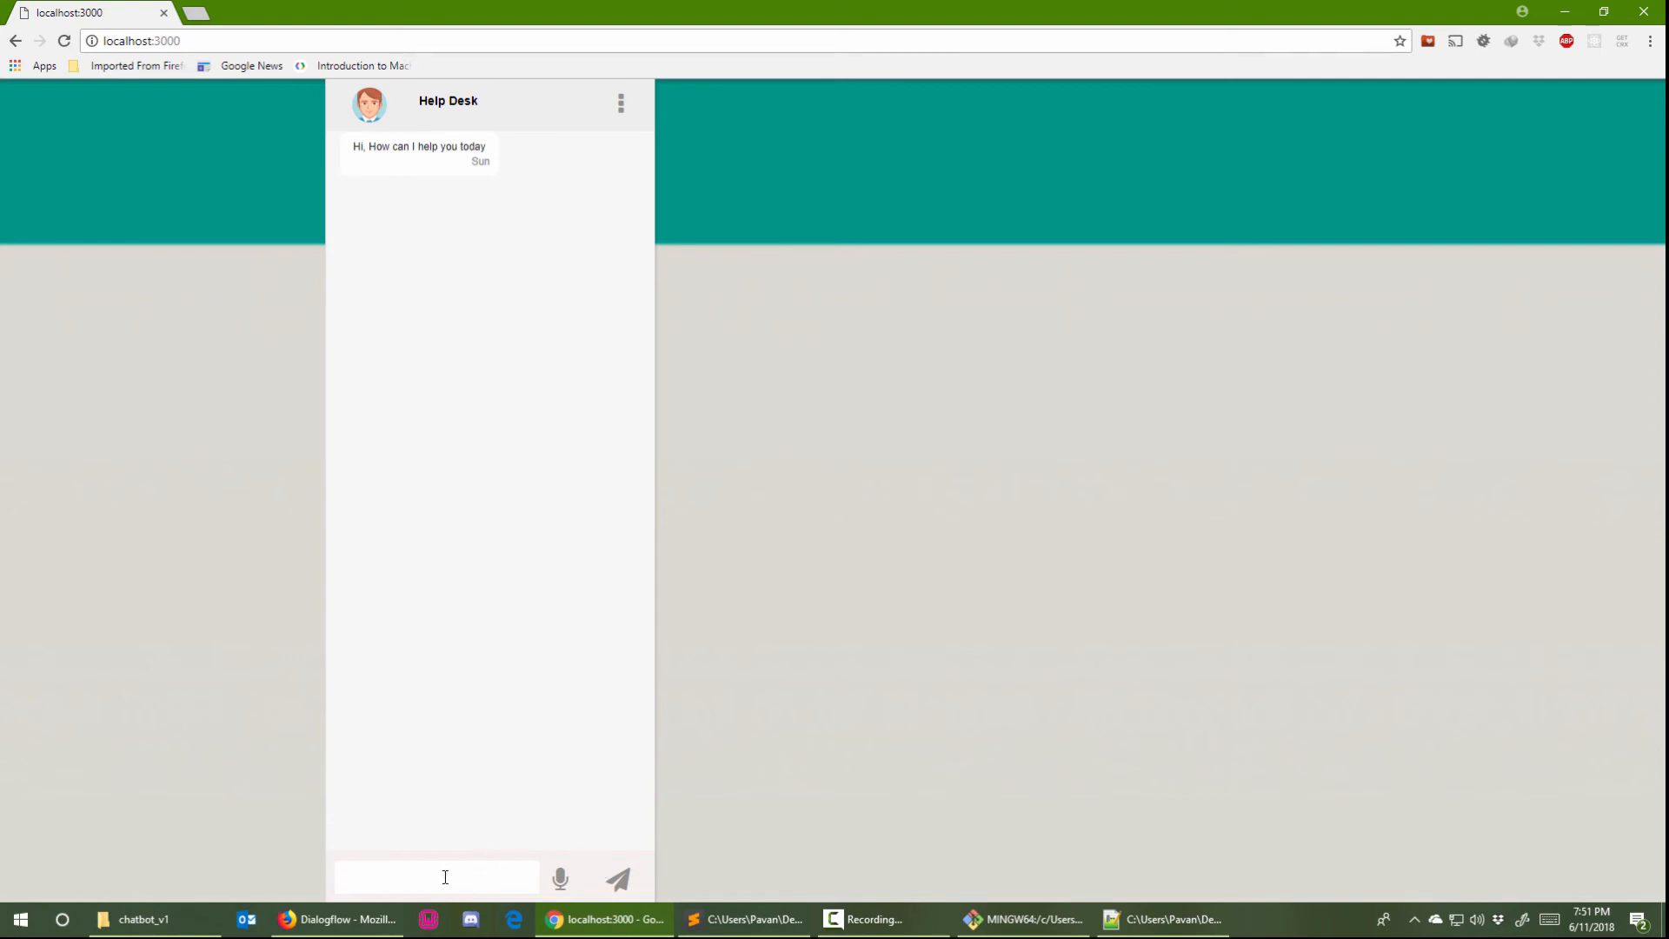
{"action": "left_click", "coordinate": [617, 878]}
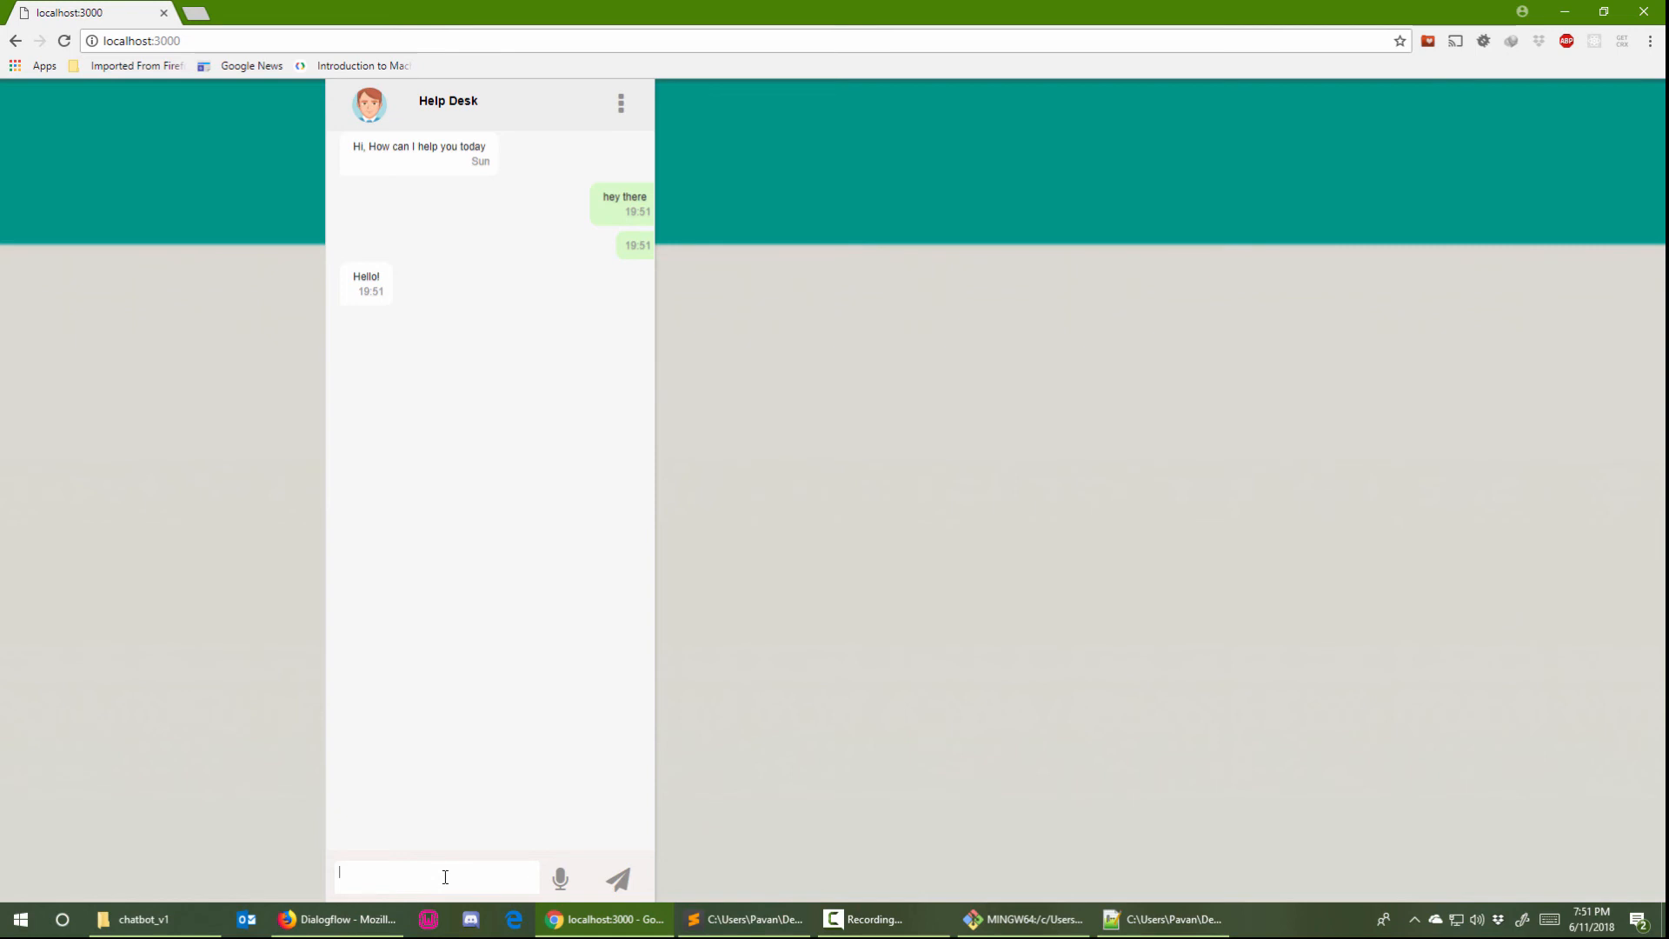
{"action": "type", "text": "how are you to"}
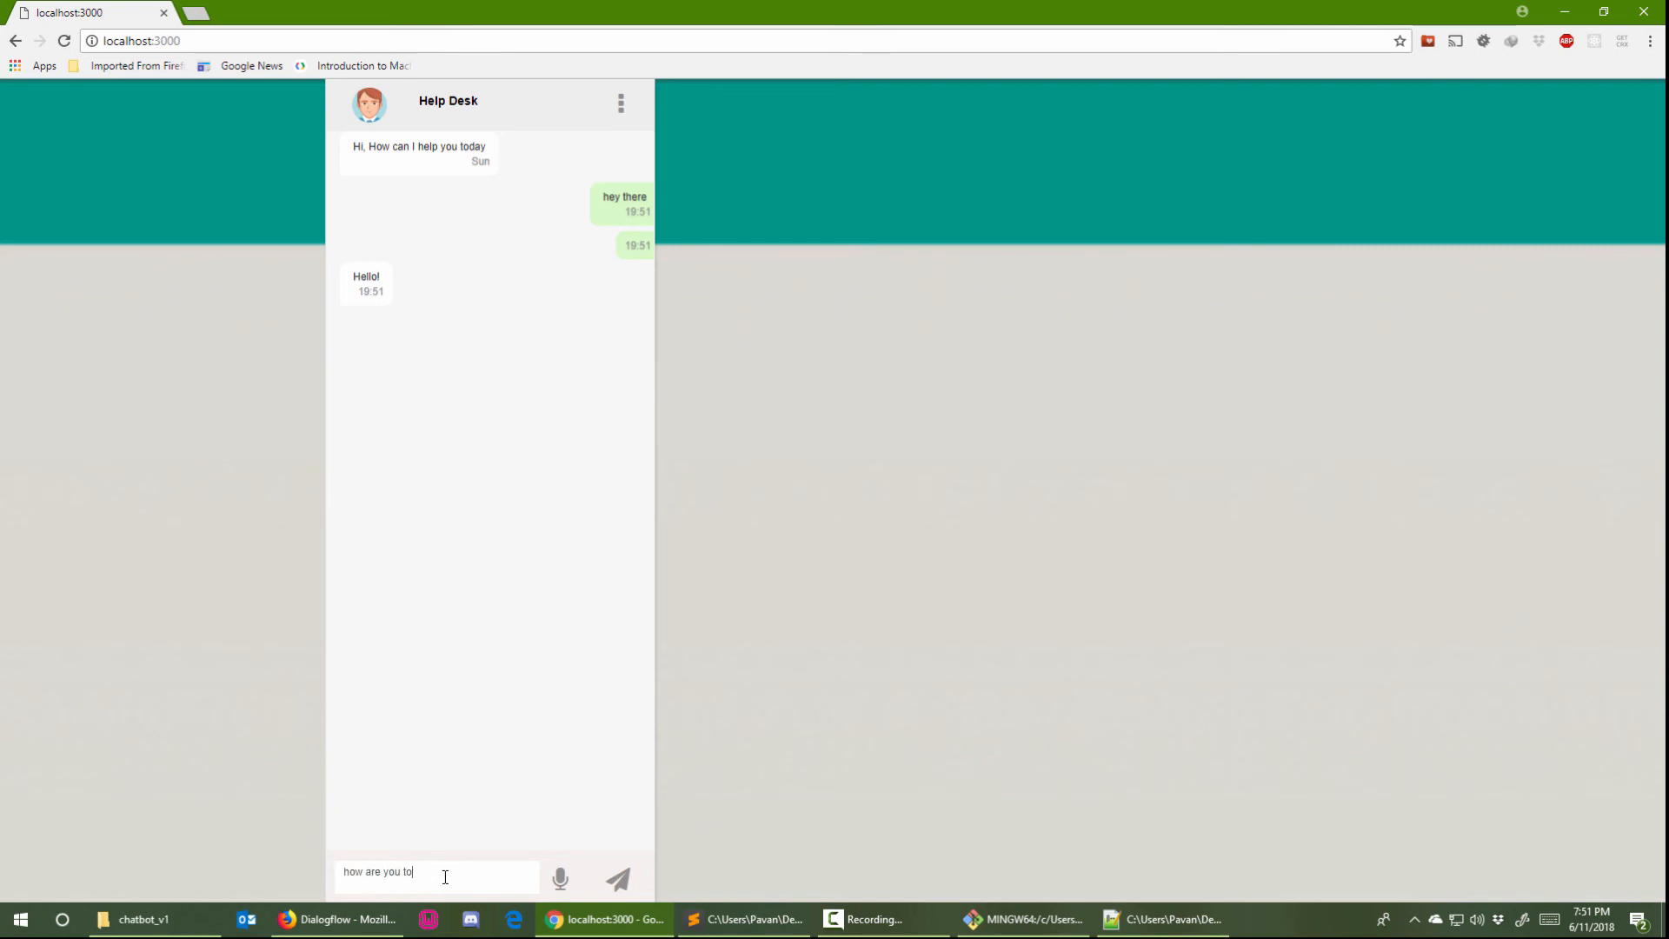
{"action": "left_click", "coordinate": [616, 878]}
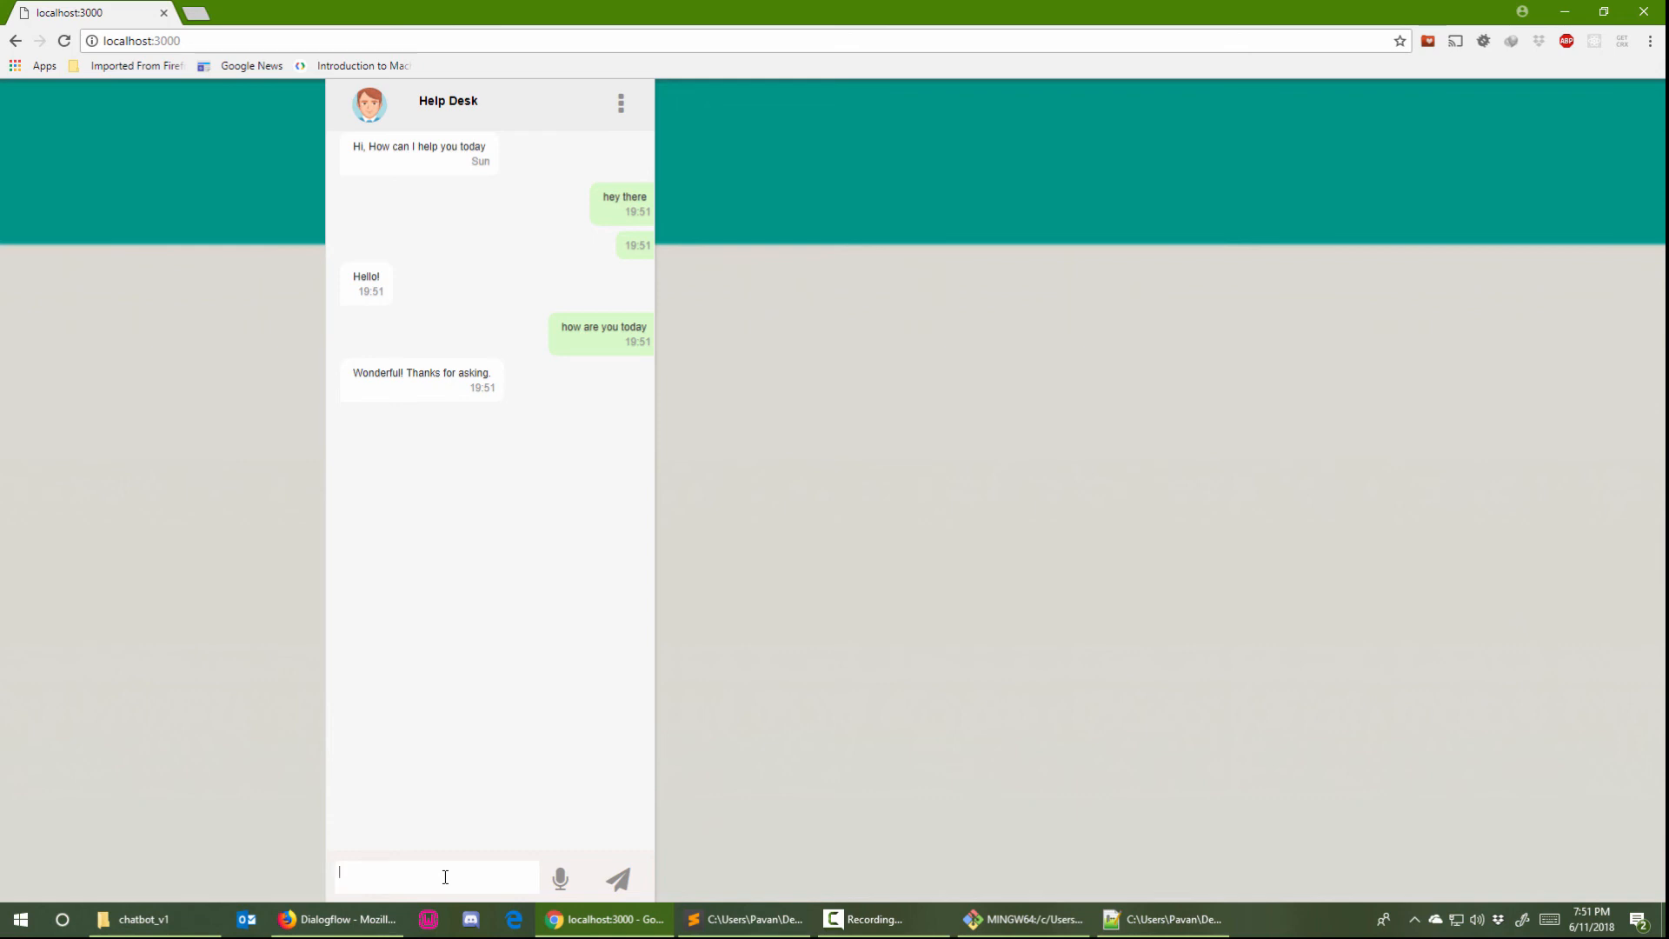
{"action": "type", "text": "who is your ow"}
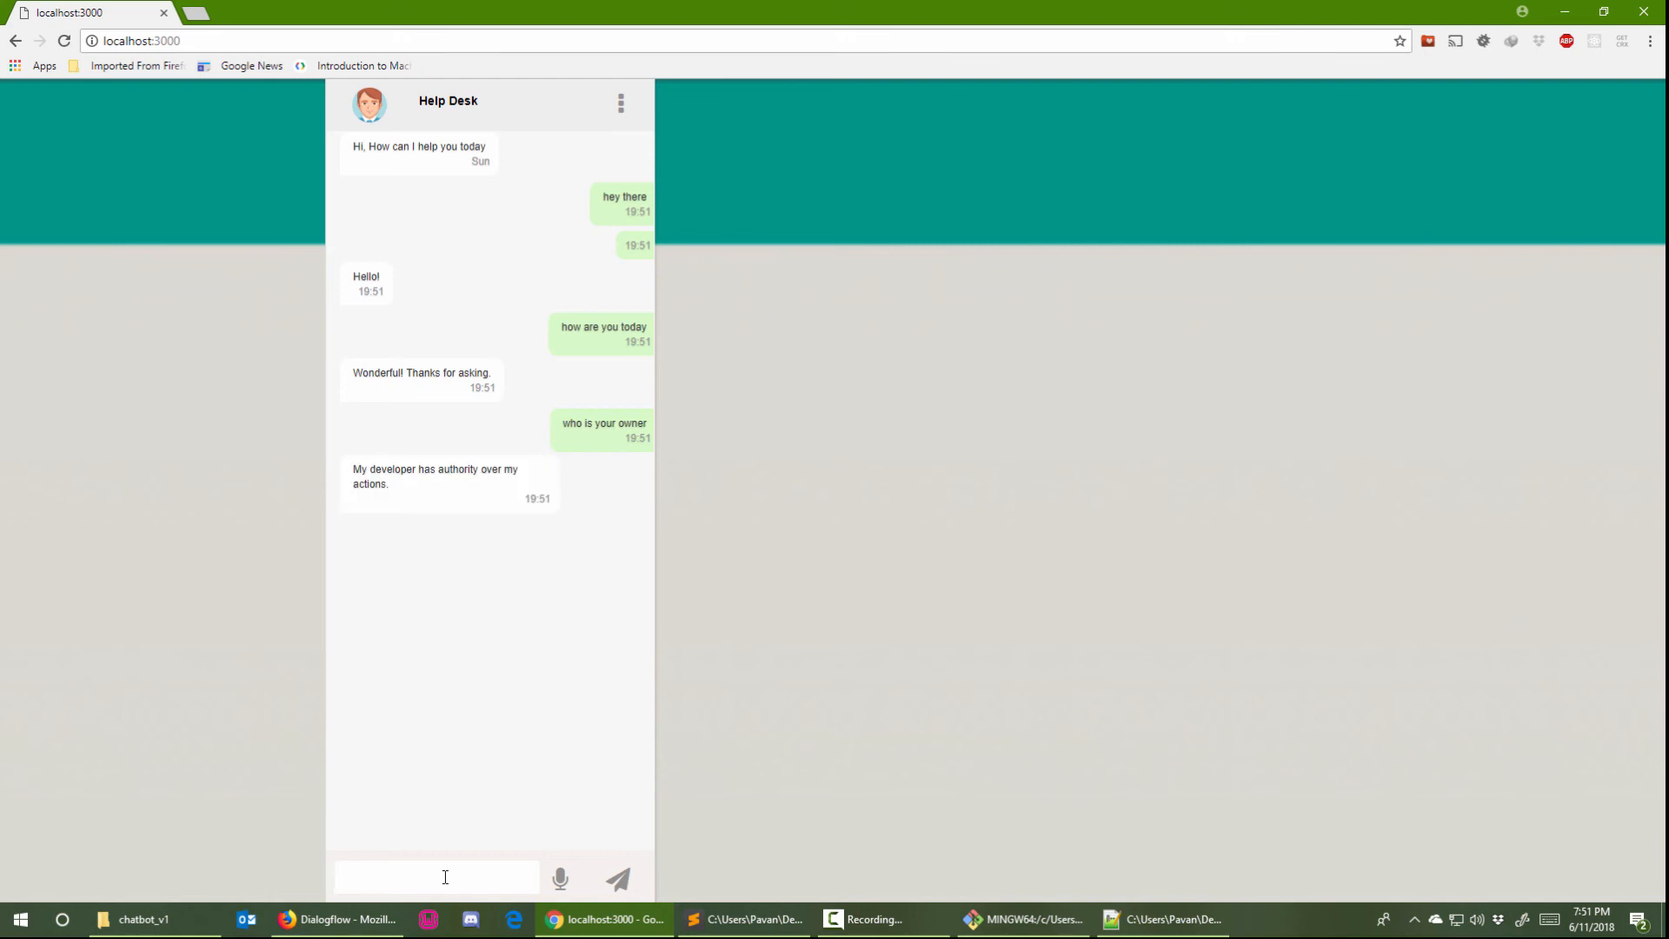
{"action": "type", "text": "w"}
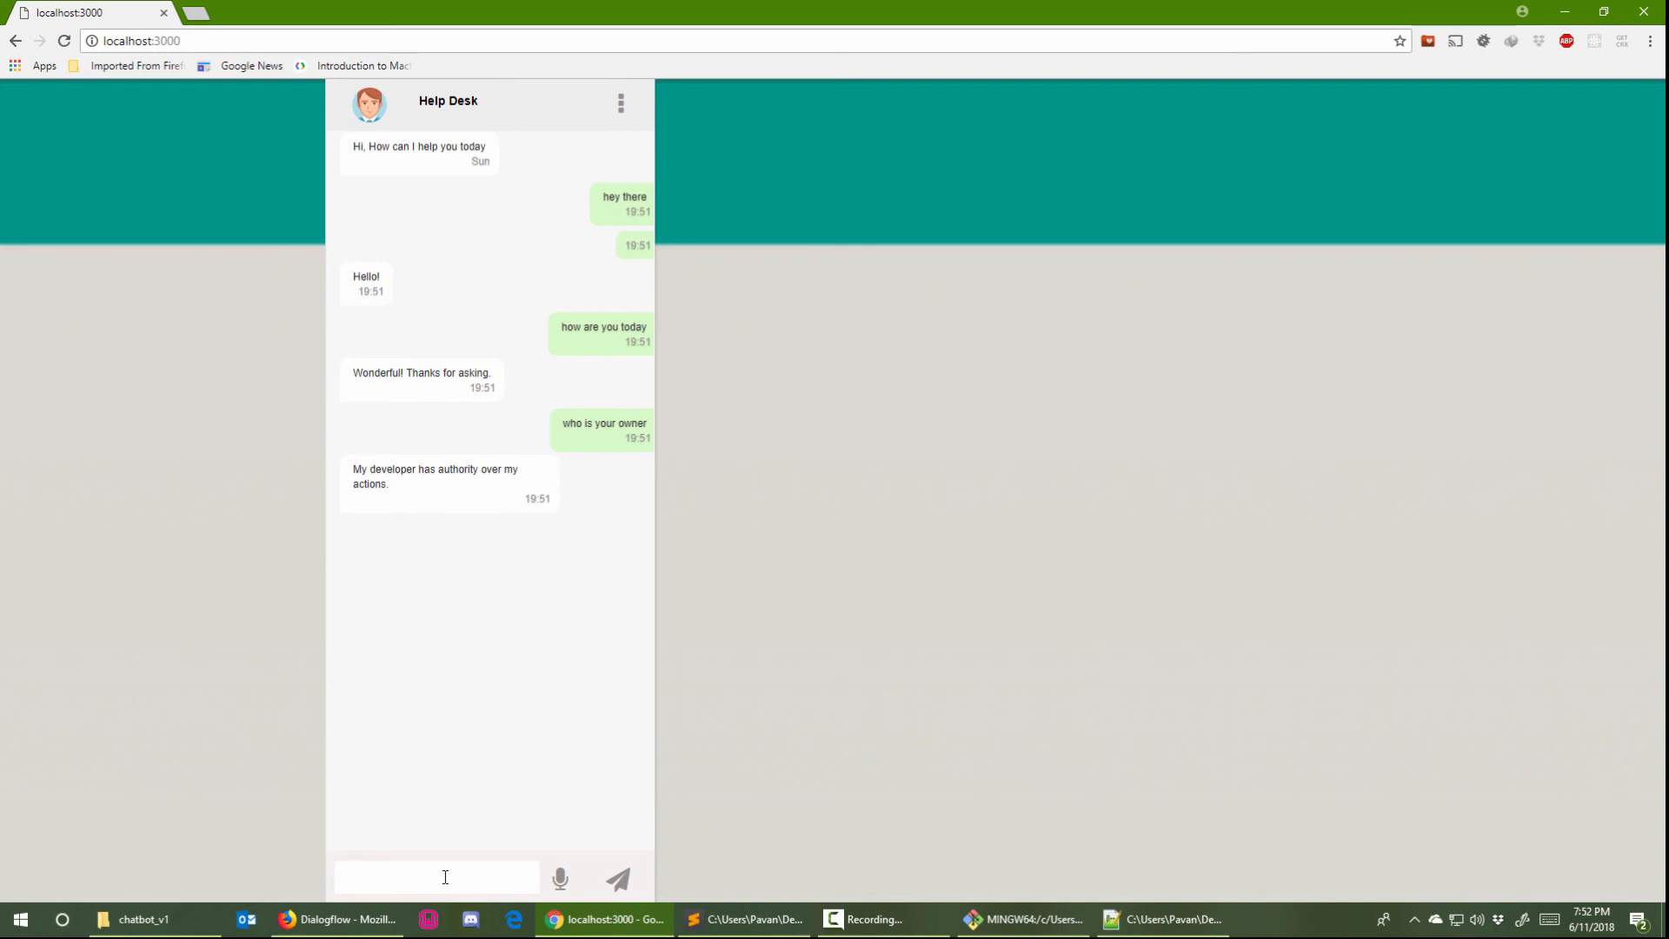
{"action": "type", "text": "who th"}
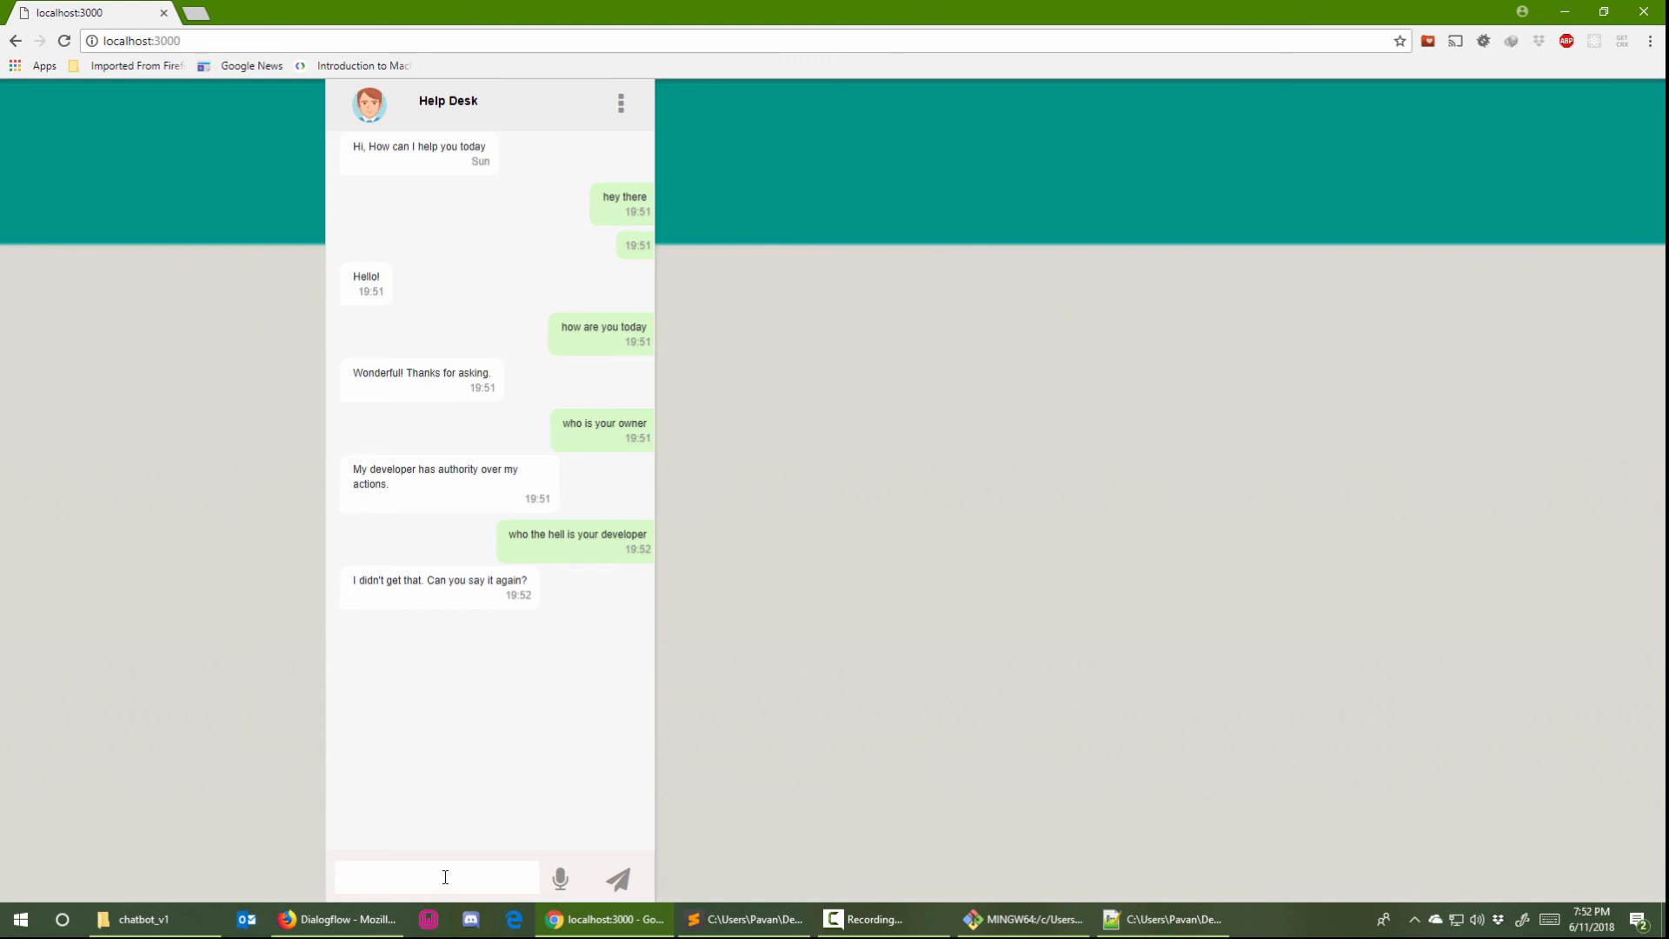
Send 'who is your developer' and 'how is the weather' to the bot.
{"action": "left_click", "coordinate": [437, 876]}
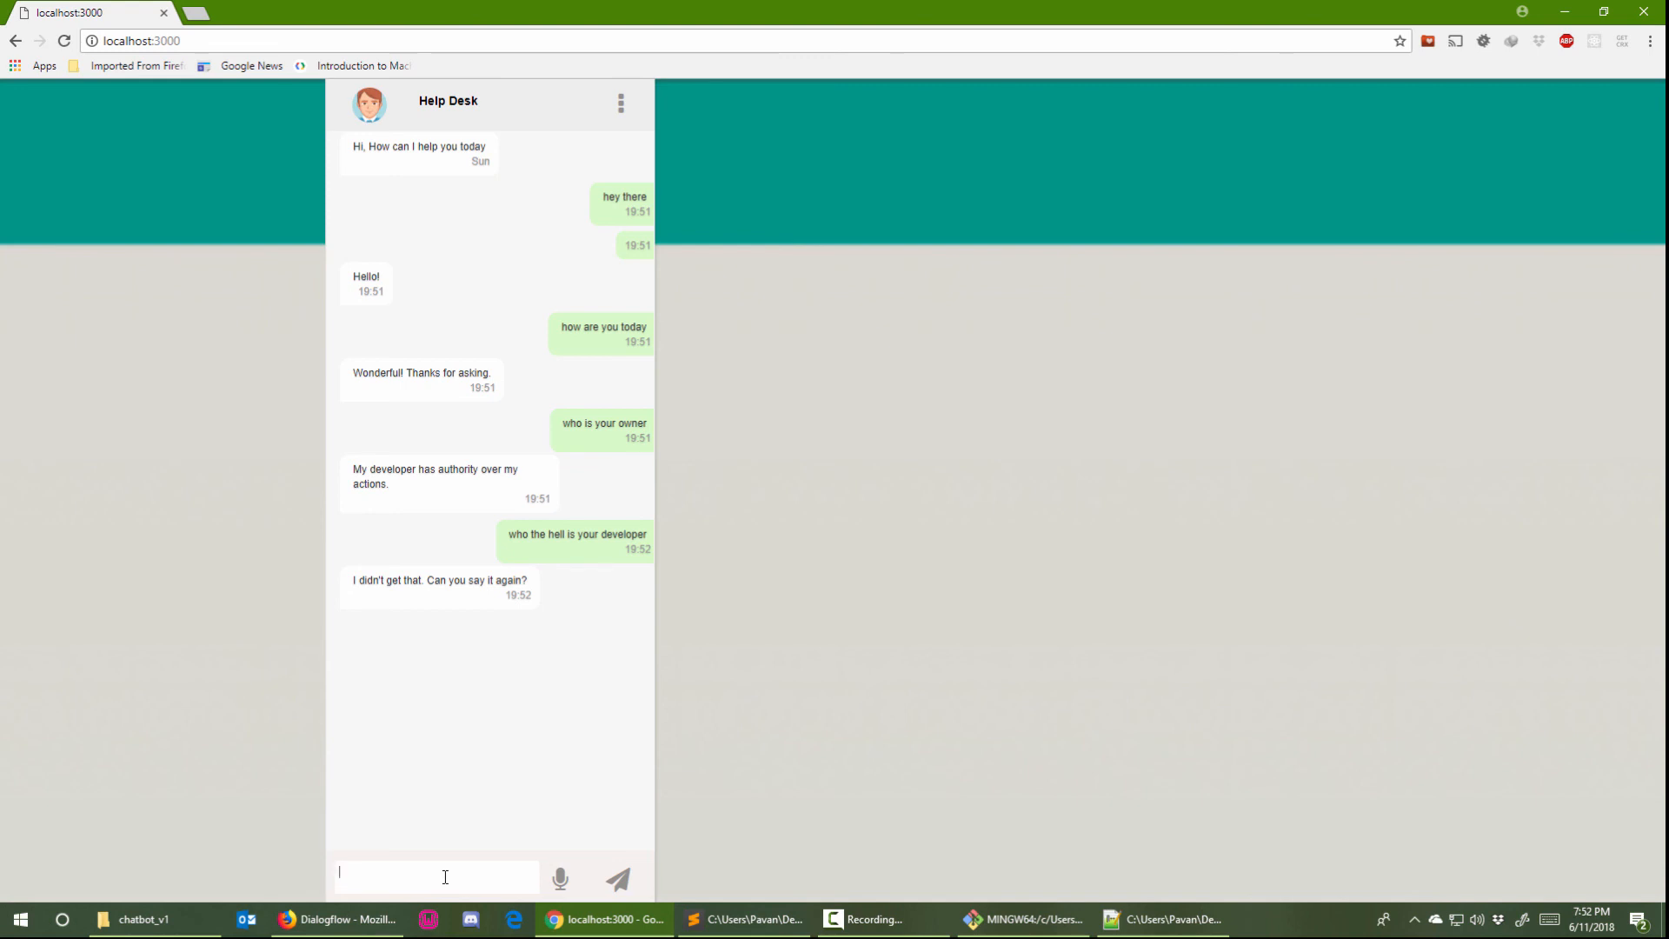
{"action": "type", "text": "who is your dev"}
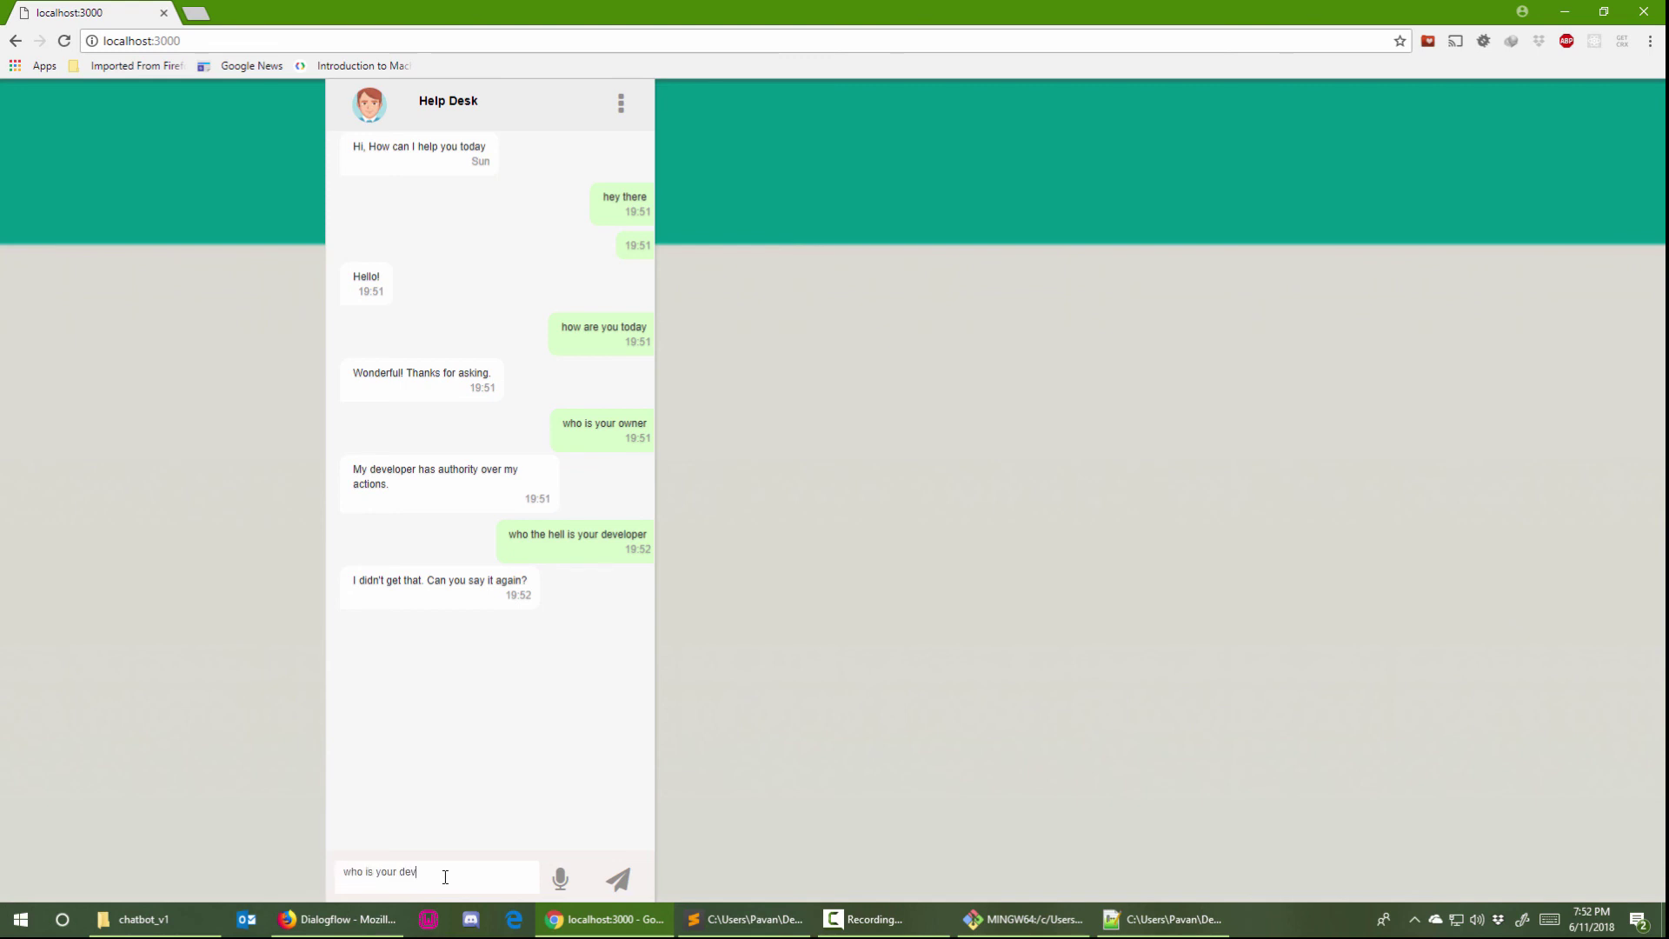
{"action": "left_click", "coordinate": [617, 878]}
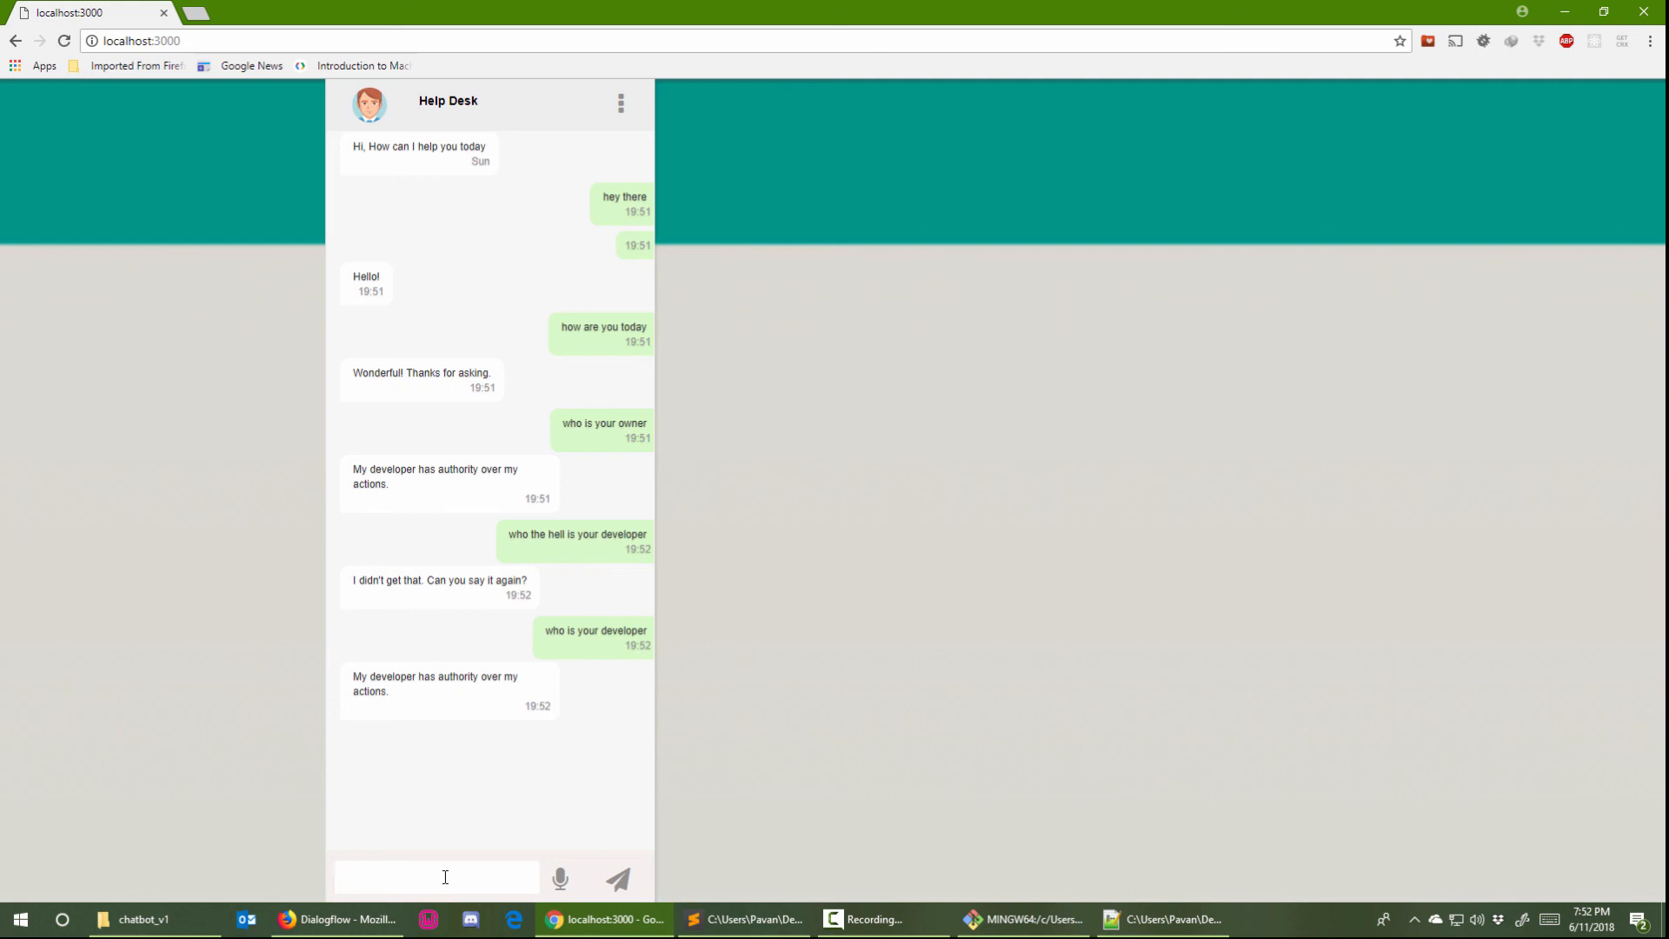
{"action": "type", "text": "how is the w"}
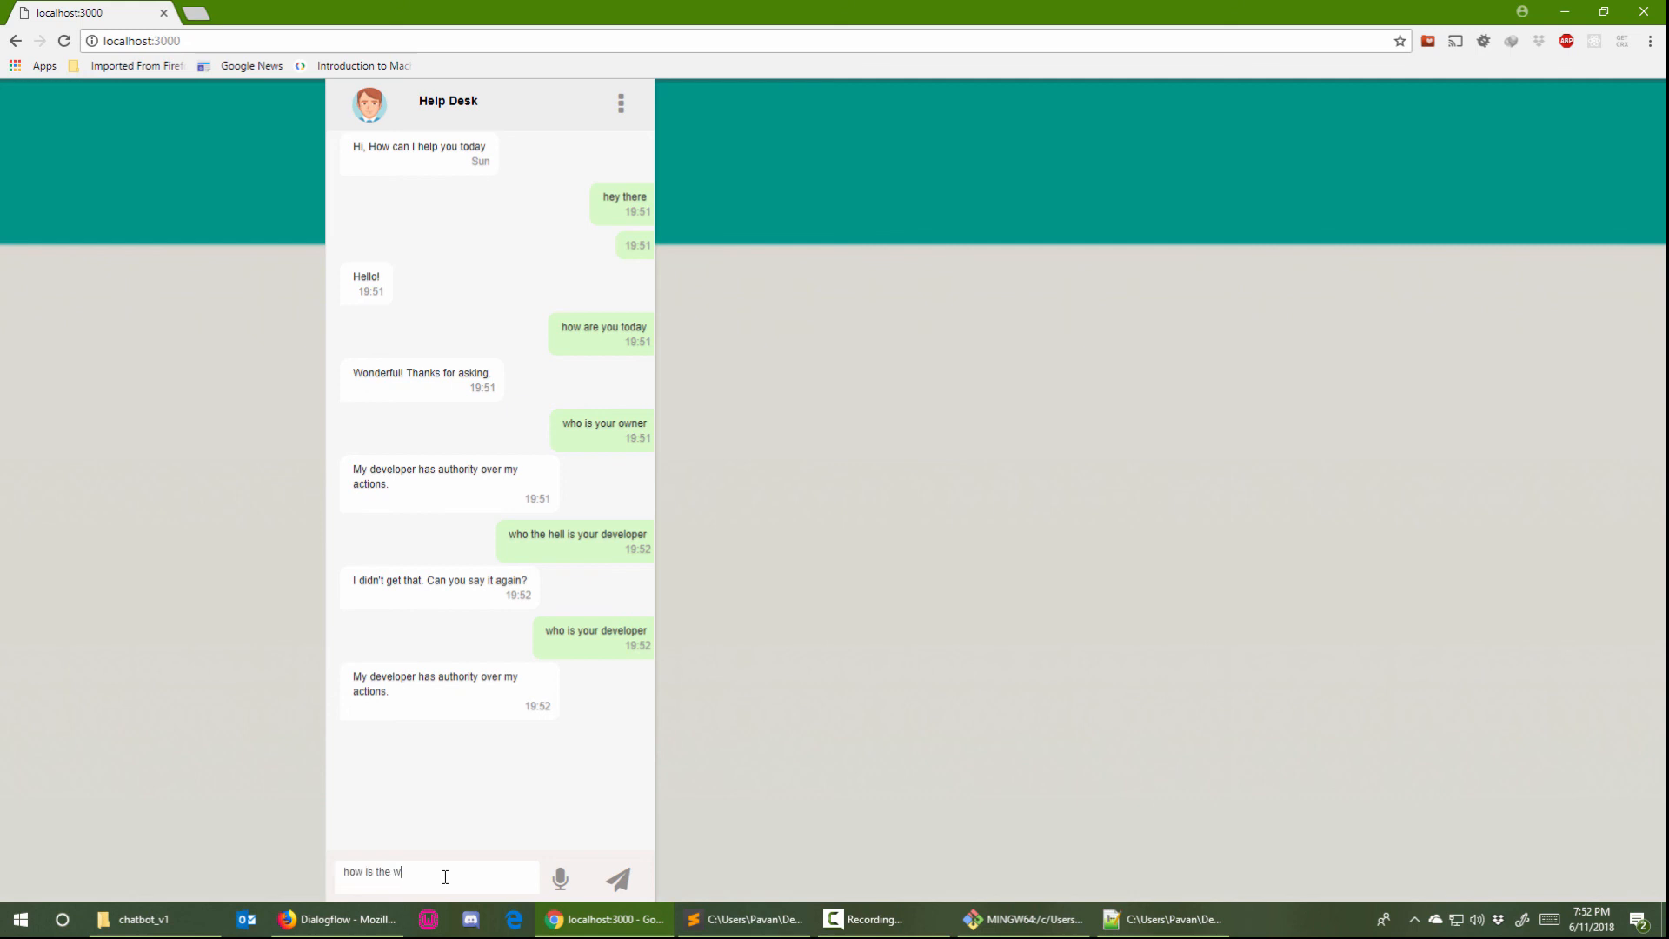
{"action": "left_click", "coordinate": [617, 878]}
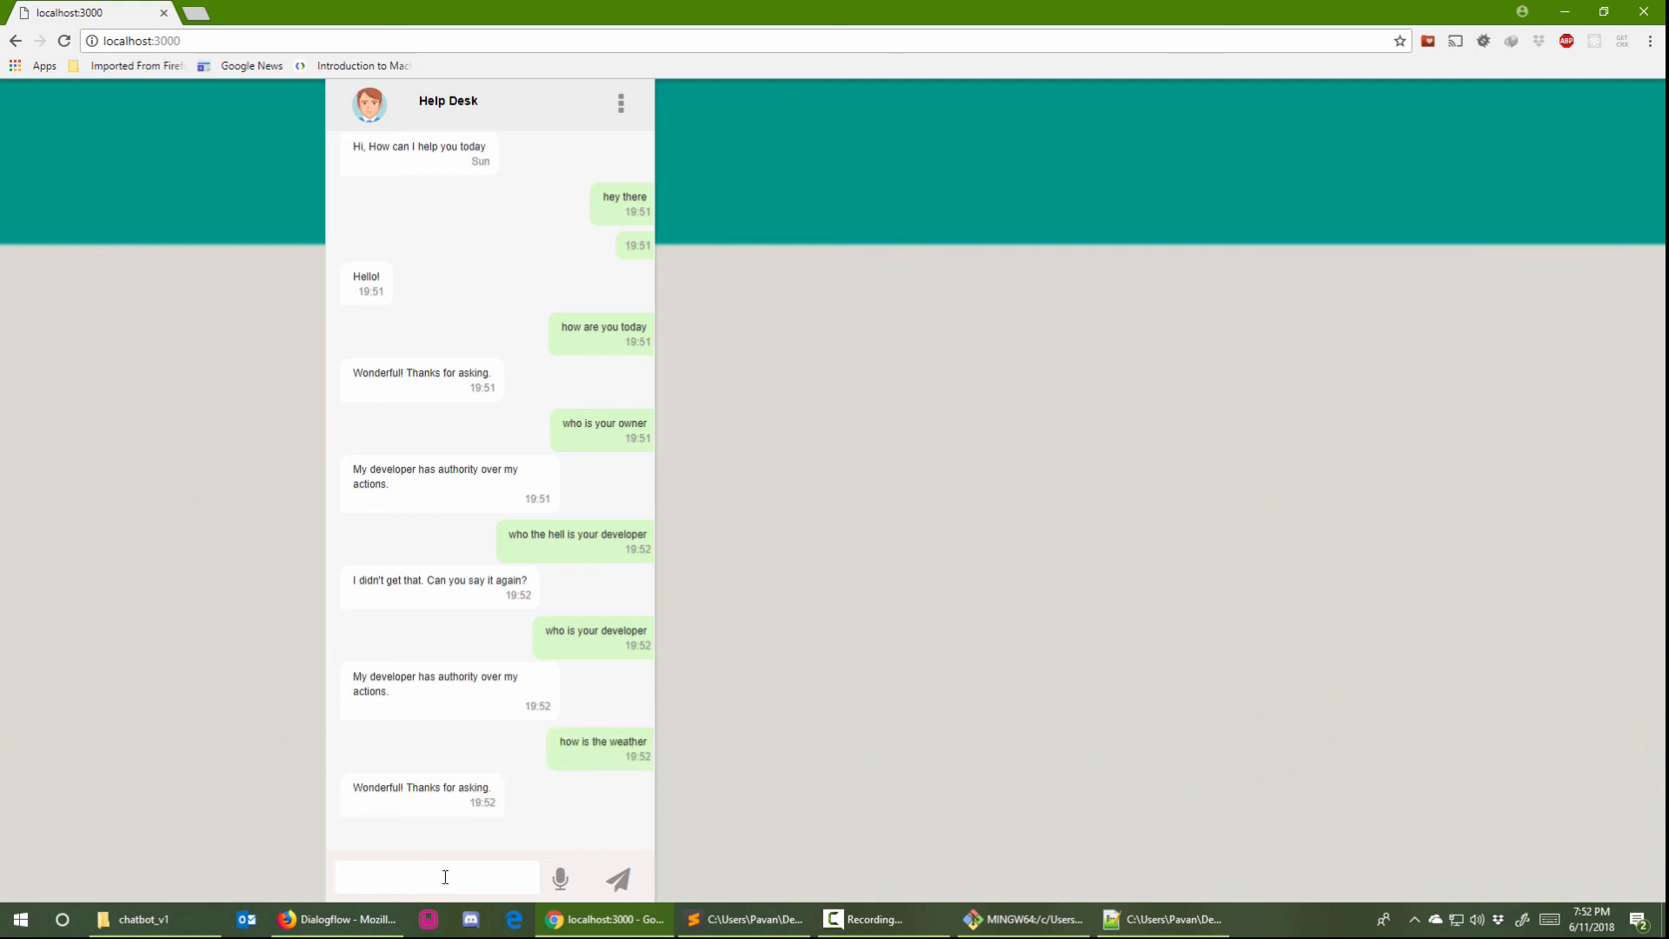
{"action": "left_click", "coordinate": [437, 877]}
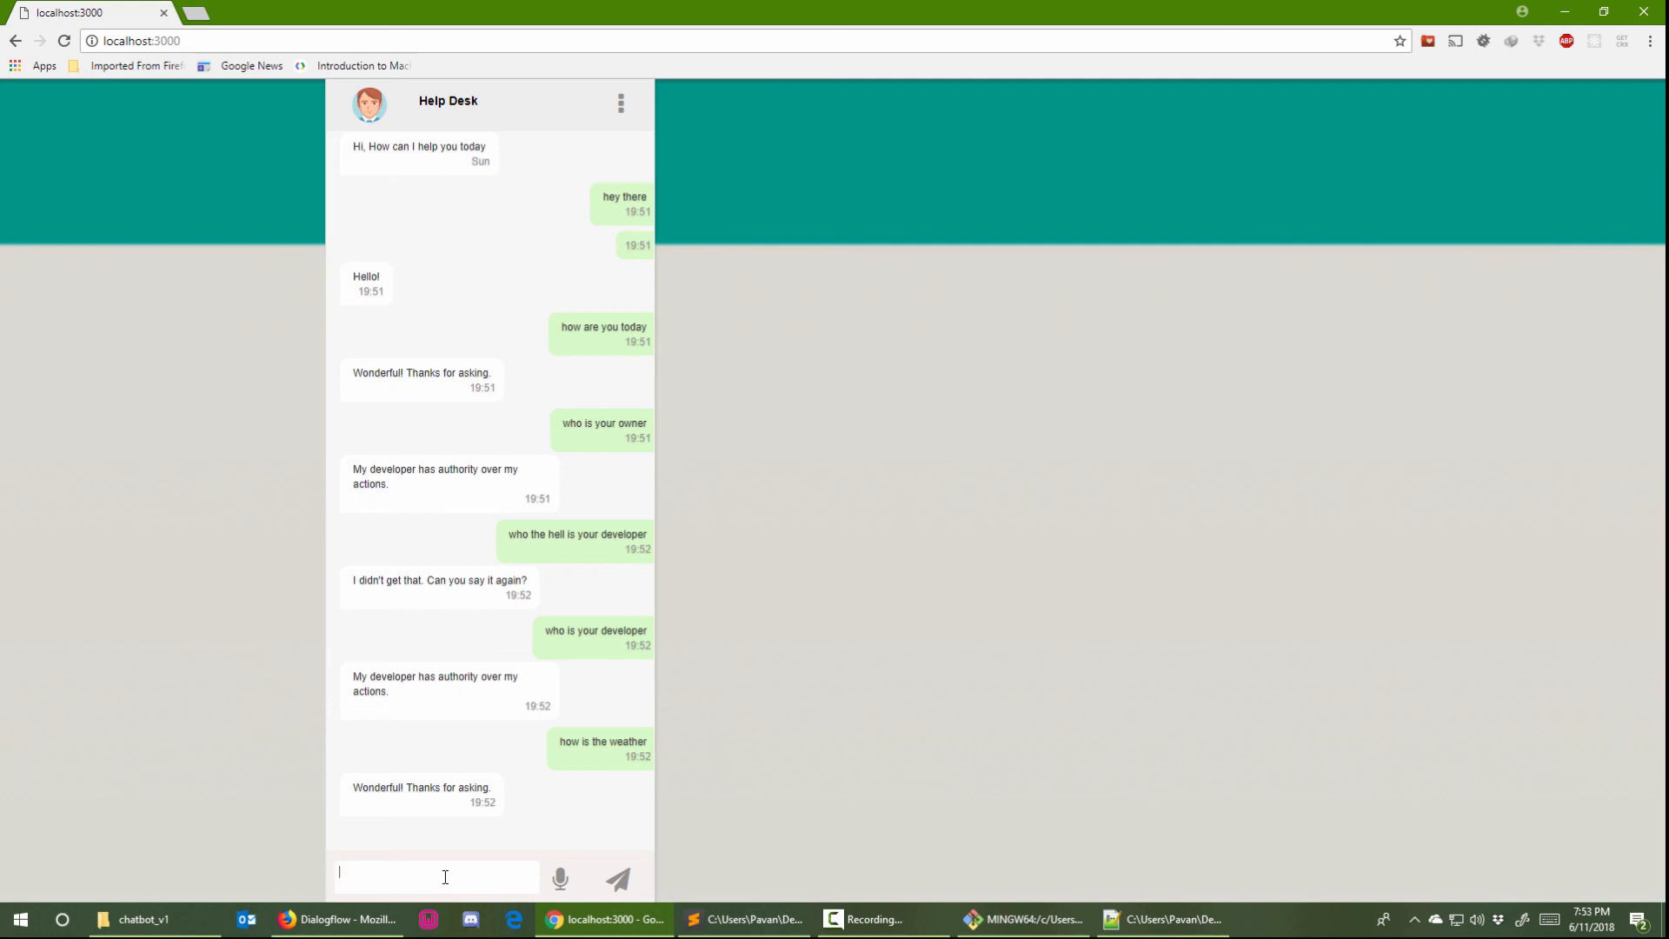
{"action": "mouse_move", "coordinate": [937, 791]}
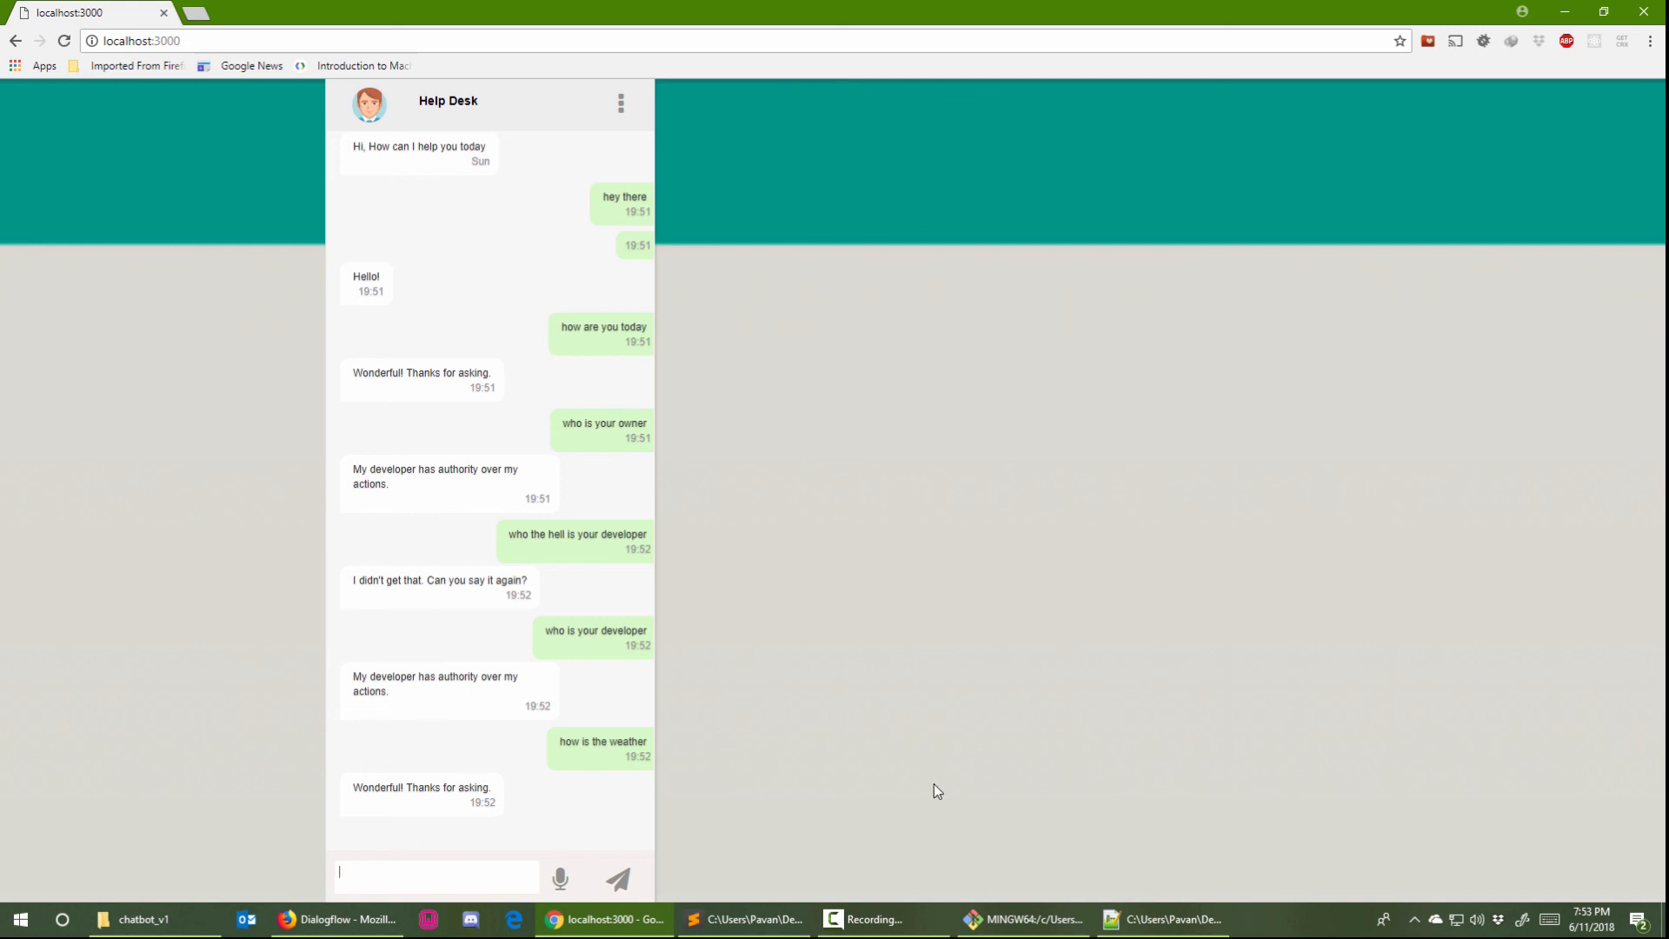
{"action": "mouse_move", "coordinate": [871, 838]}
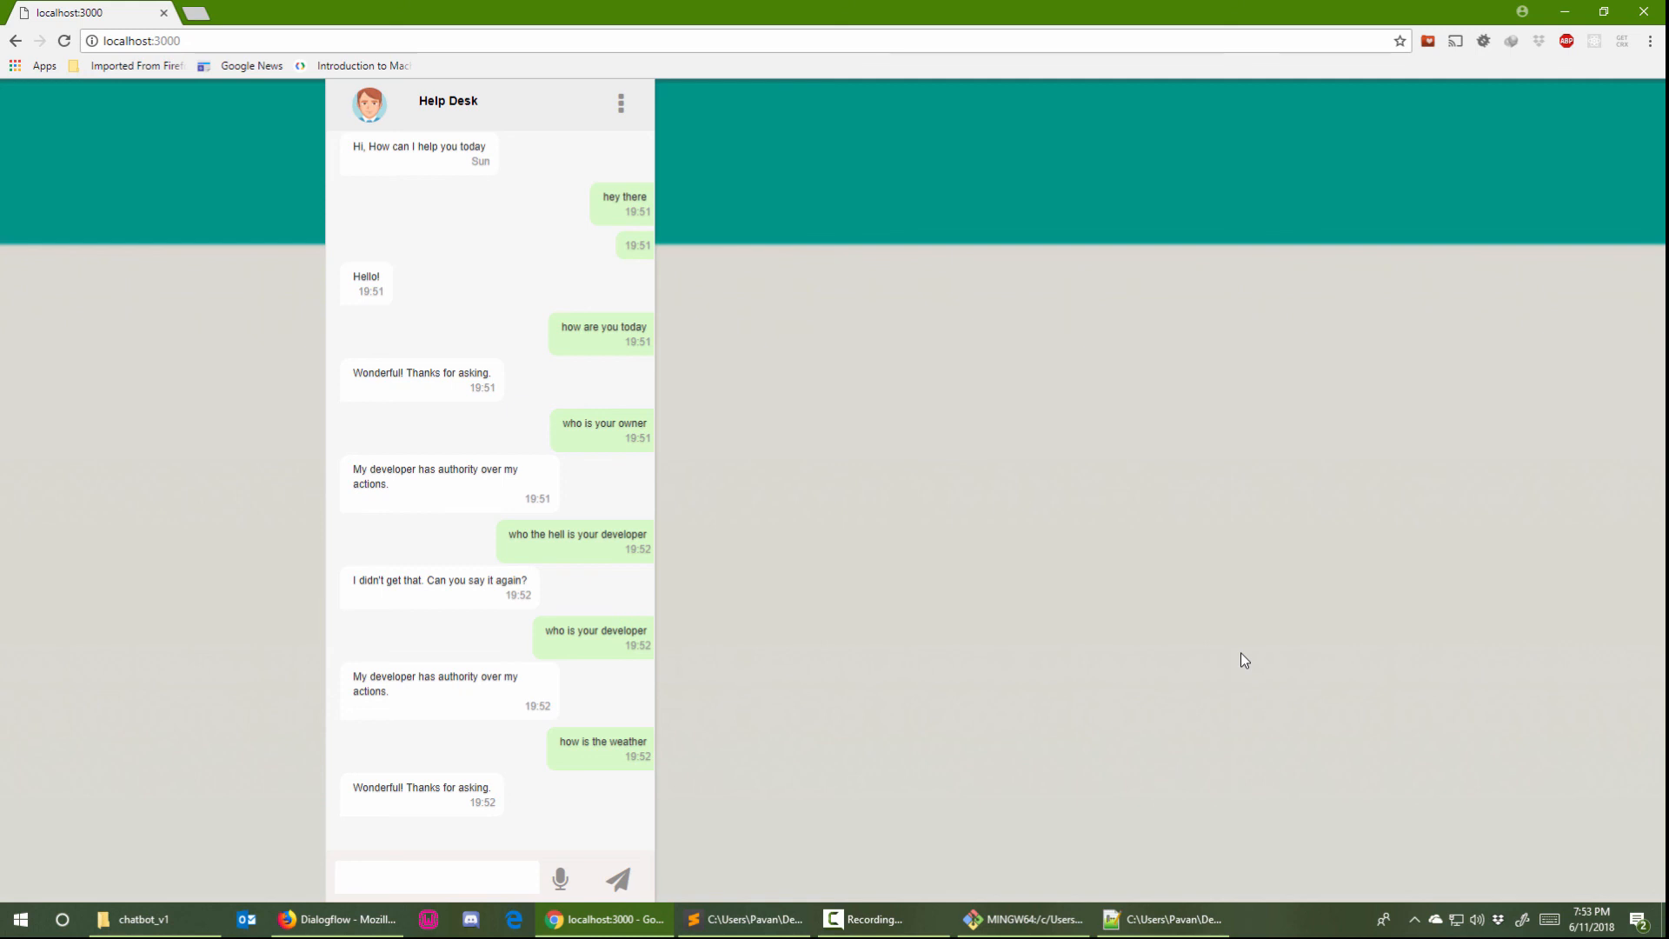
{"action": "mouse_move", "coordinate": [1217, 657]}
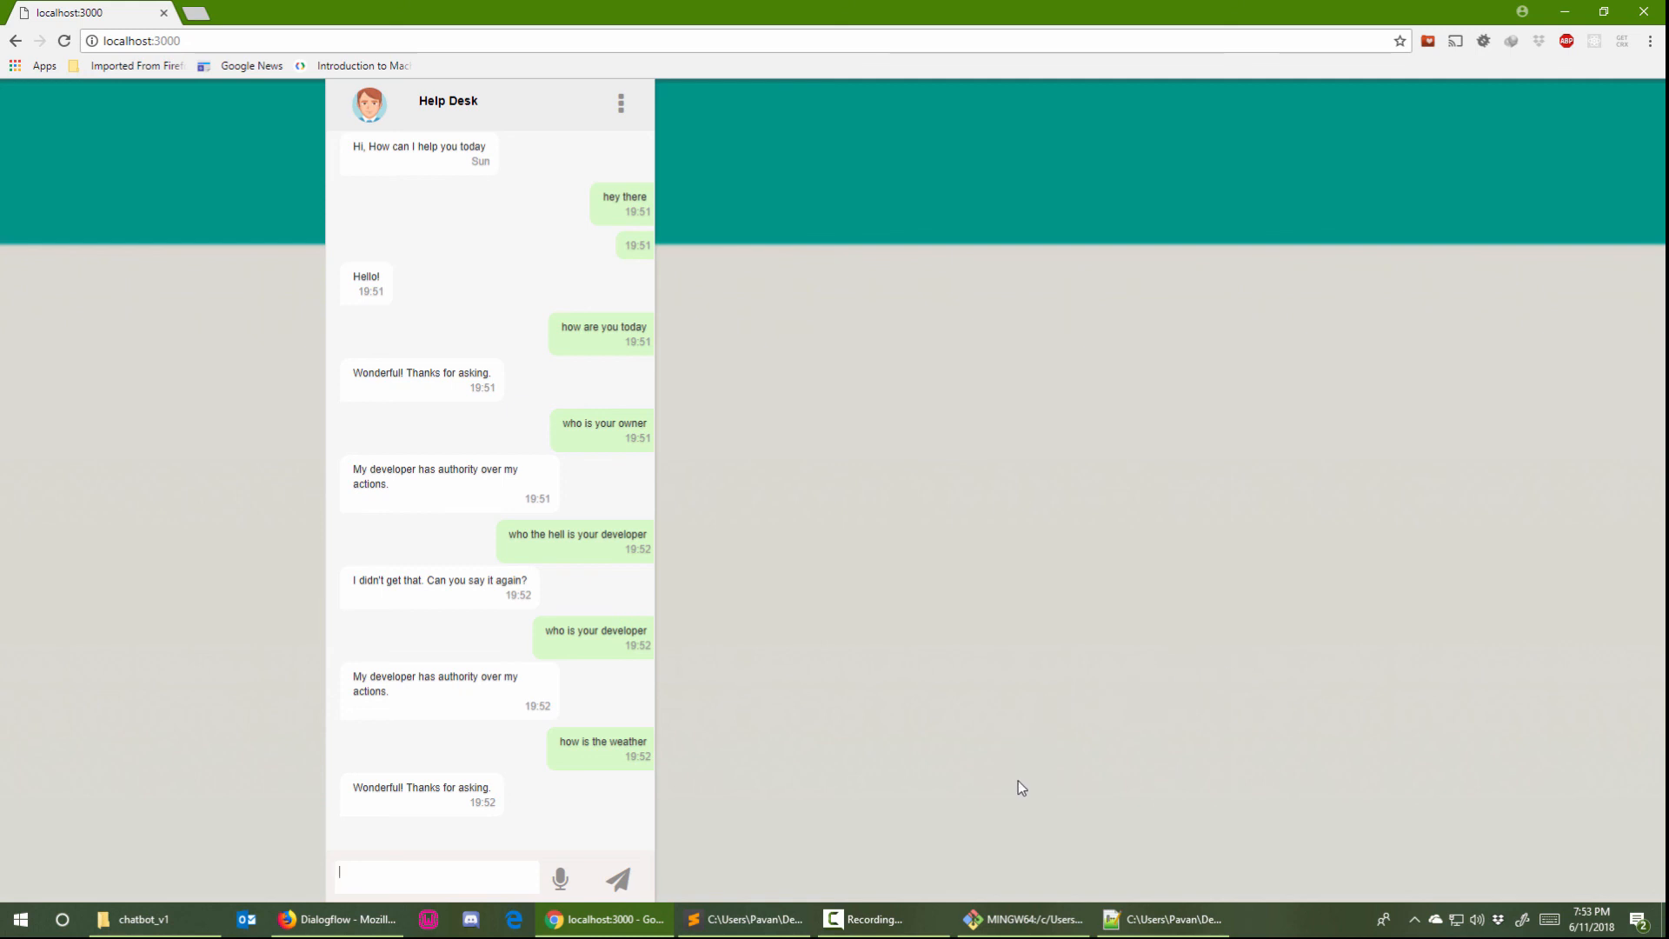
{"action": "mouse_move", "coordinate": [937, 834]}
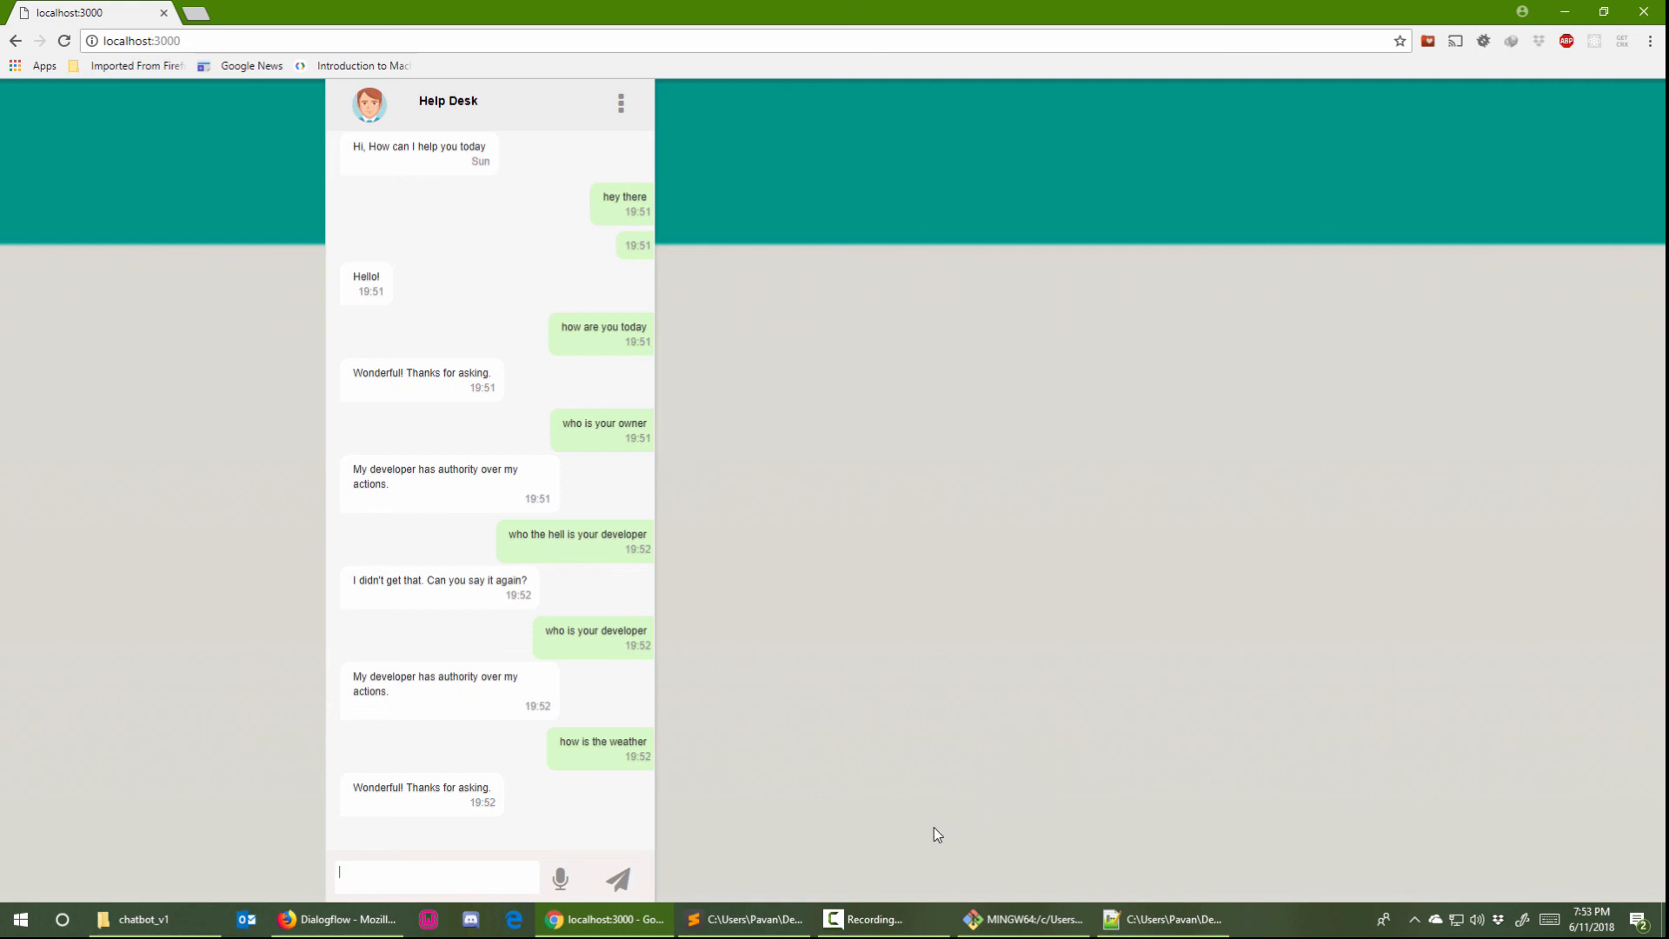
{"action": "mouse_move", "coordinate": [899, 895]}
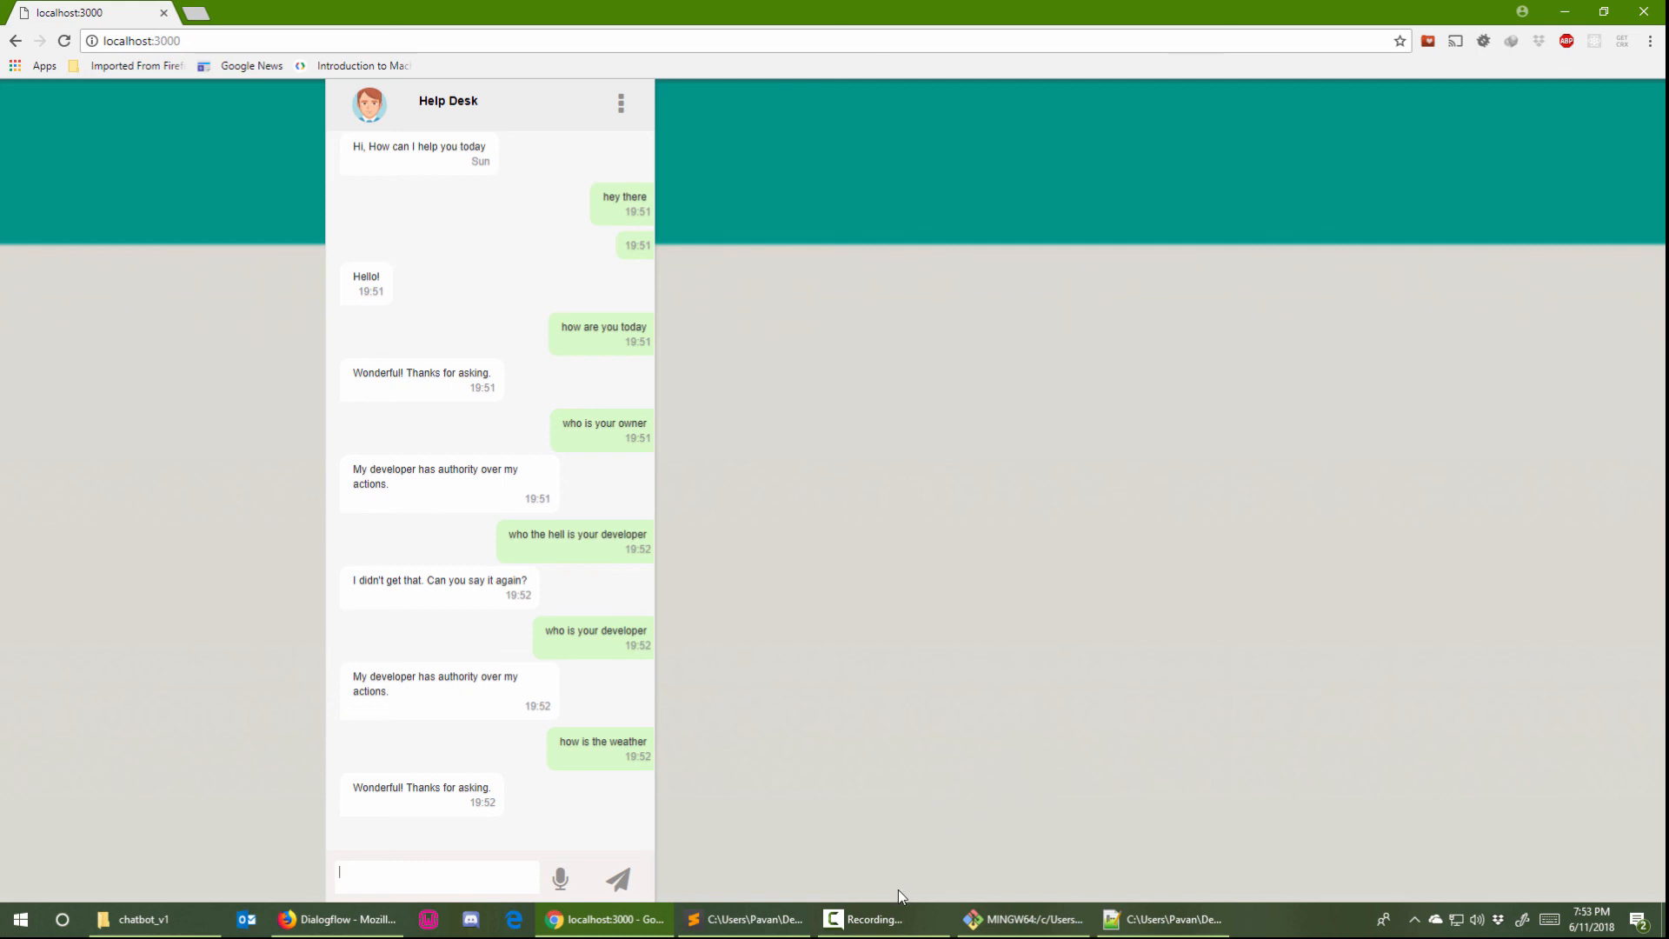